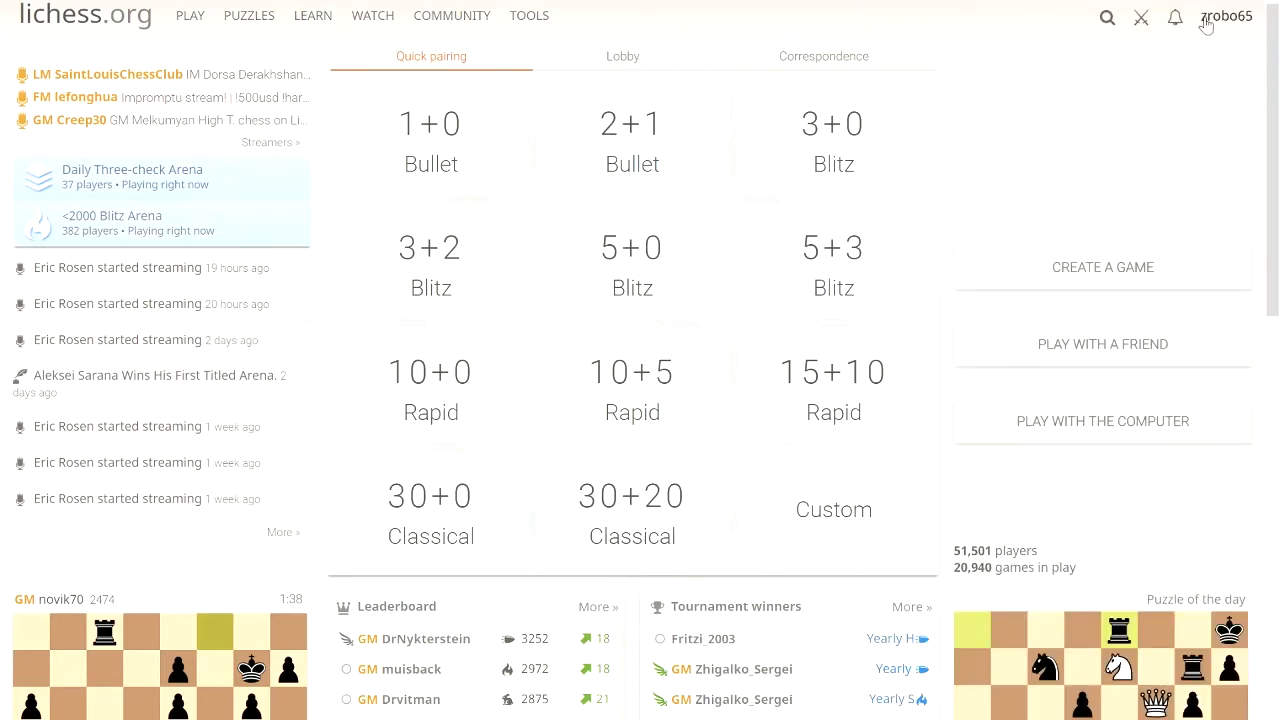
- Open zrobo65's own profile page from the username menu at the top right
left_click(1226, 16)
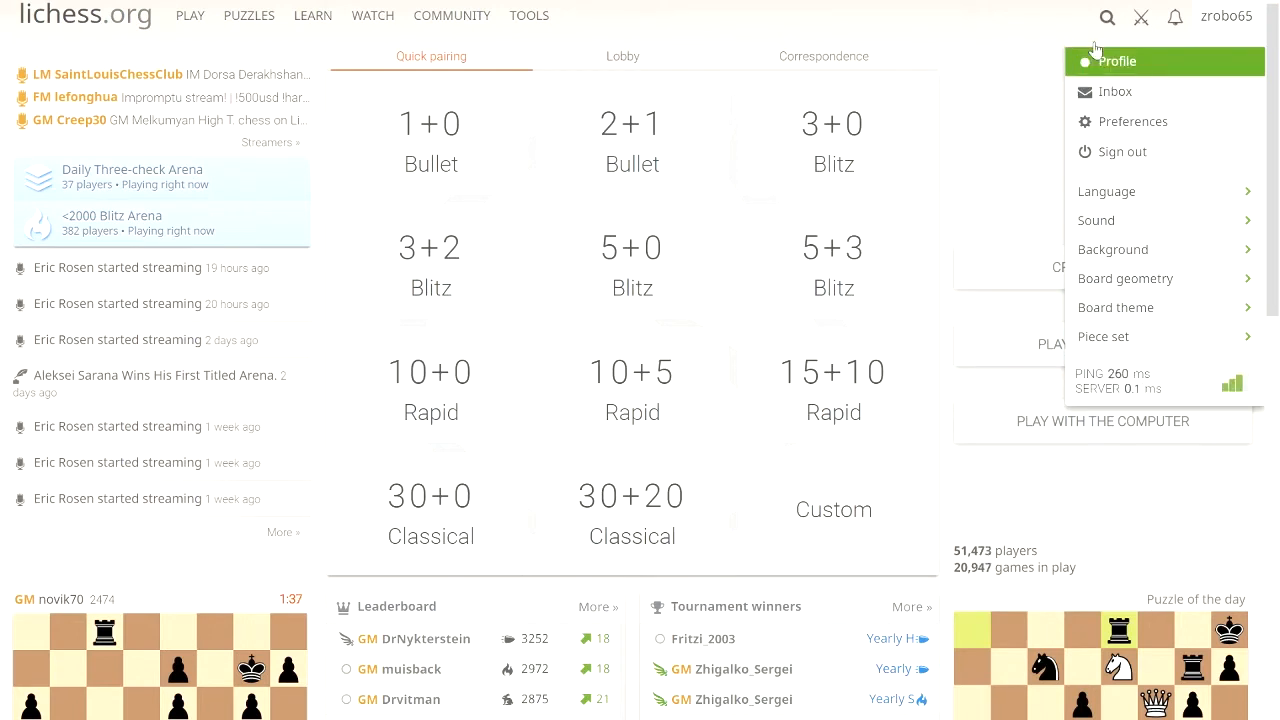
mouse_move(190, 131)
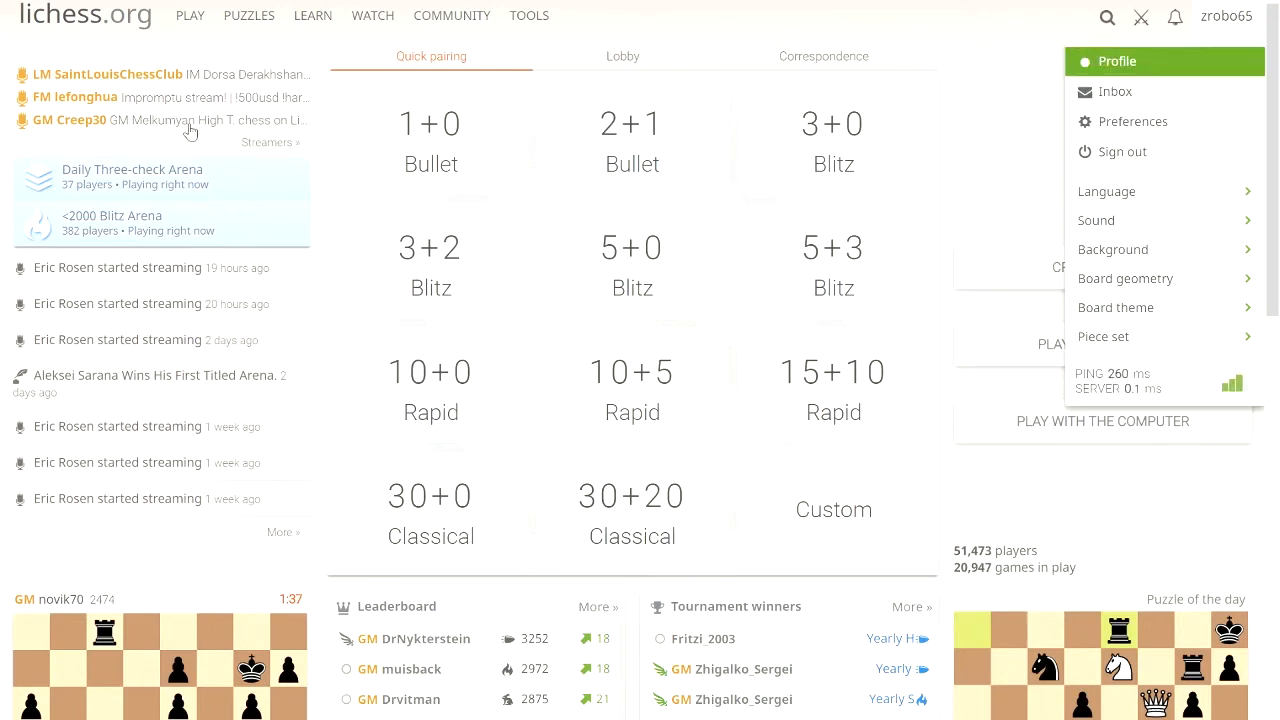
left_click(1116, 61)
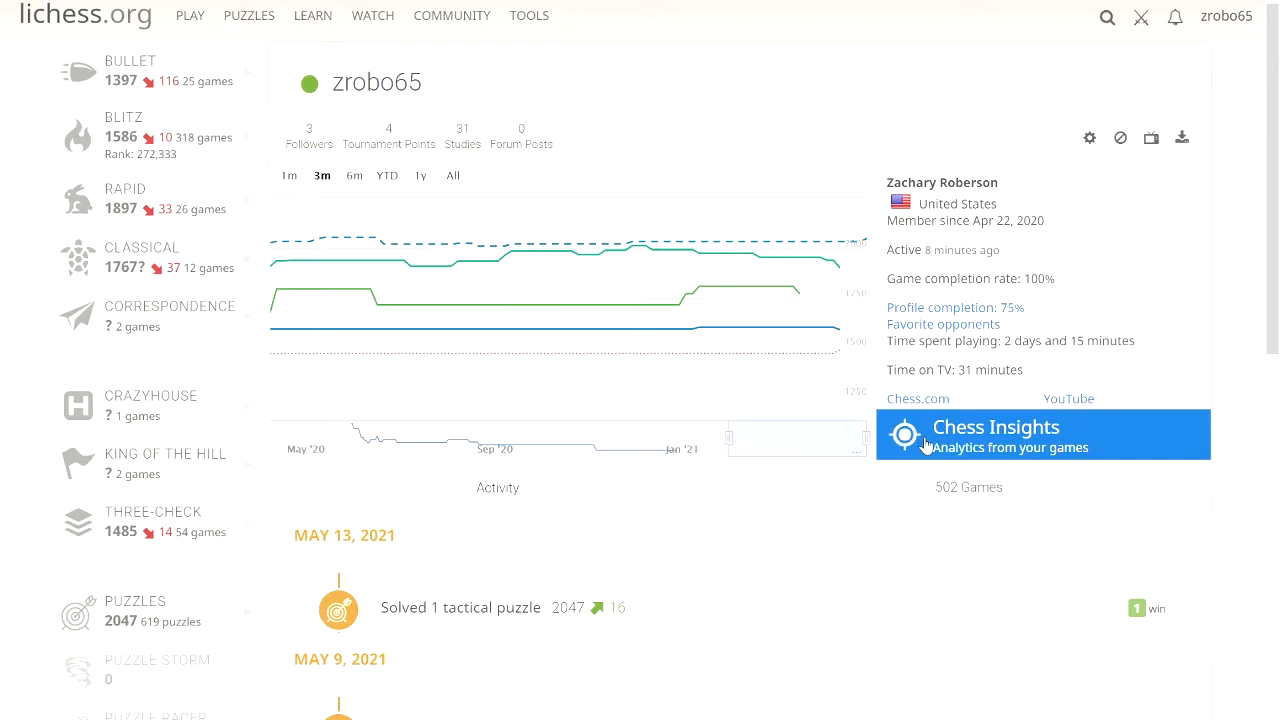
mouse_move(868, 435)
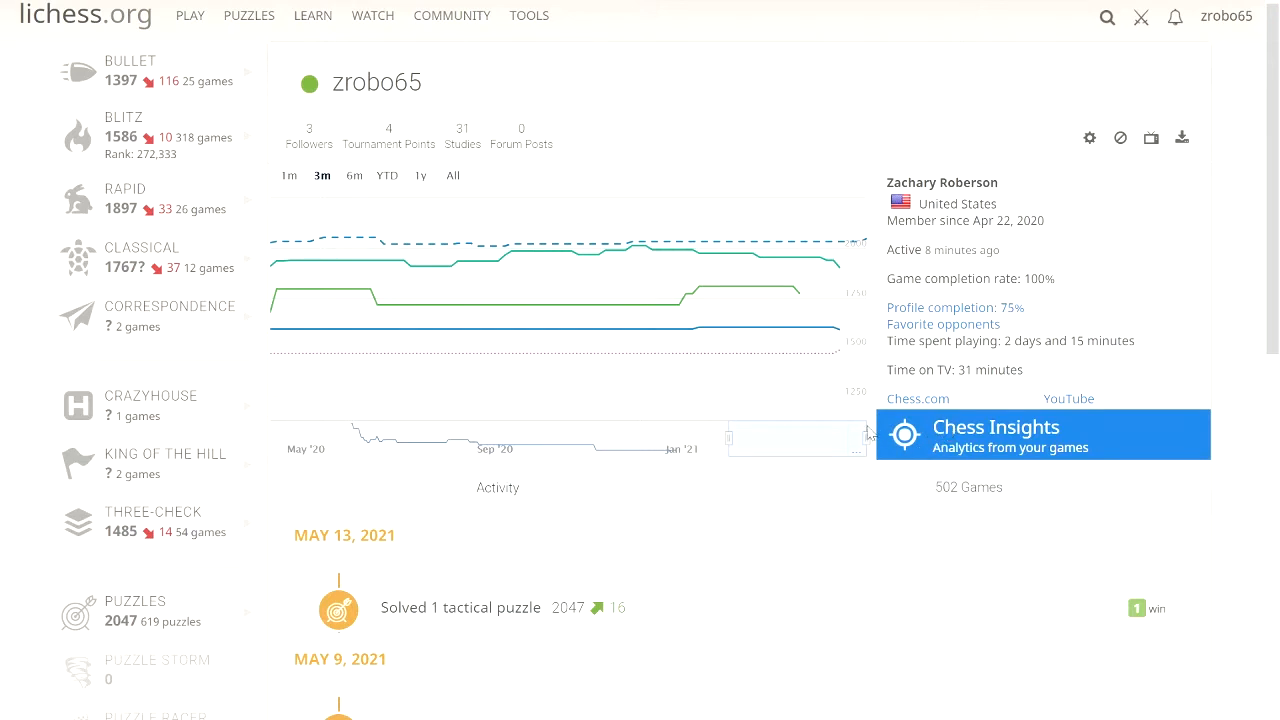
- Open Chess Insights, keeping average centipawn loss grouped by variant across 439 rated games
left_click(1042, 434)
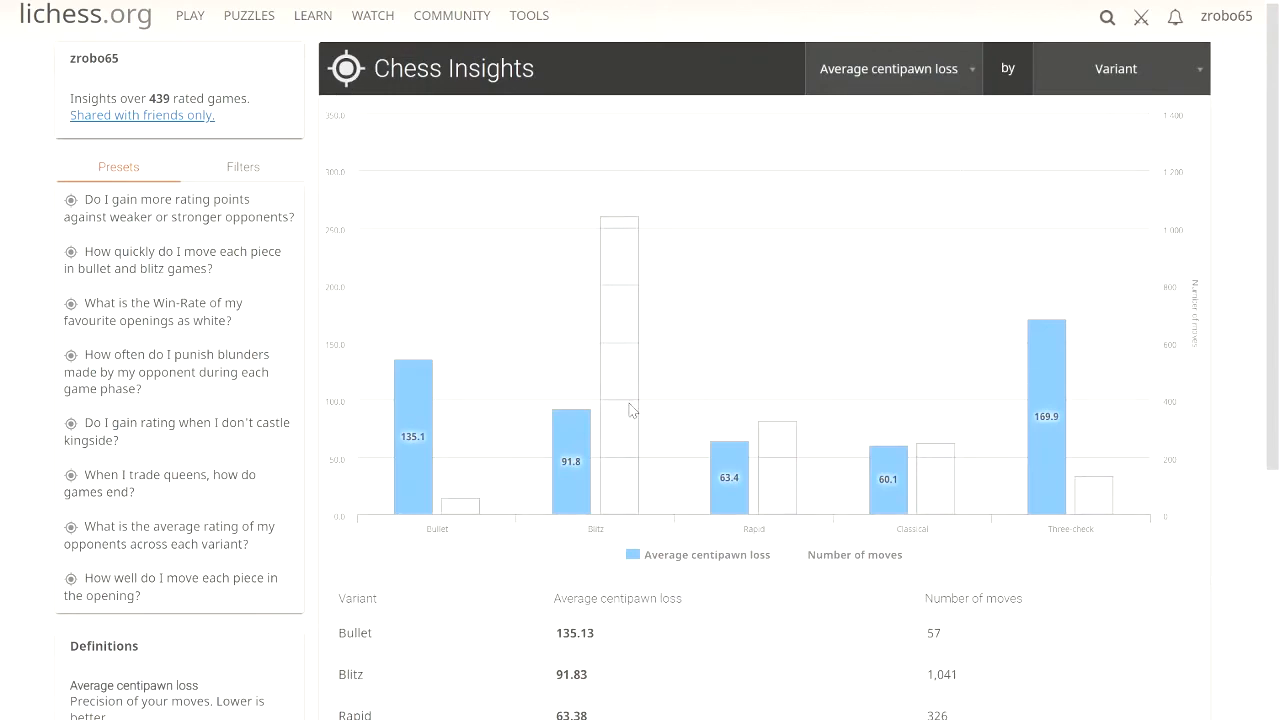
mouse_move(195, 82)
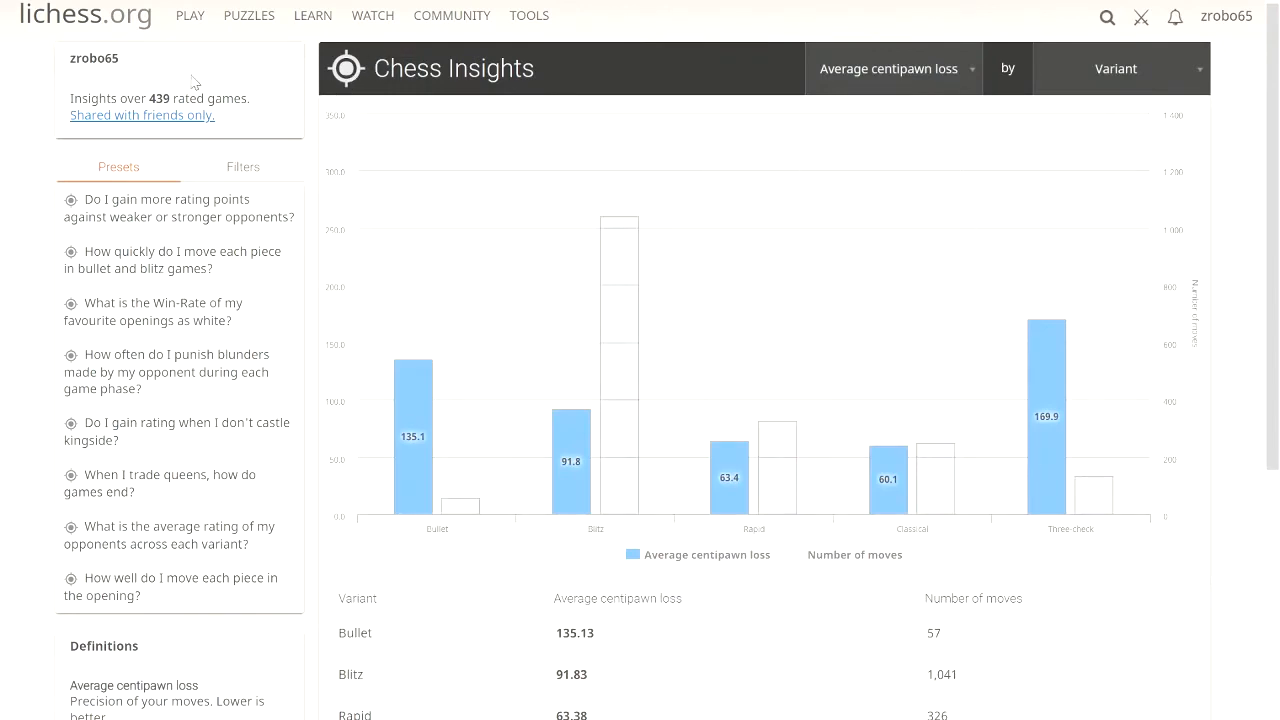
mouse_move(233, 130)
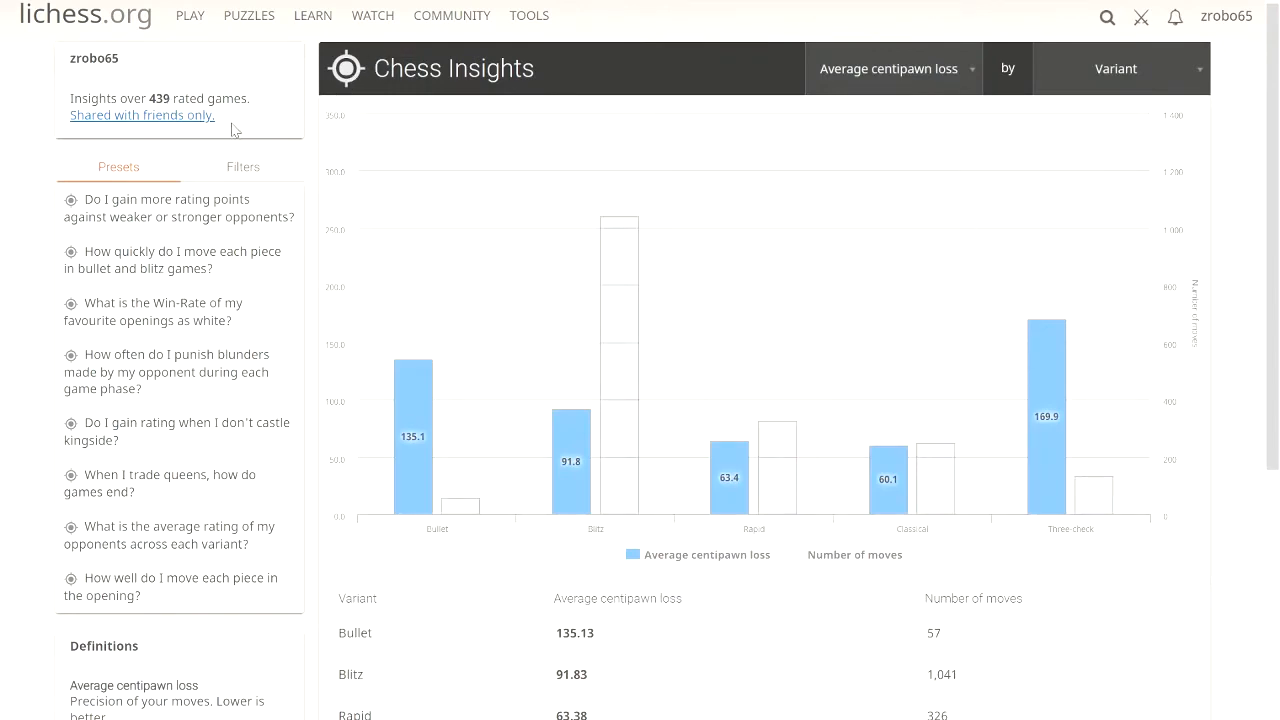
mouse_move(290, 149)
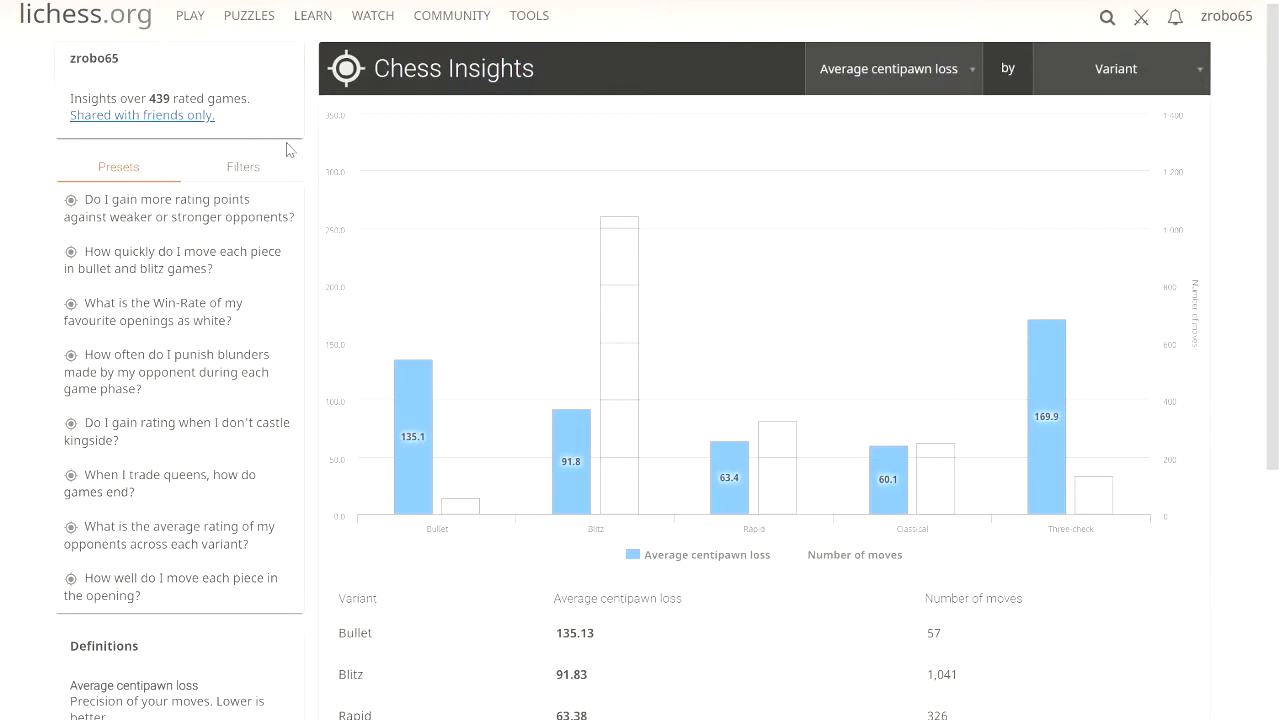
mouse_move(413, 380)
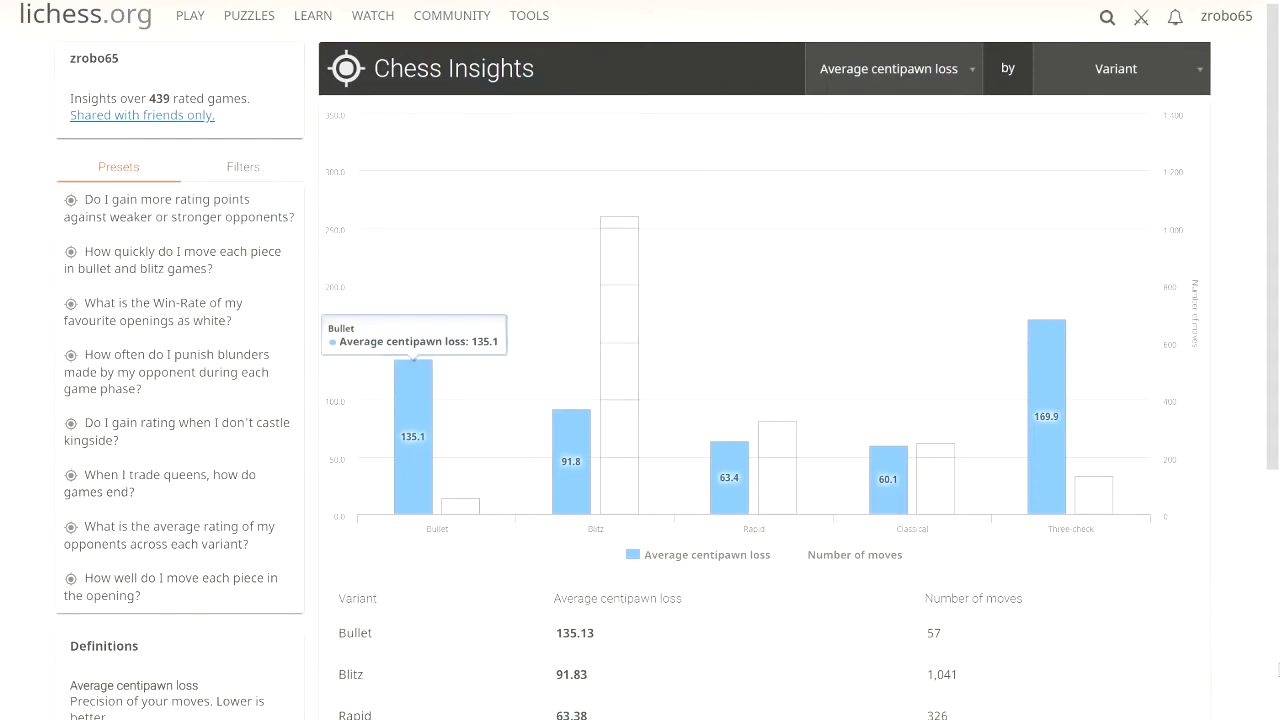
mouse_move(435, 328)
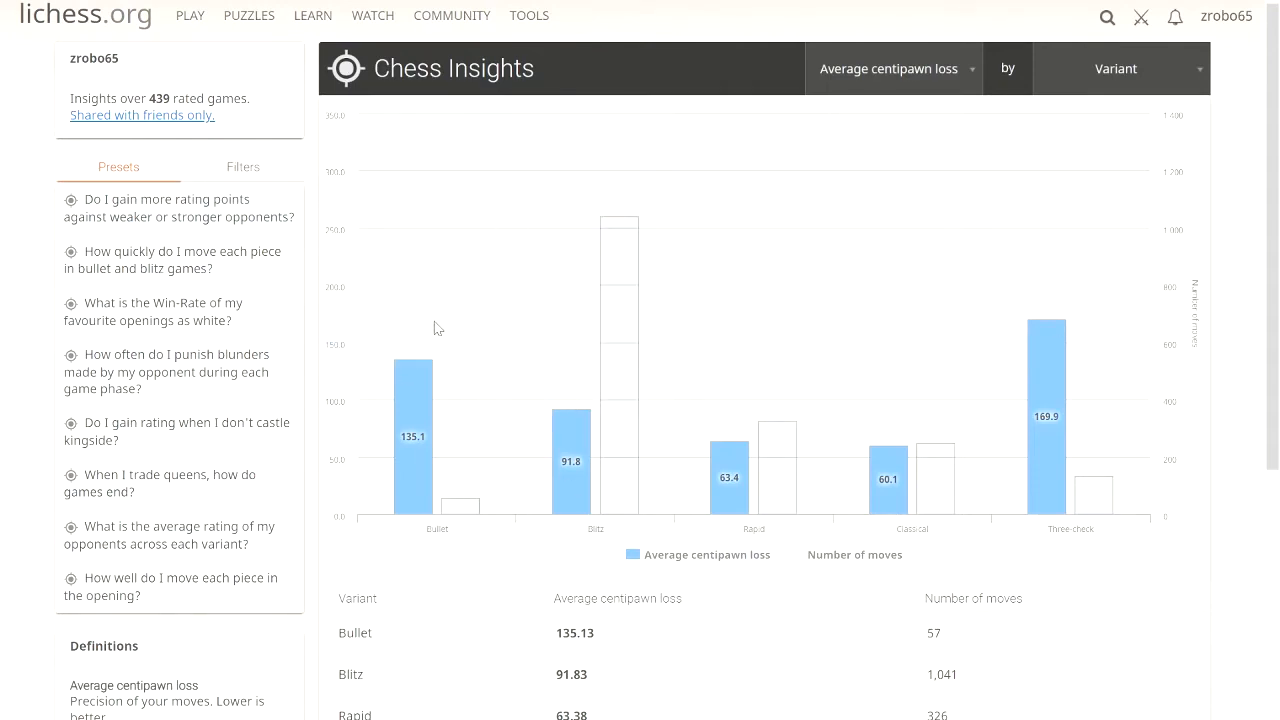
mouse_move(413, 370)
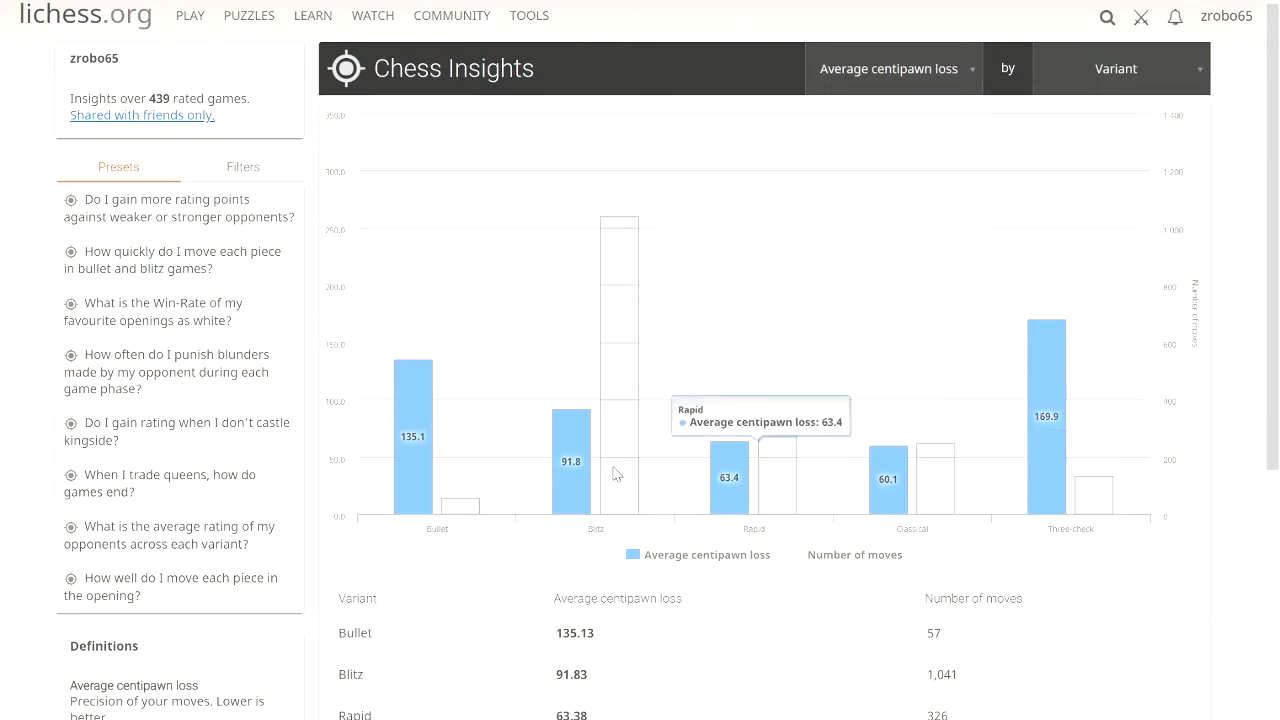
mouse_move(875, 408)
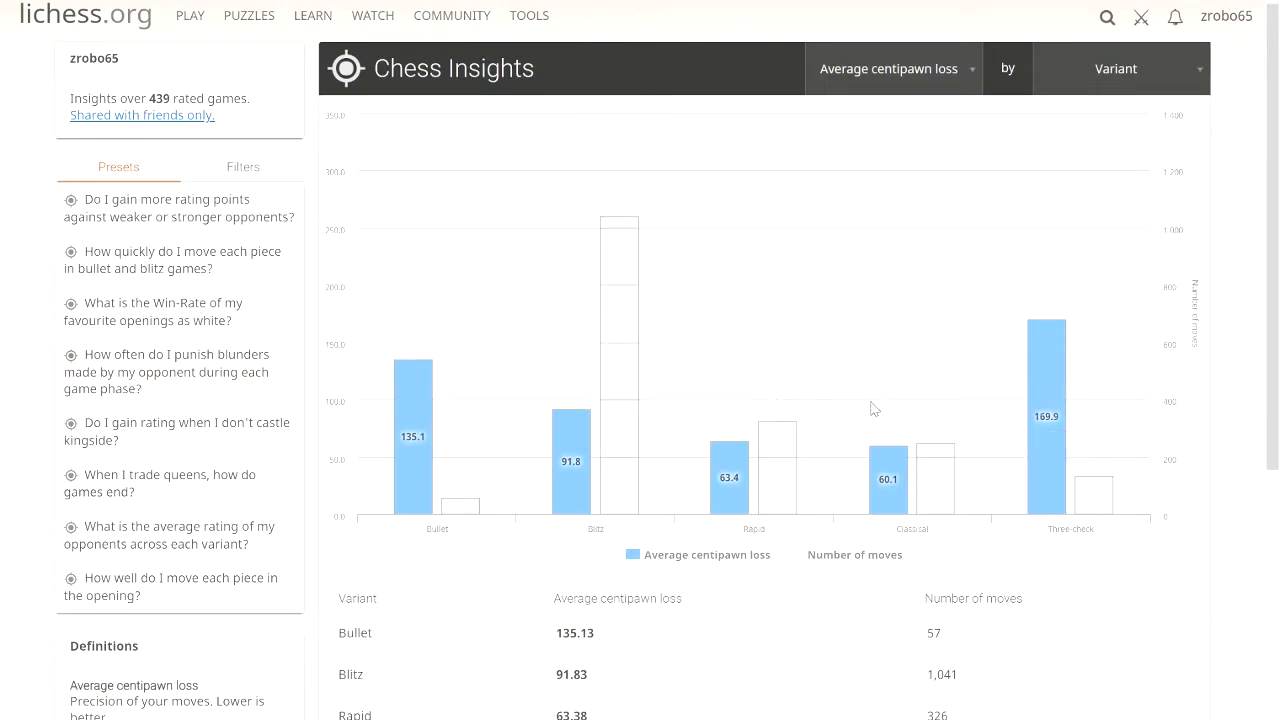
mouse_move(505, 358)
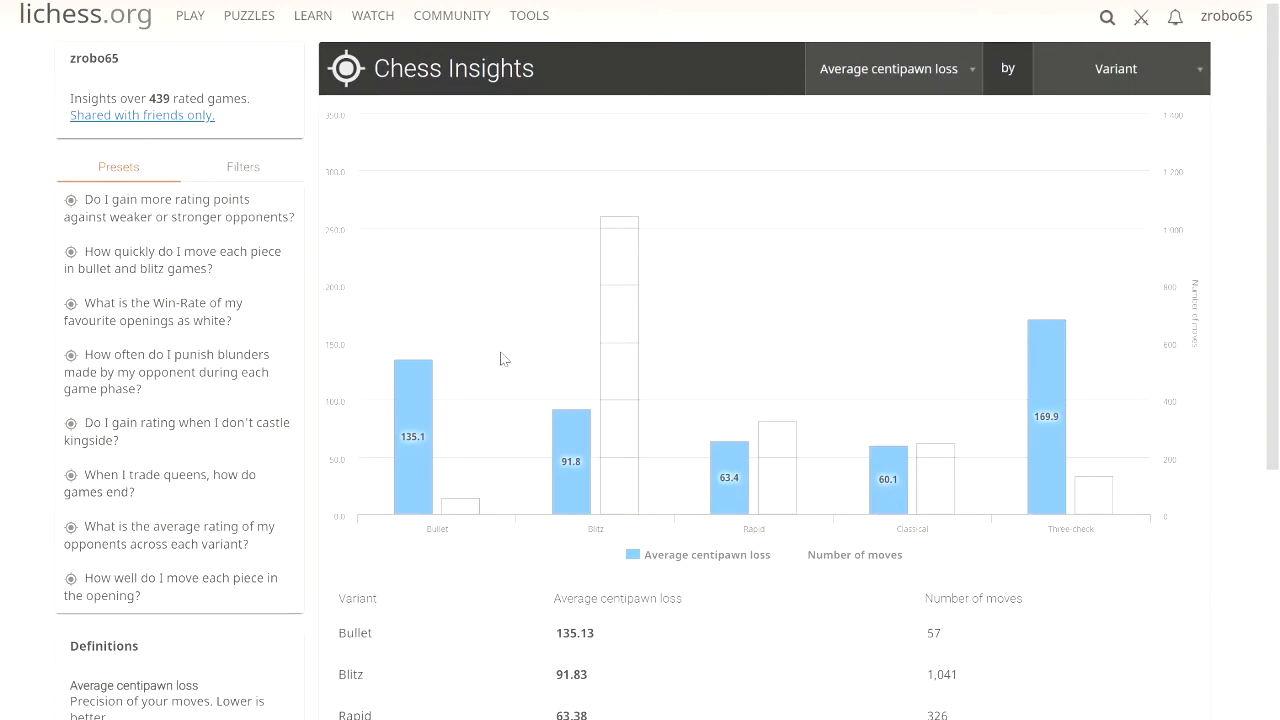
mouse_move(874, 204)
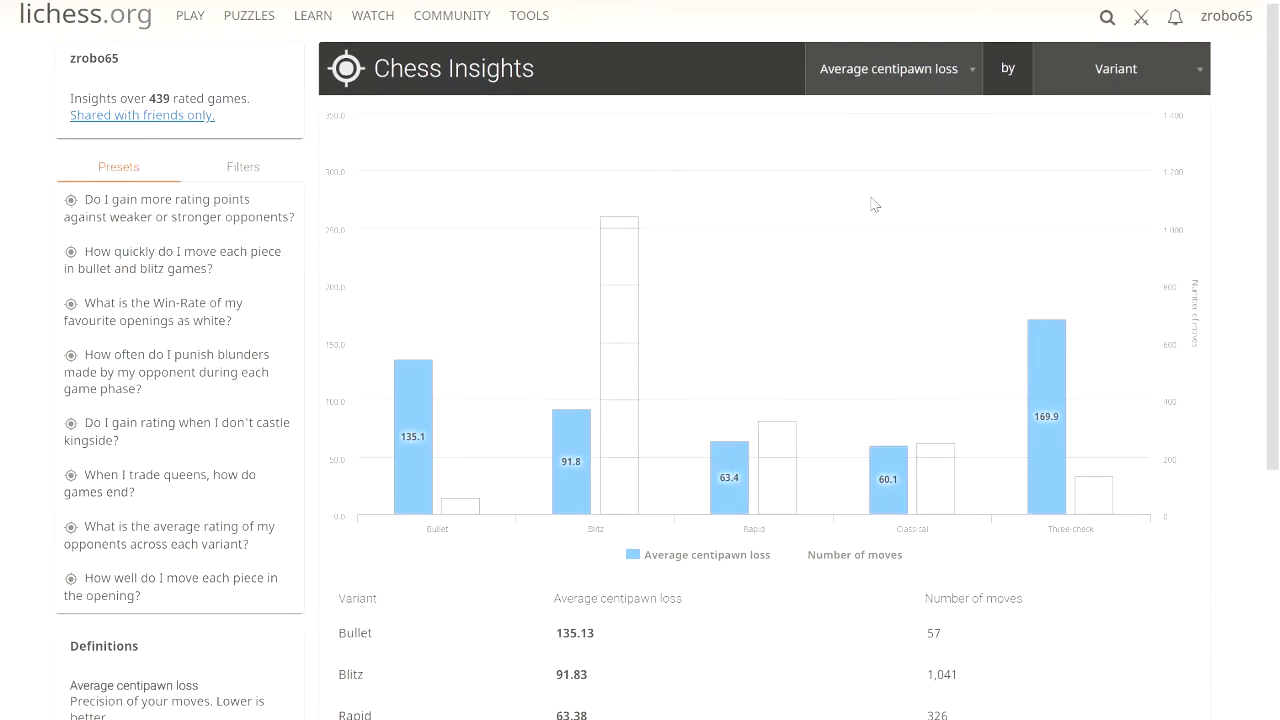
left_click(888, 68)
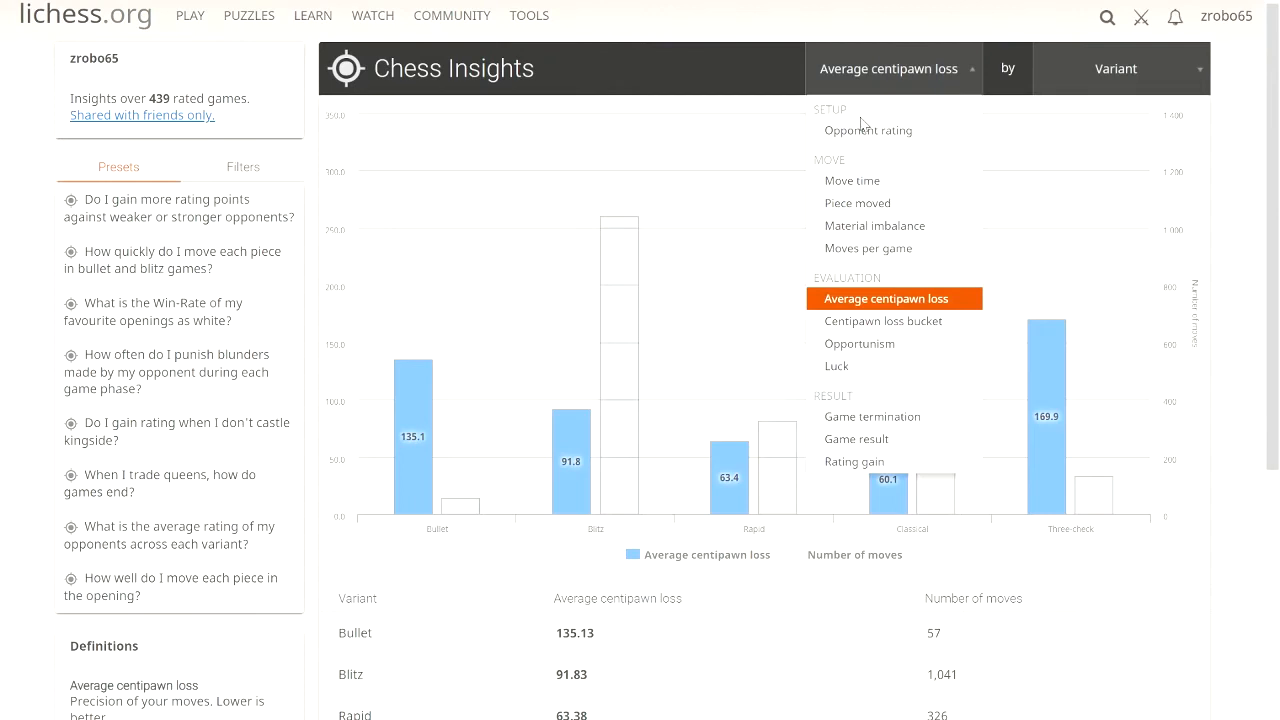
left_click(884, 298)
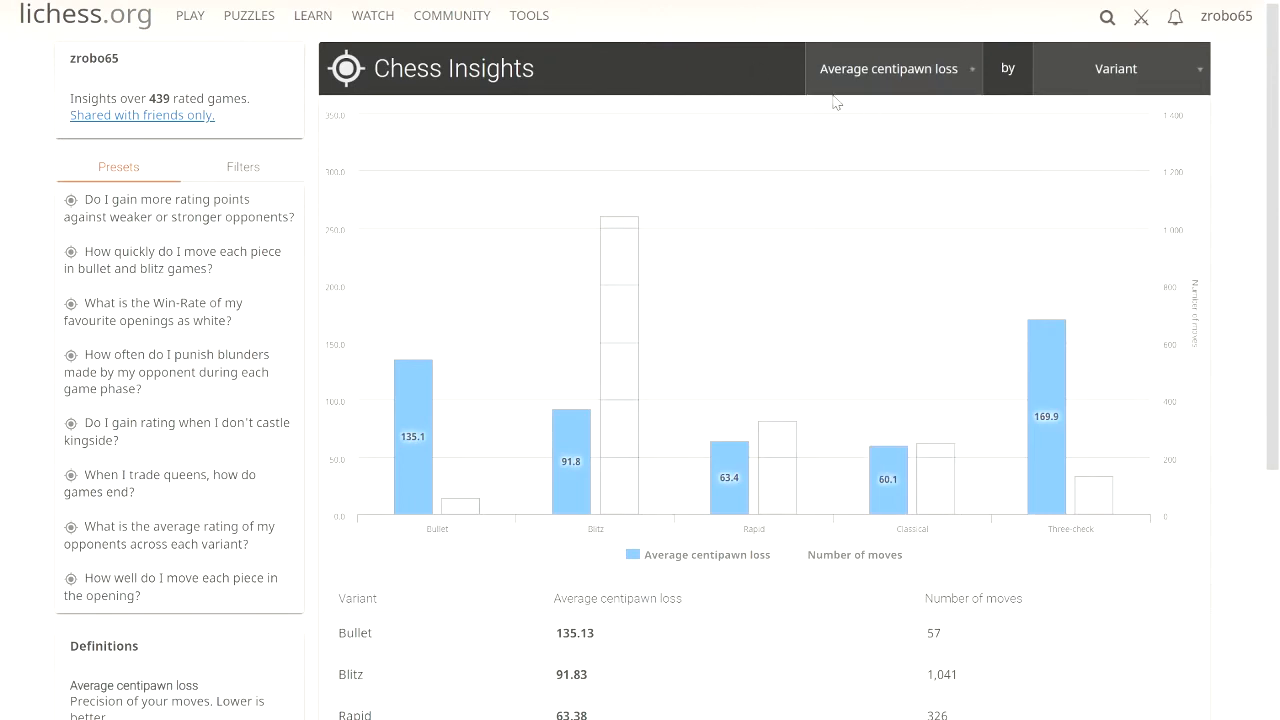
left_click(1115, 68)
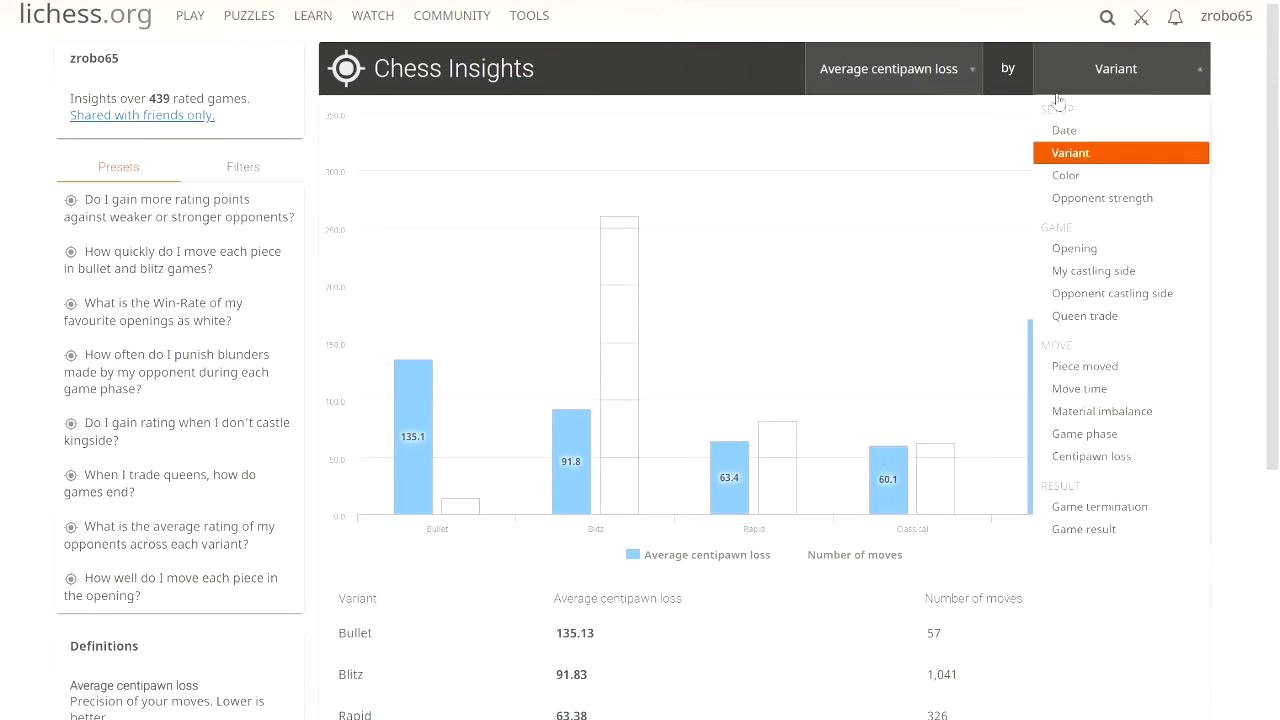
left_click(1070, 152)
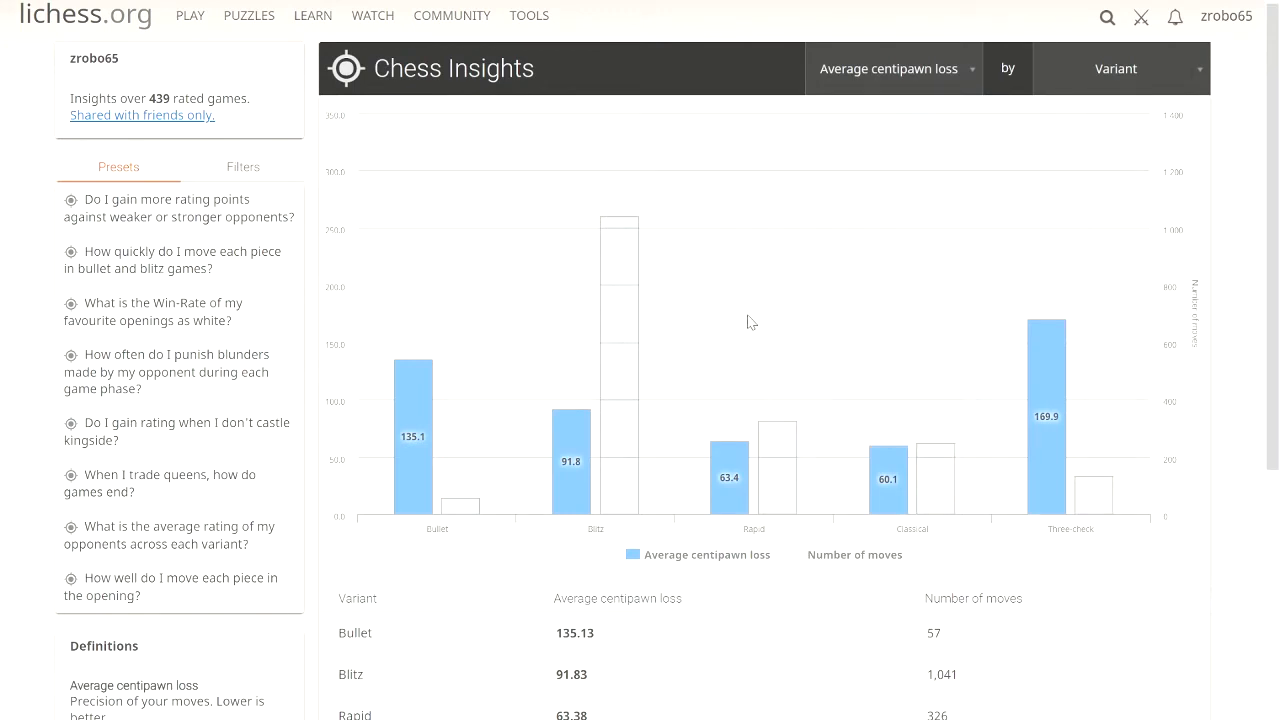
mouse_move(763, 287)
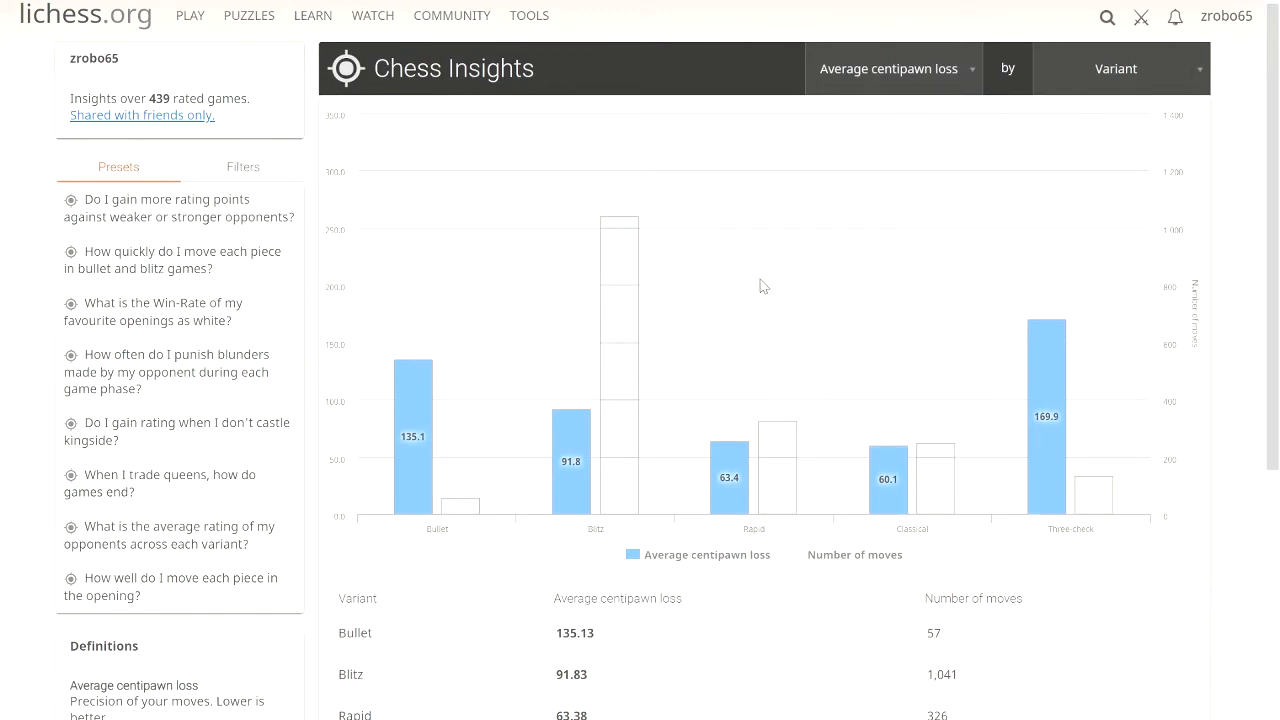
mouse_move(840, 190)
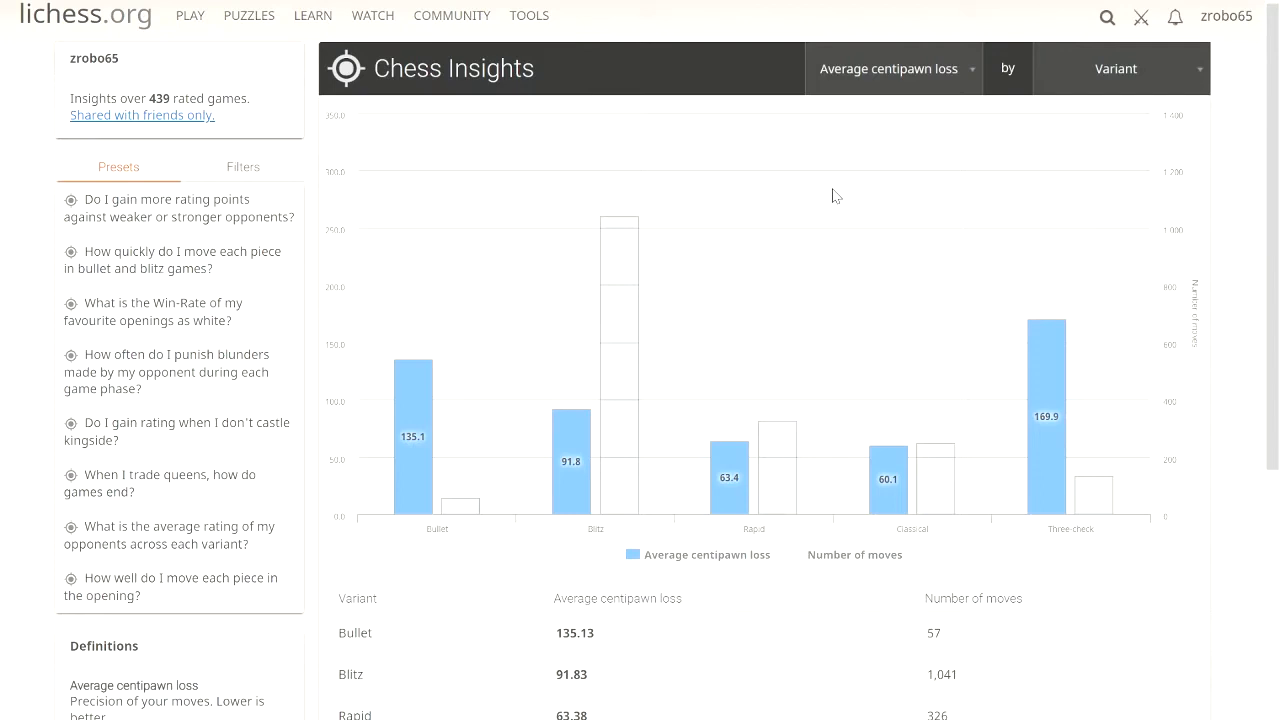
mouse_move(575, 128)
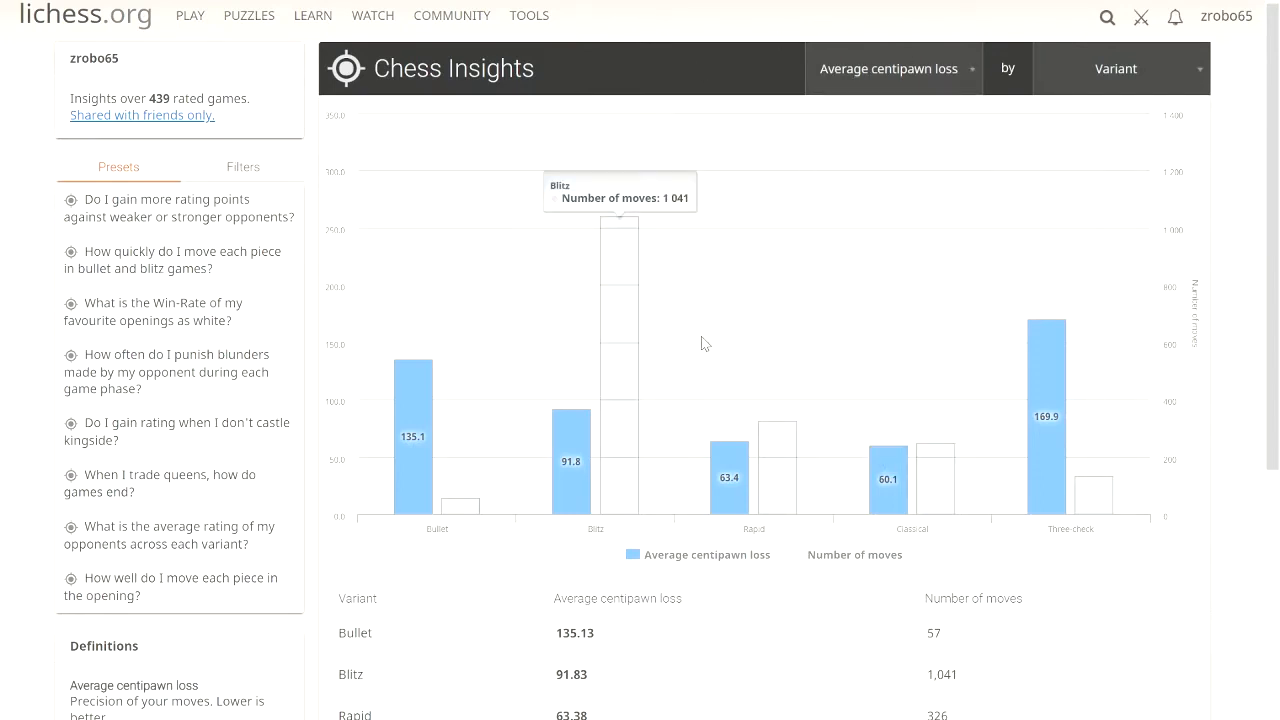
mouse_move(740, 450)
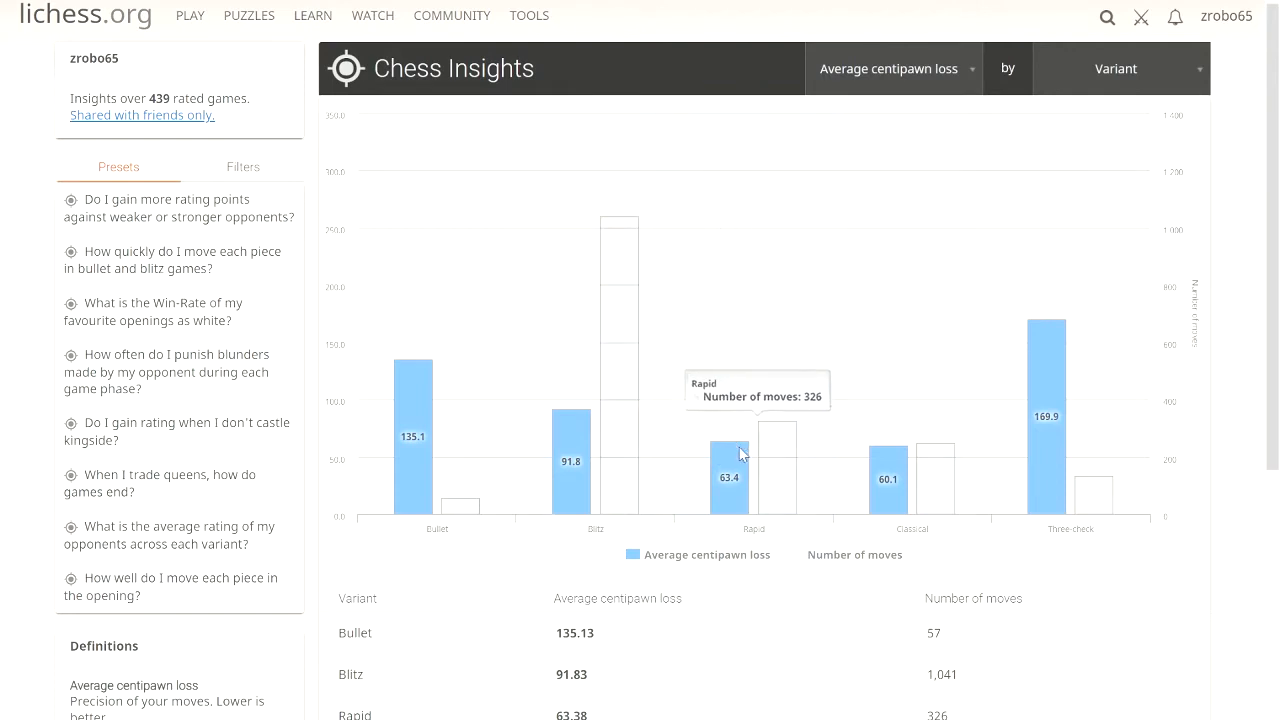
mouse_move(898, 358)
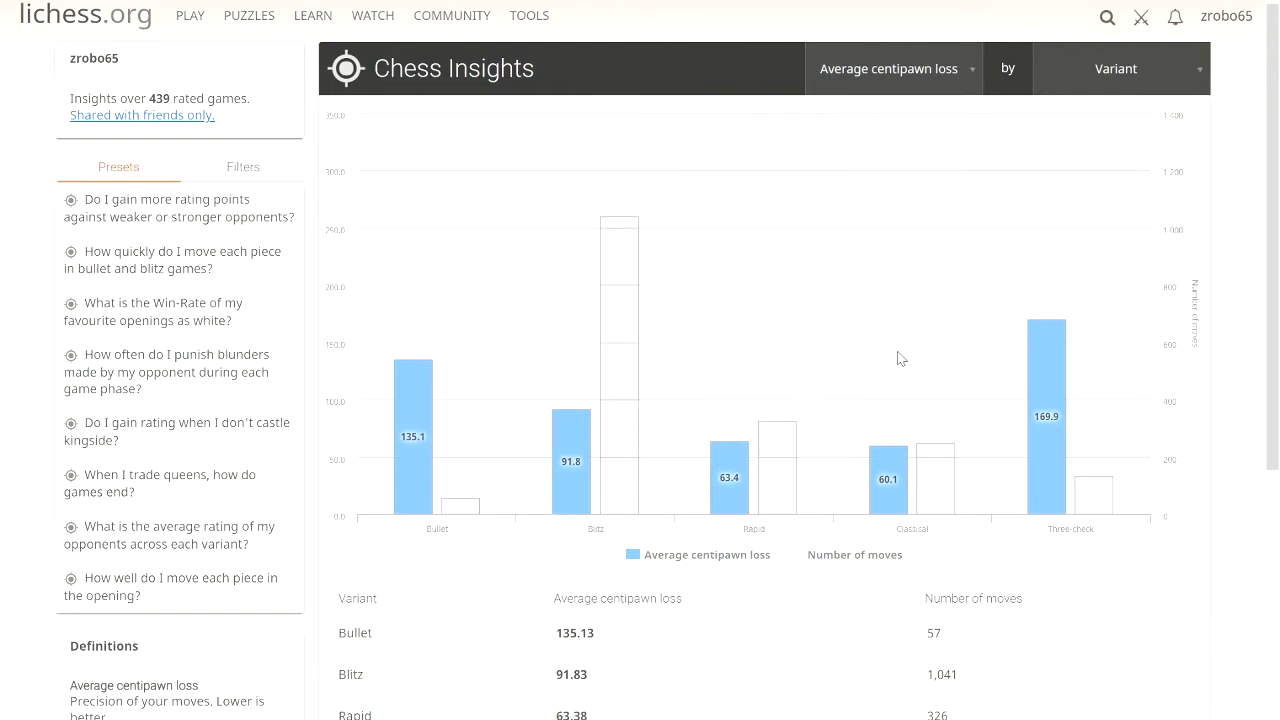
mouse_move(933, 351)
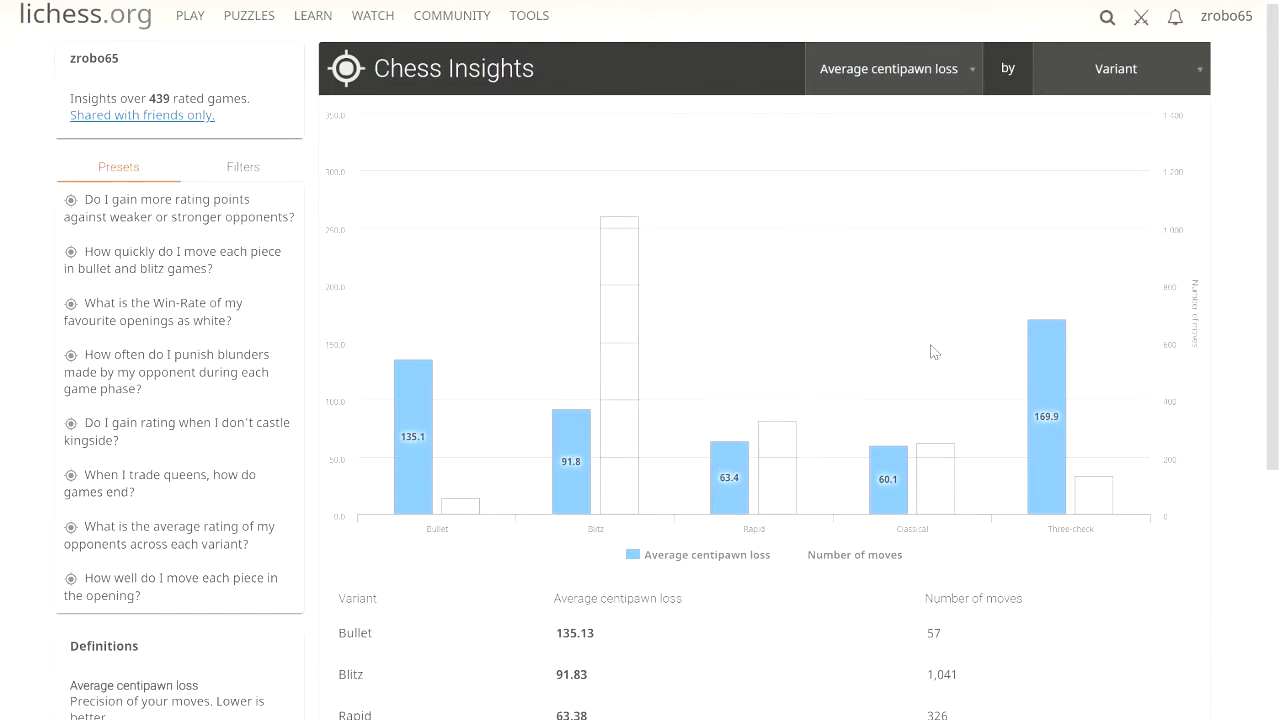
mouse_move(414, 470)
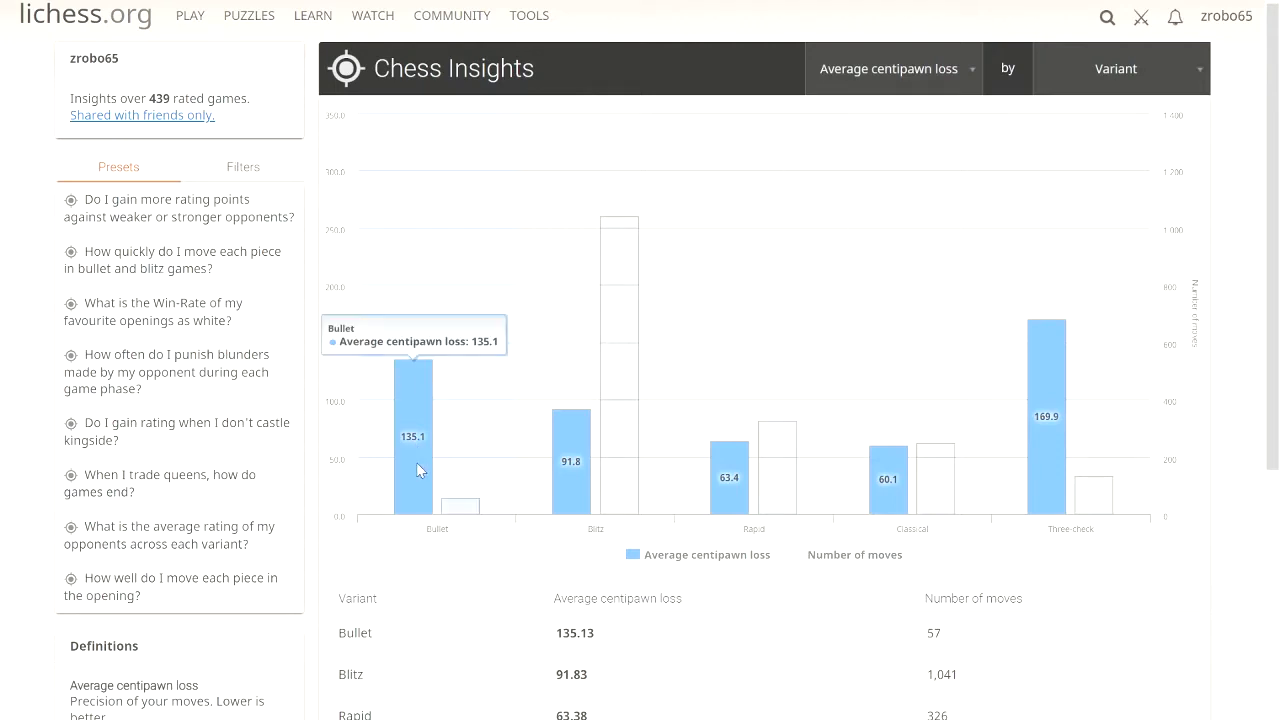
mouse_move(887, 485)
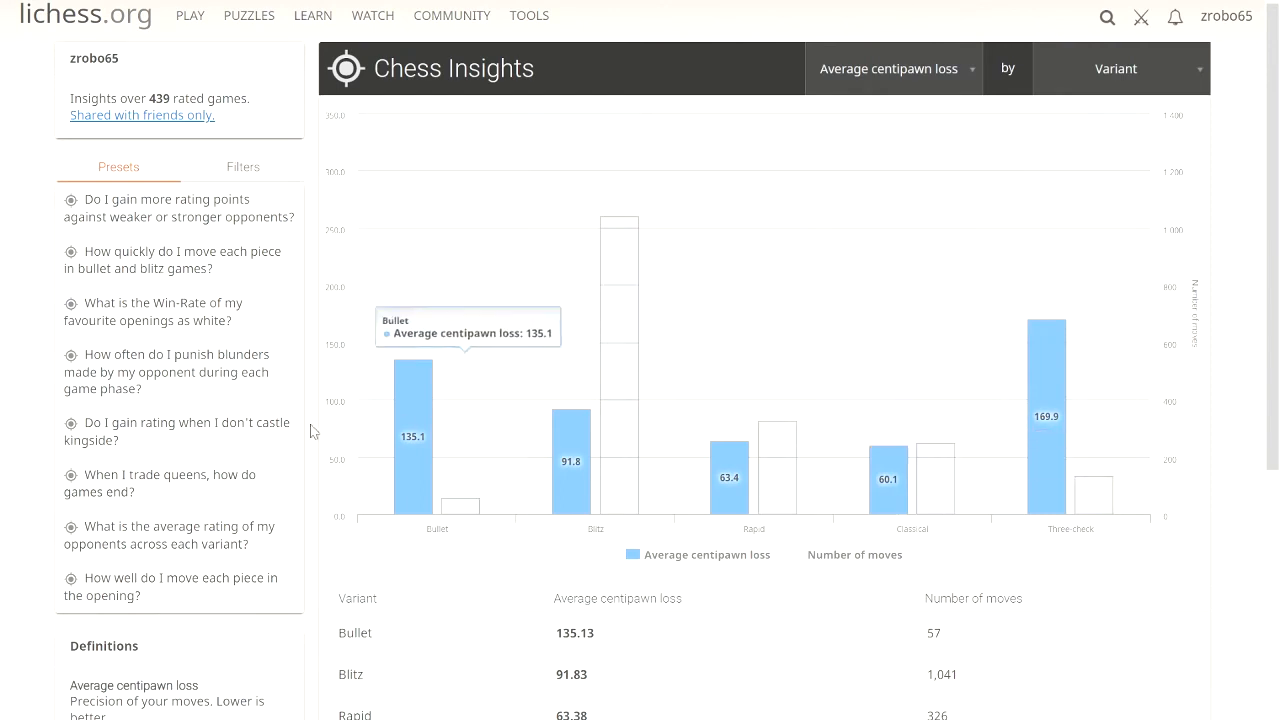
mouse_move(410, 430)
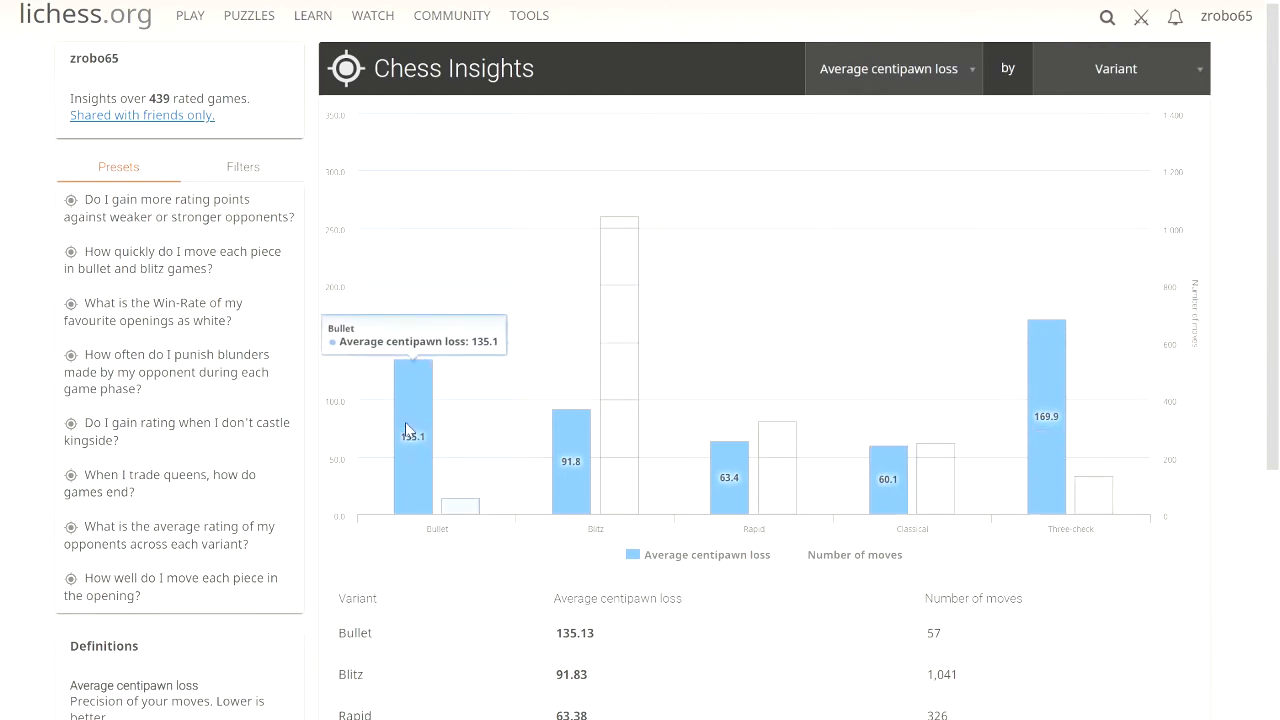
mouse_move(450, 443)
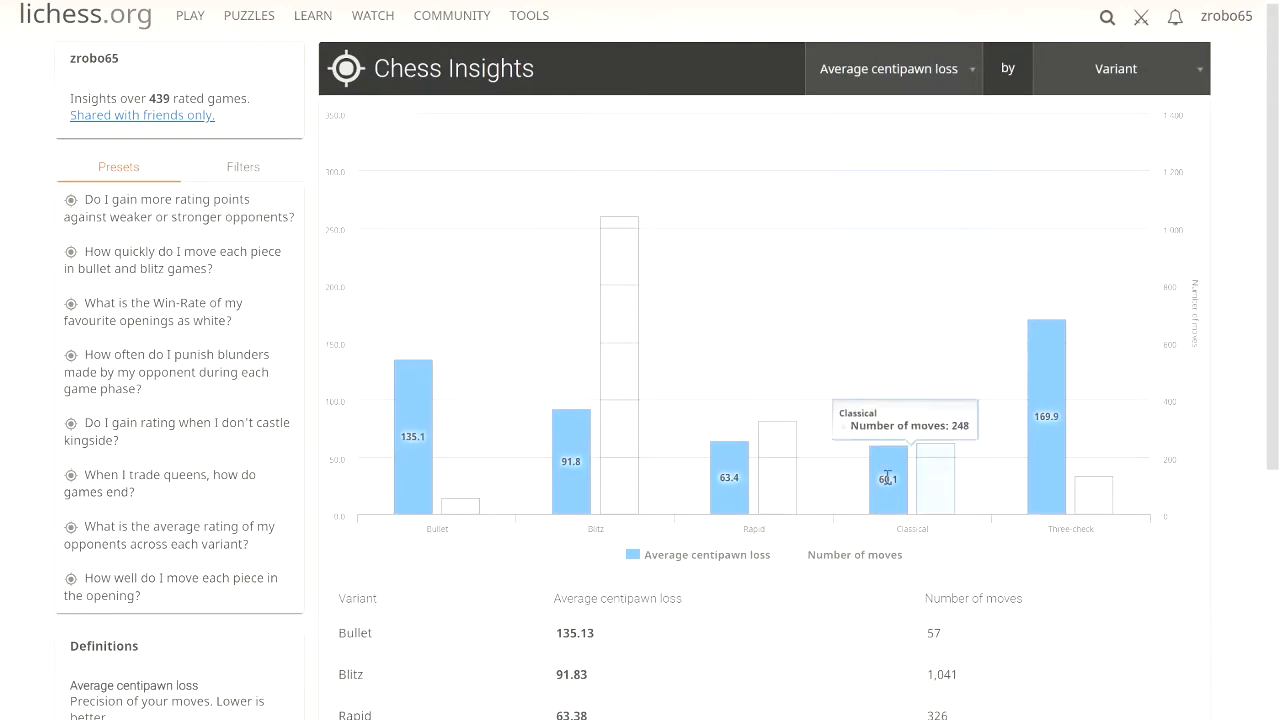
mouse_move(836, 292)
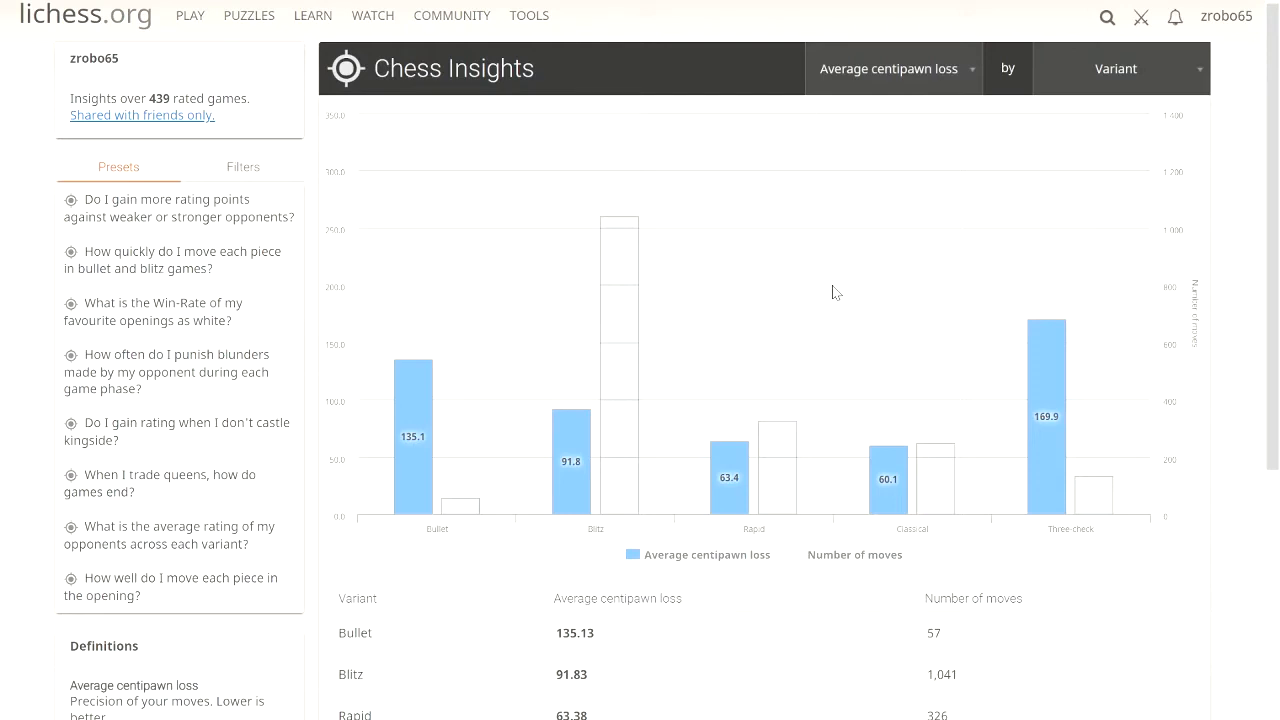
mouse_move(811, 540)
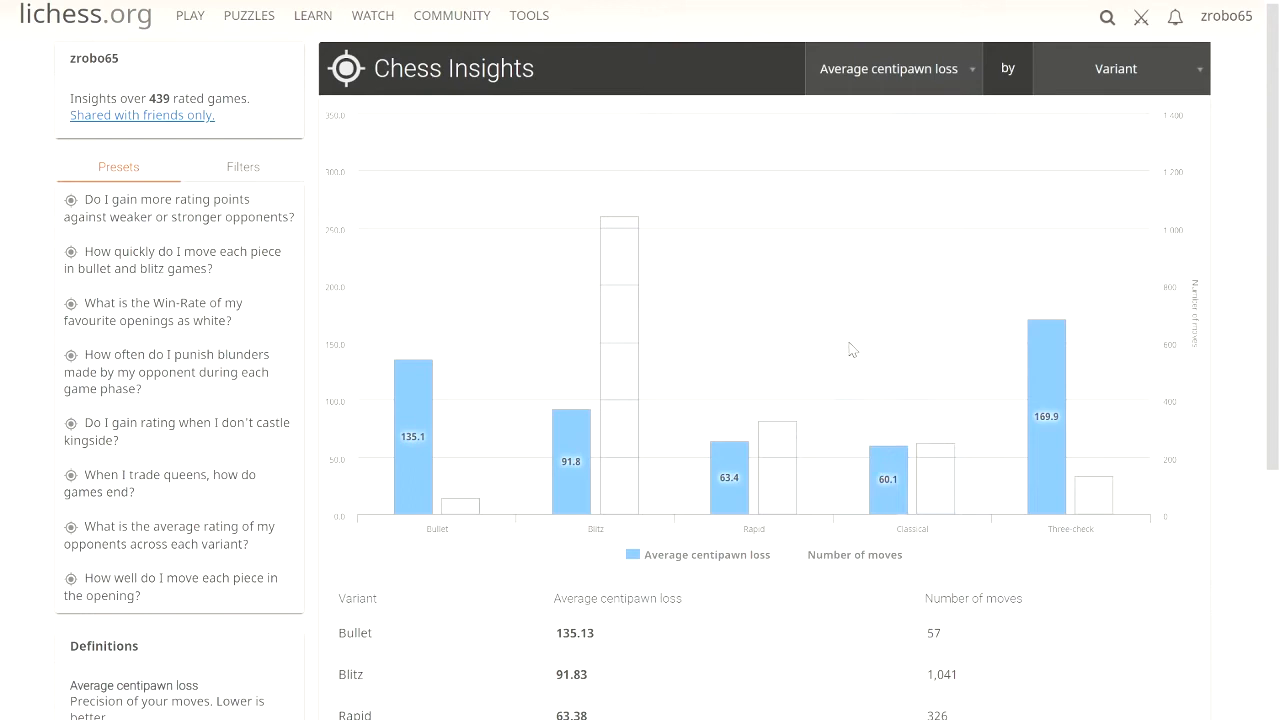
mouse_move(817, 367)
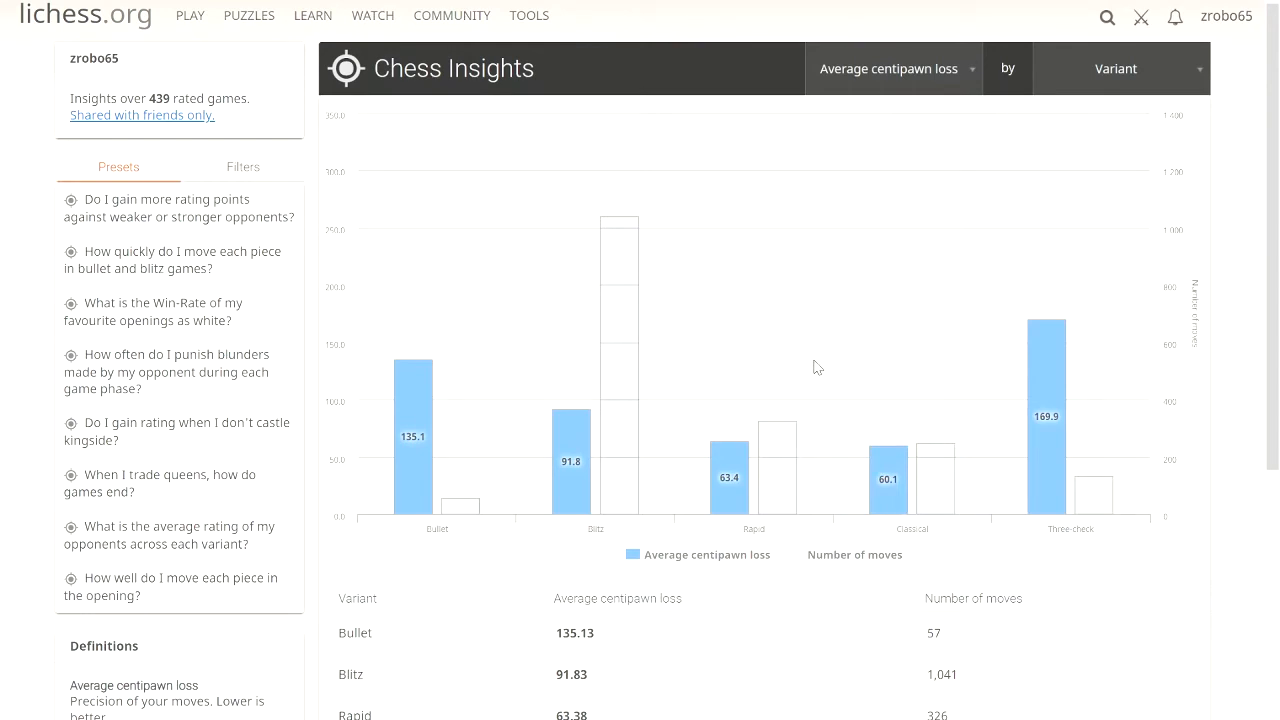
mouse_move(935, 460)
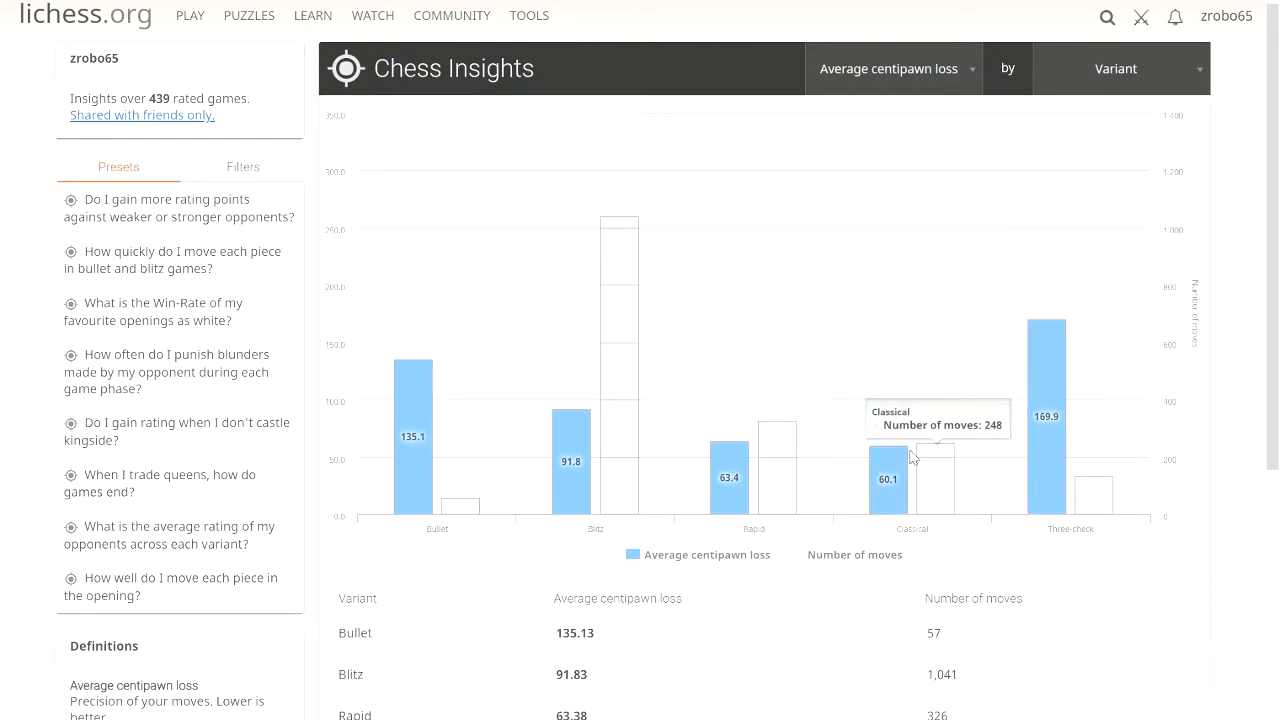
mouse_move(885, 353)
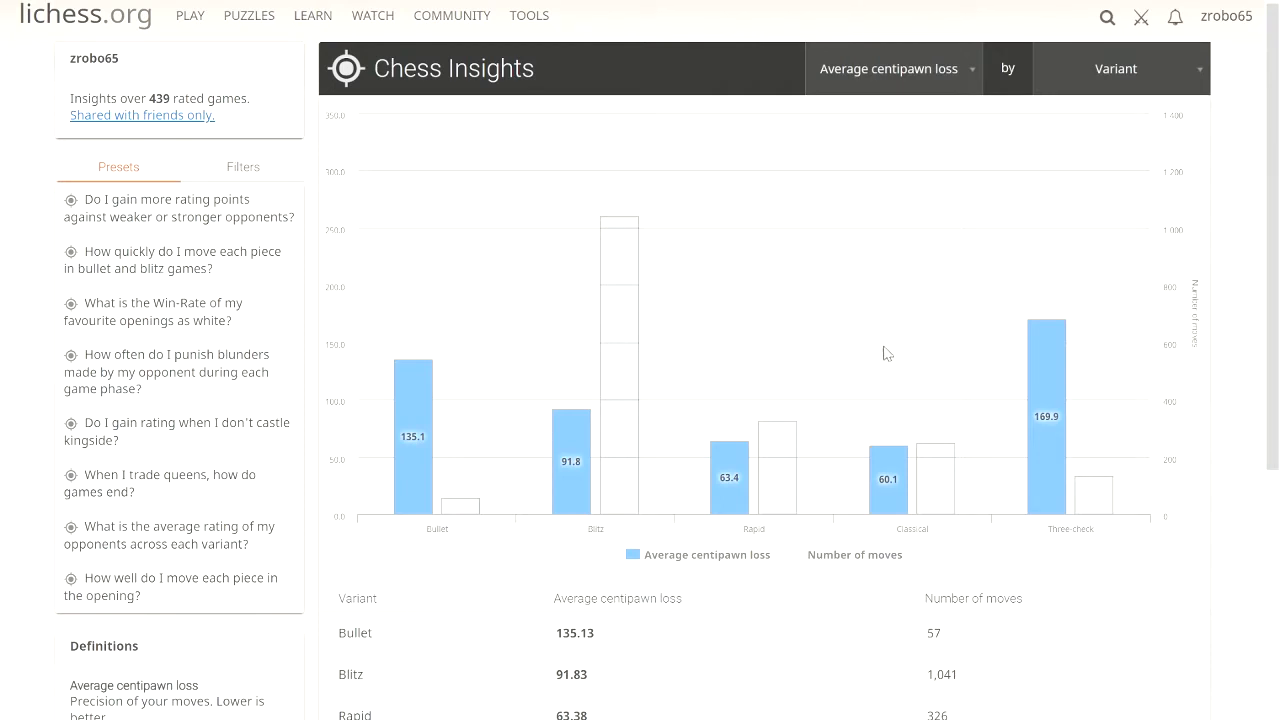
mouse_move(778, 430)
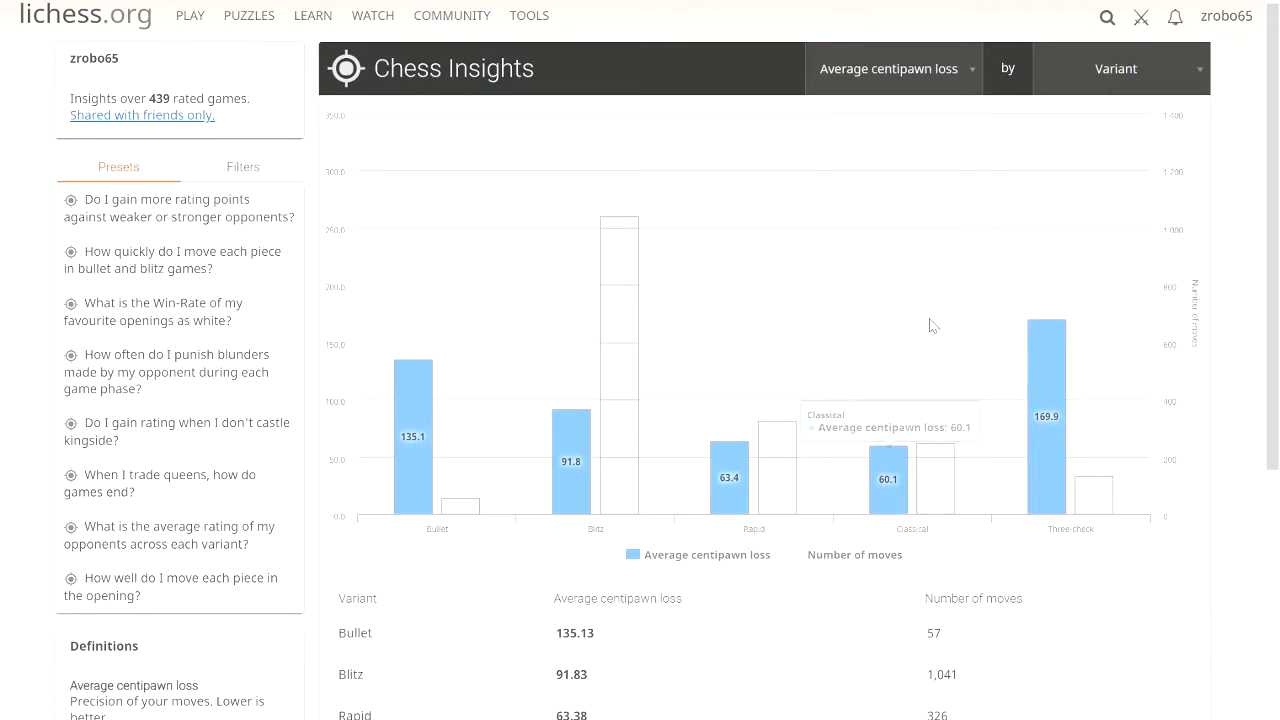
mouse_move(930, 325)
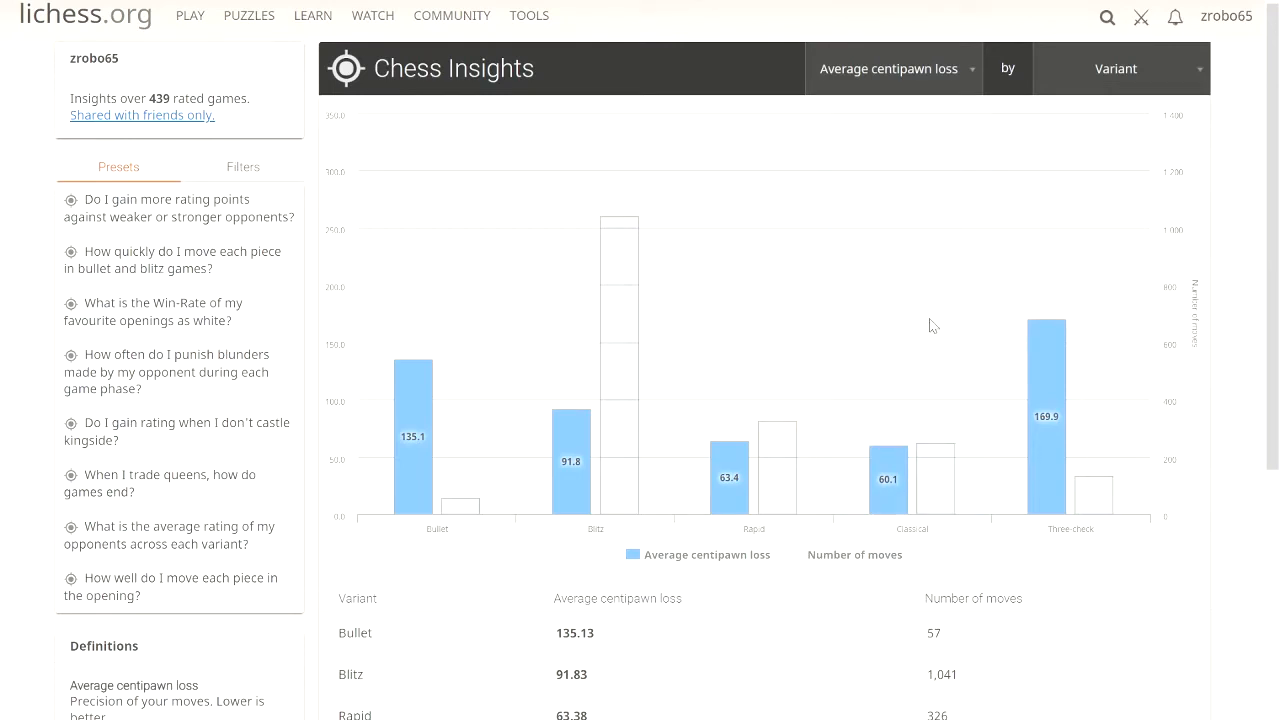
mouse_move(910, 345)
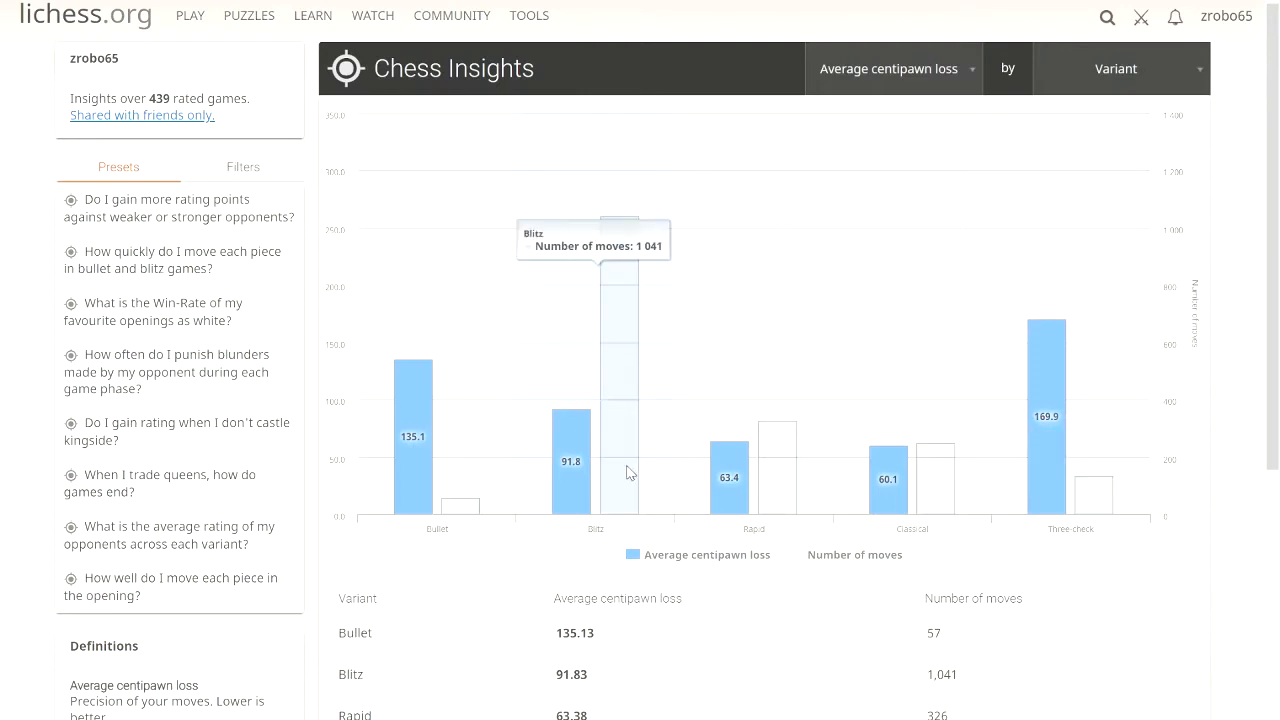
mouse_move(620, 283)
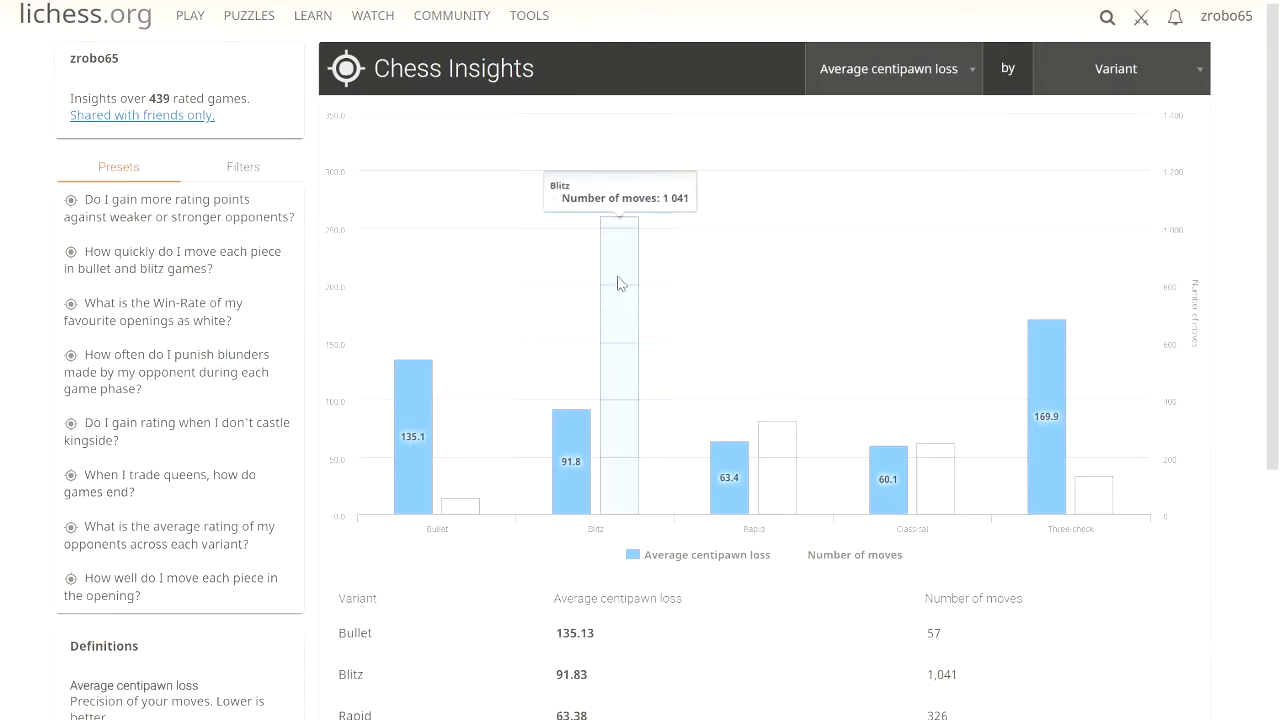
mouse_move(602, 332)
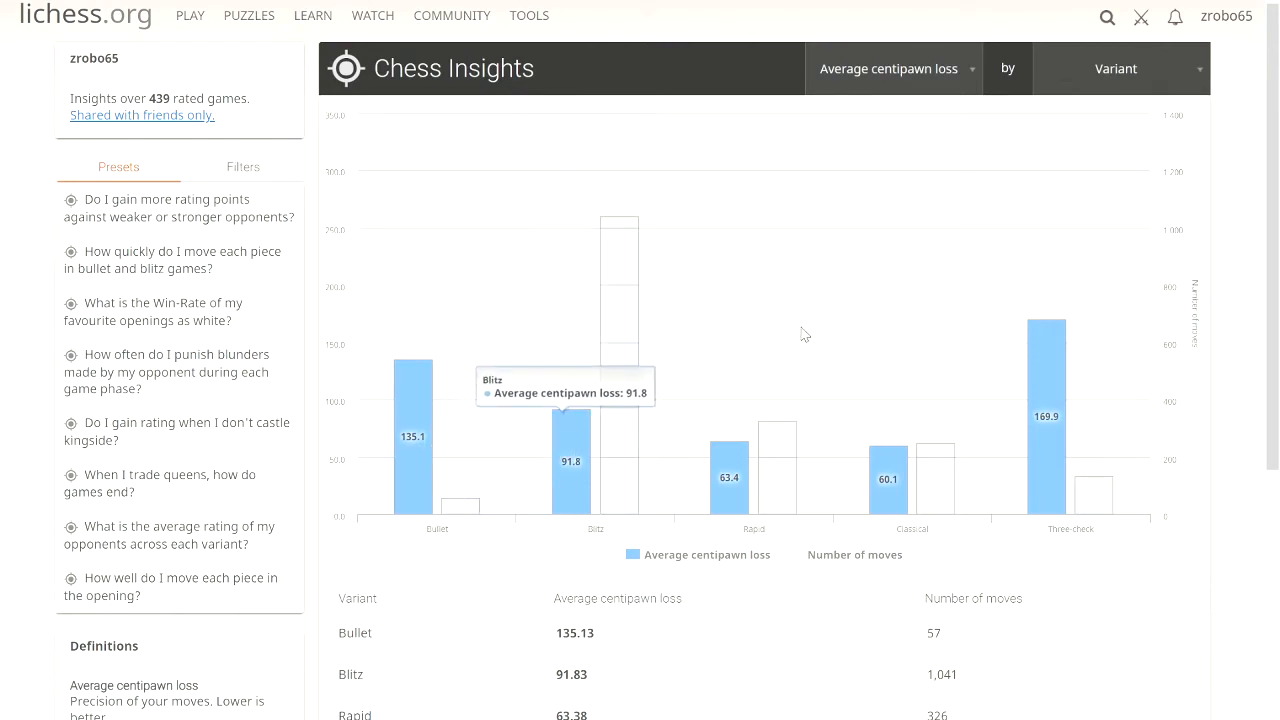
mouse_move(413, 400)
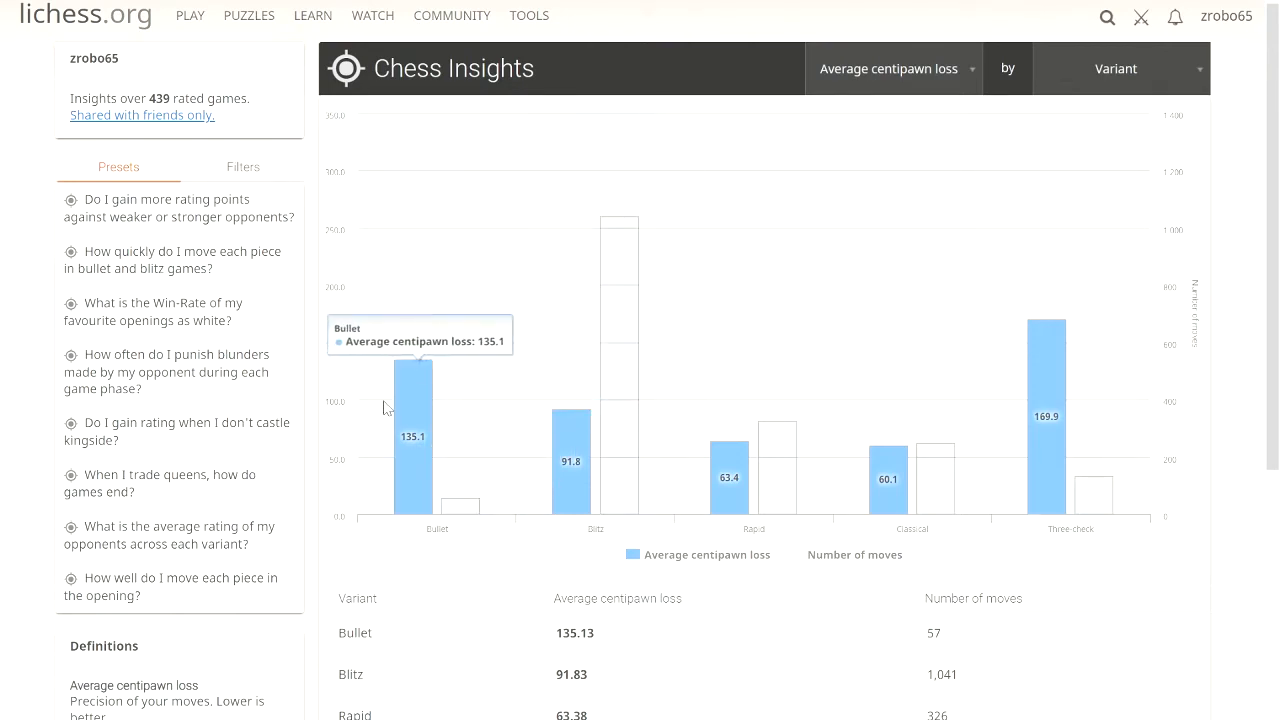
mouse_move(630, 405)
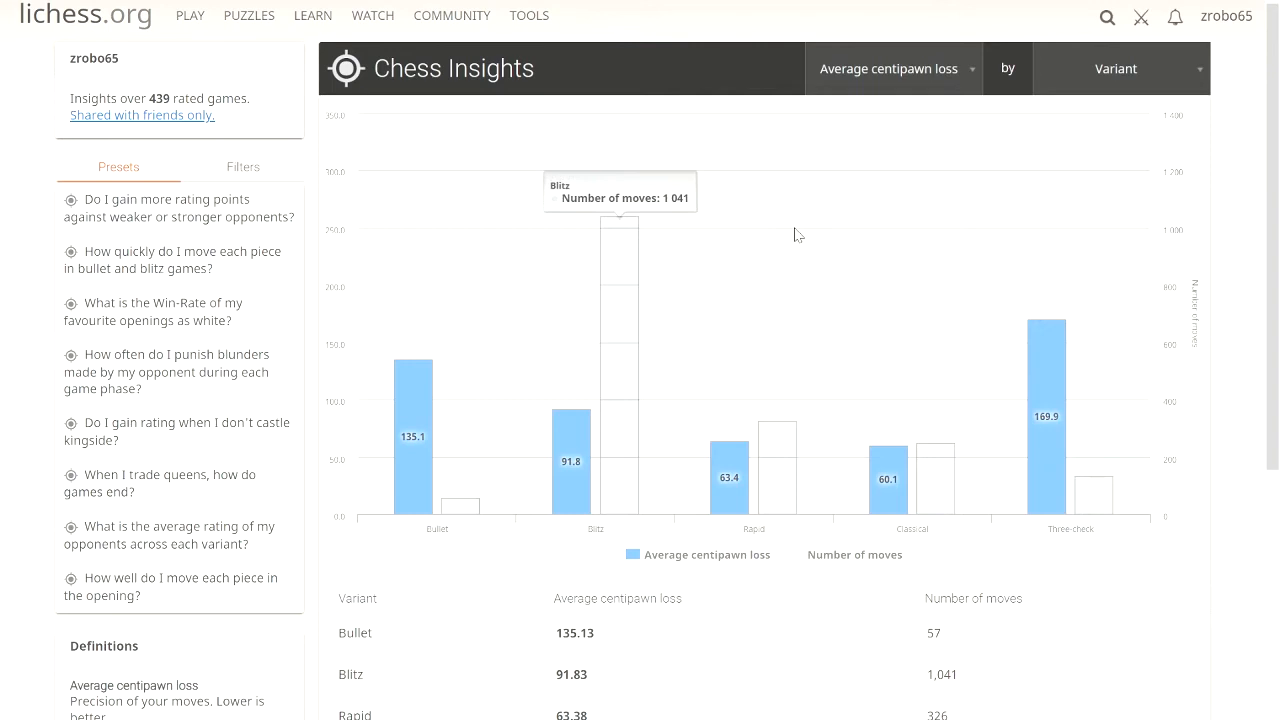
left_click(1115, 68)
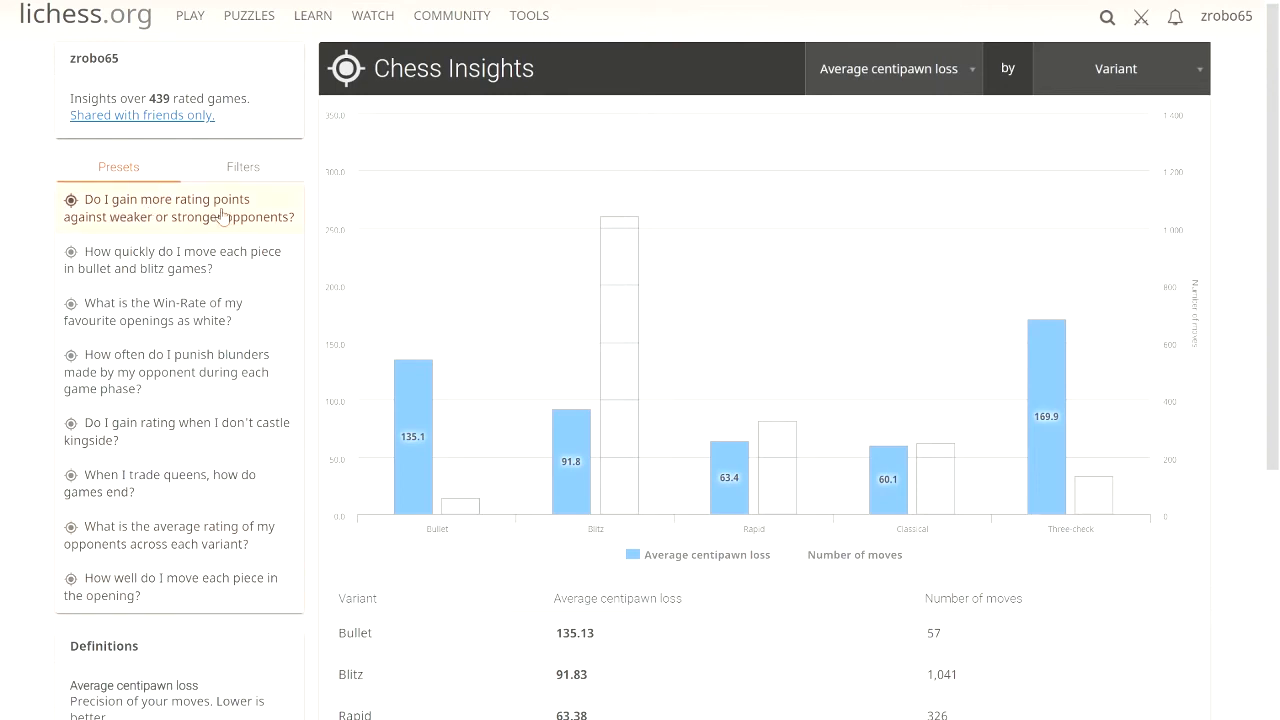
mouse_move(172, 228)
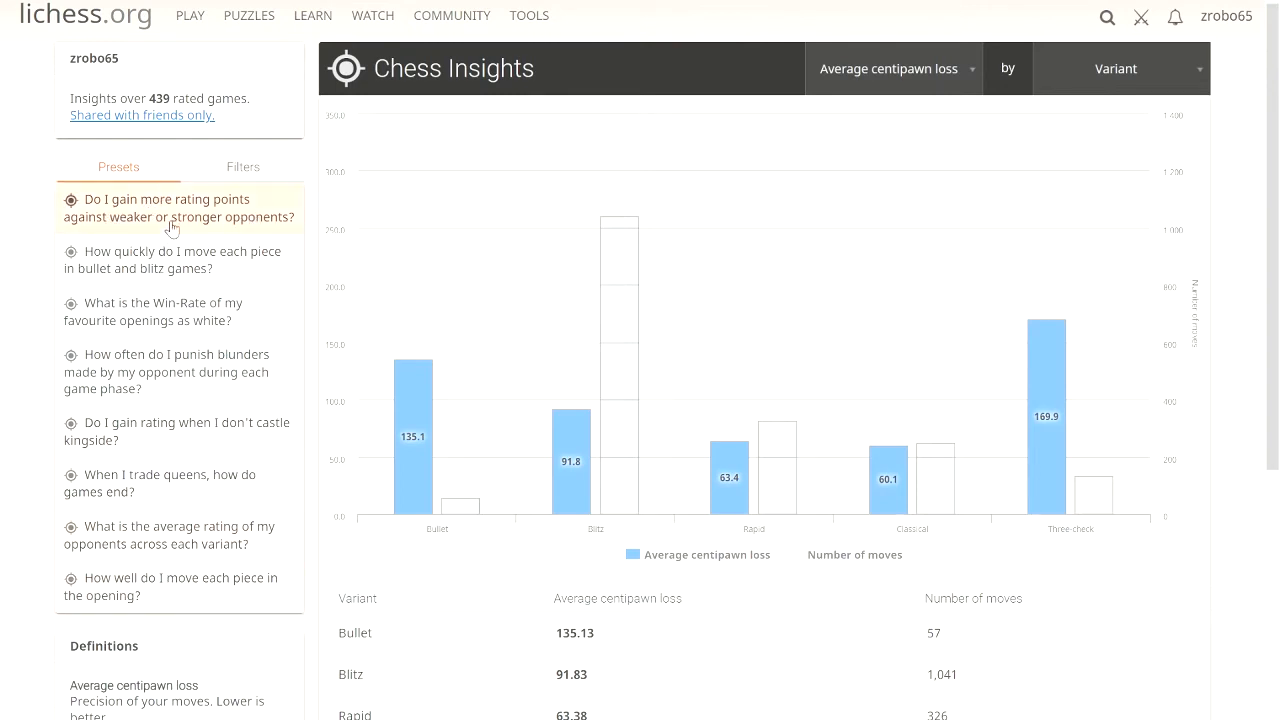
left_click(178, 208)
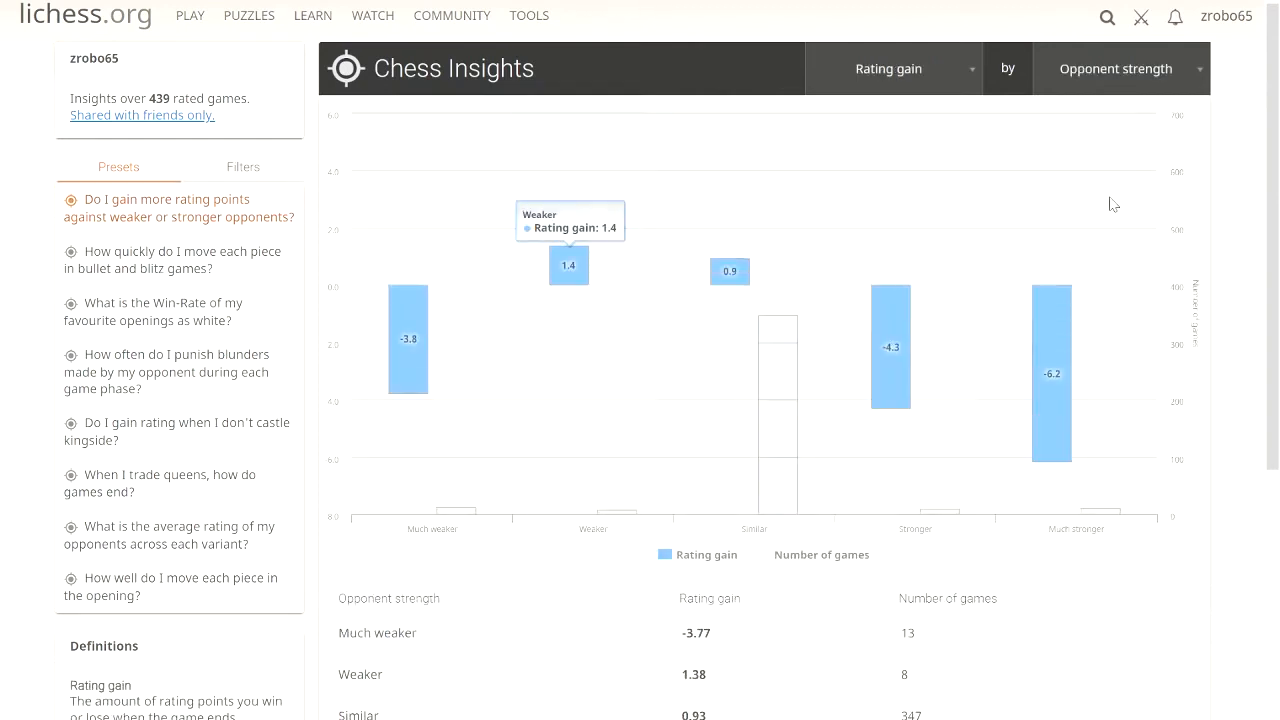
mouse_move(897, 308)
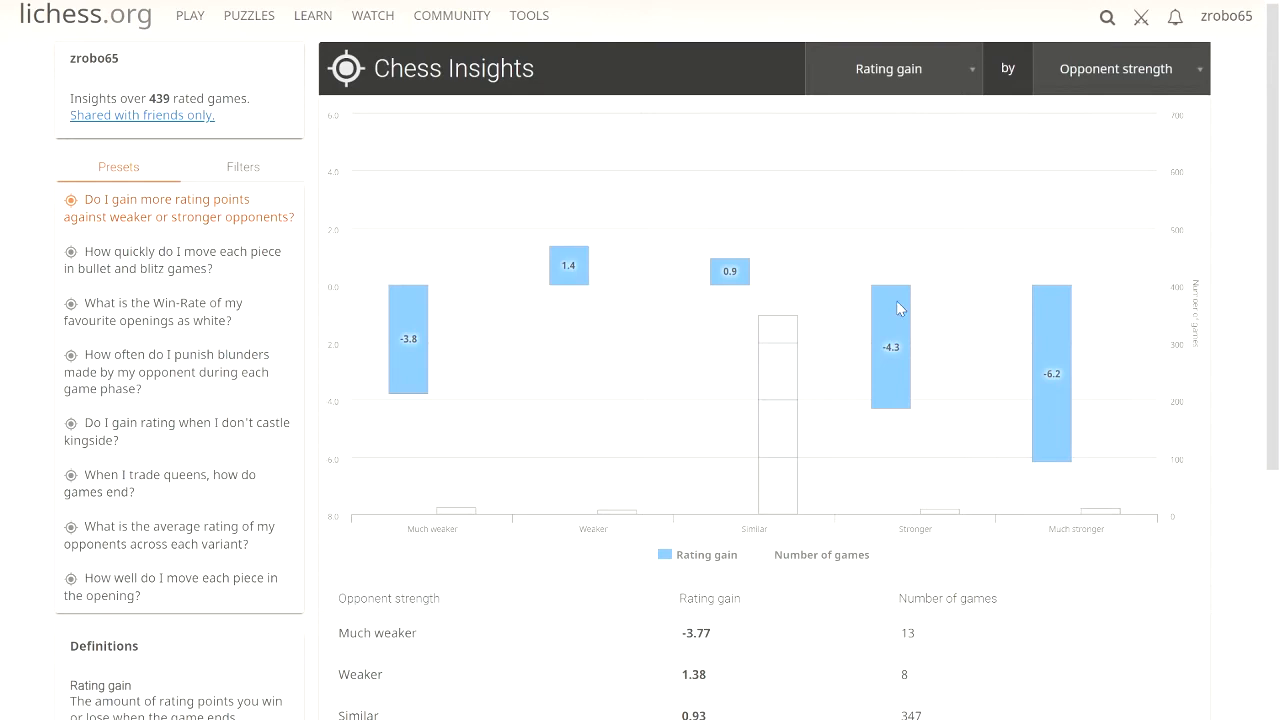
mouse_move(568, 262)
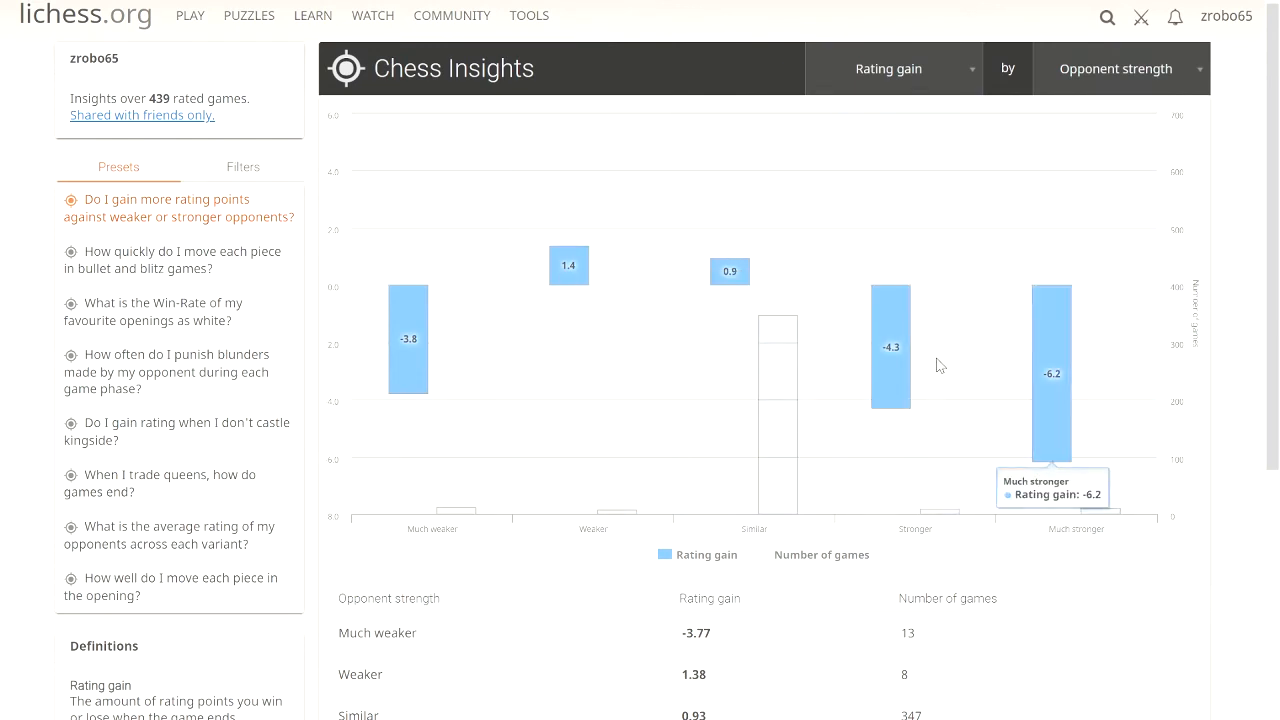
mouse_move(1051, 385)
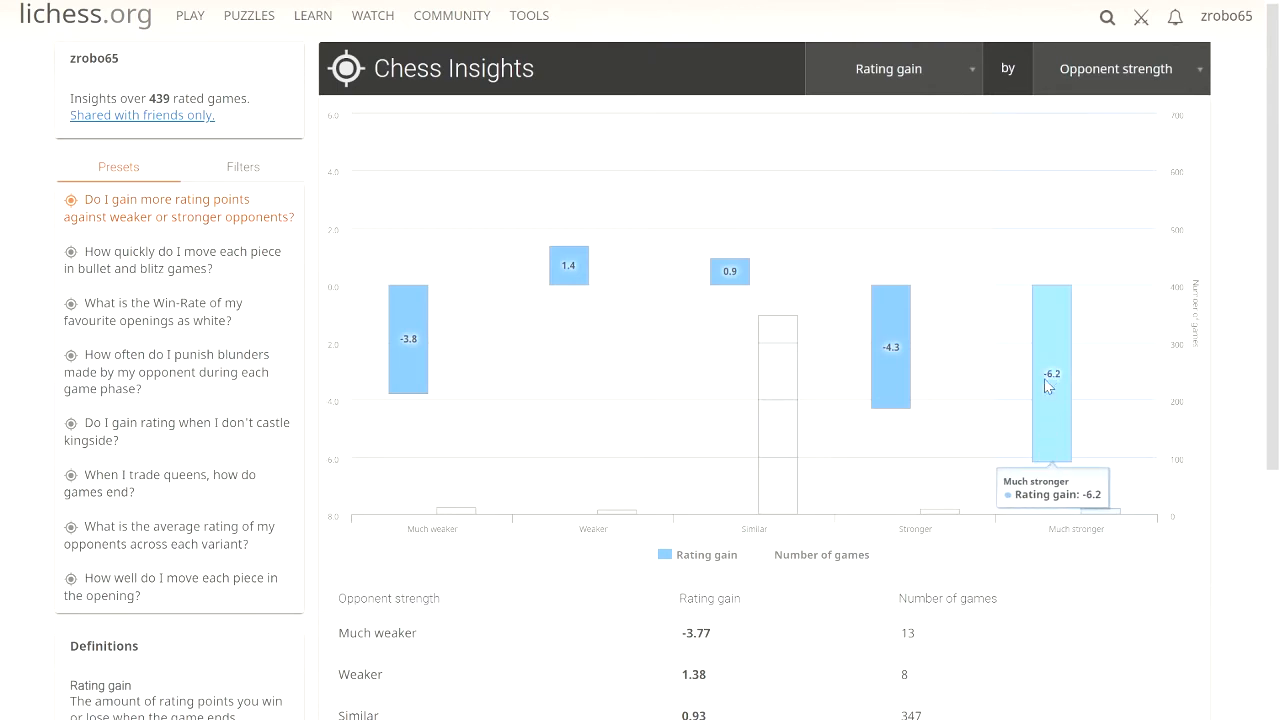
mouse_move(1057, 404)
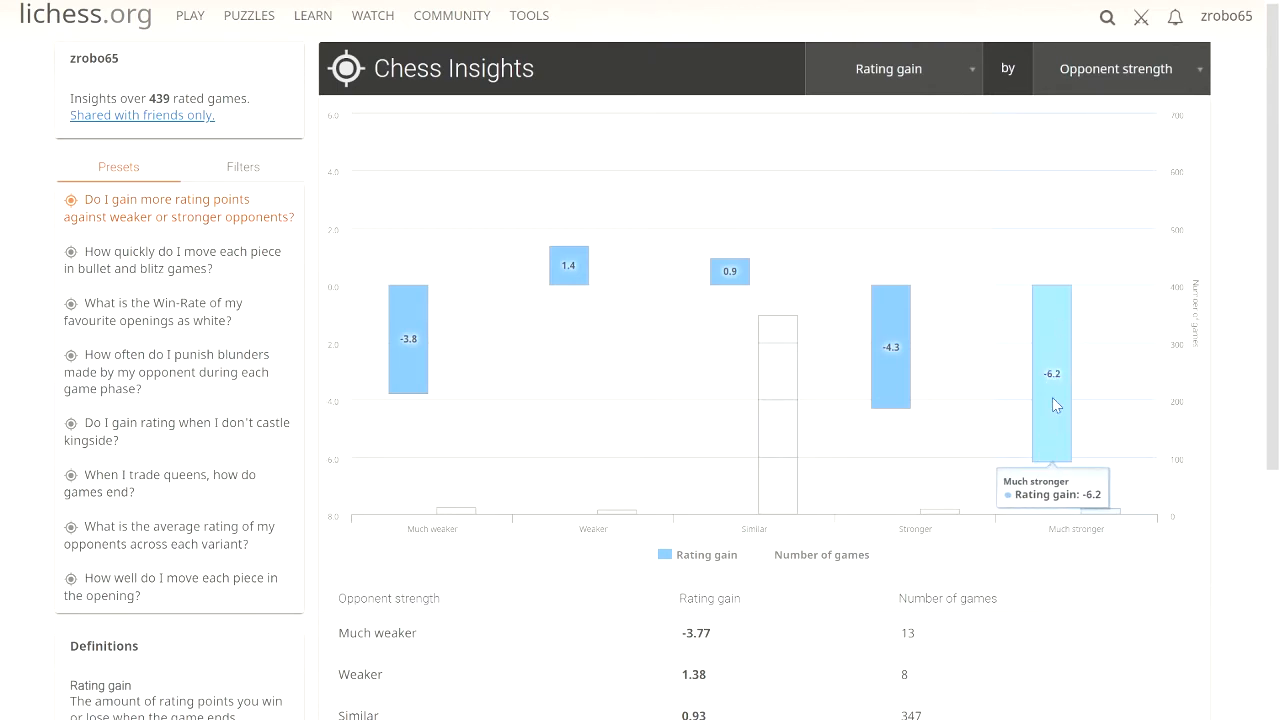
mouse_move(1025, 308)
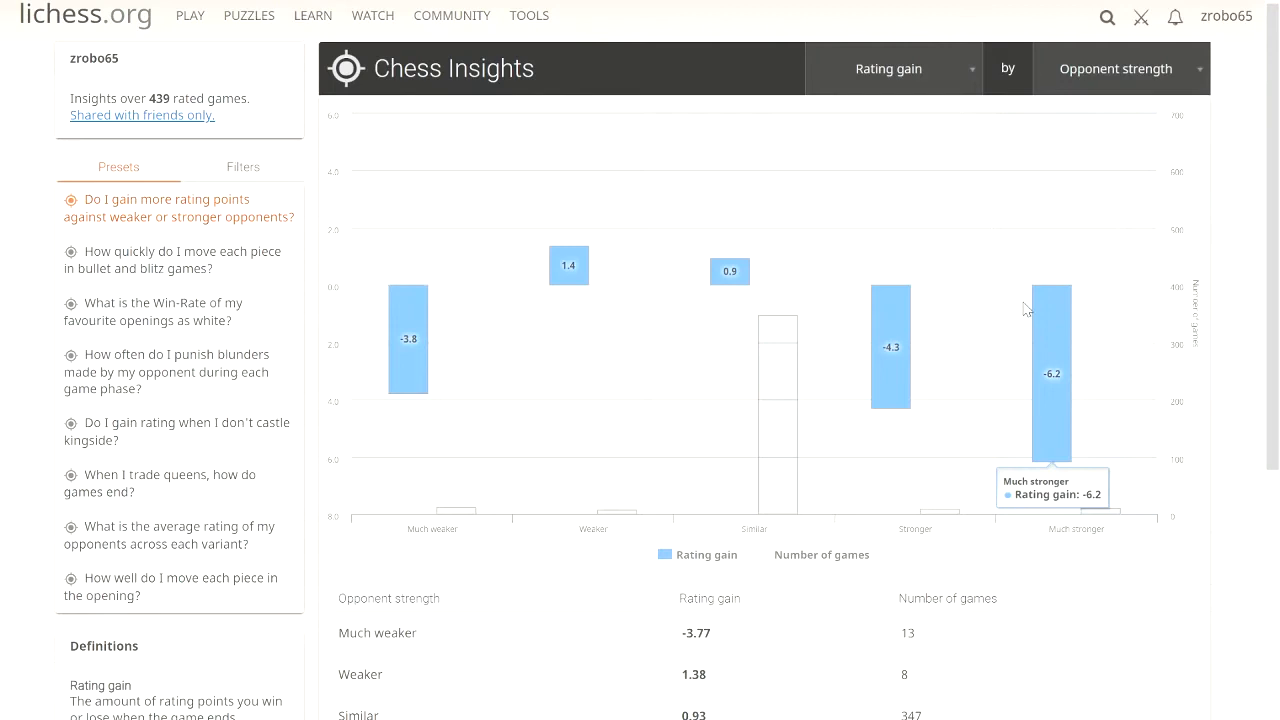
mouse_move(1078, 253)
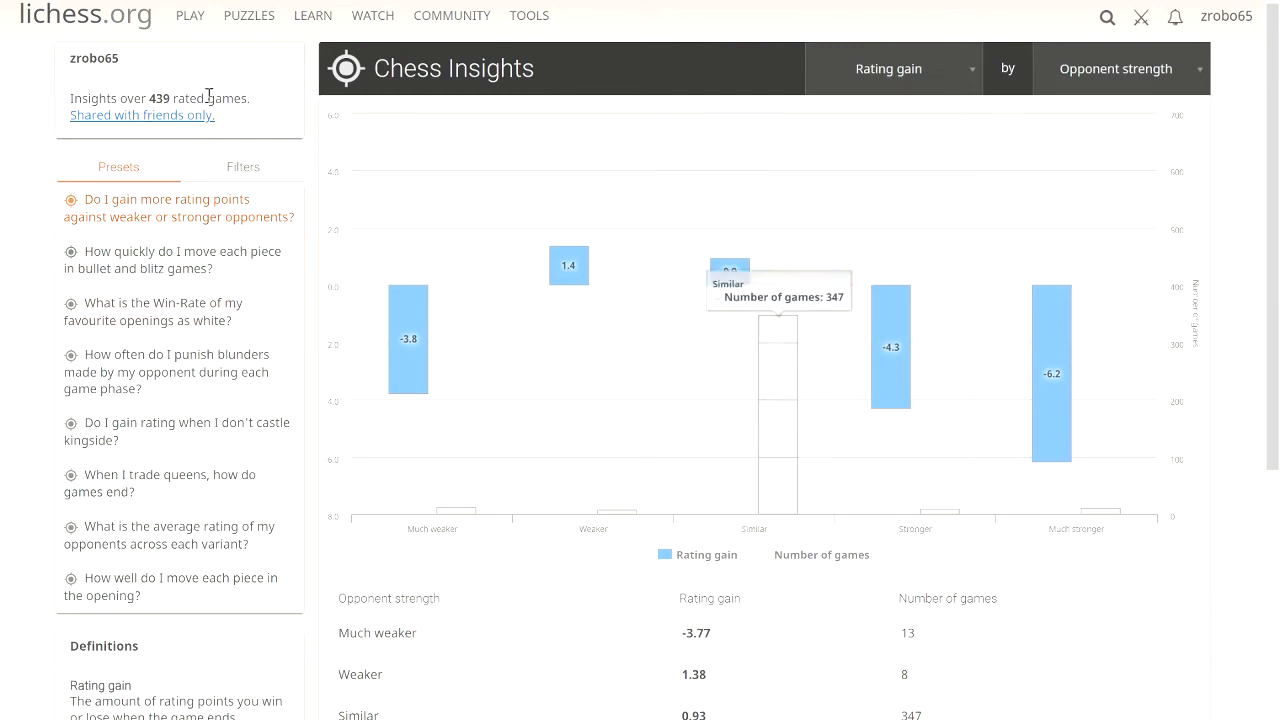
mouse_move(375, 90)
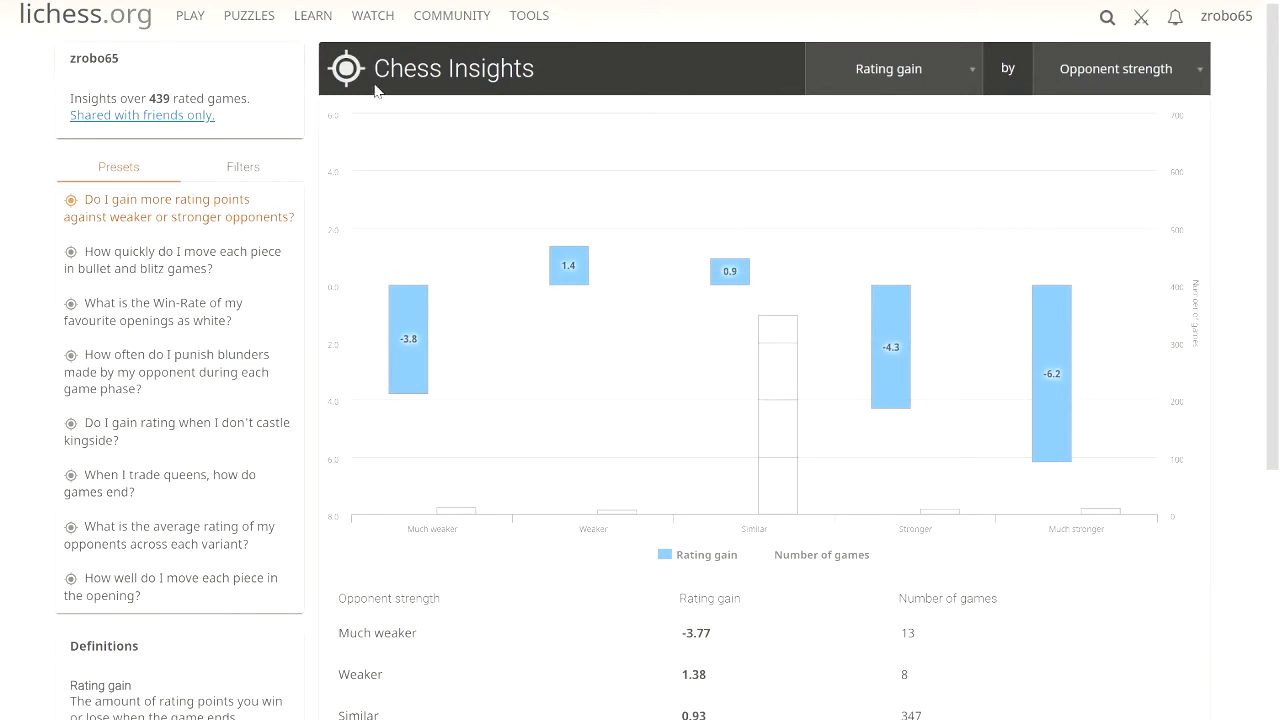
mouse_move(313, 388)
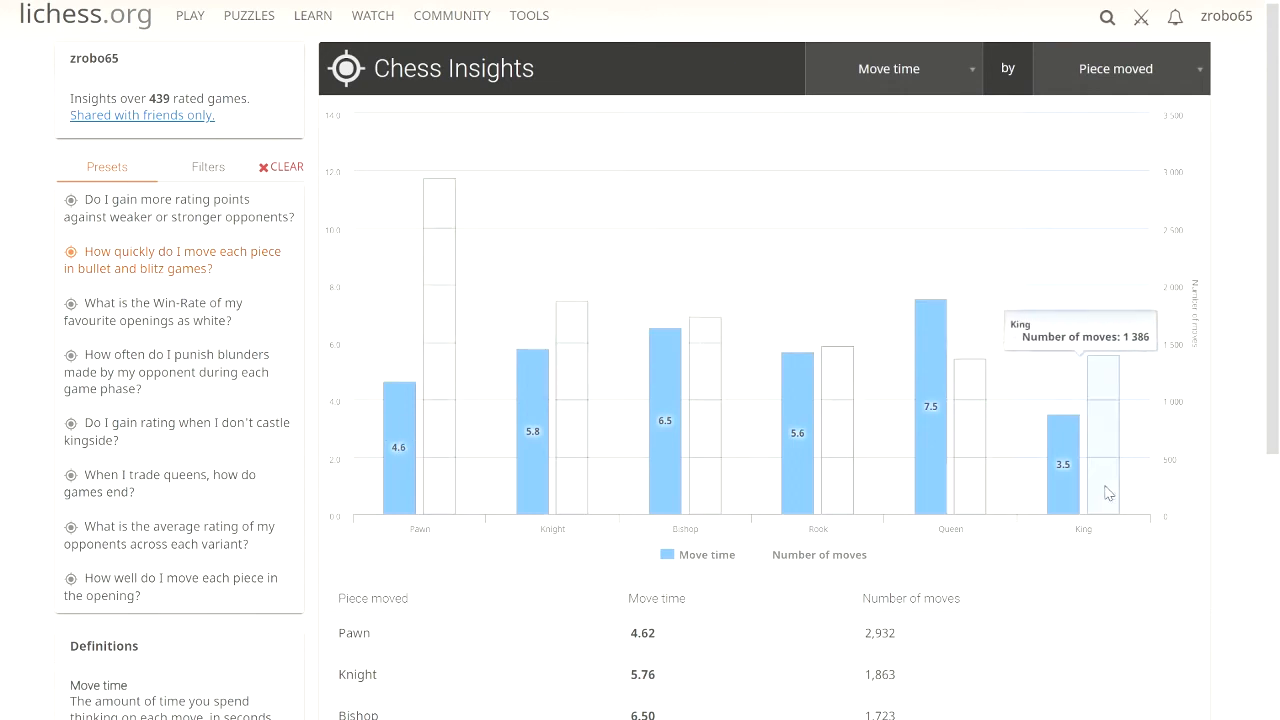
- Group move time by Game result, then return to the preset questions list
left_click(888, 68)
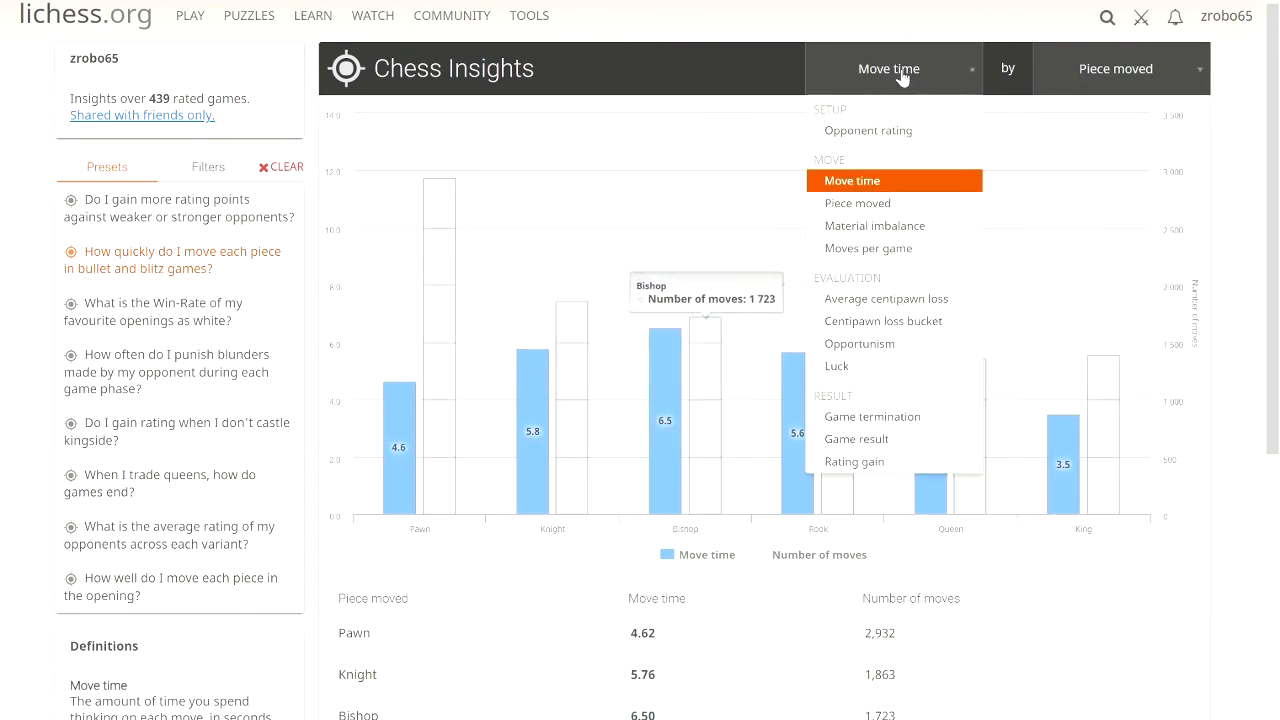
left_click(1115, 68)
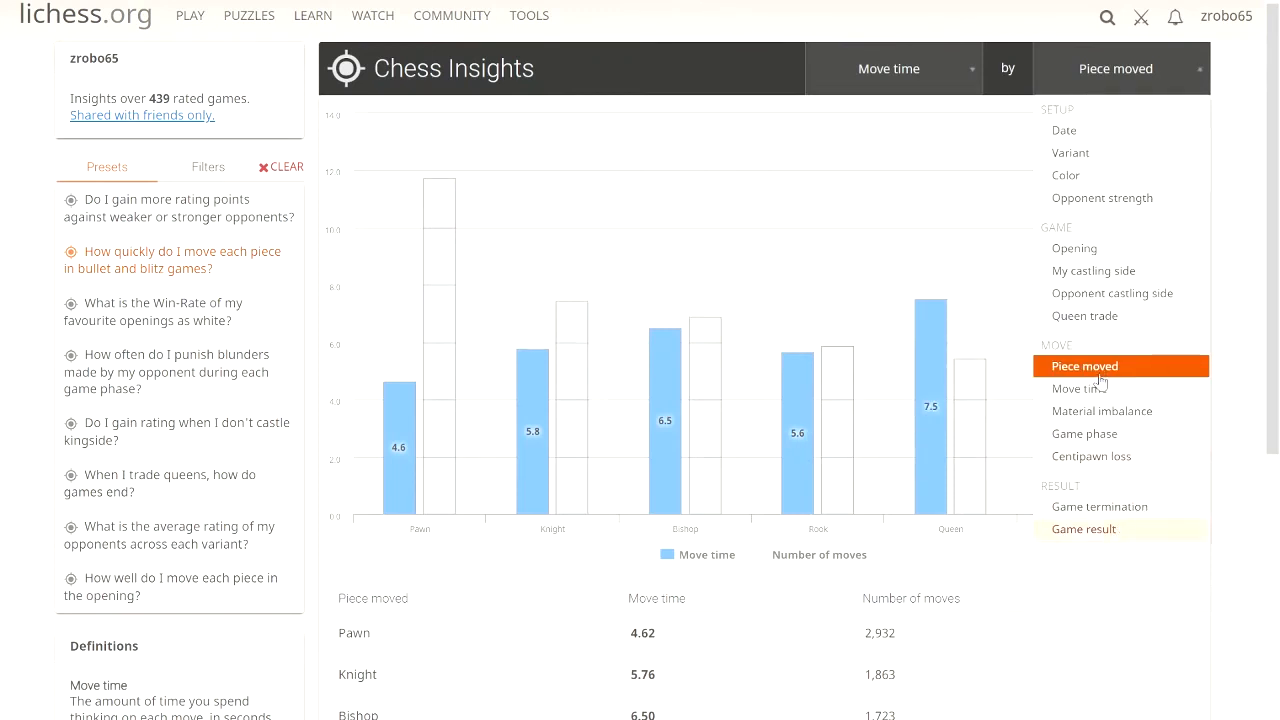
left_click(1083, 528)
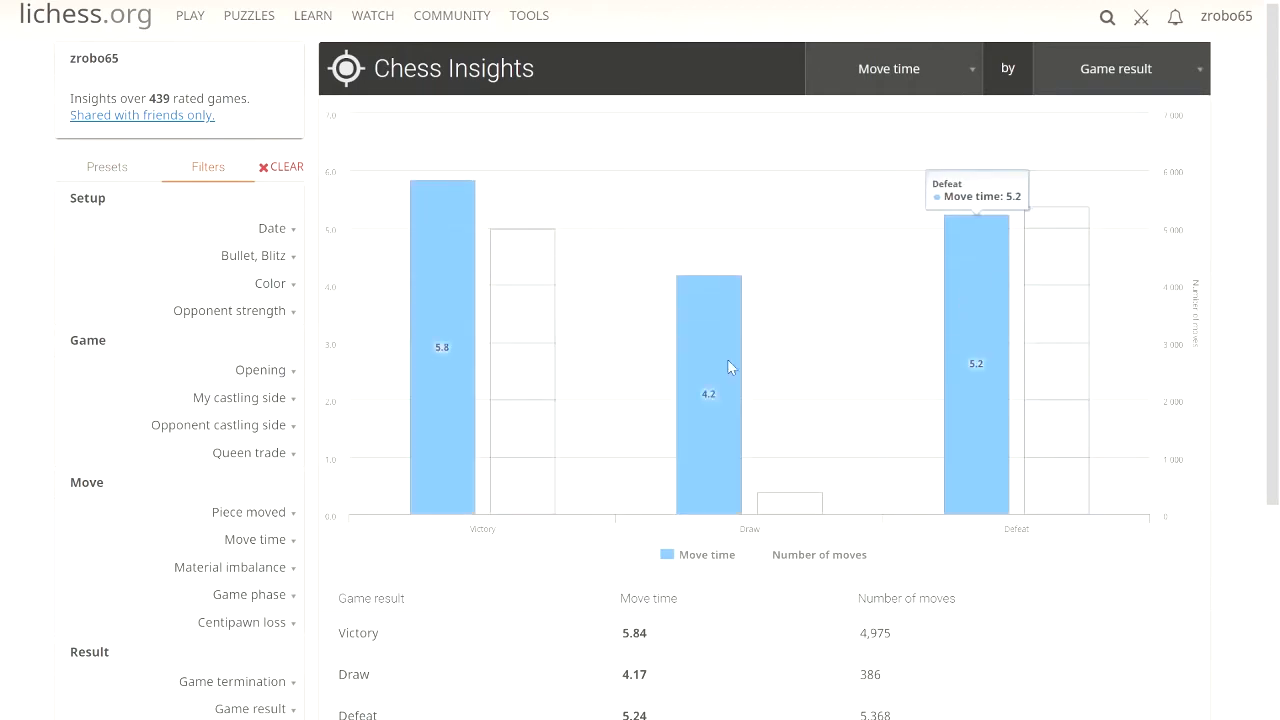
mouse_move(455, 363)
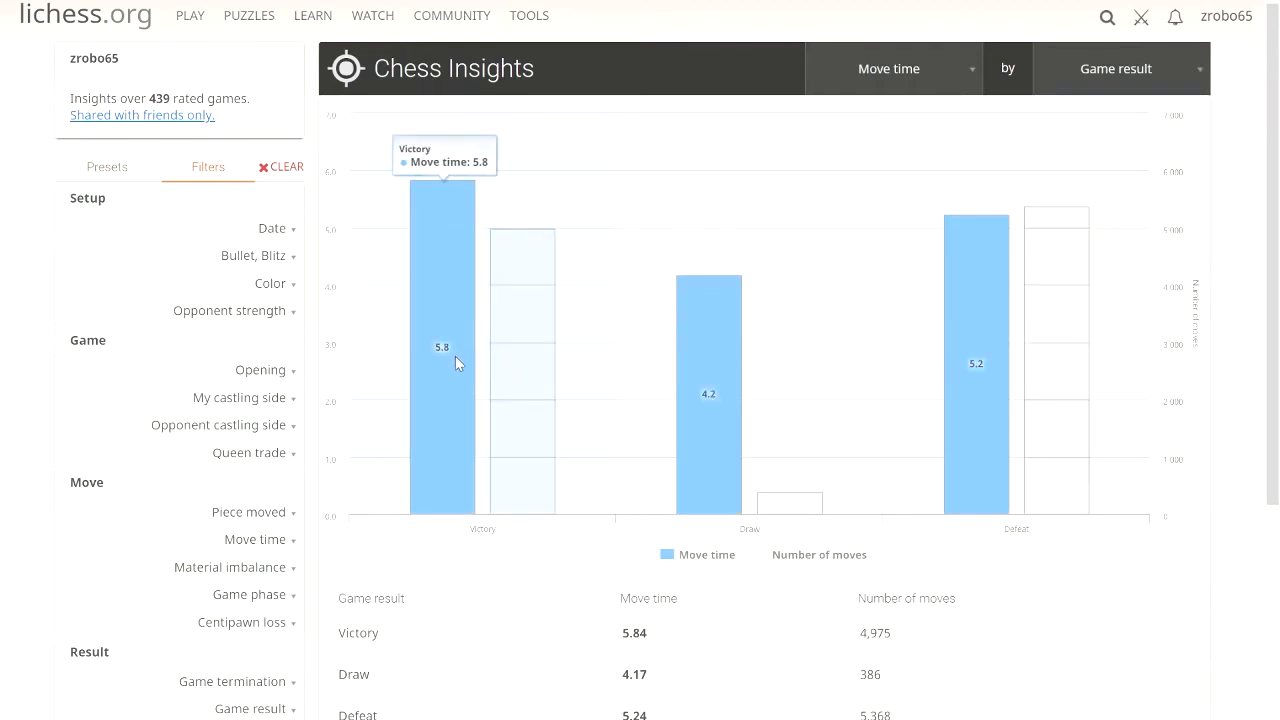
mouse_move(435, 430)
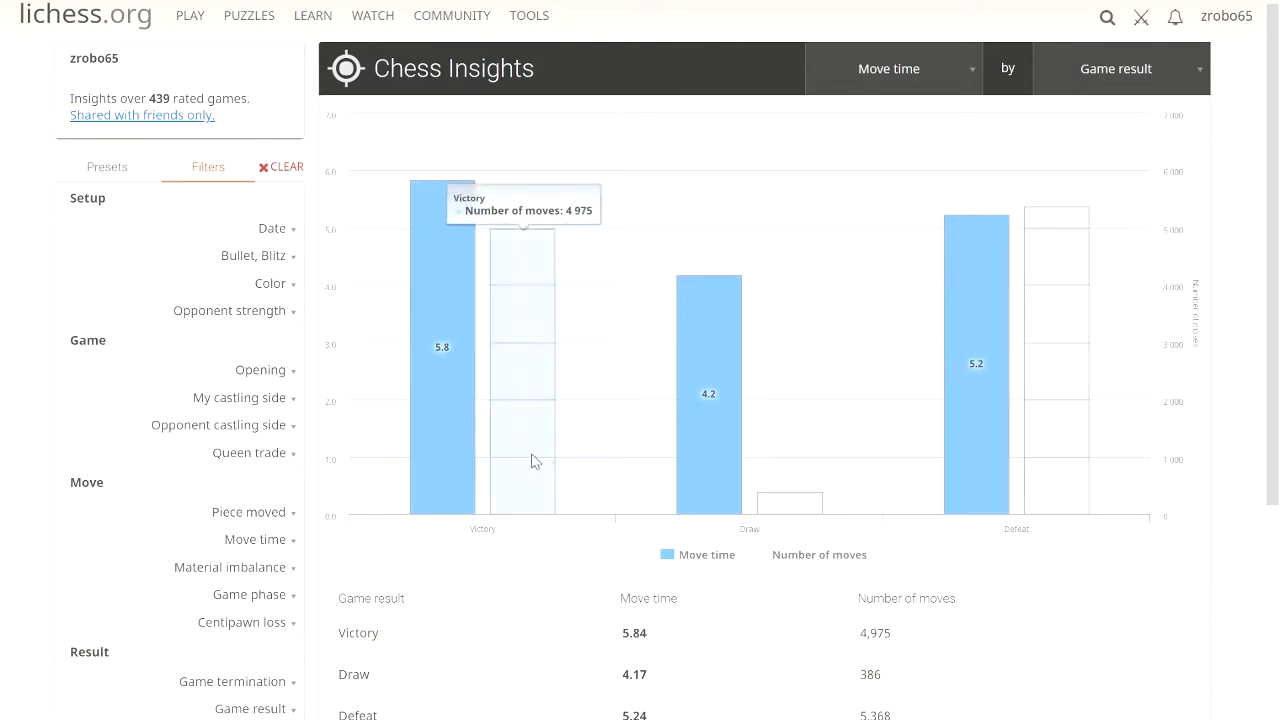
mouse_move(985, 374)
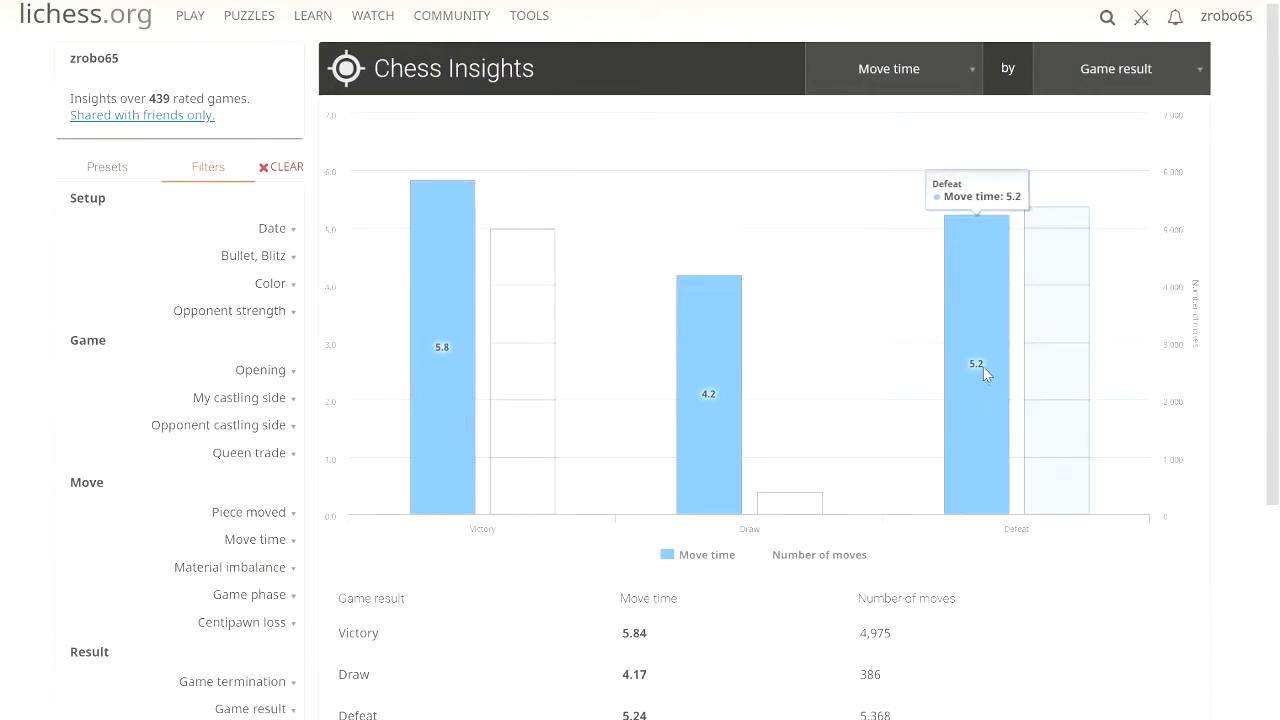
mouse_move(810, 428)
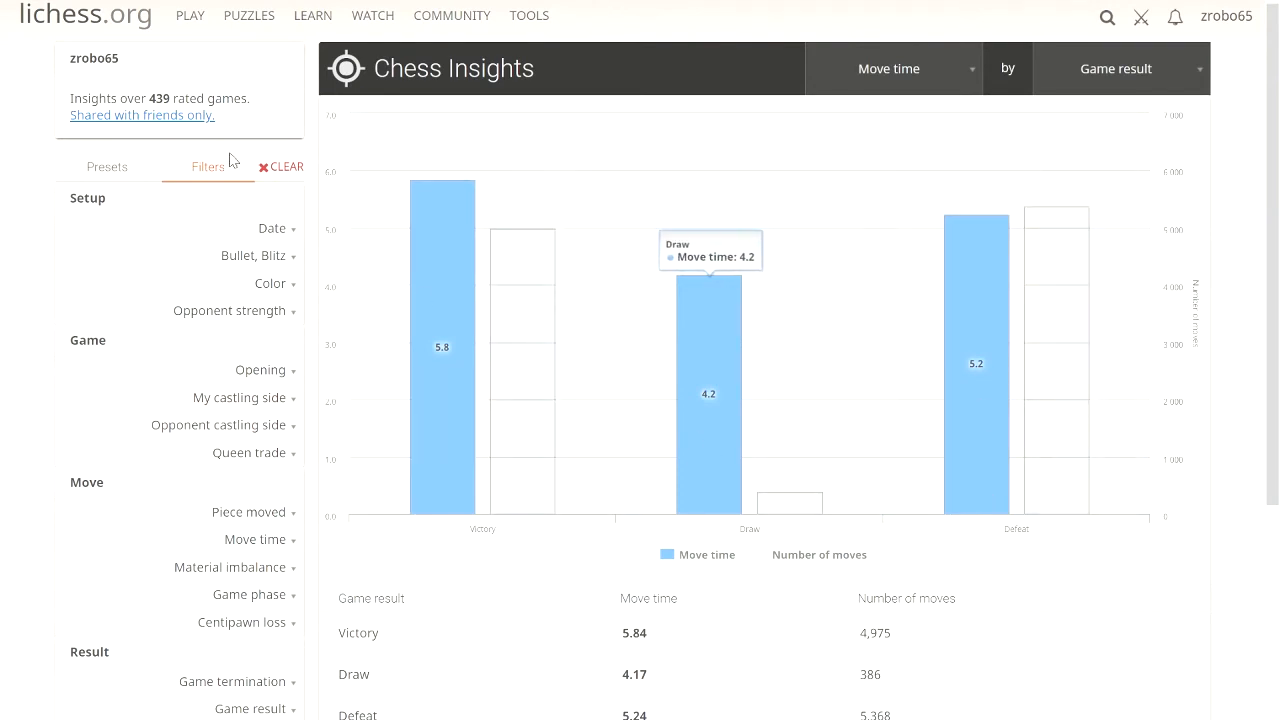
left_click(107, 166)
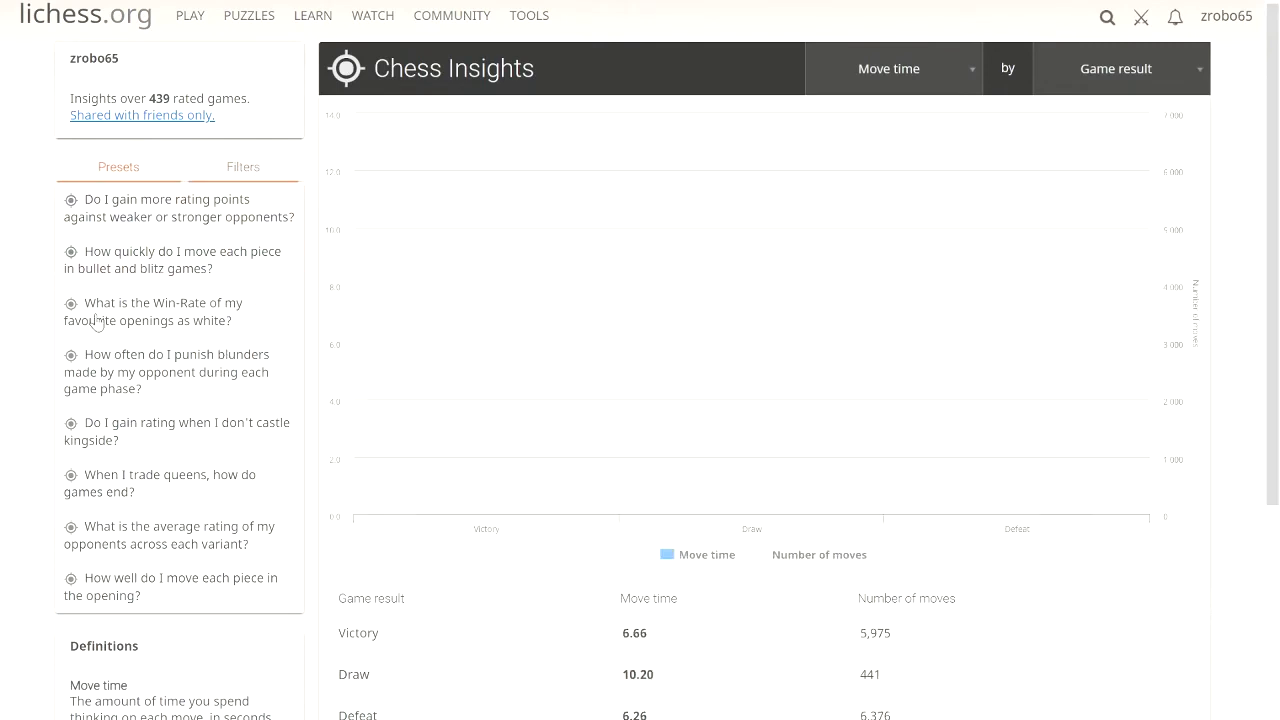
left_click(155, 311)
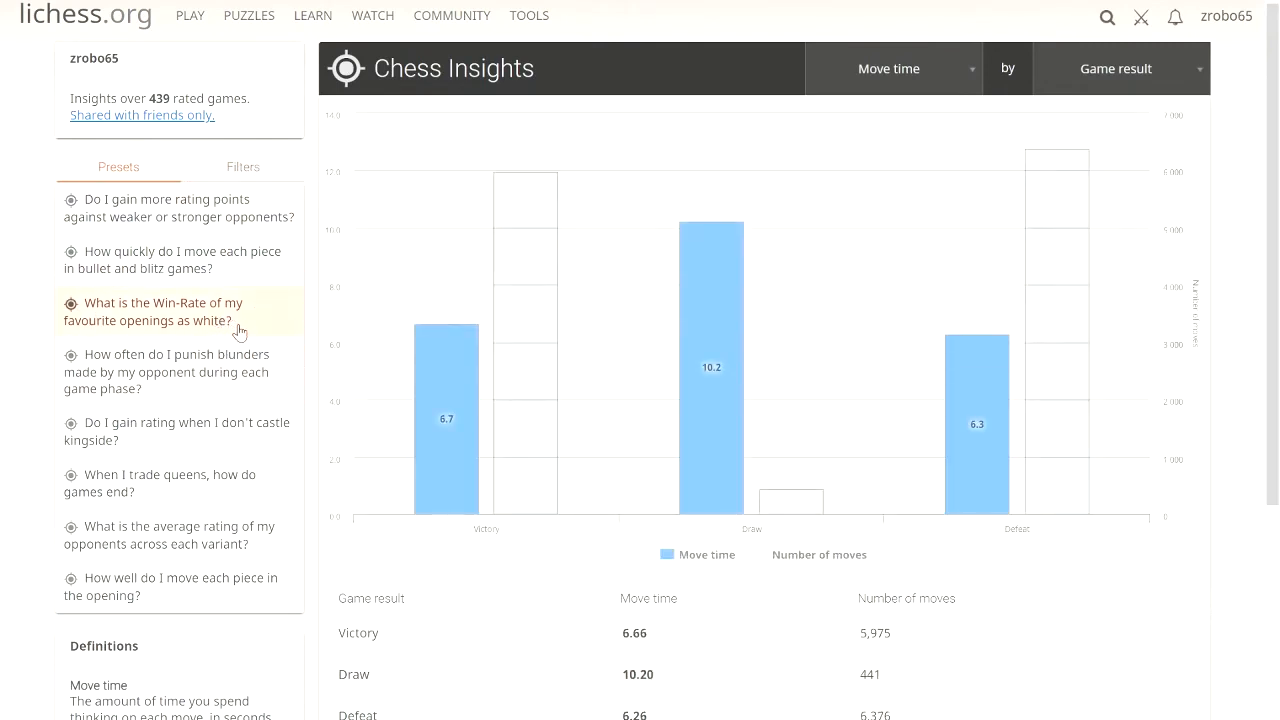
left_click(153, 311)
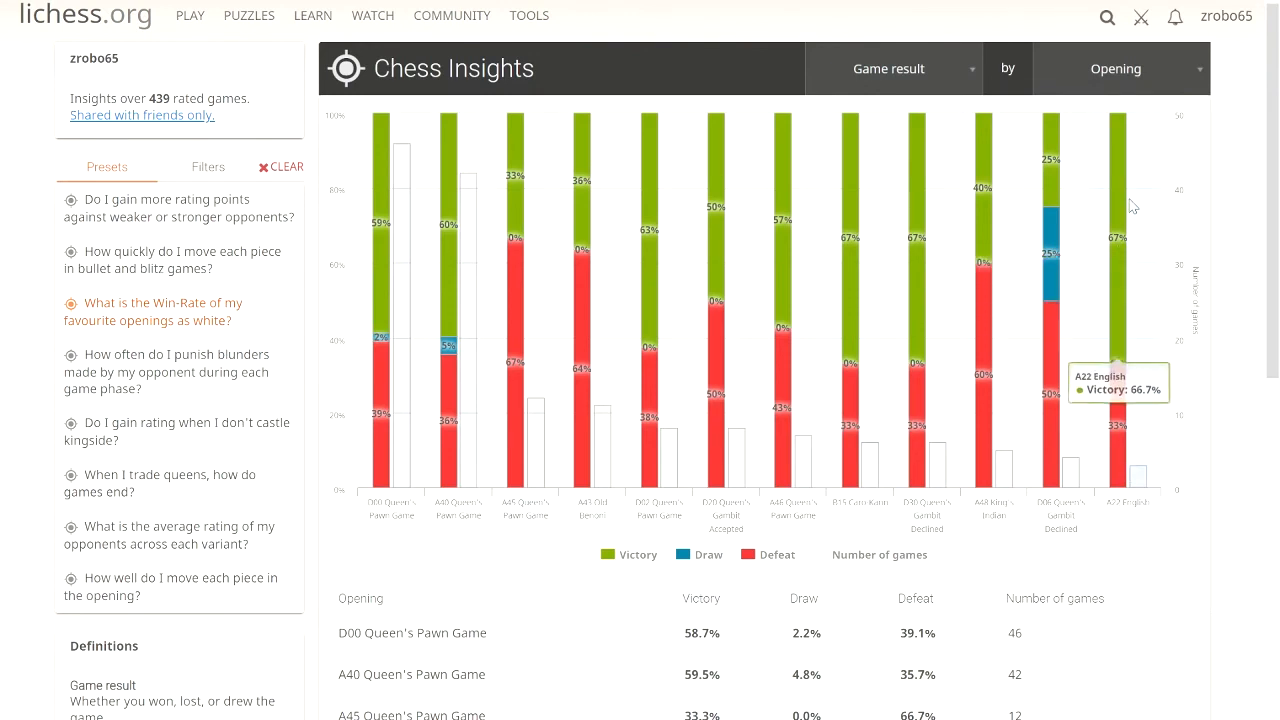
mouse_move(587, 297)
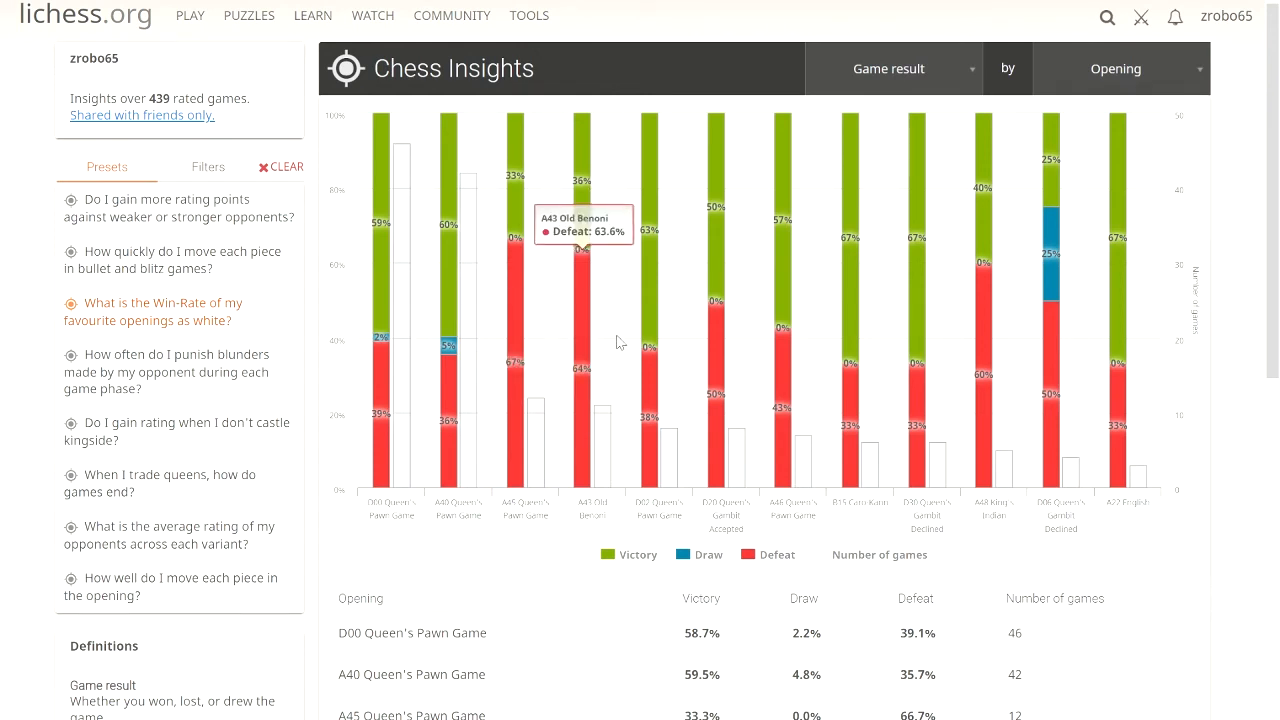
mouse_move(603, 266)
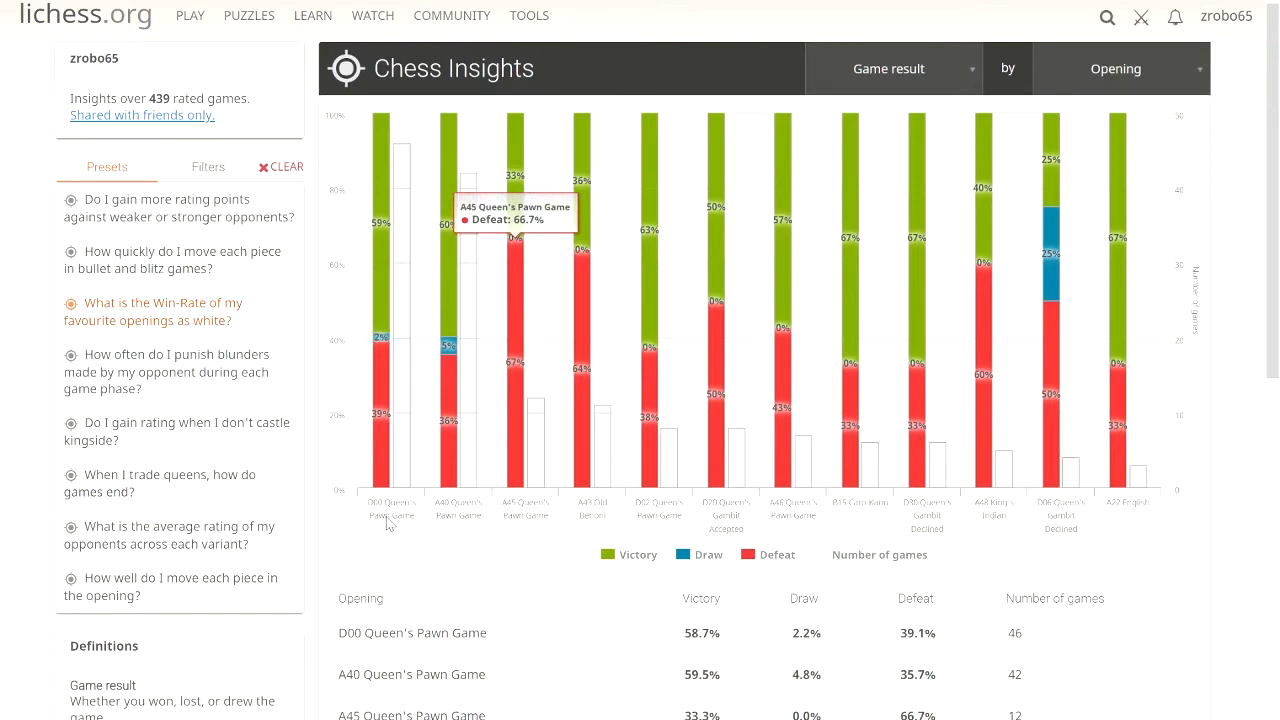
mouse_move(385, 515)
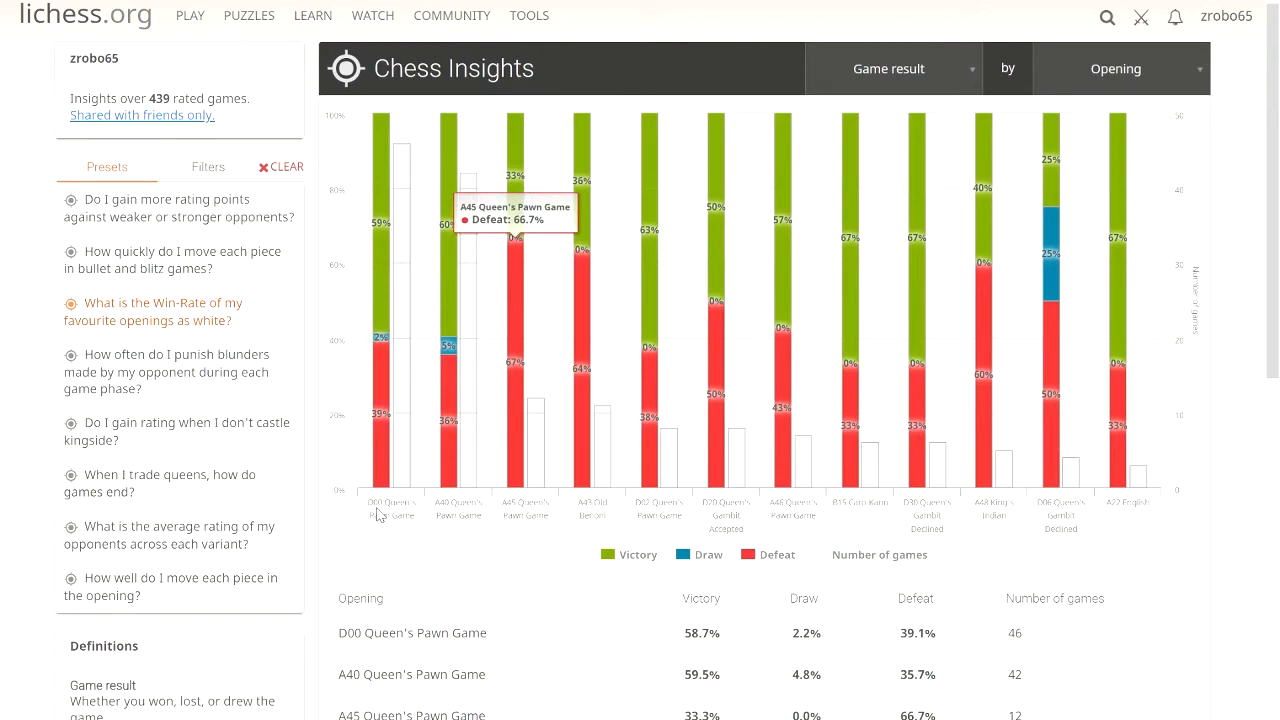
mouse_move(421, 527)
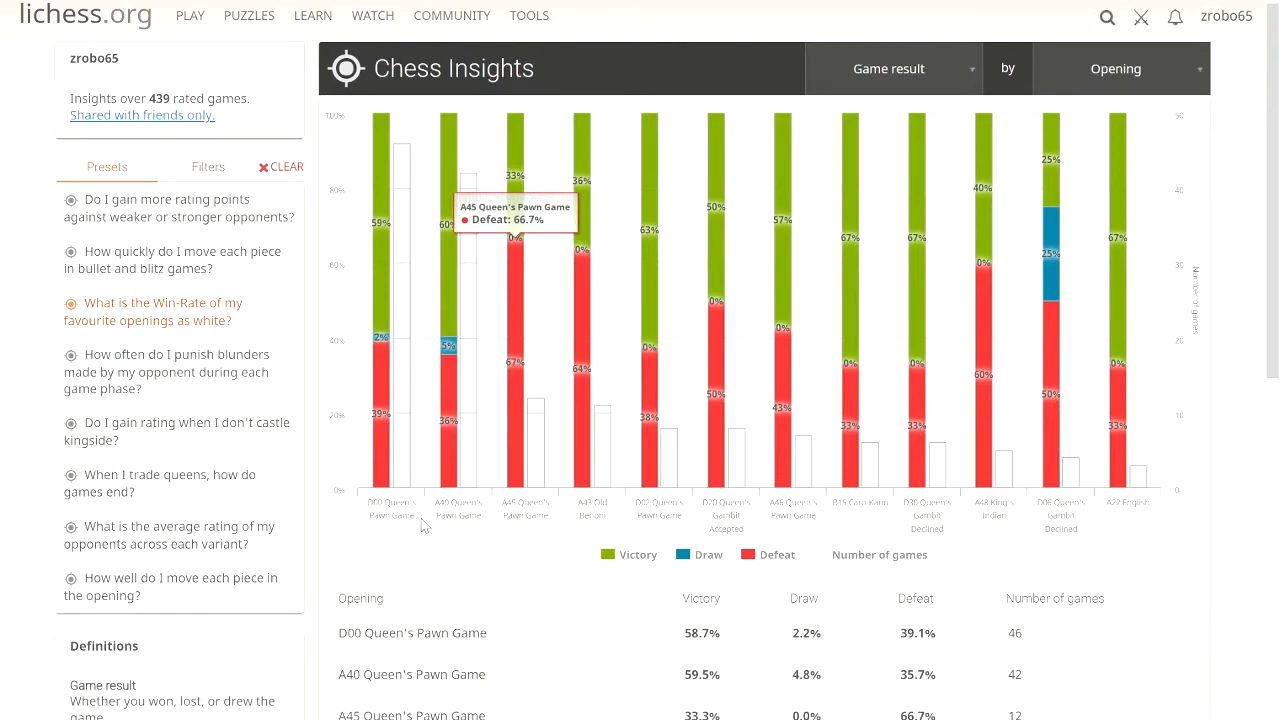
mouse_move(500, 538)
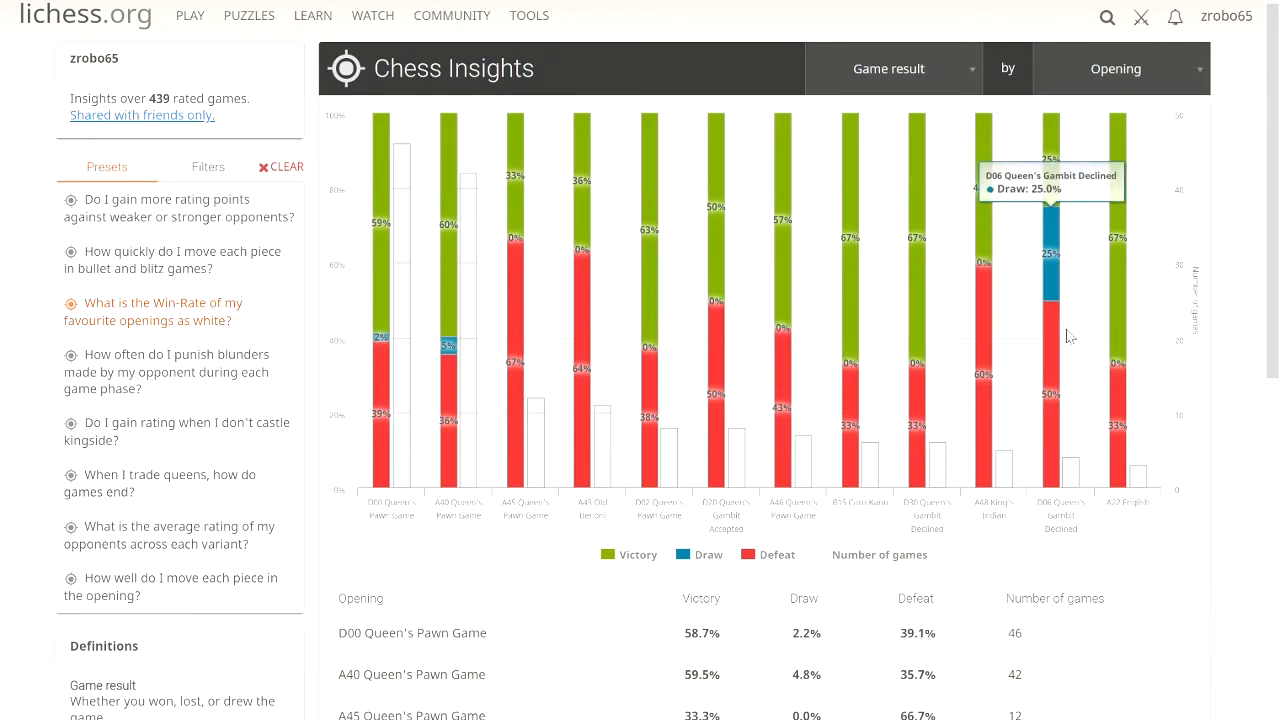
mouse_move(1043, 428)
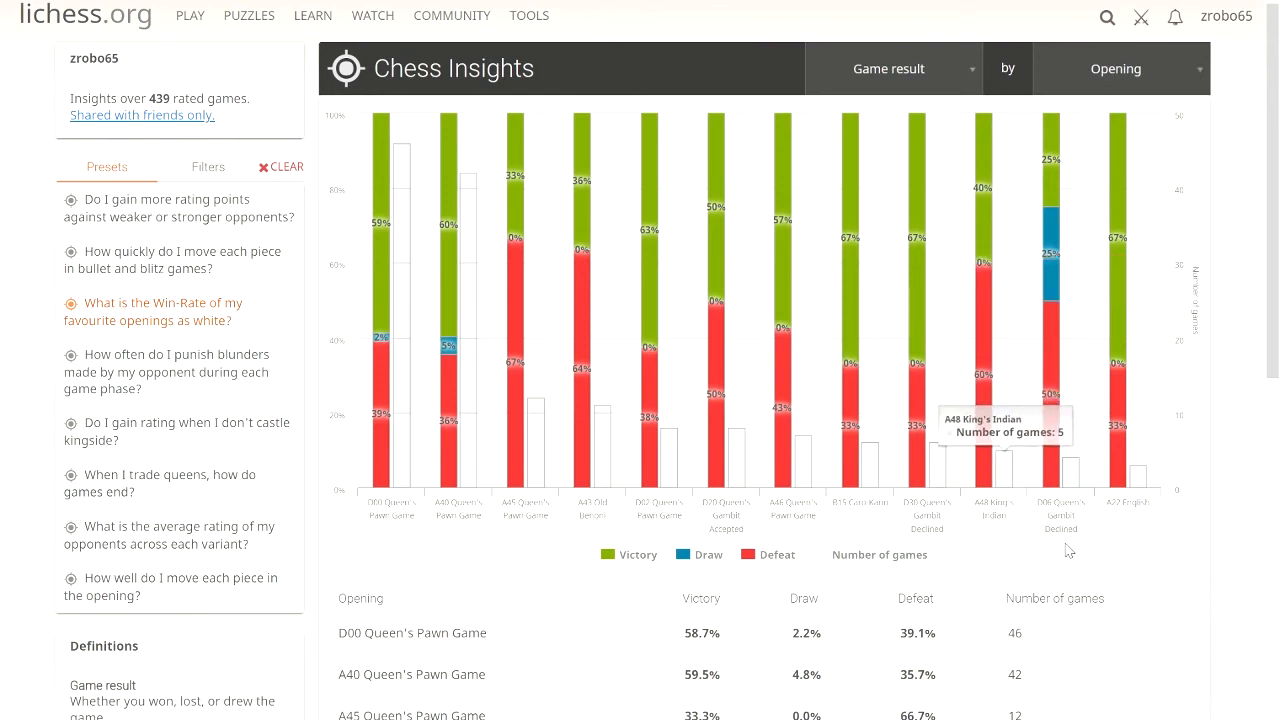
mouse_move(1046, 512)
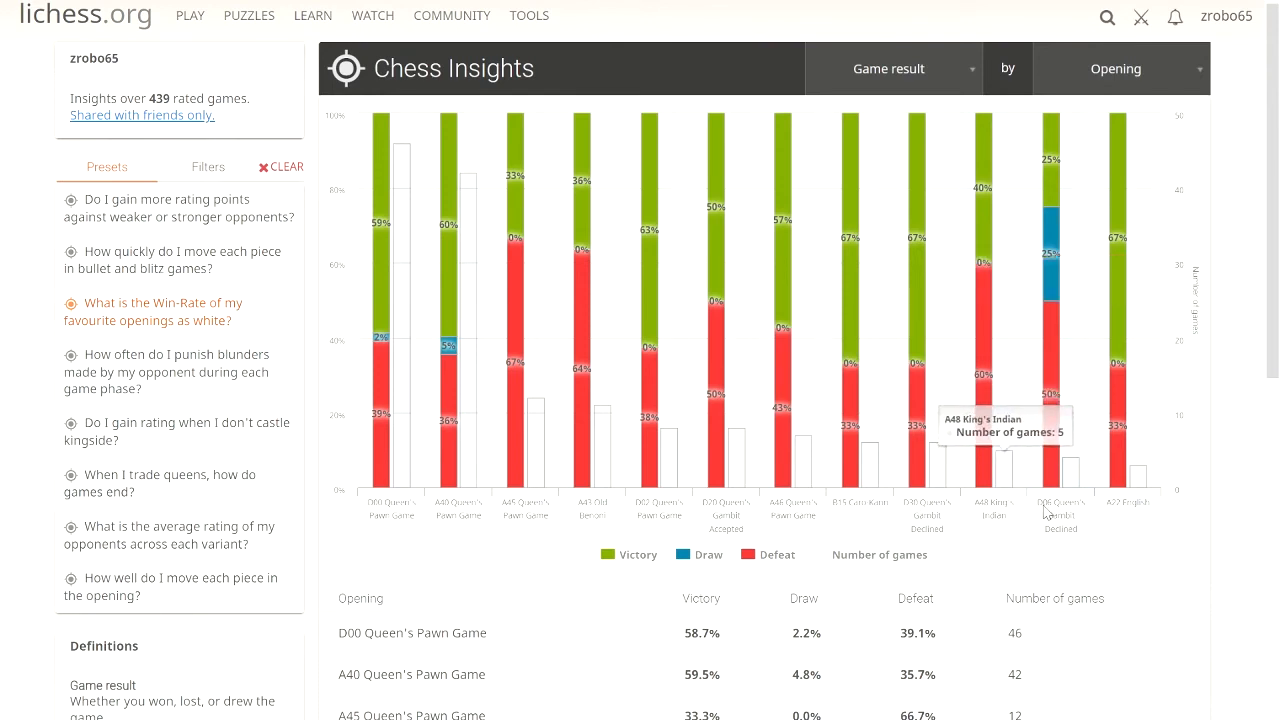
mouse_move(1068, 598)
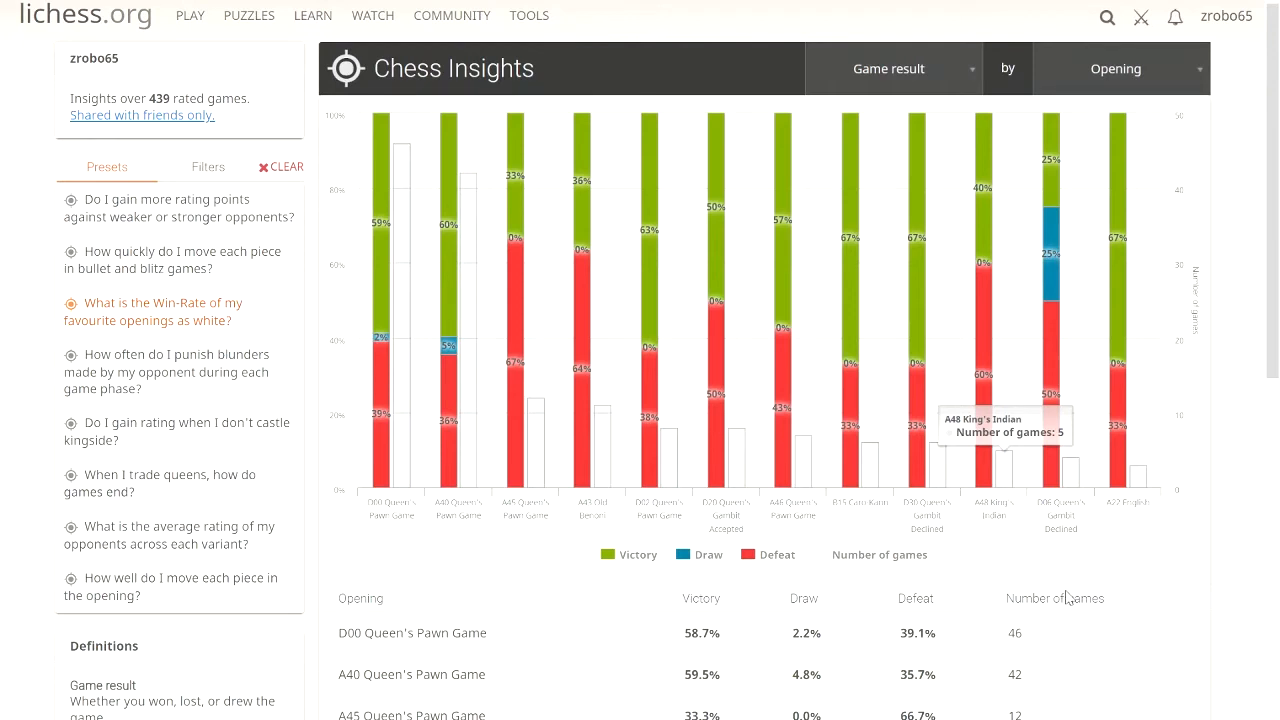
mouse_move(1103, 588)
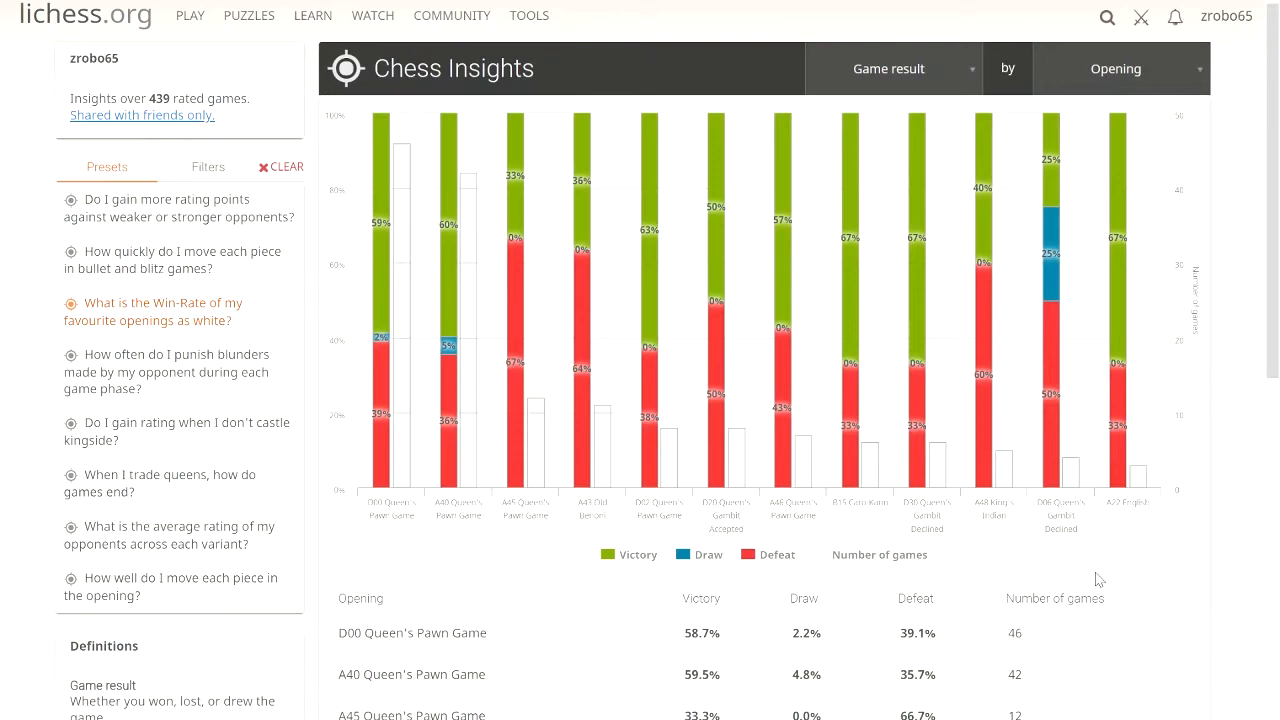
mouse_move(917, 416)
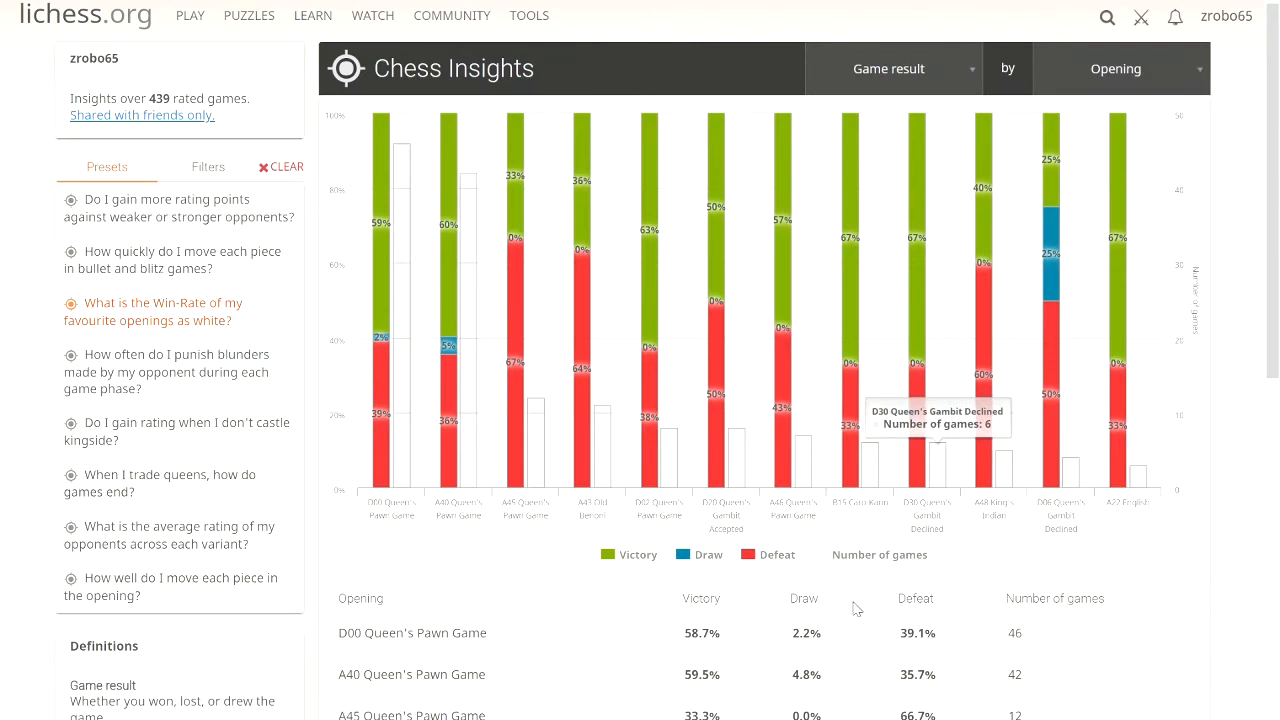
mouse_move(1050, 285)
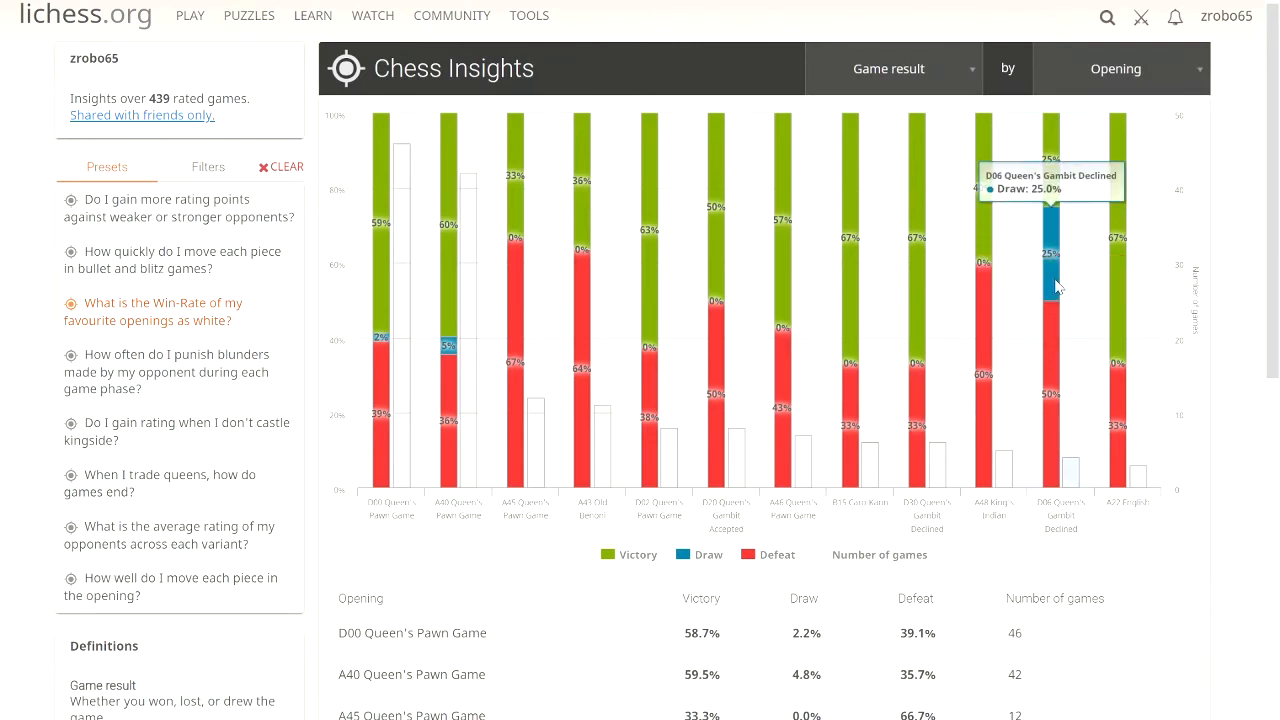
mouse_move(1050, 212)
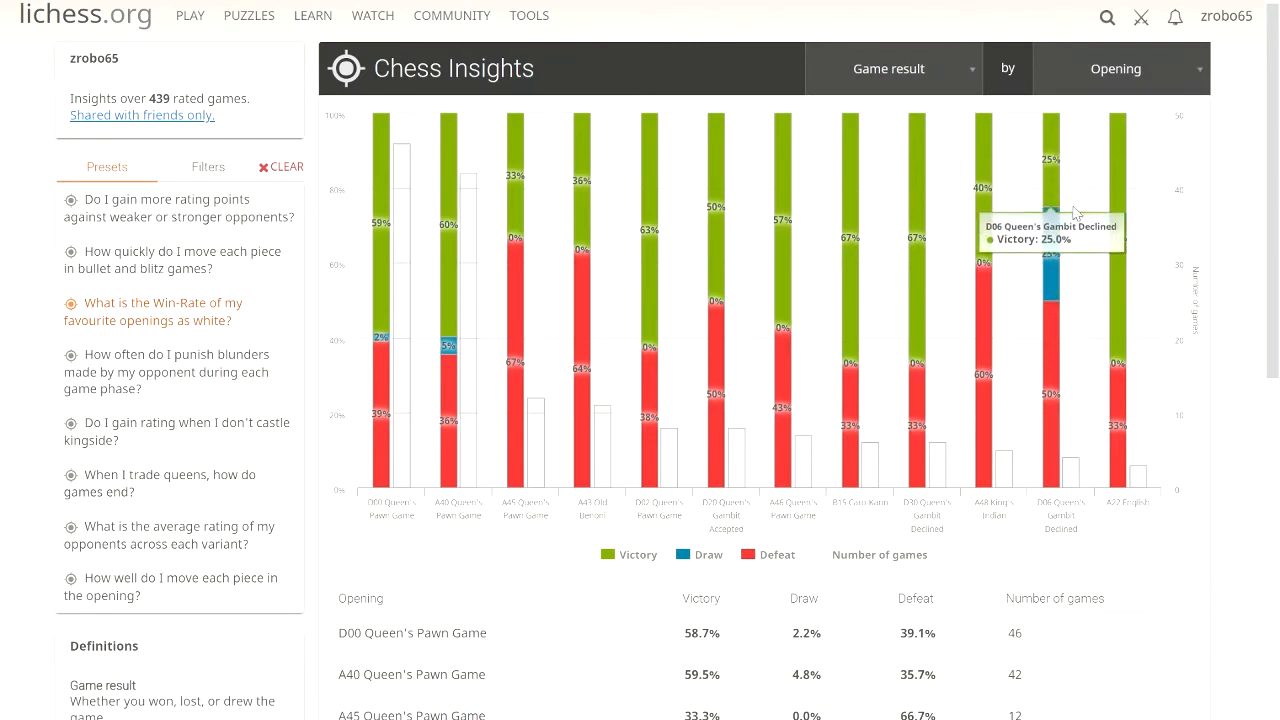
mouse_move(1217, 525)
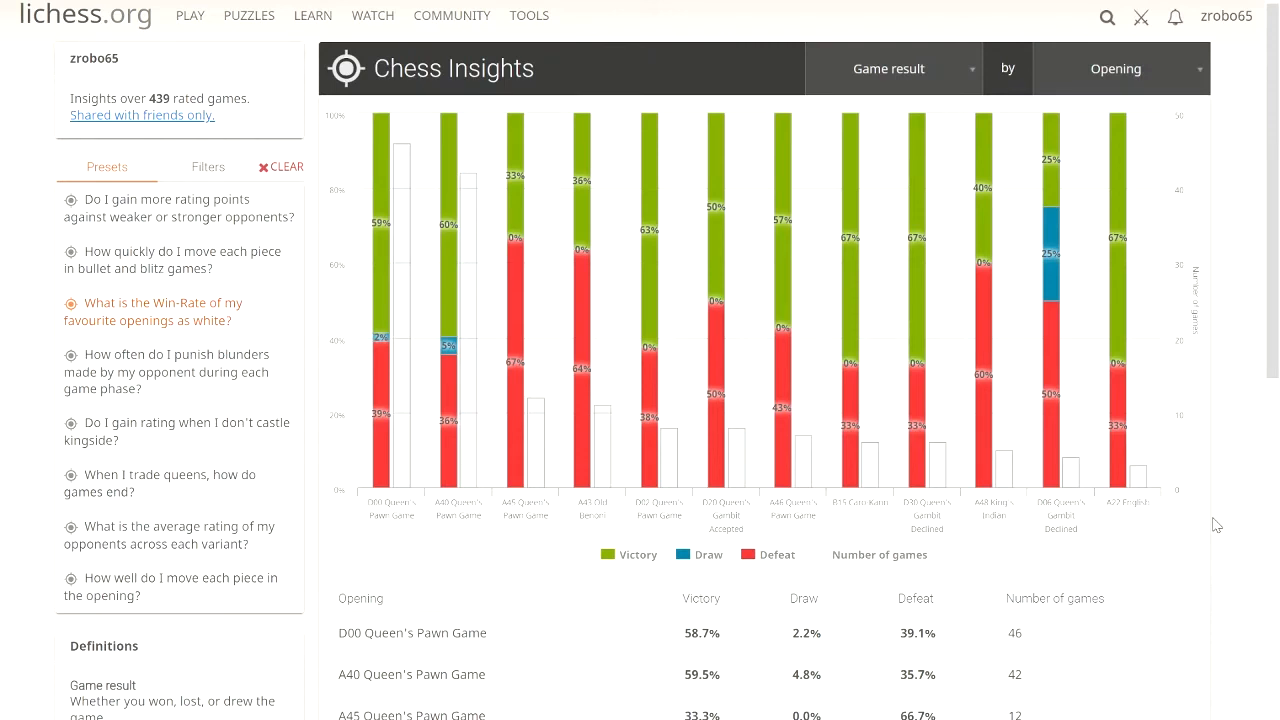
mouse_move(1118, 270)
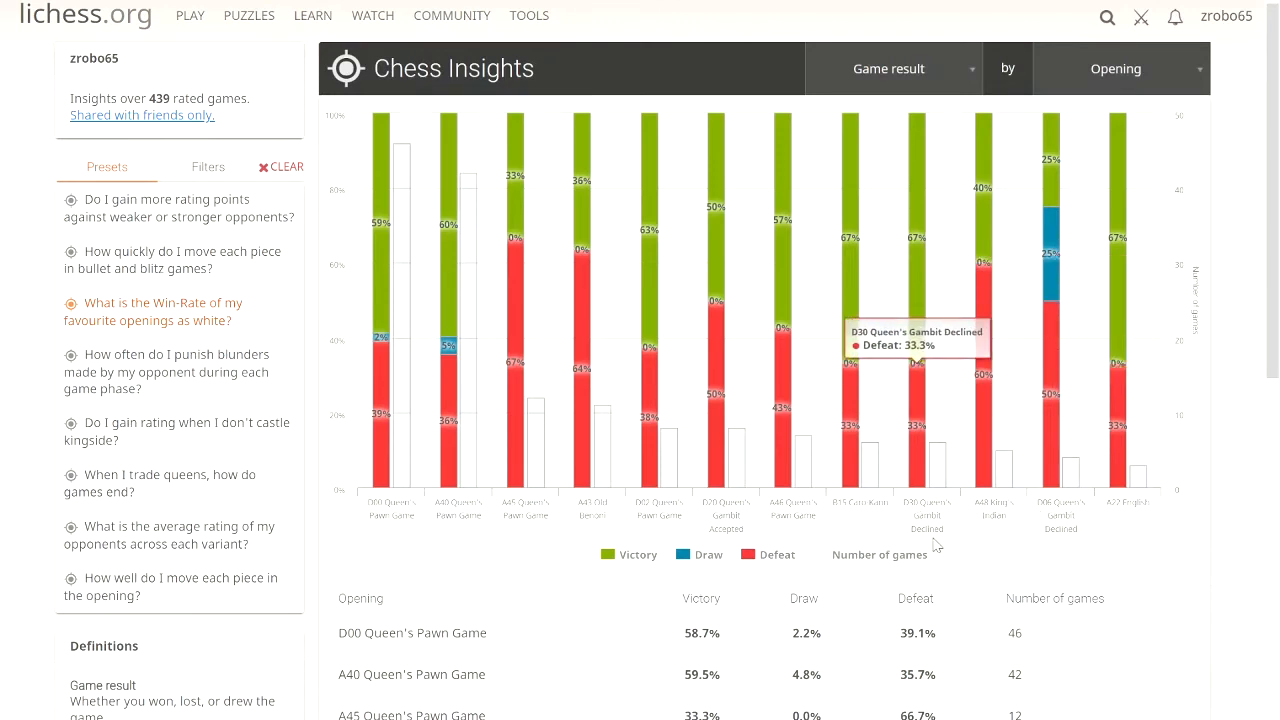
mouse_move(1150, 553)
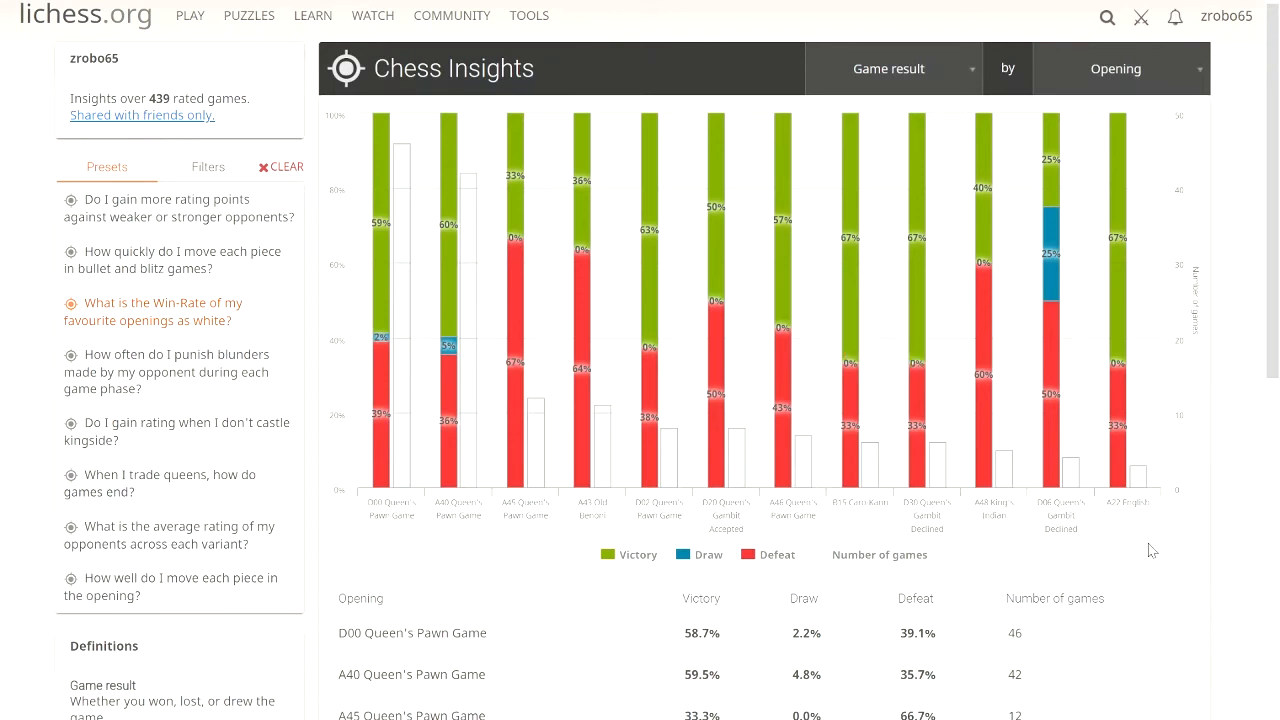
mouse_move(1050, 310)
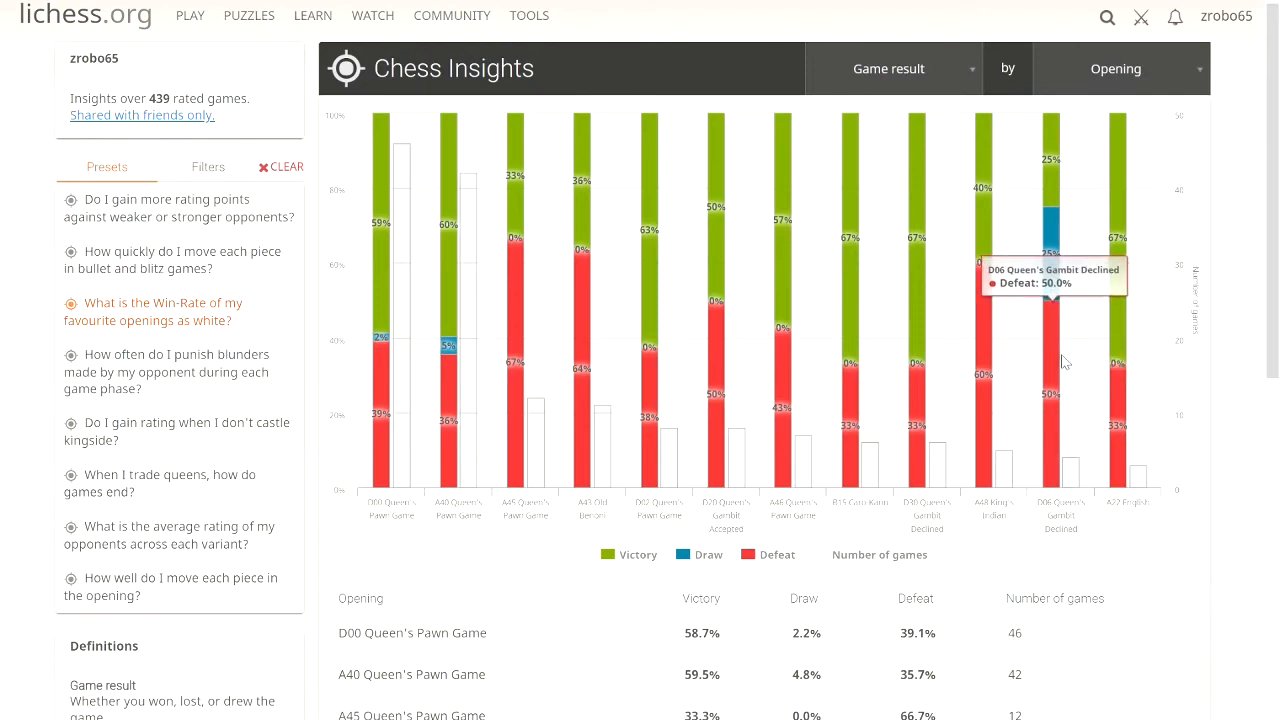
mouse_move(1128, 569)
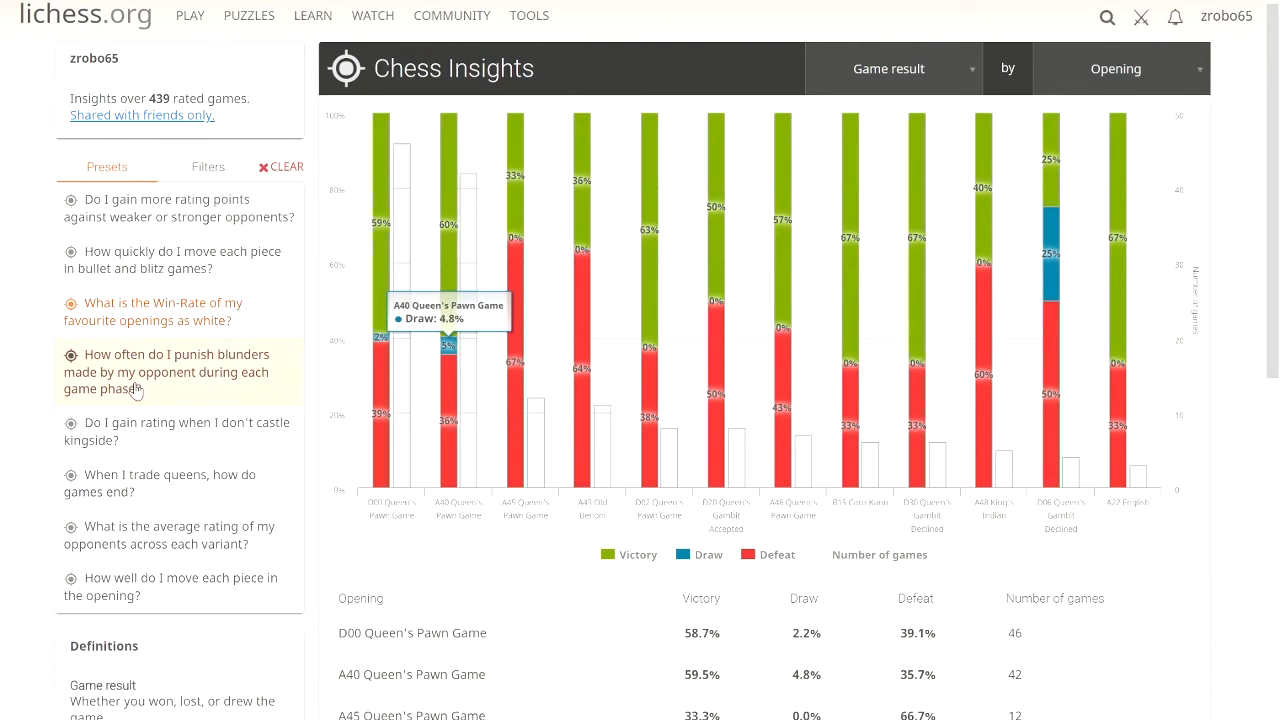
- Load the opportunism-by-phase preset: 64.9% opening, 59.3% middlegame, 58.6% endgame
left_click(166, 371)
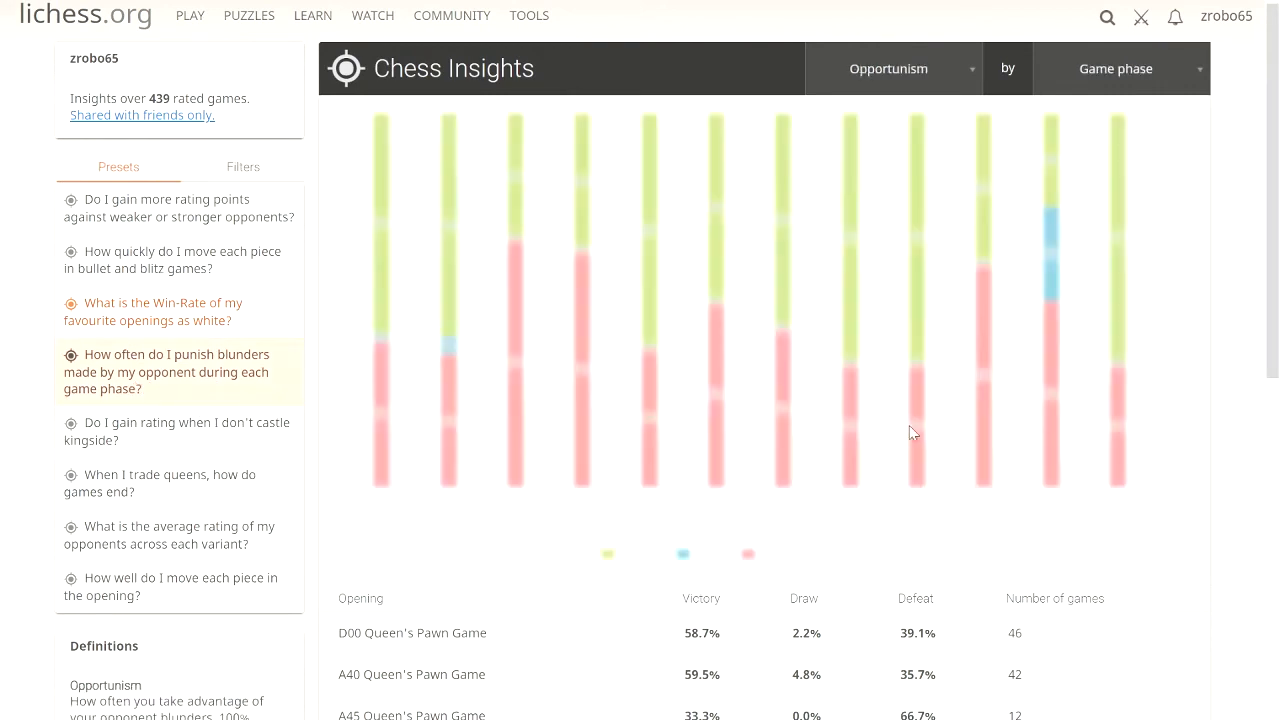
left_click(888, 68)
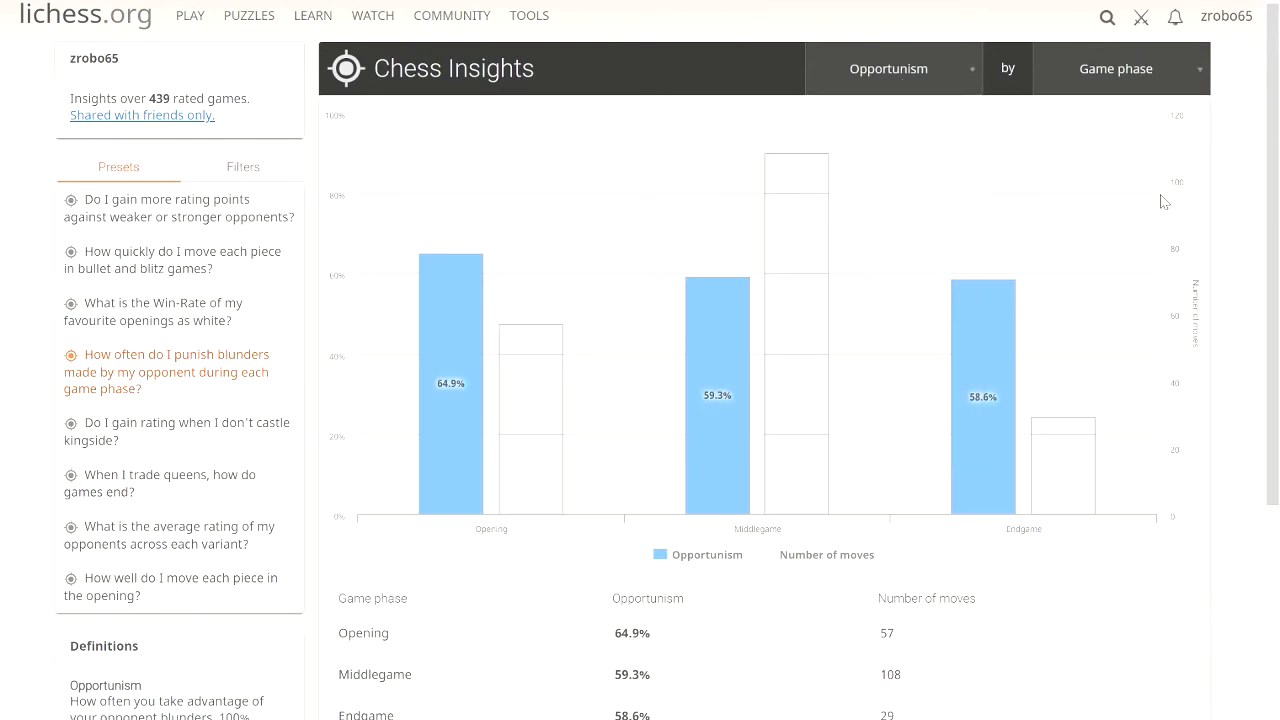
mouse_move(1149, 241)
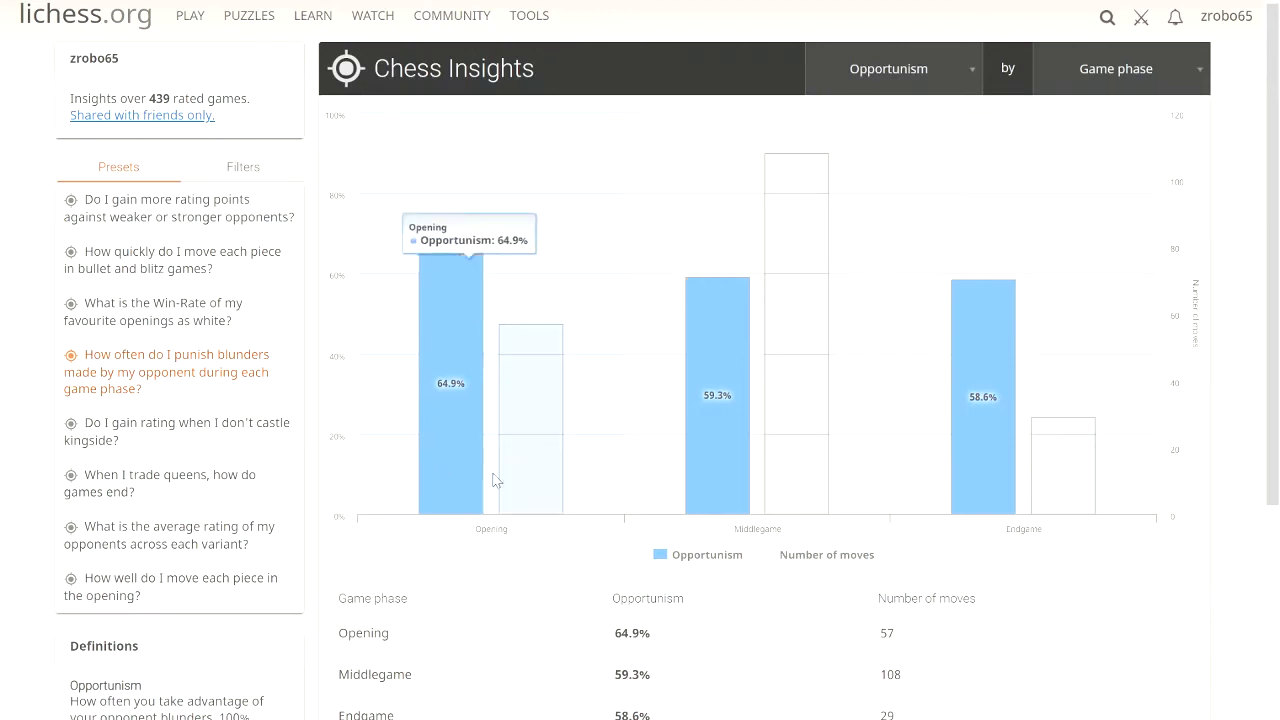
mouse_move(420, 383)
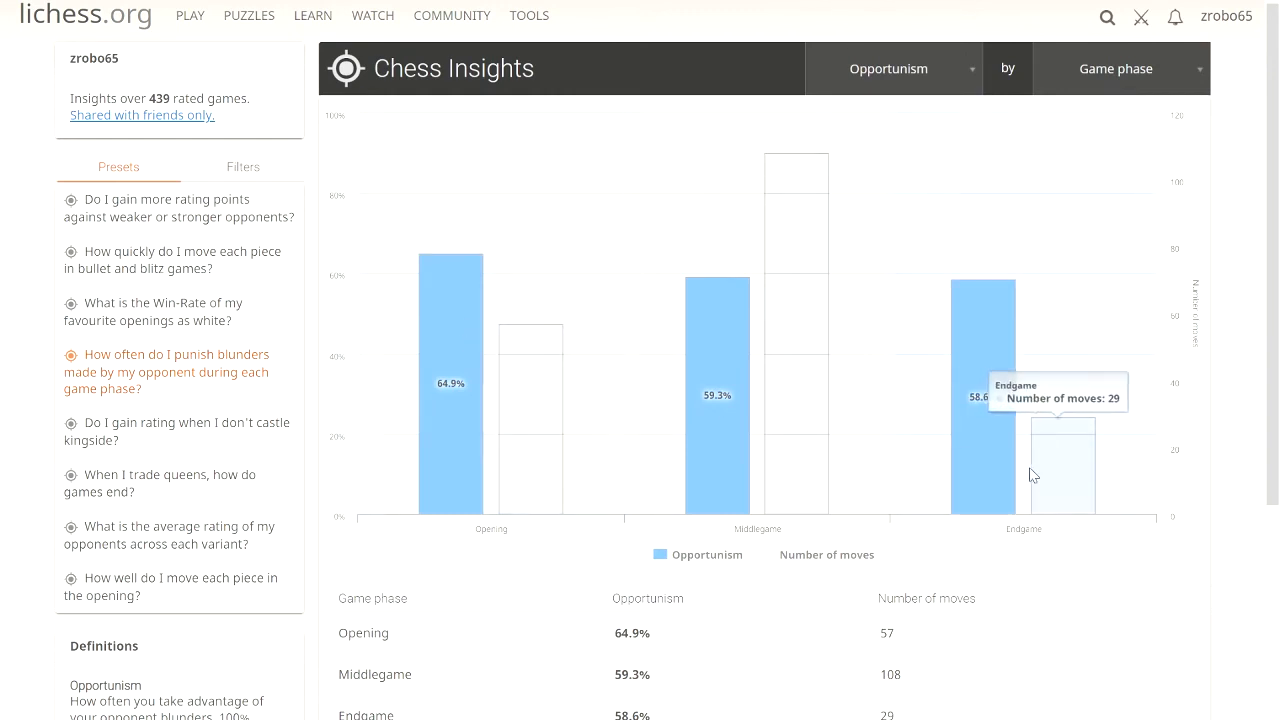
mouse_move(985, 290)
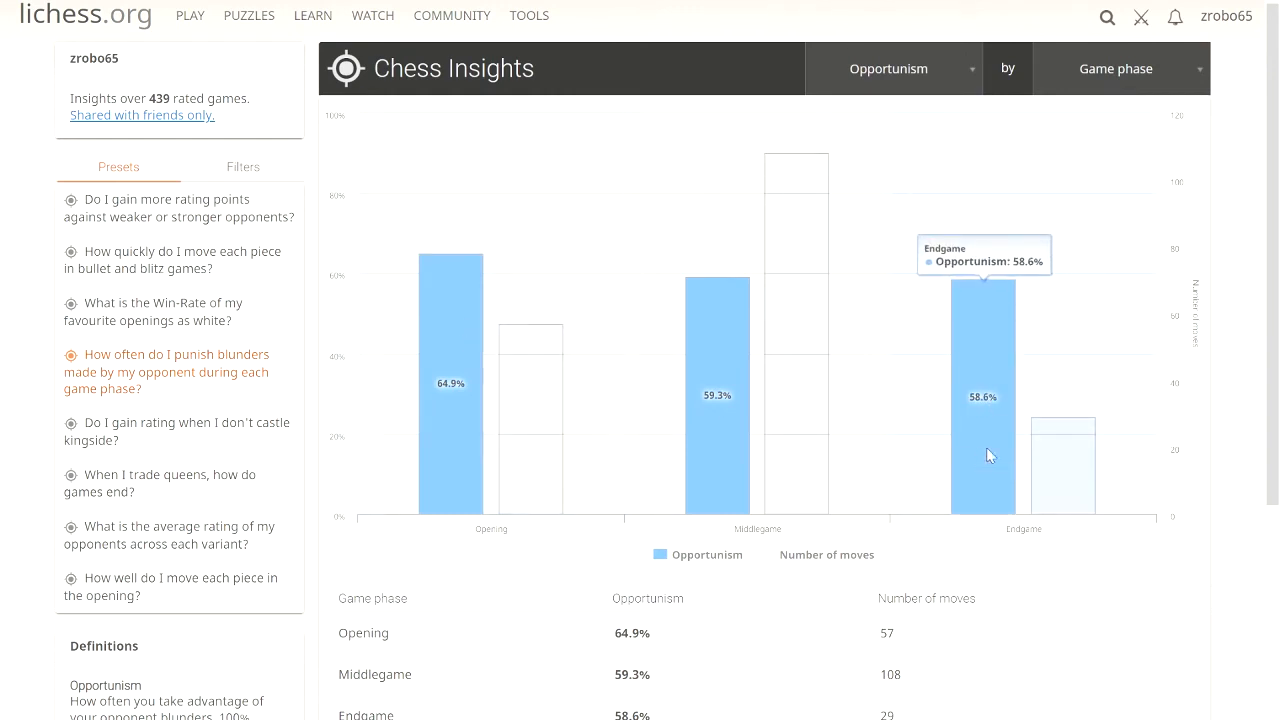
mouse_move(992, 347)
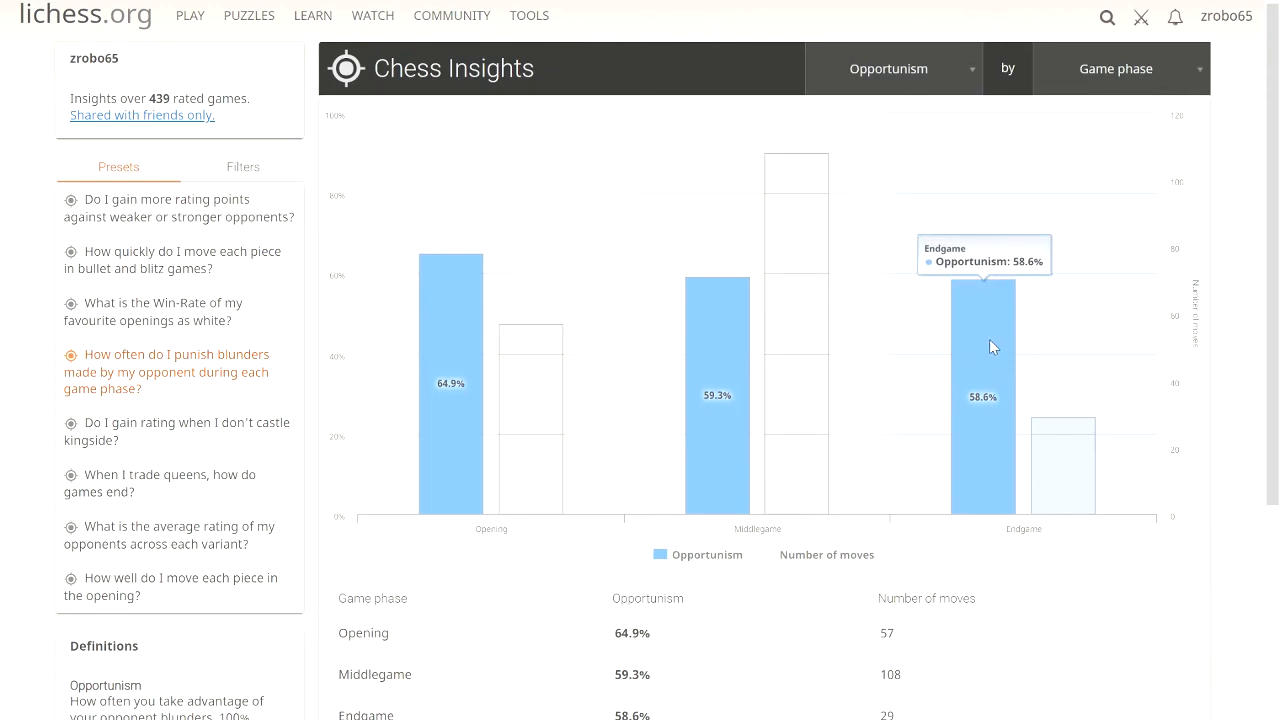
left_click(1115, 68)
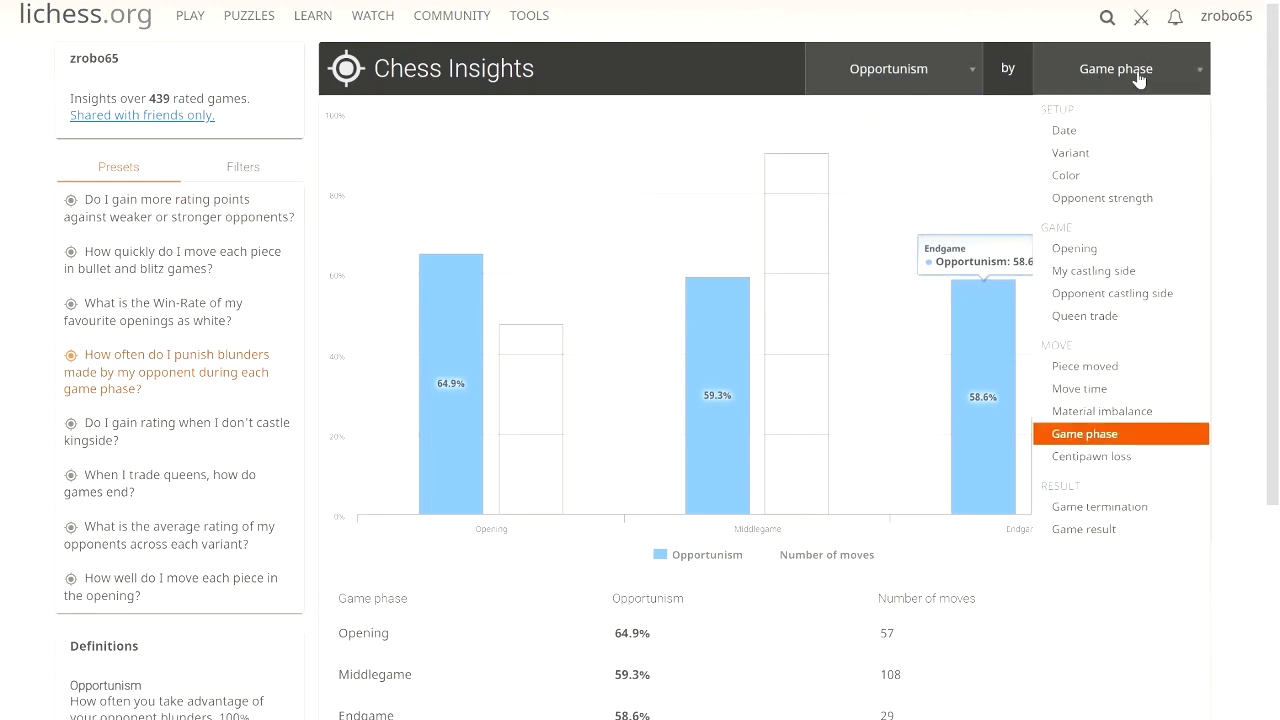
mouse_move(1110, 130)
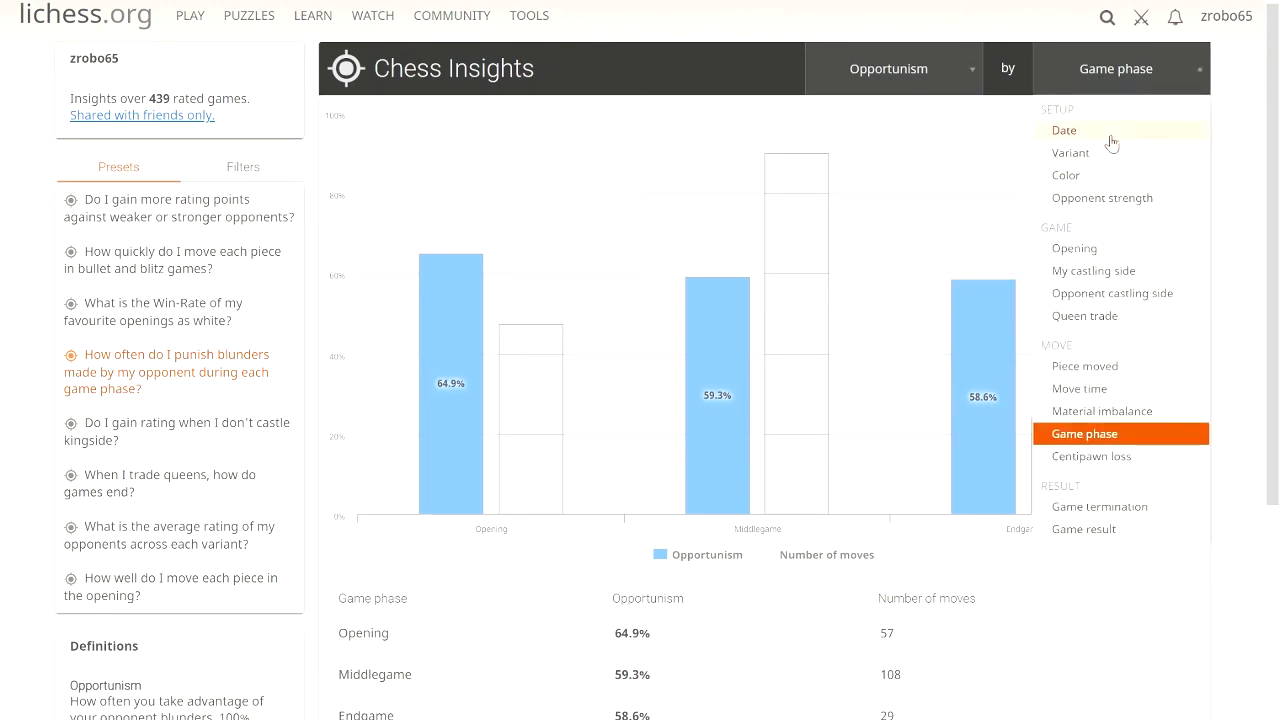
mouse_move(1105, 247)
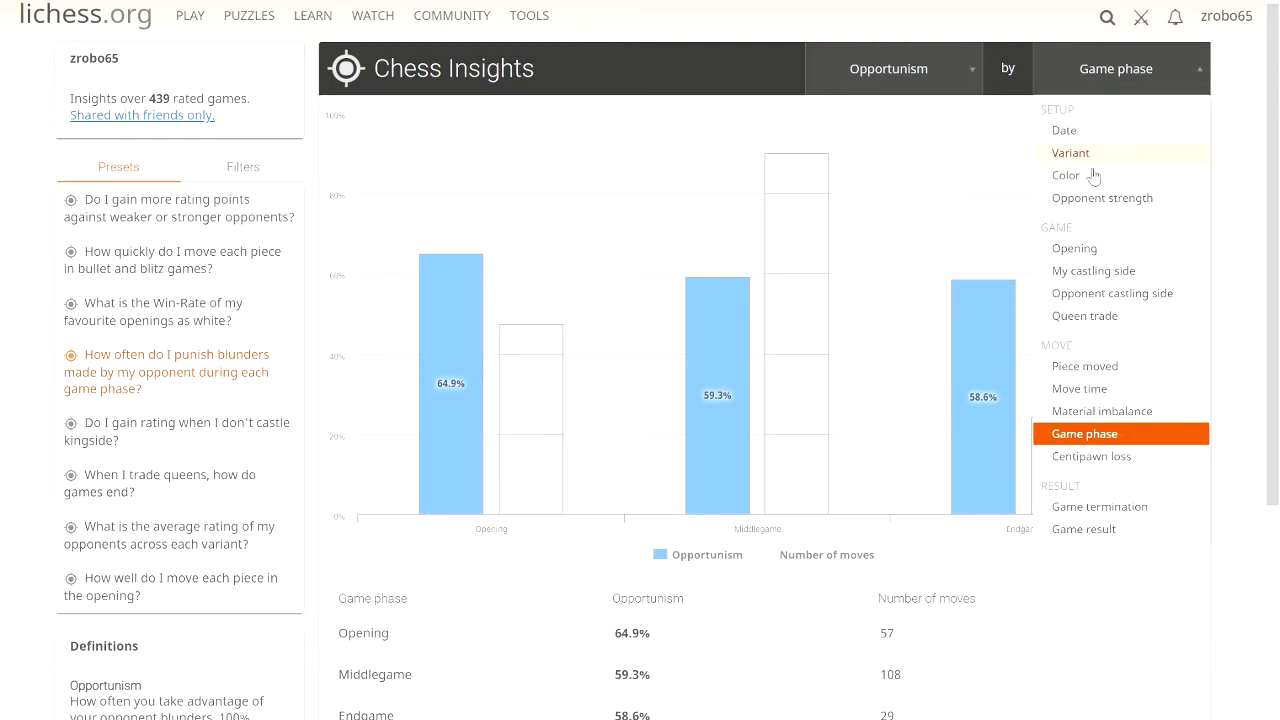
left_click(1070, 152)
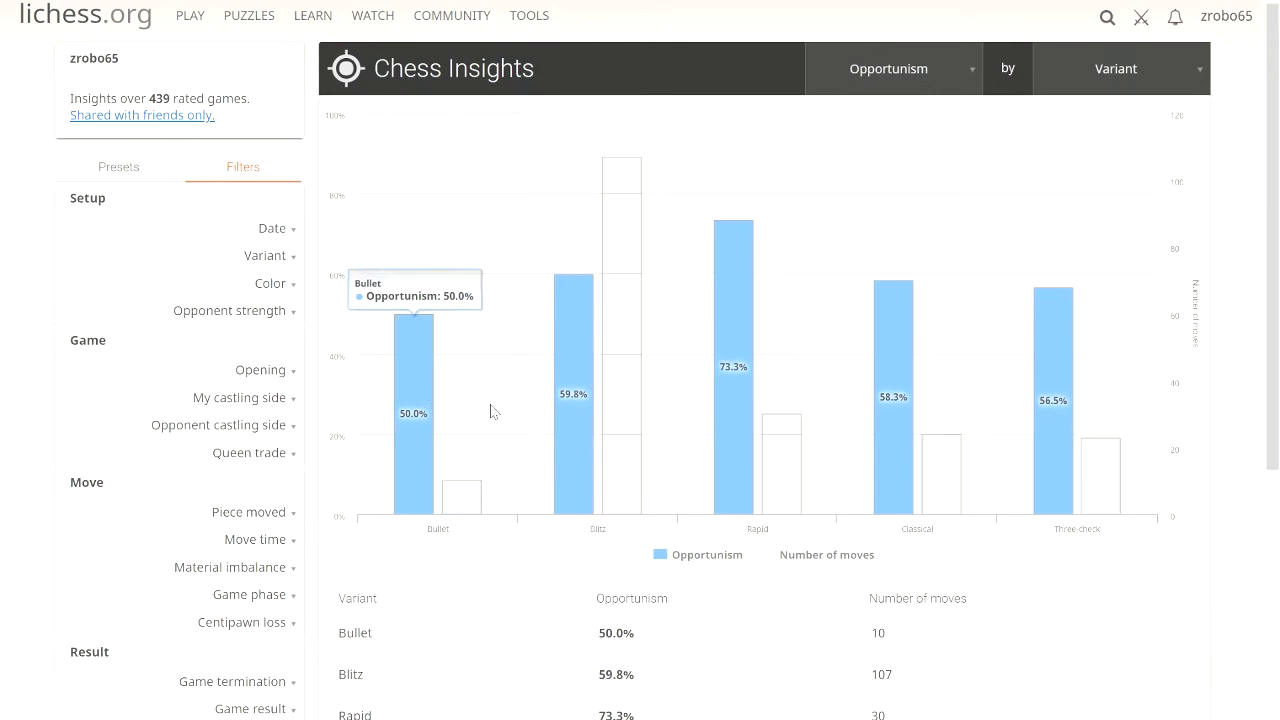
mouse_move(741, 362)
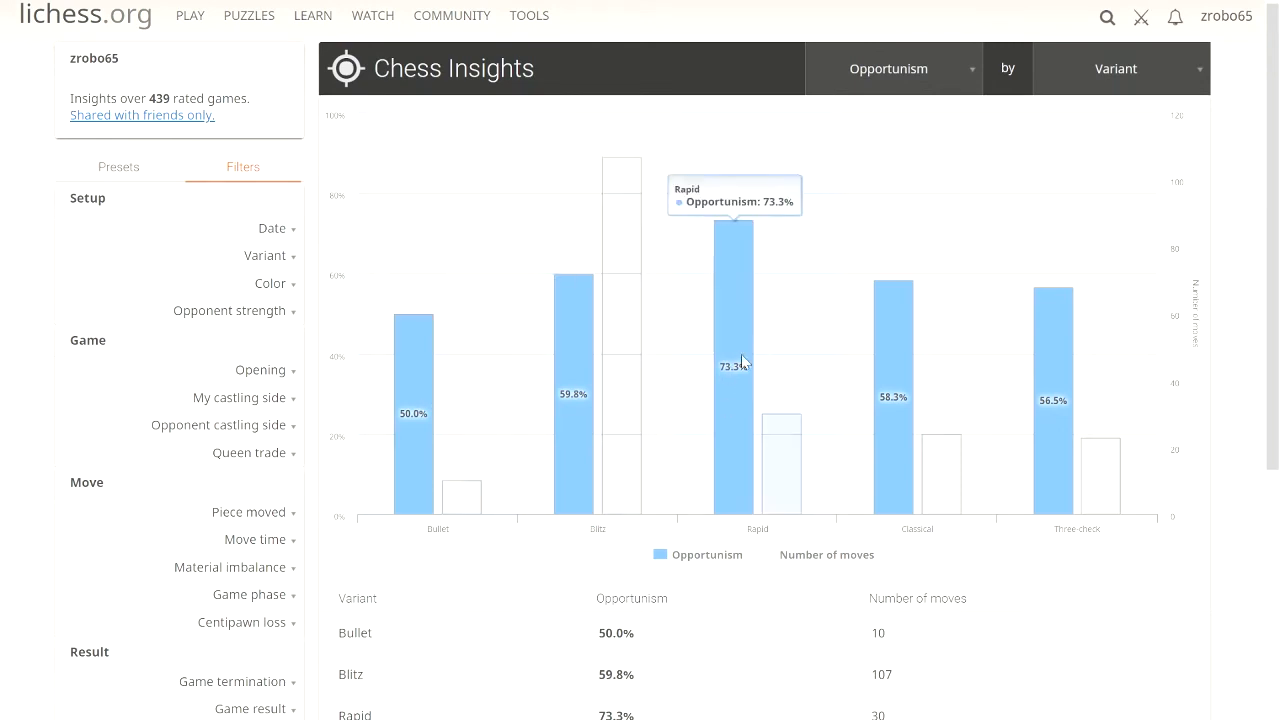
mouse_move(751, 337)
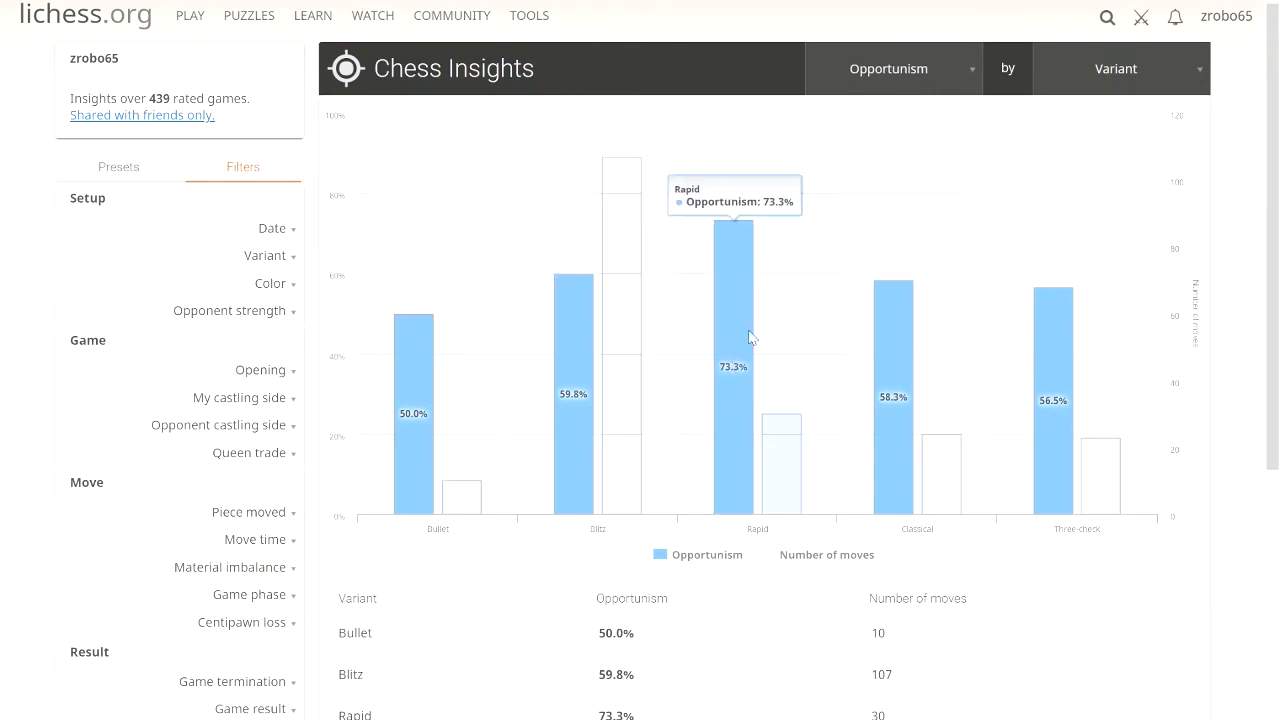
mouse_move(893, 285)
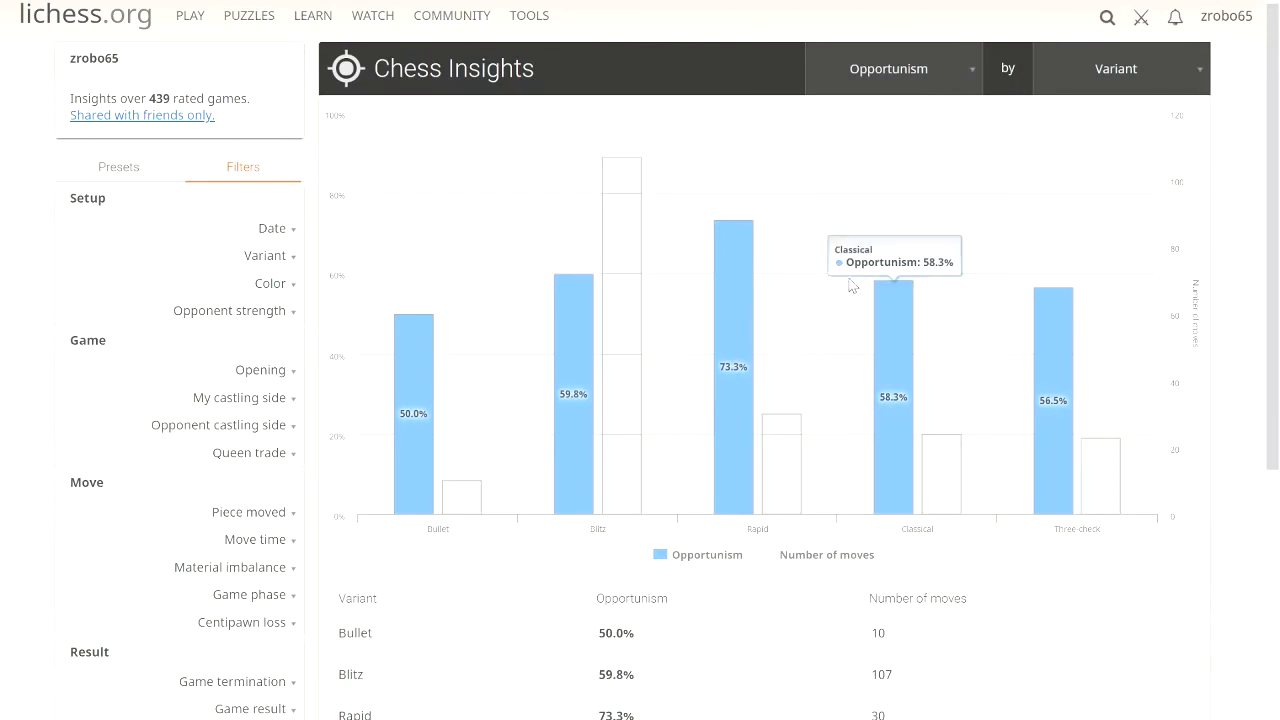
mouse_move(983, 155)
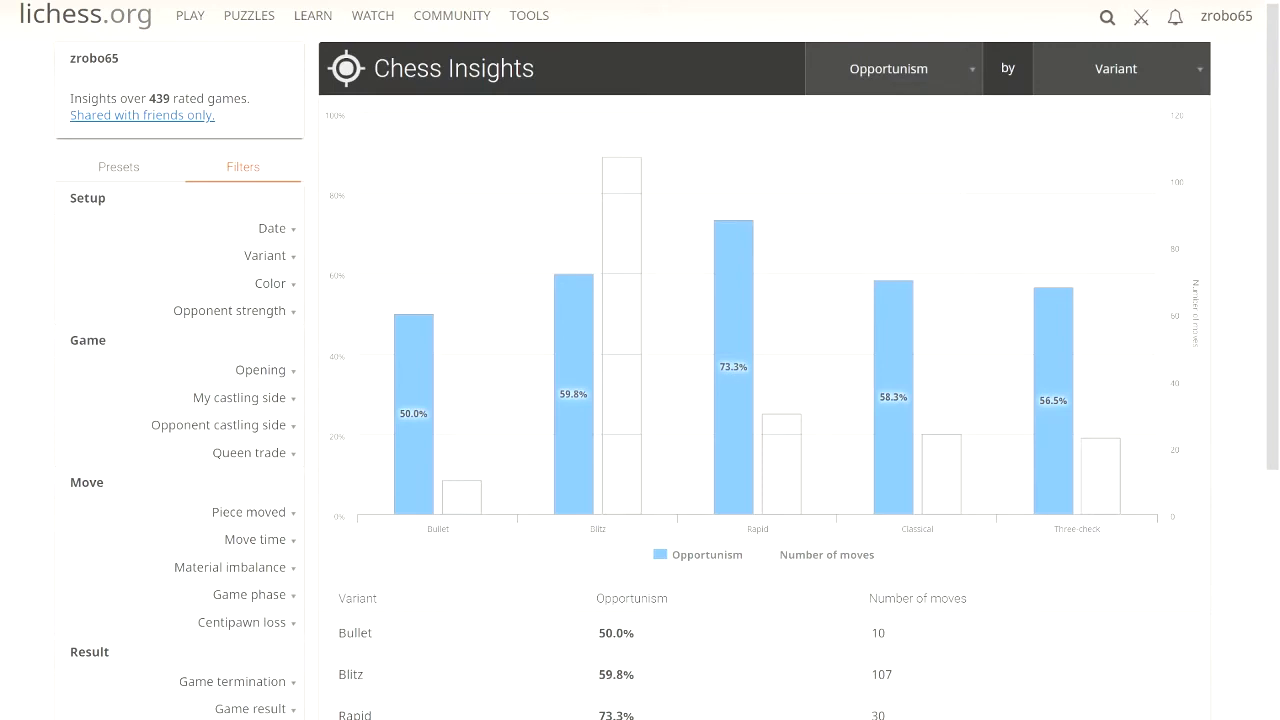
mouse_move(738, 240)
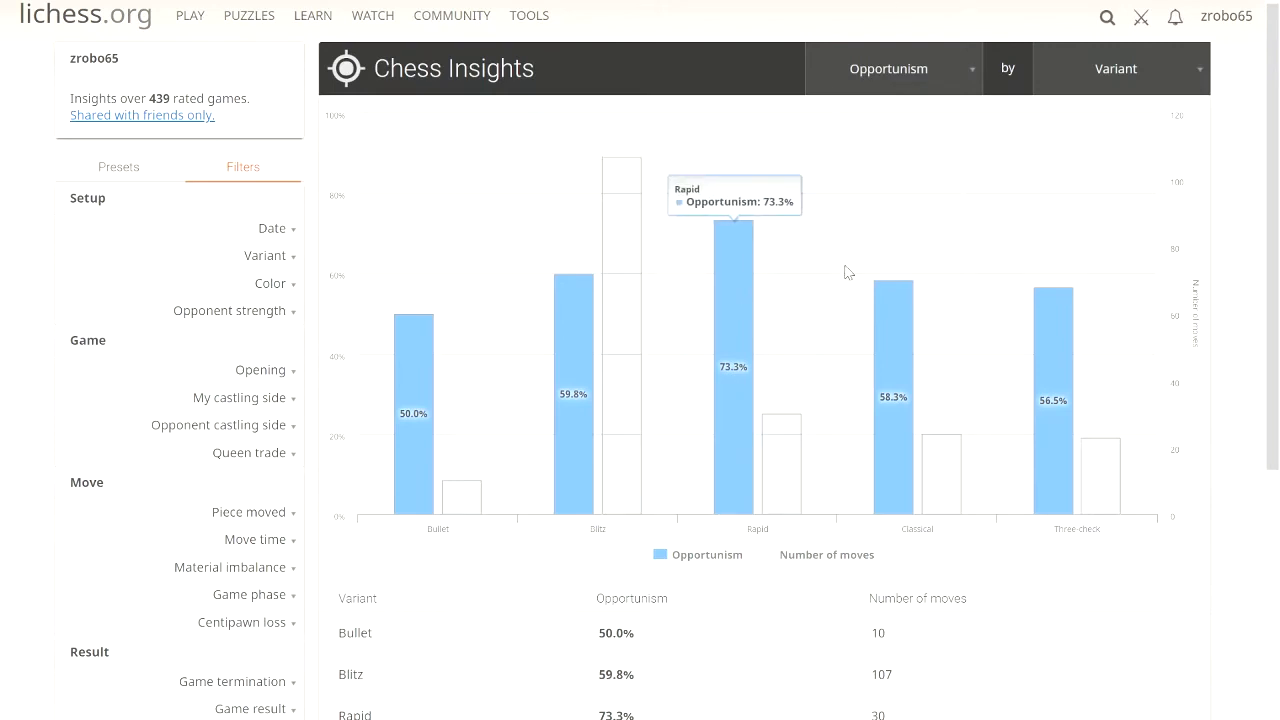
mouse_move(897, 420)
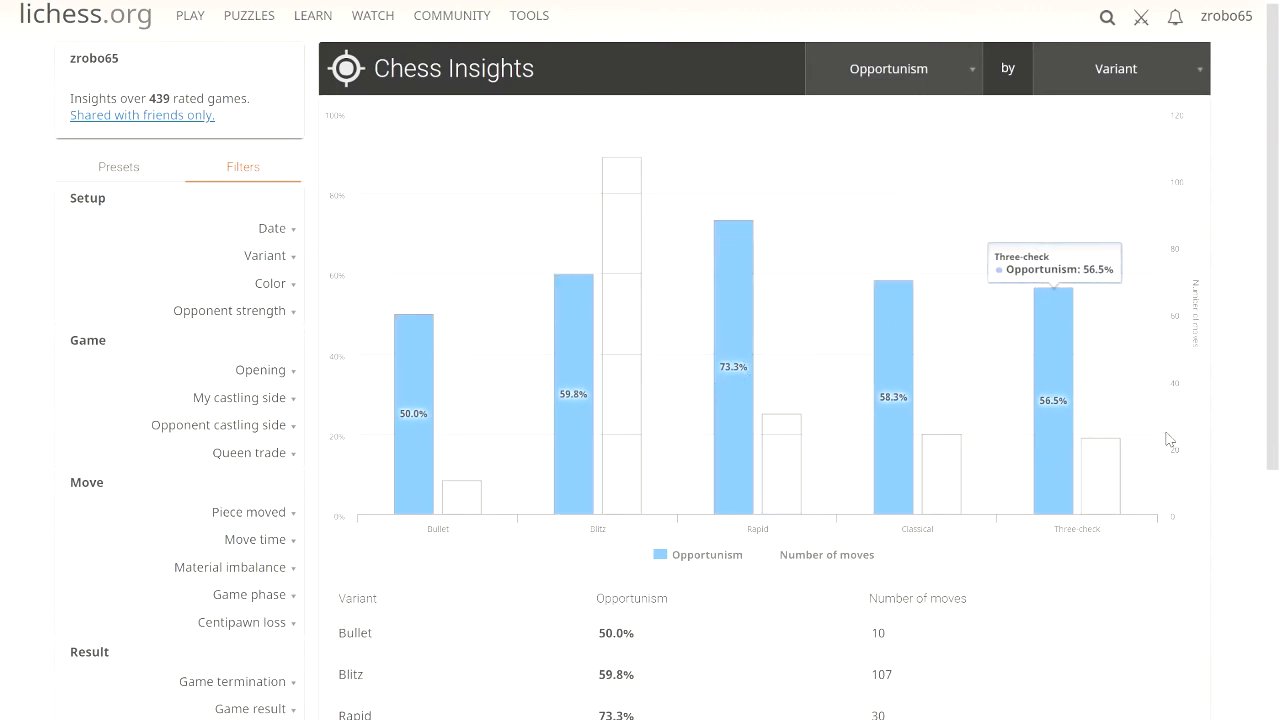
mouse_move(745, 363)
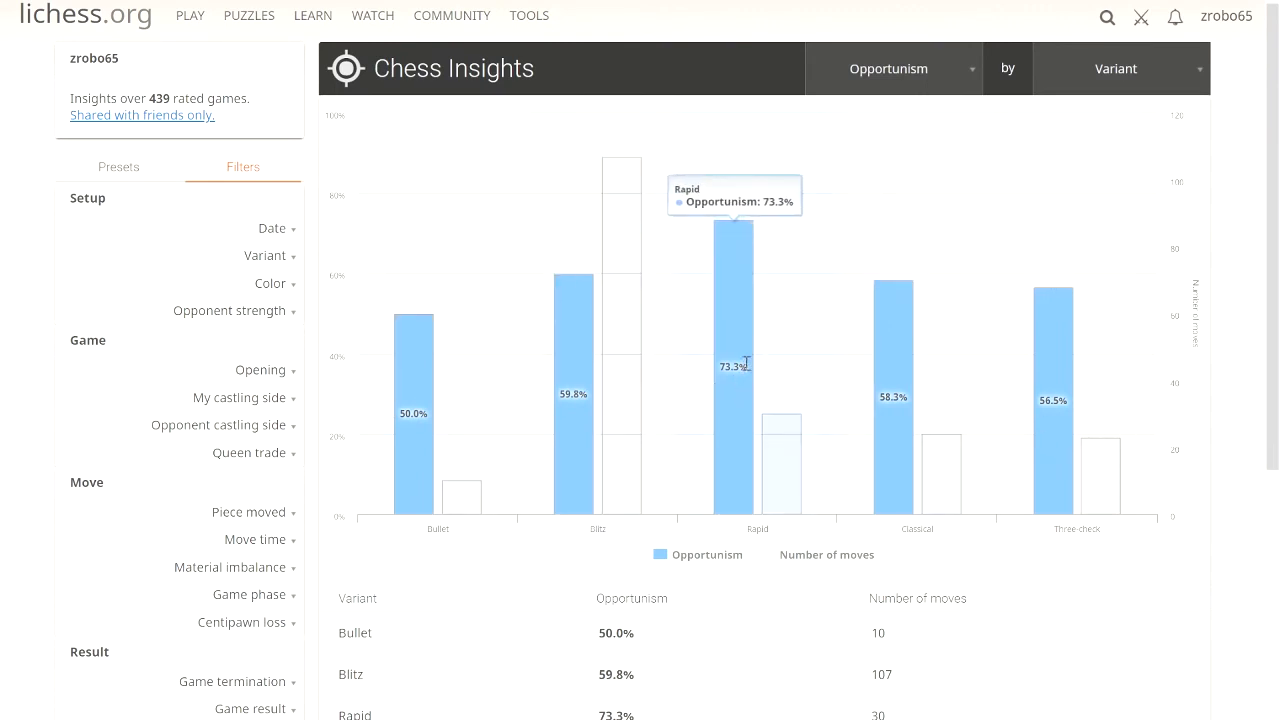
mouse_move(735, 367)
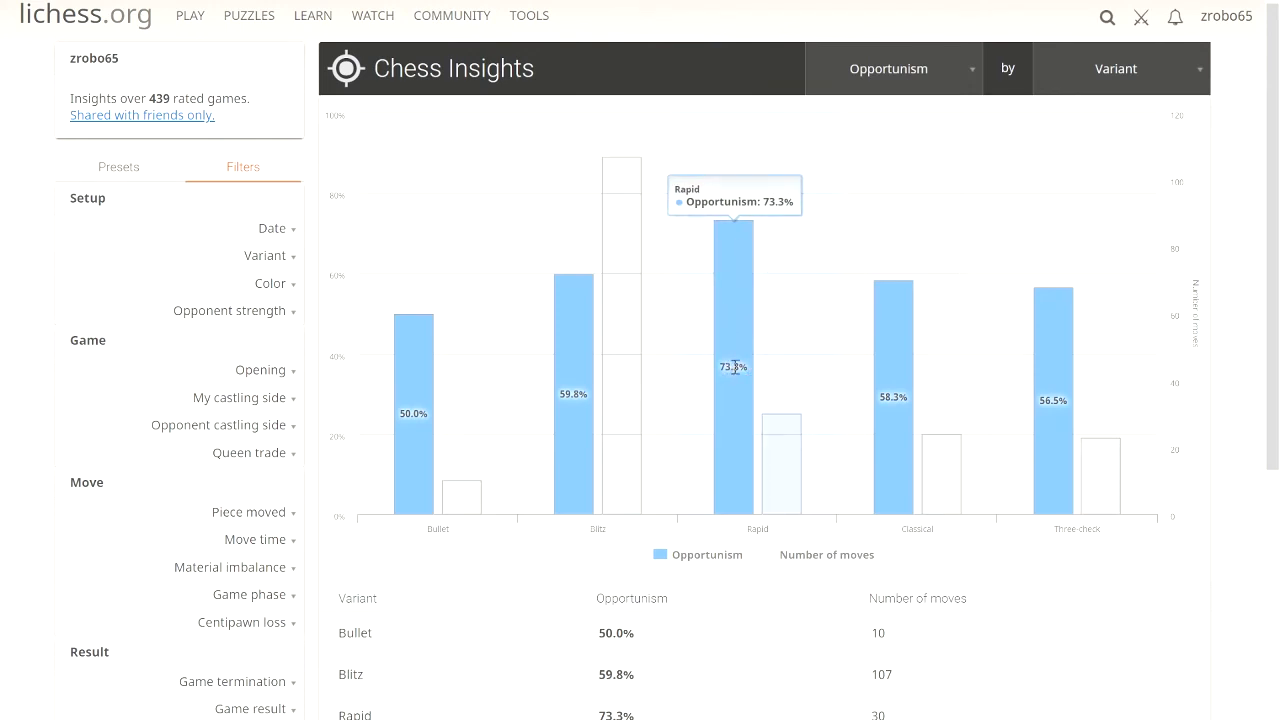
mouse_move(1103, 156)
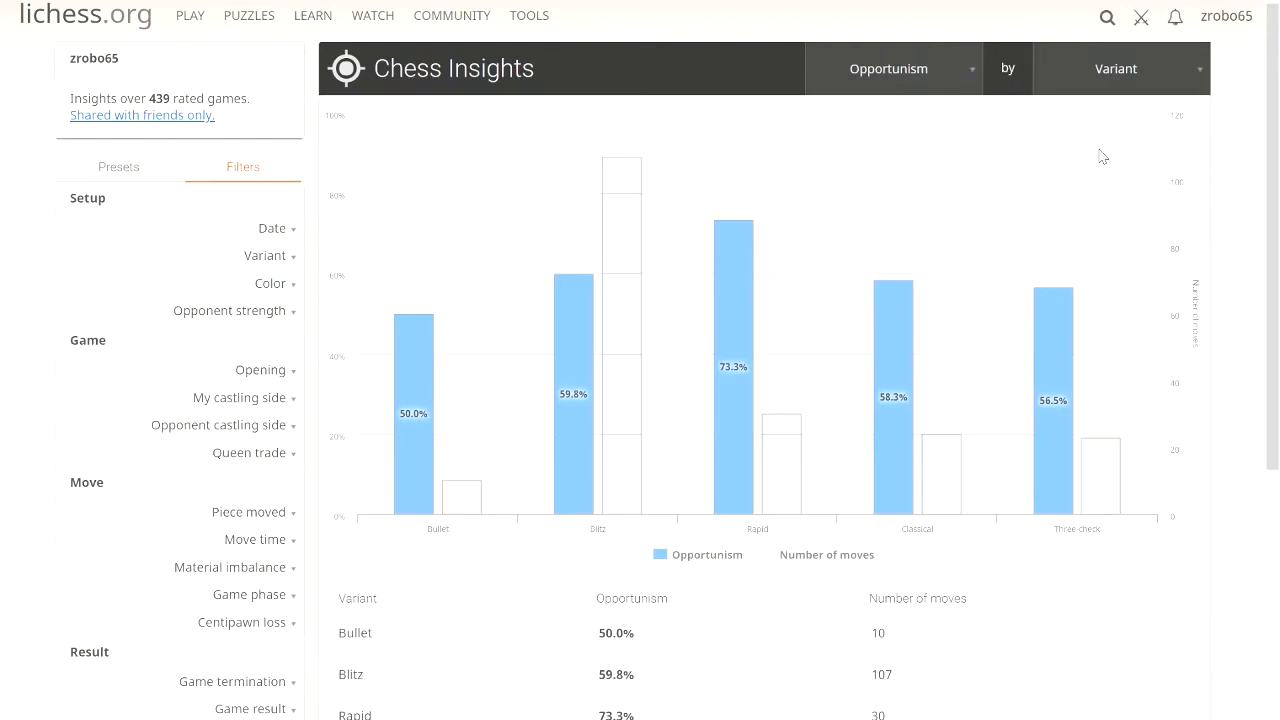
mouse_move(954, 187)
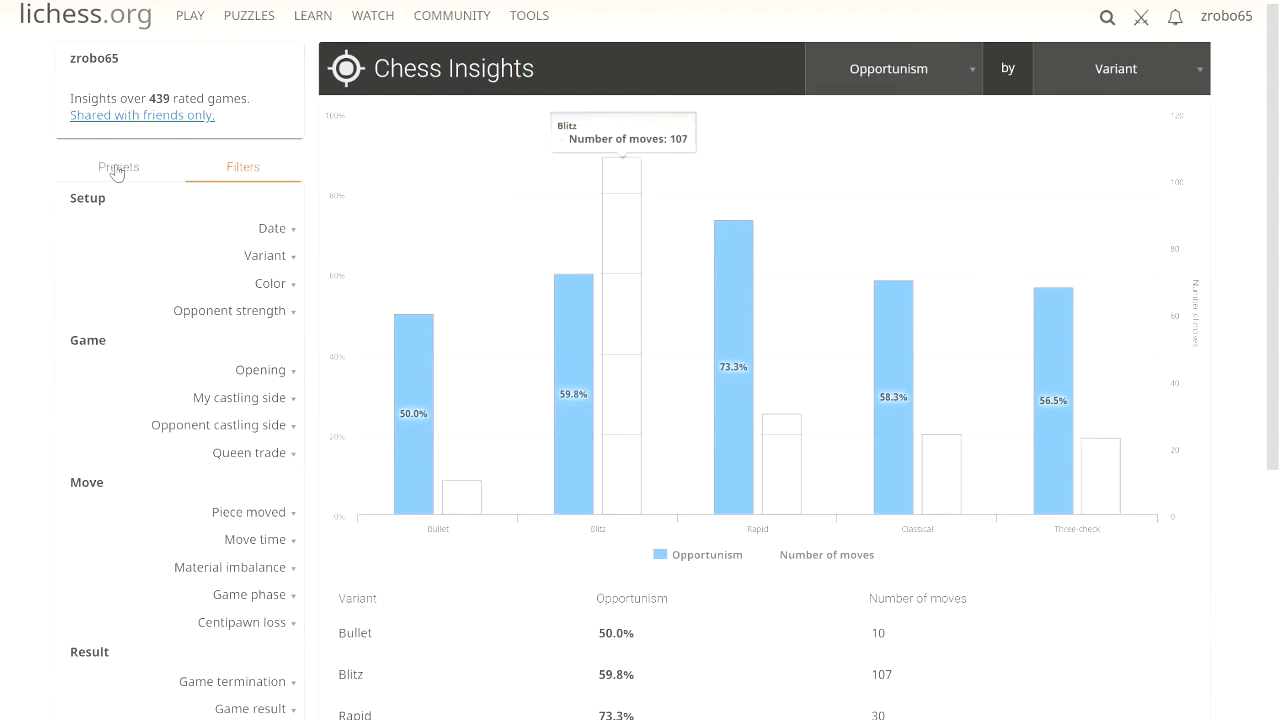
- Load the 'Do I gain rating when I don't castle kingside?' preset and chart Game result
left_click(118, 166)
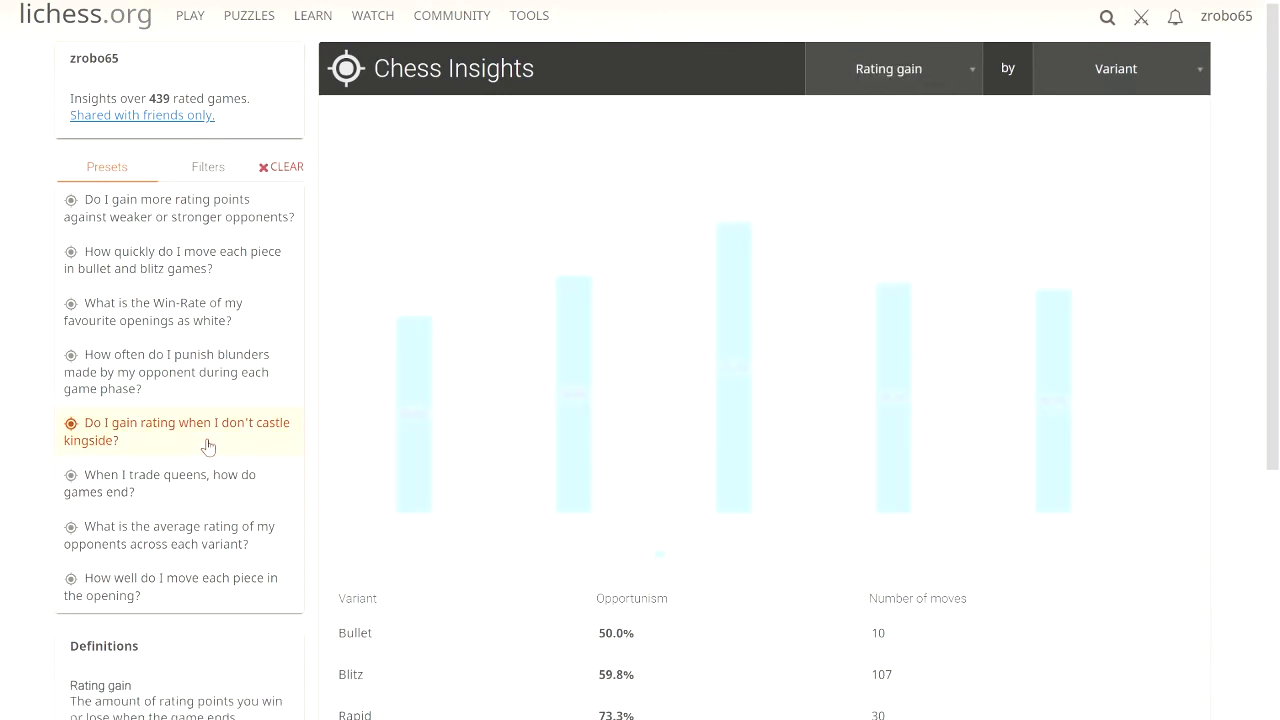
left_click(888, 68)
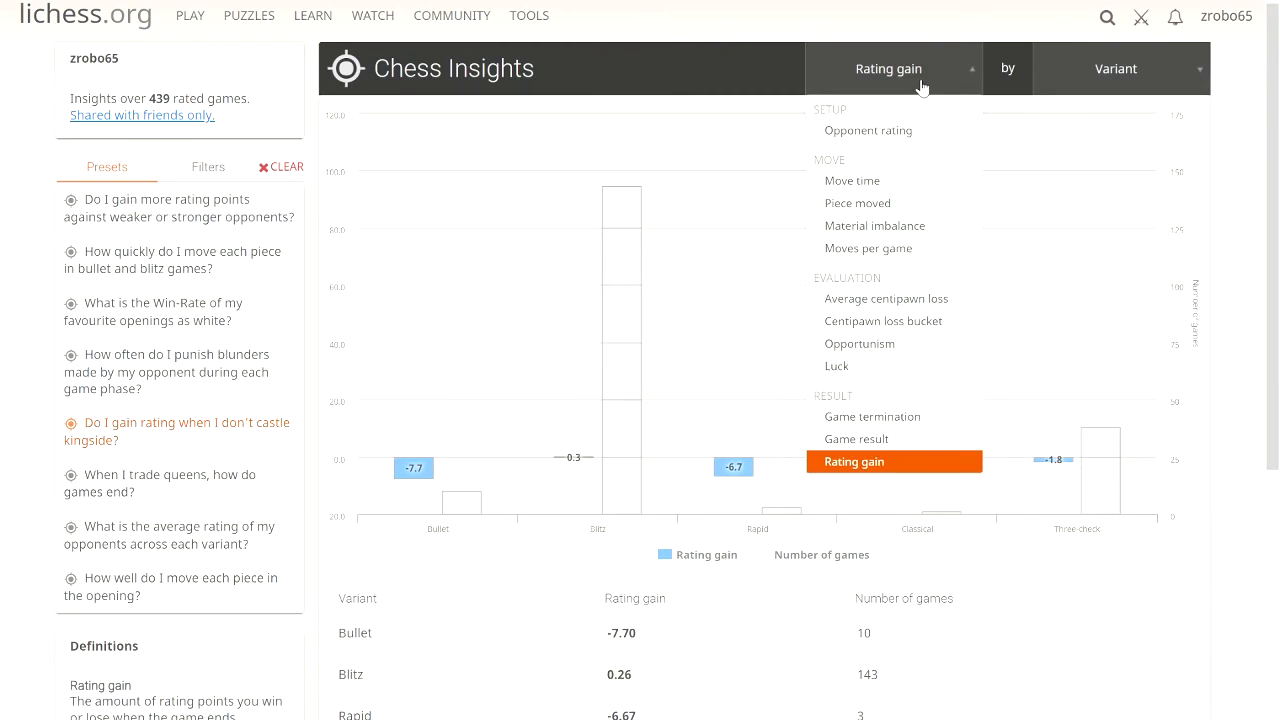
mouse_move(855, 439)
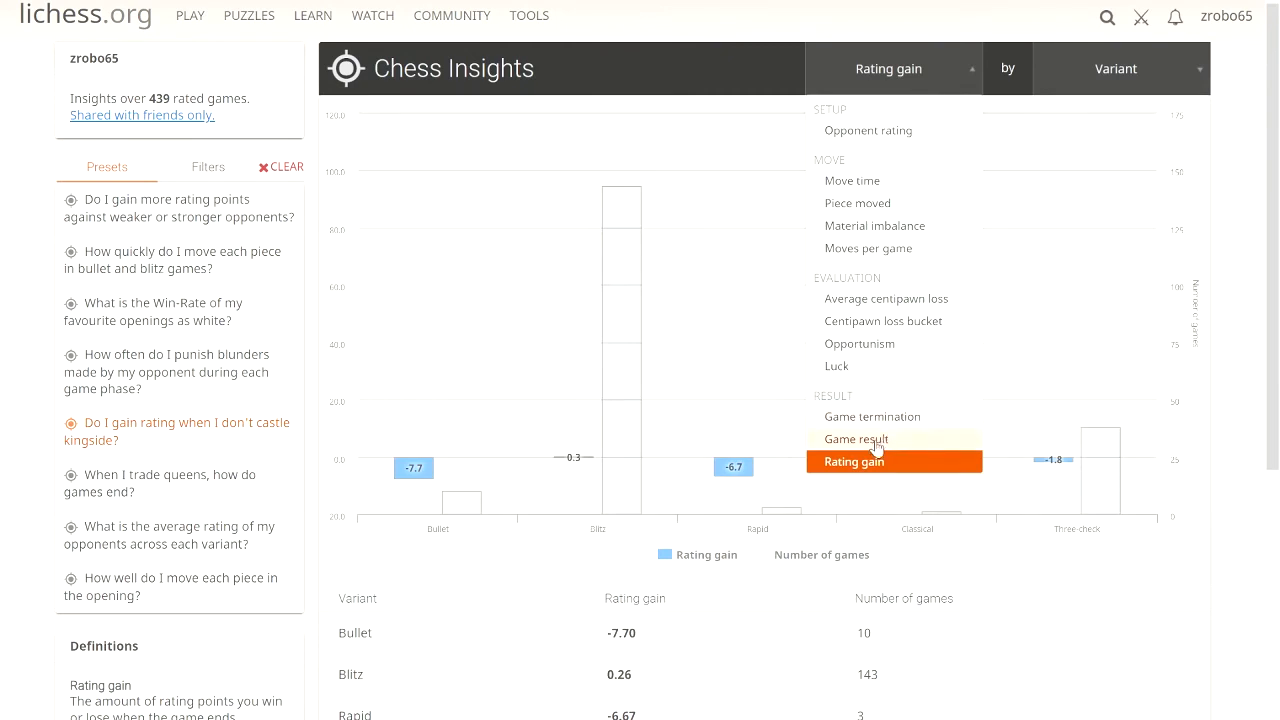
left_click(854, 439)
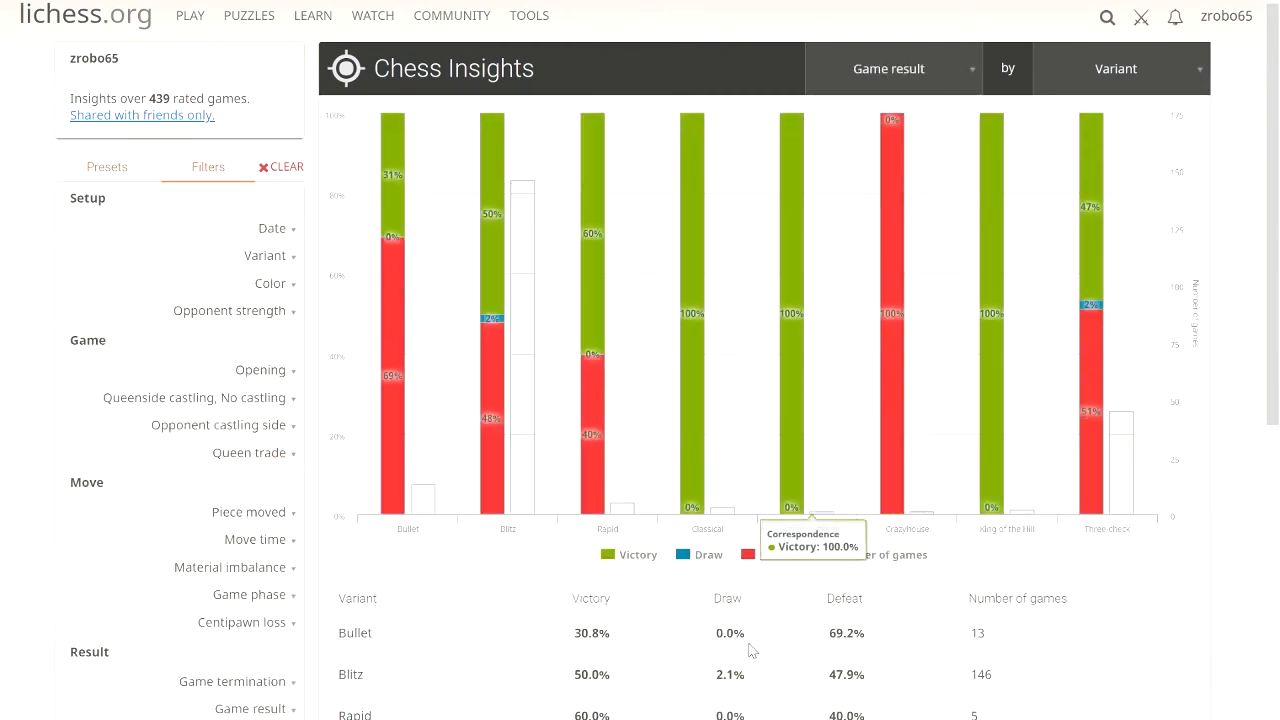
- Clear the preset filters and limit results to Rapid games: 50% wins, 50% losses
left_click(272, 228)
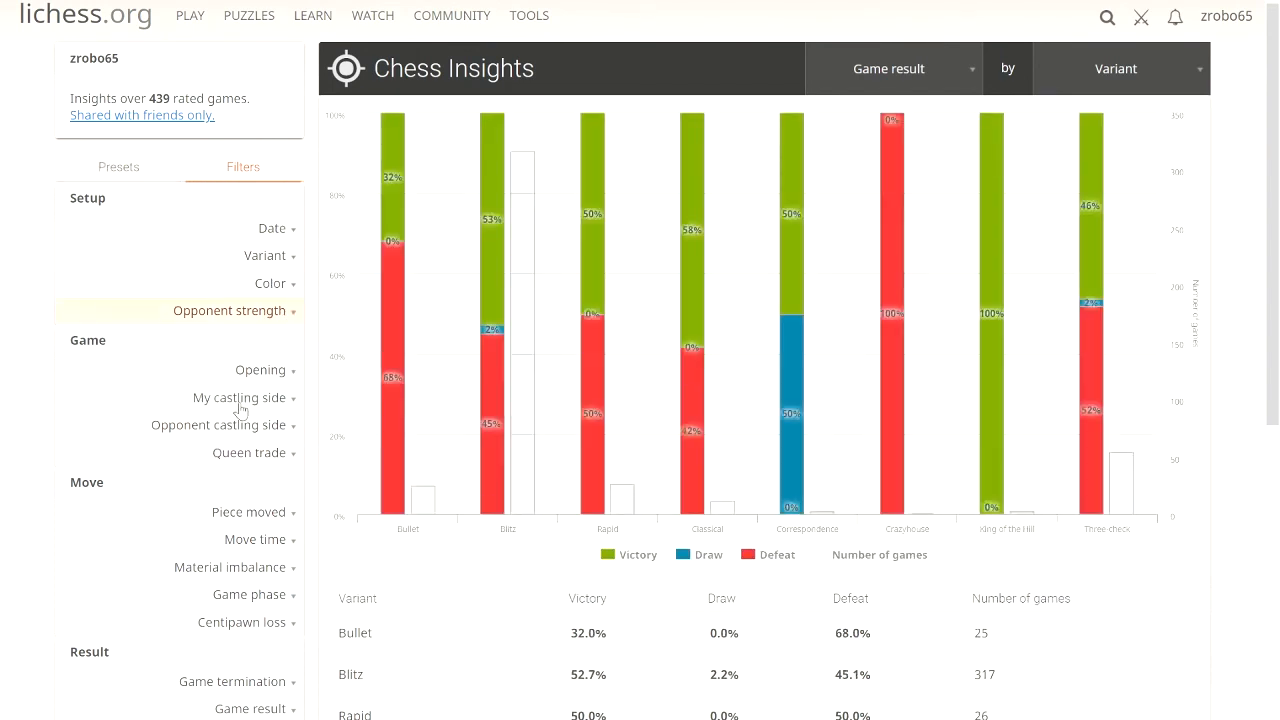
left_click(239, 397)
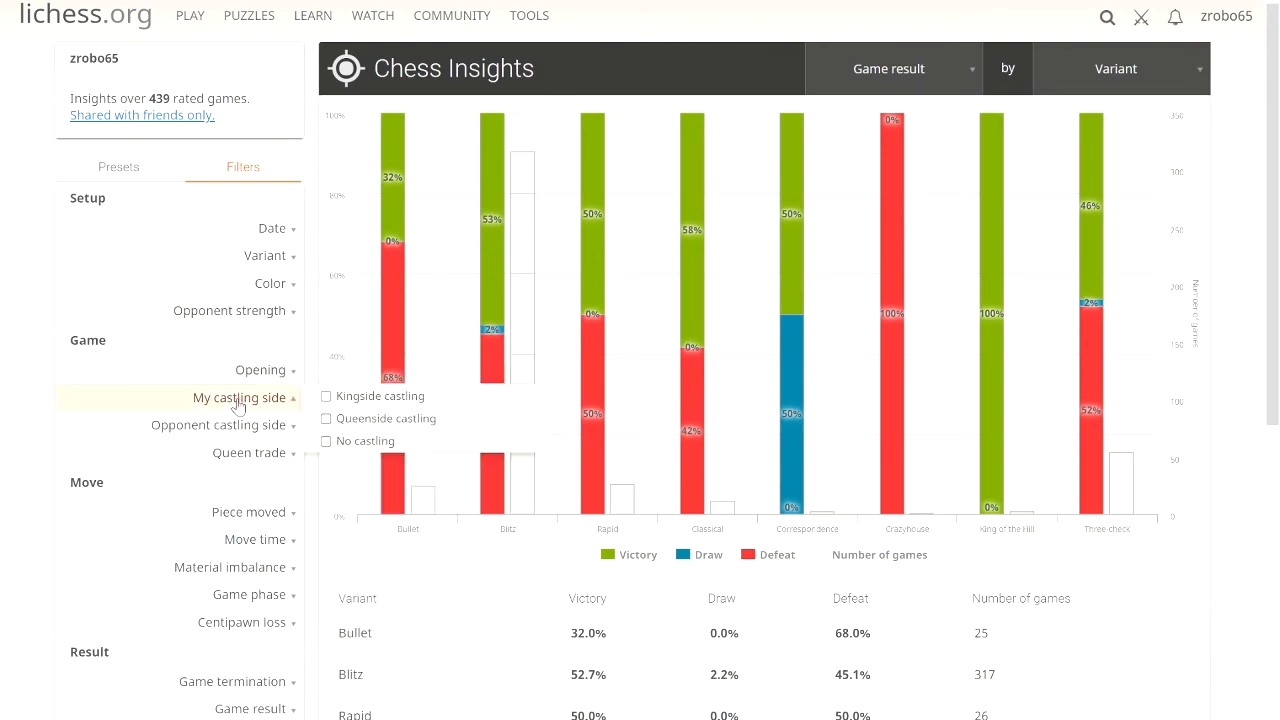
left_click(270, 283)
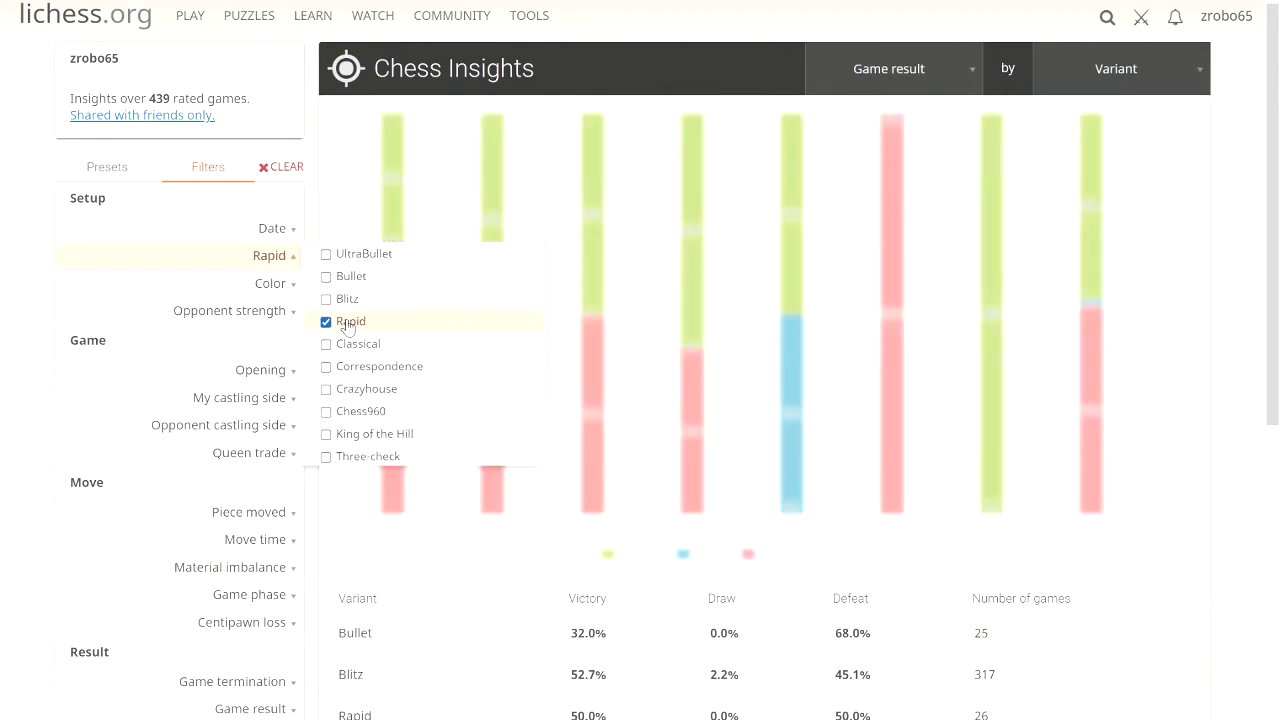
left_click(325, 321)
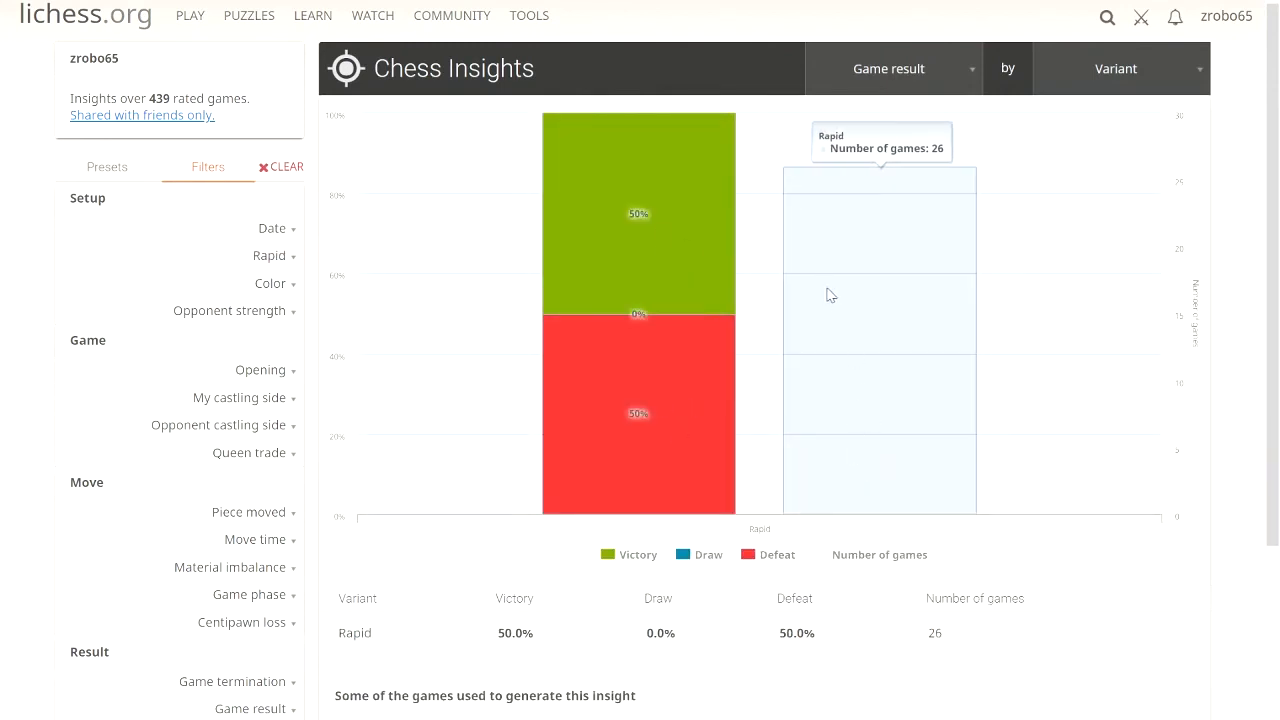
mouse_move(985, 61)
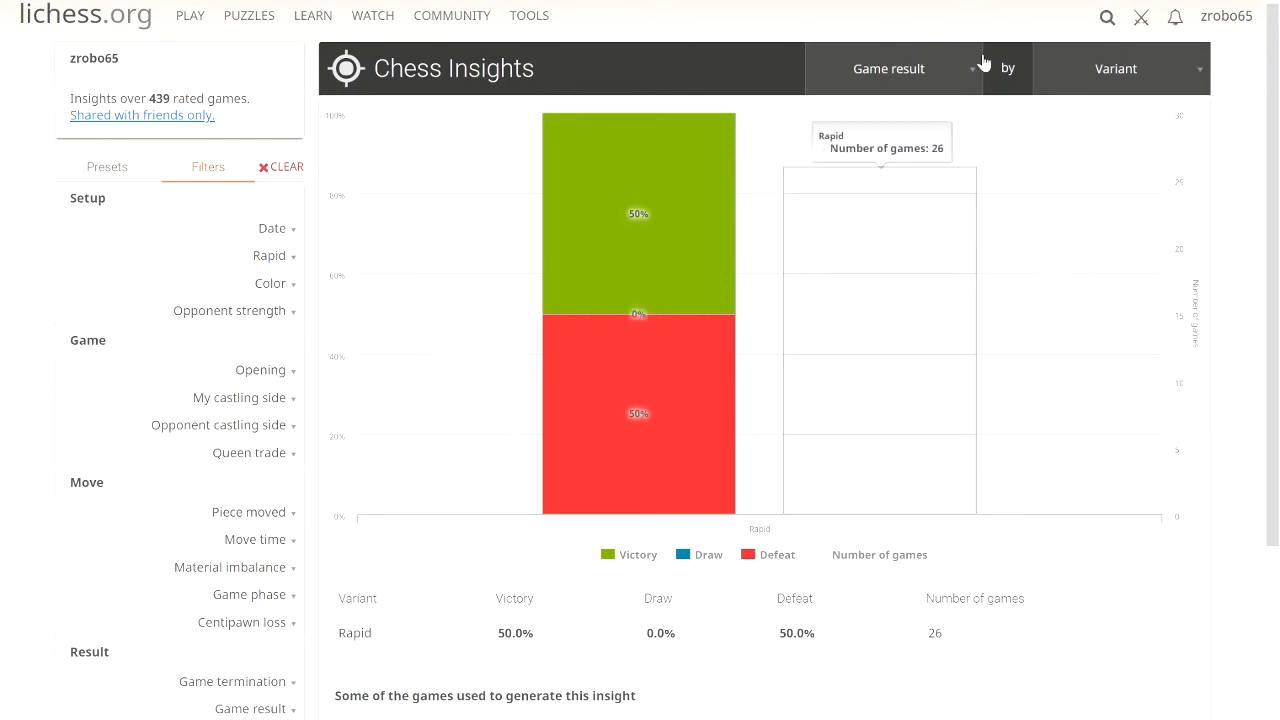
- Group game results by My castling side: queenside 52.6%, kingside 52.0%, no castling 47.8% wins
left_click(1115, 68)
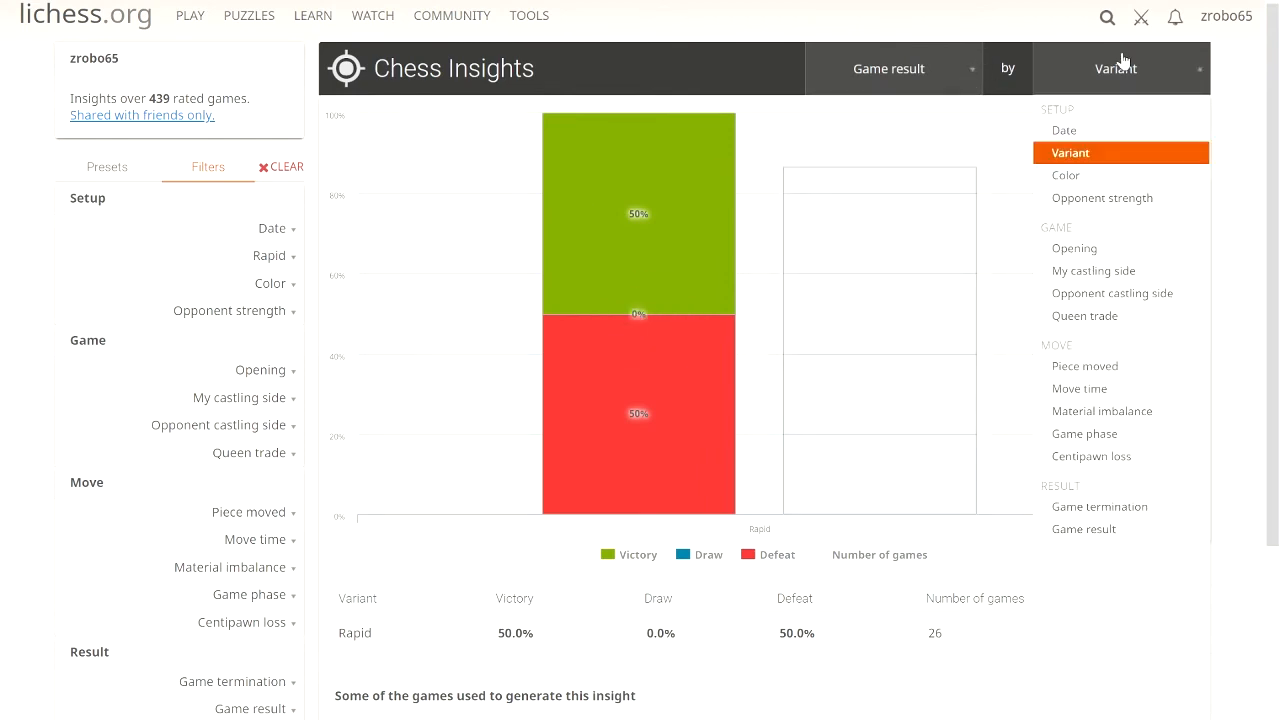
mouse_move(1093, 270)
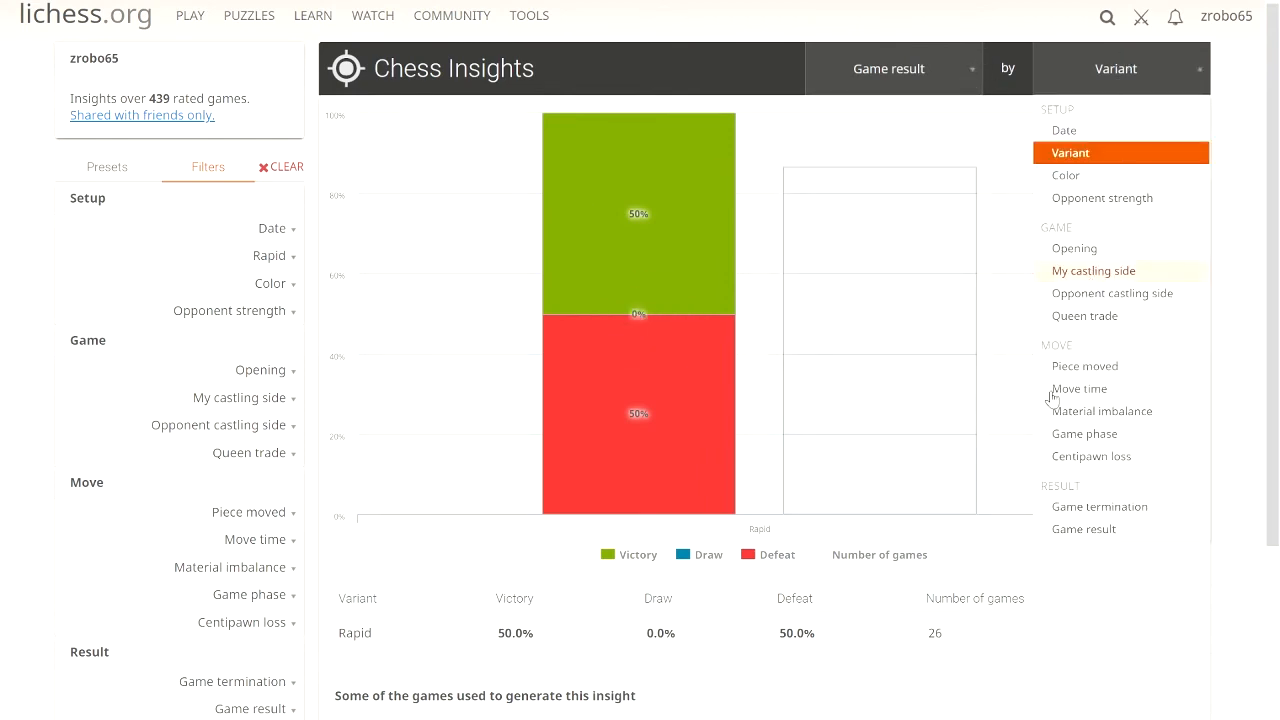
left_click(1093, 270)
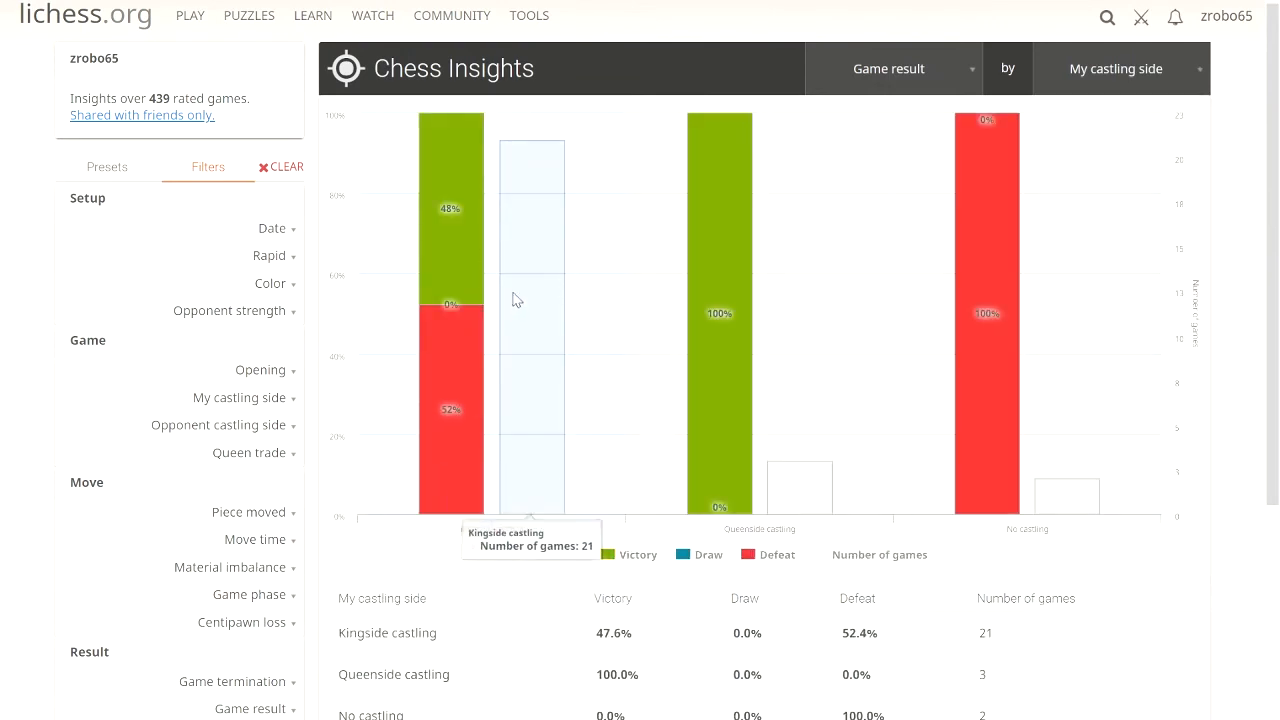
mouse_move(447, 207)
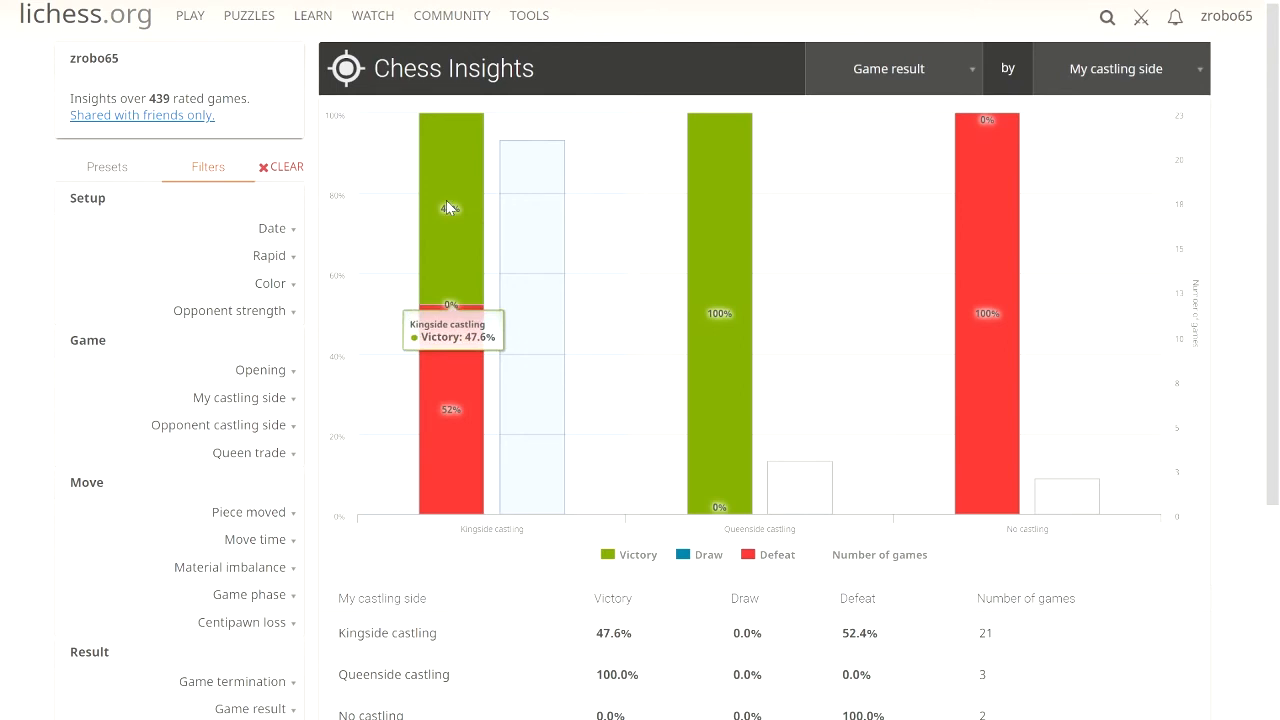
mouse_move(750, 414)
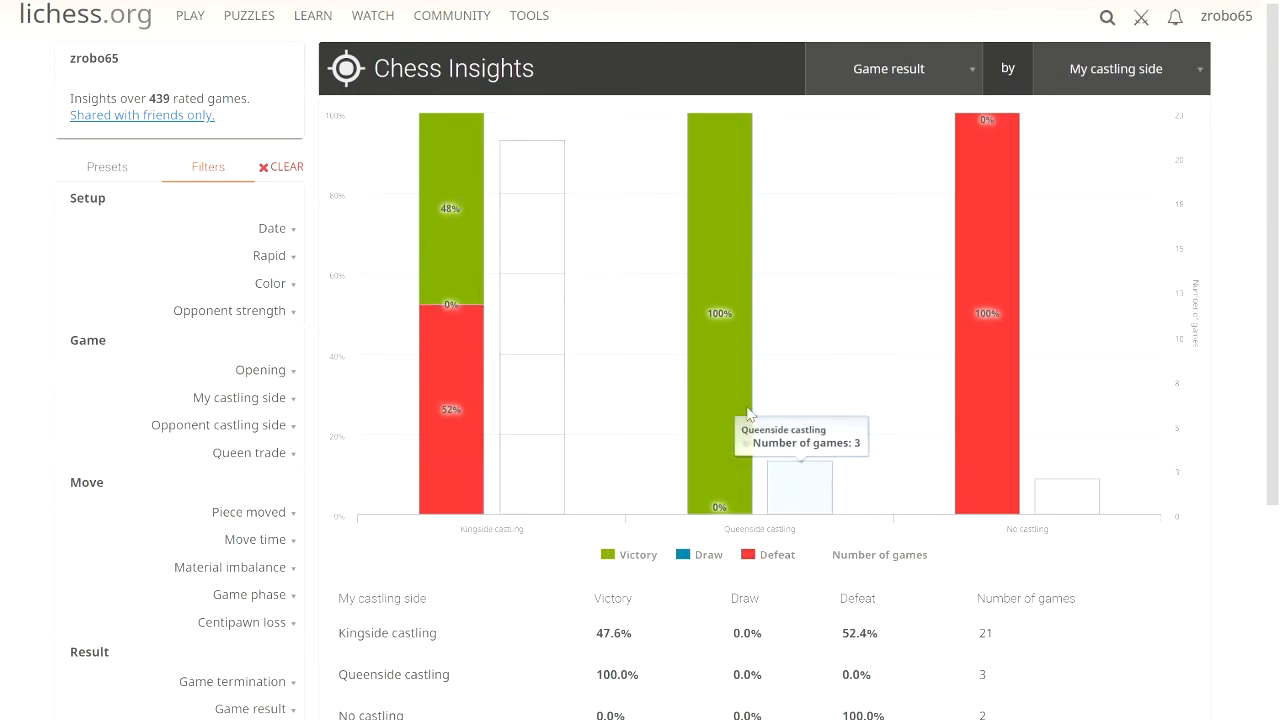
mouse_move(715, 350)
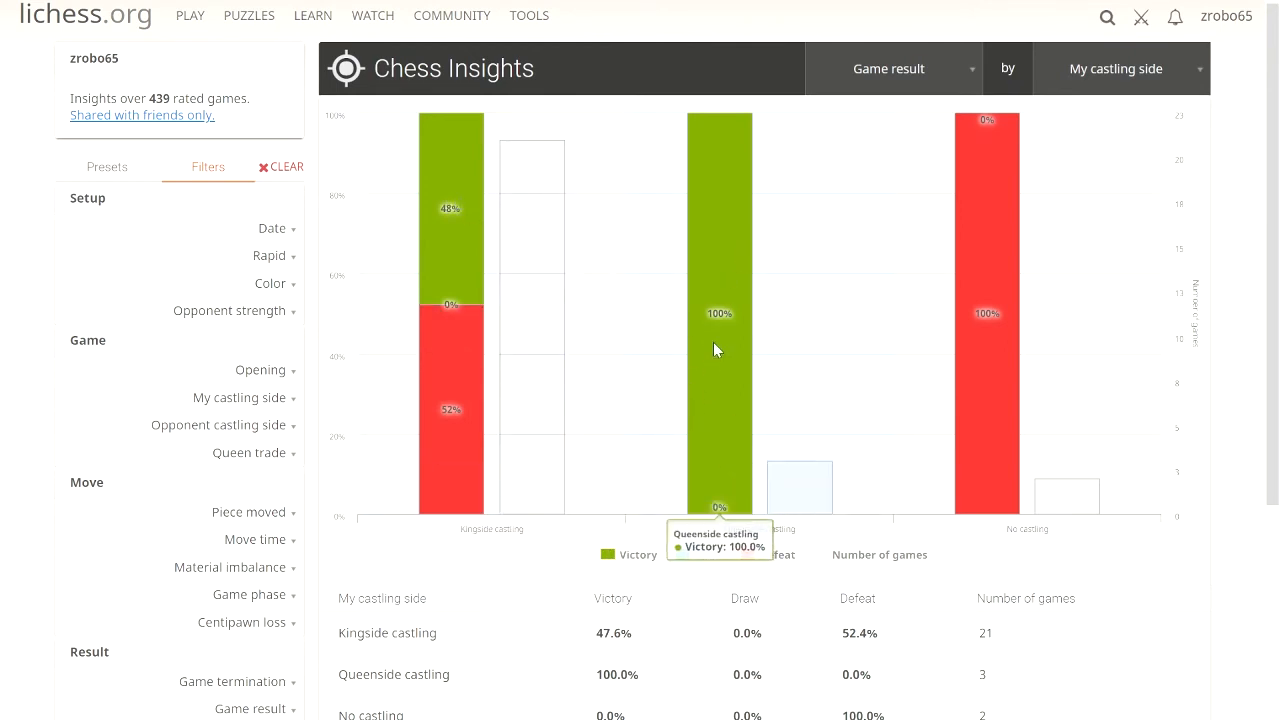
mouse_move(987, 375)
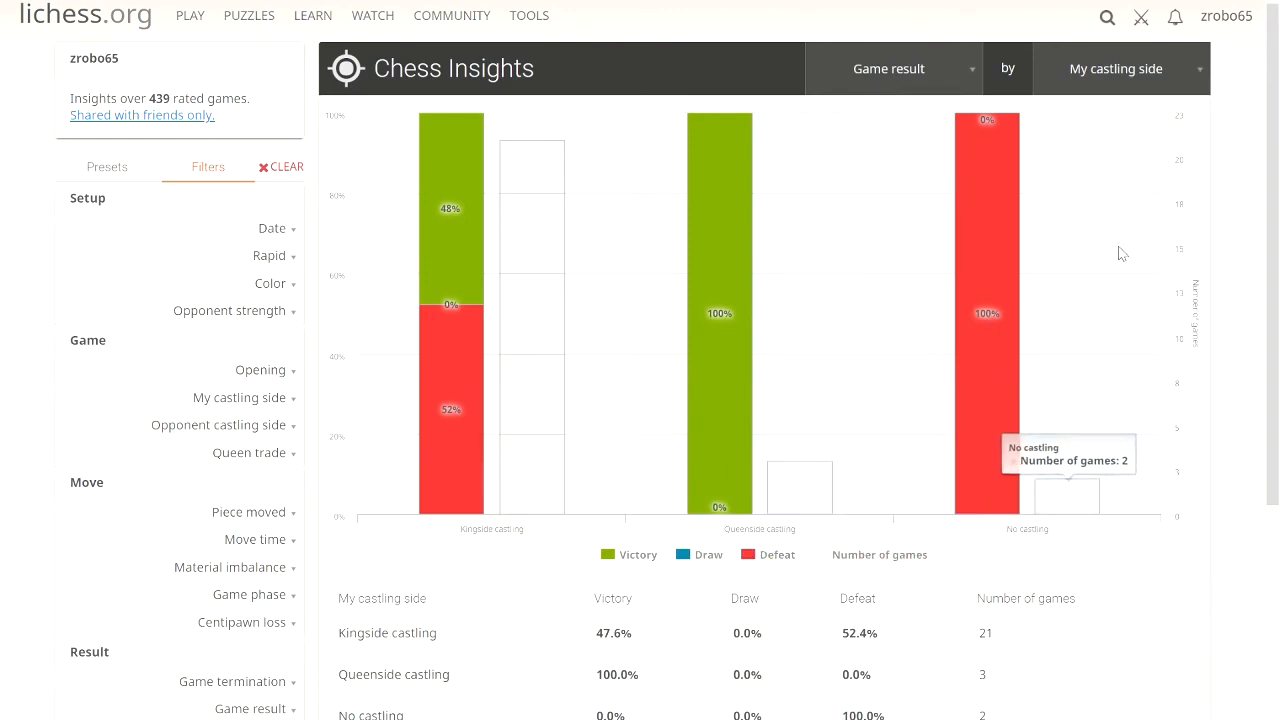
mouse_move(750, 515)
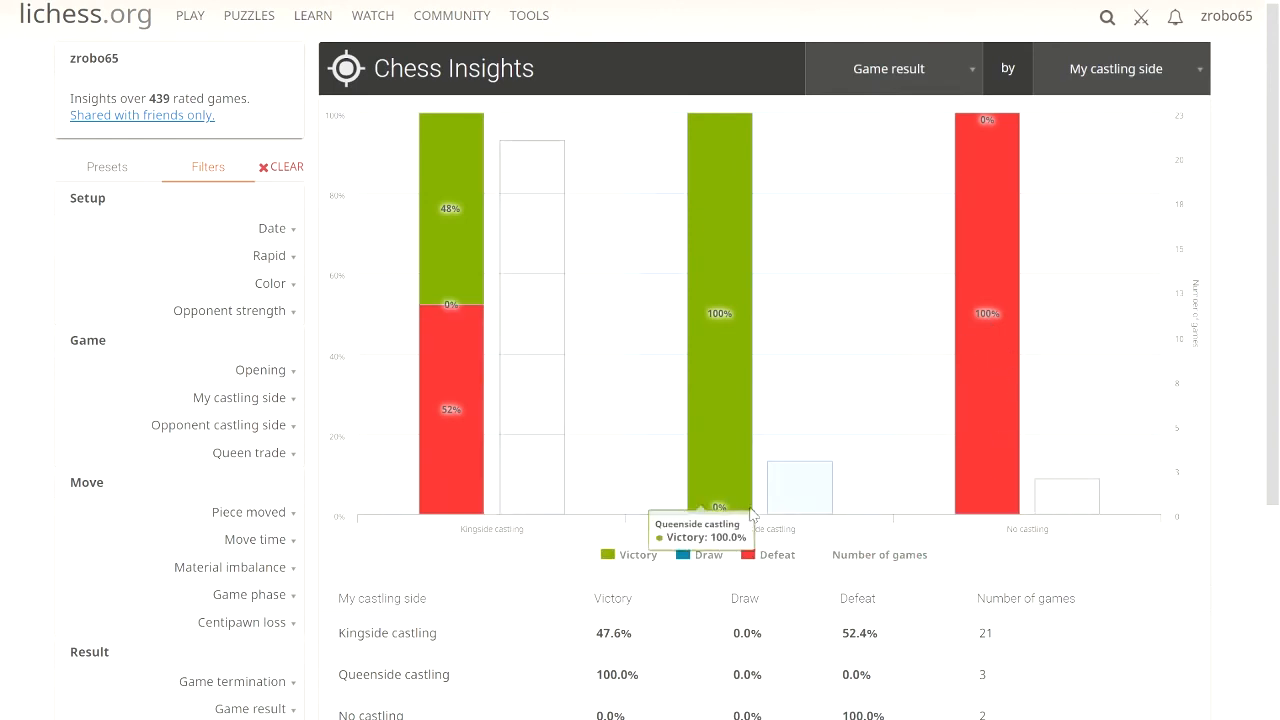
mouse_move(532, 357)
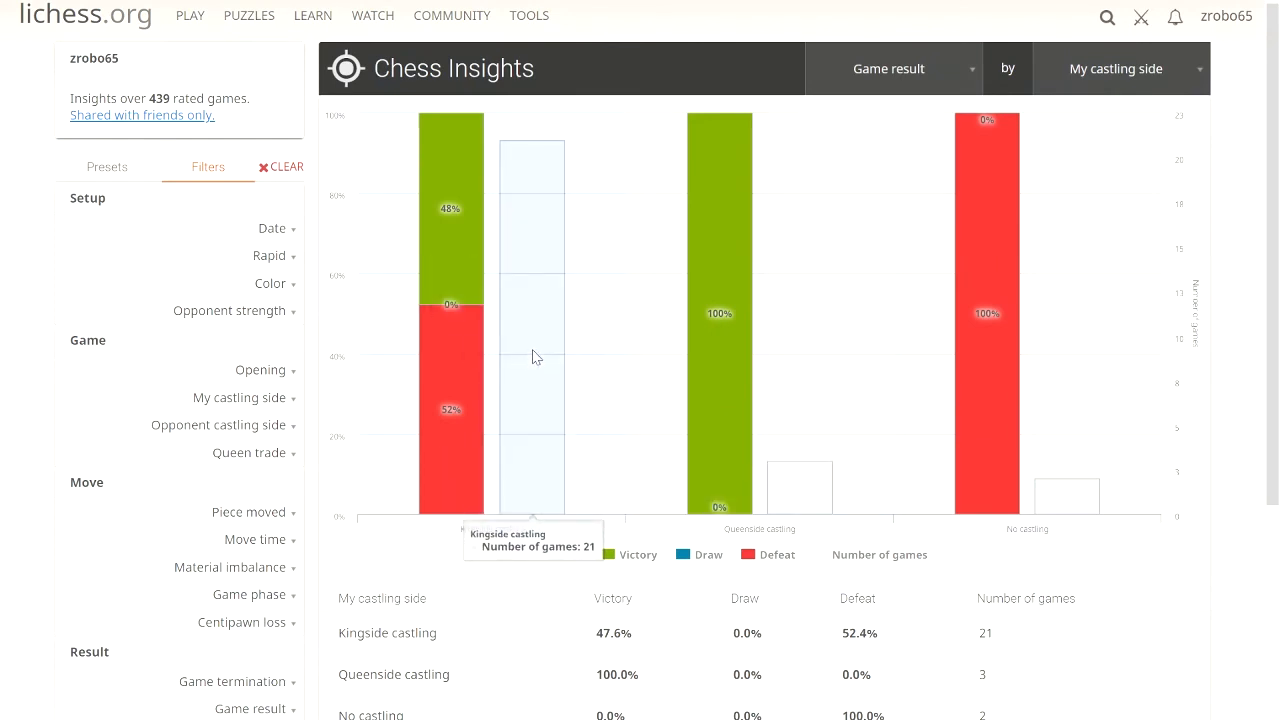
mouse_move(650, 333)
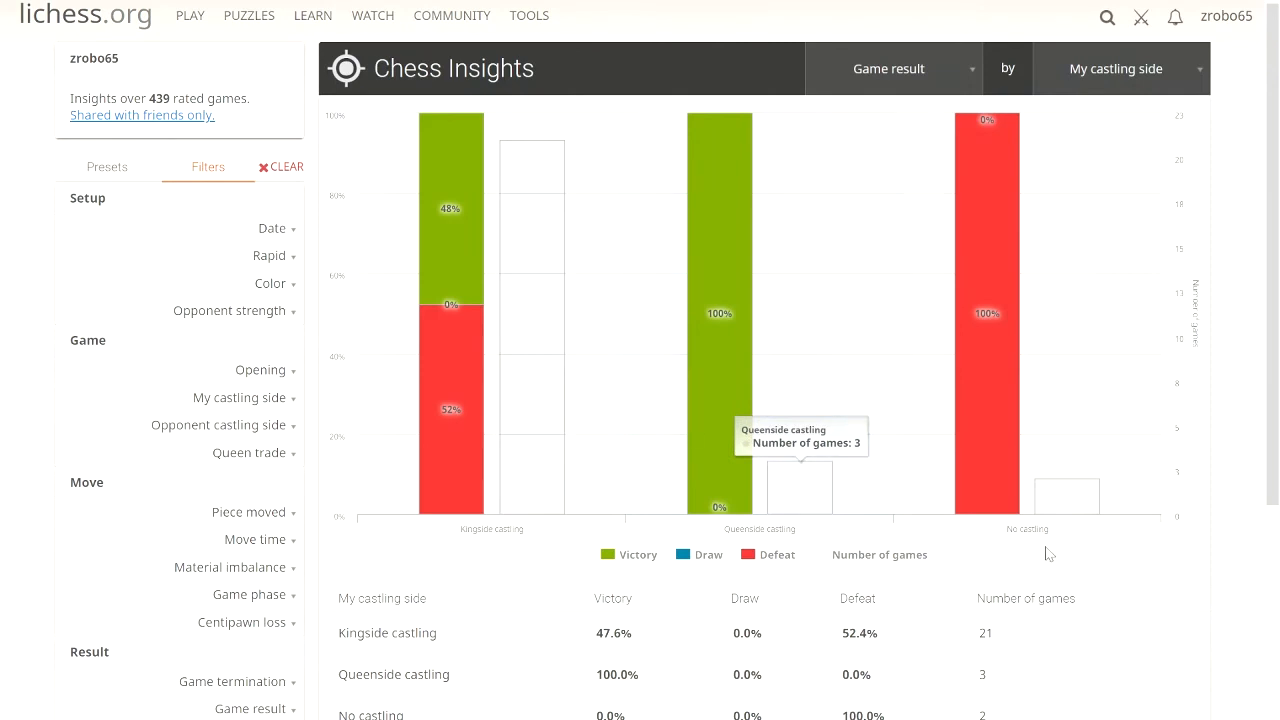
mouse_move(980, 498)
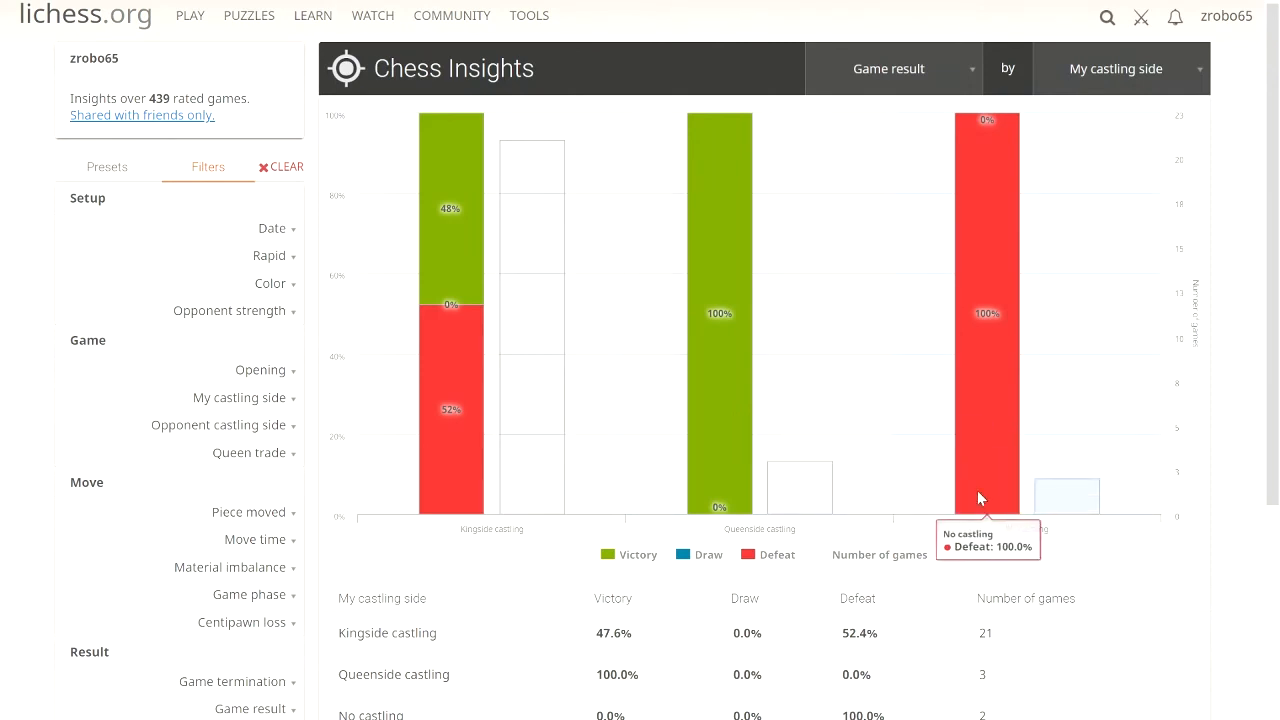
mouse_move(978, 270)
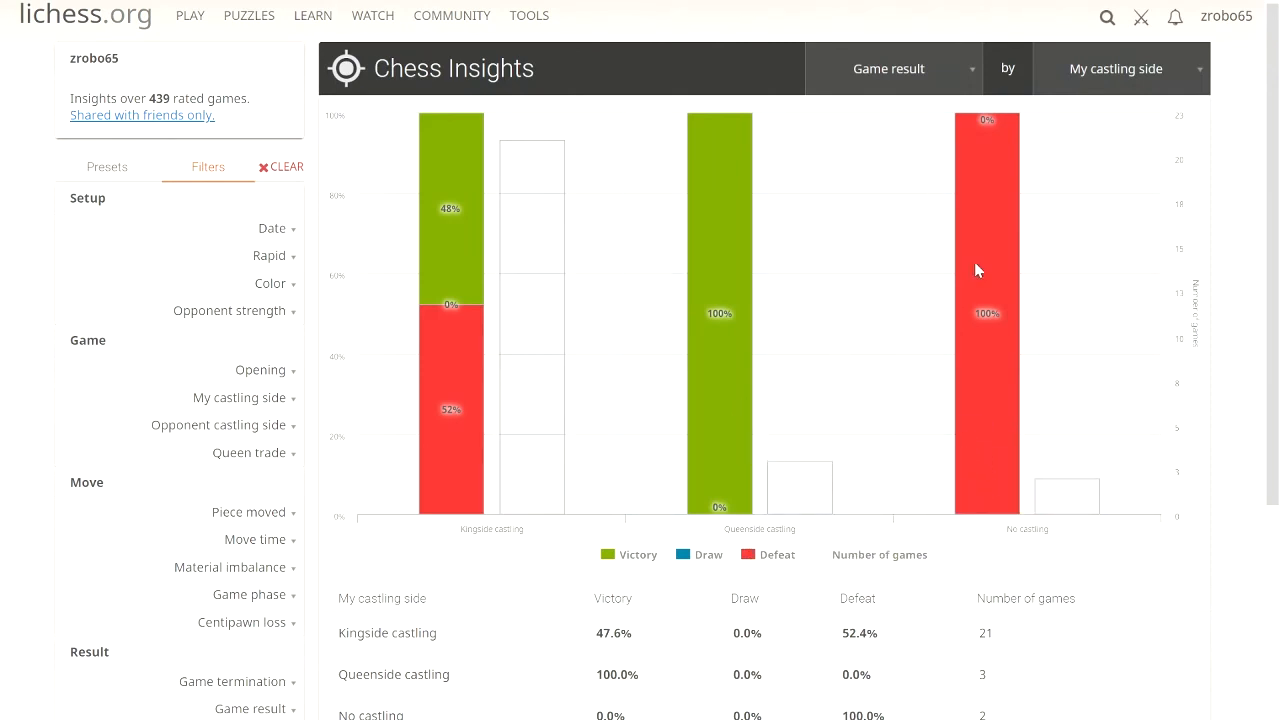
mouse_move(715, 360)
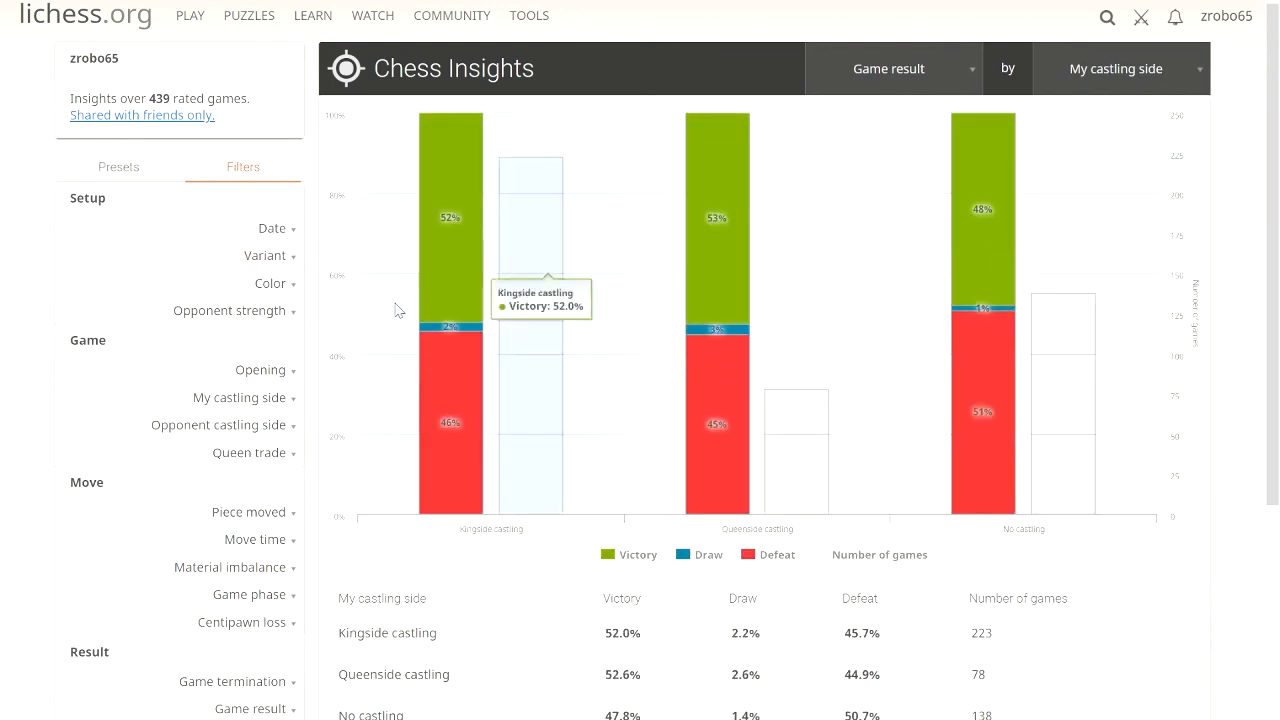
mouse_move(950, 397)
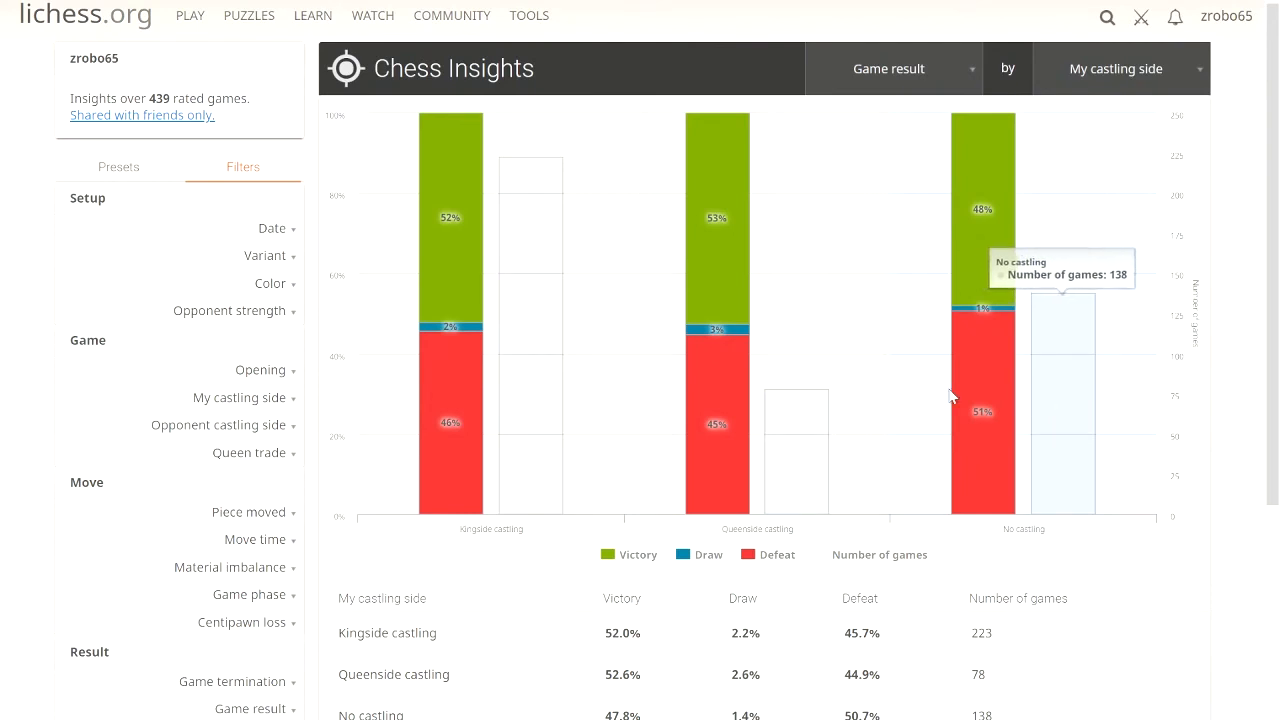
mouse_move(715, 217)
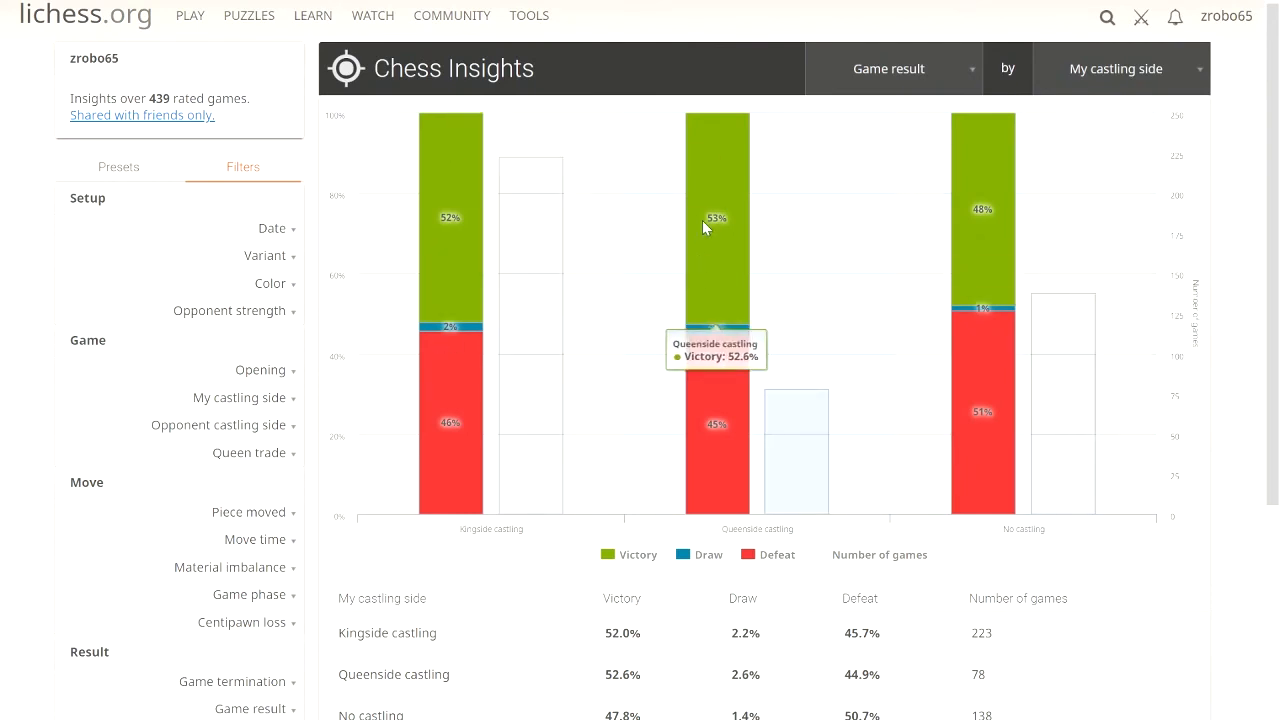
mouse_move(450, 180)
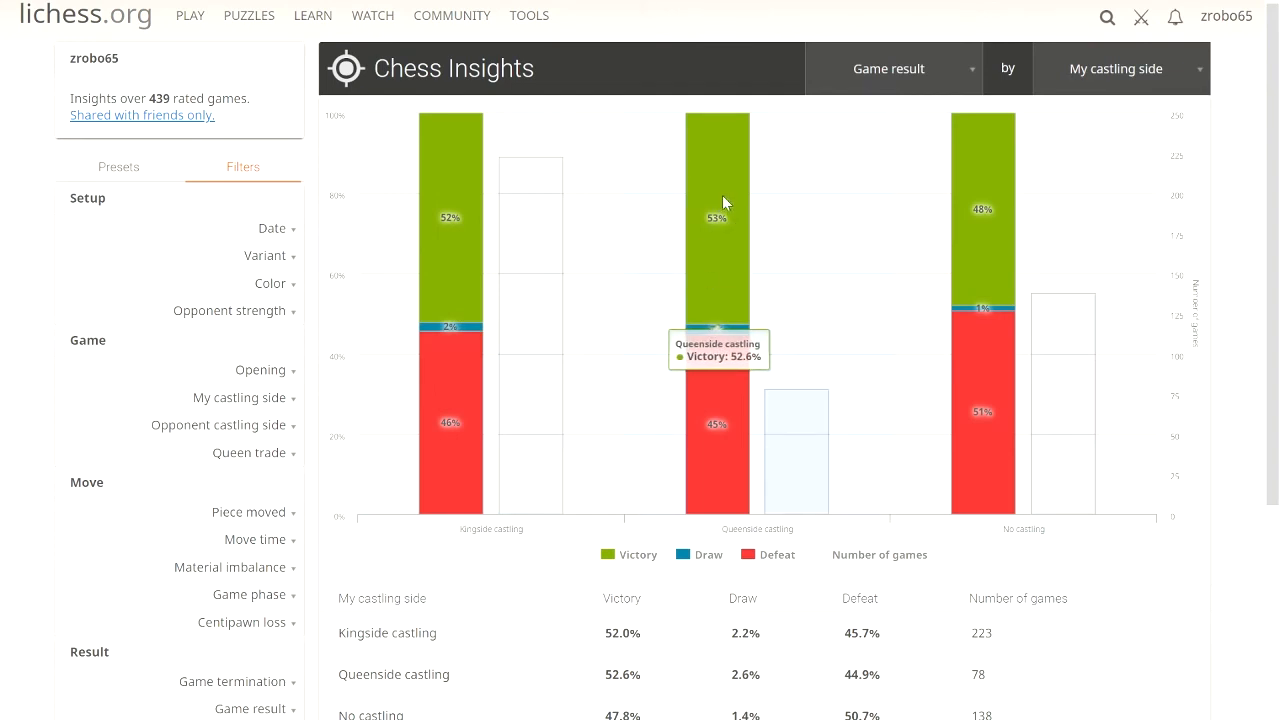
mouse_move(672, 251)
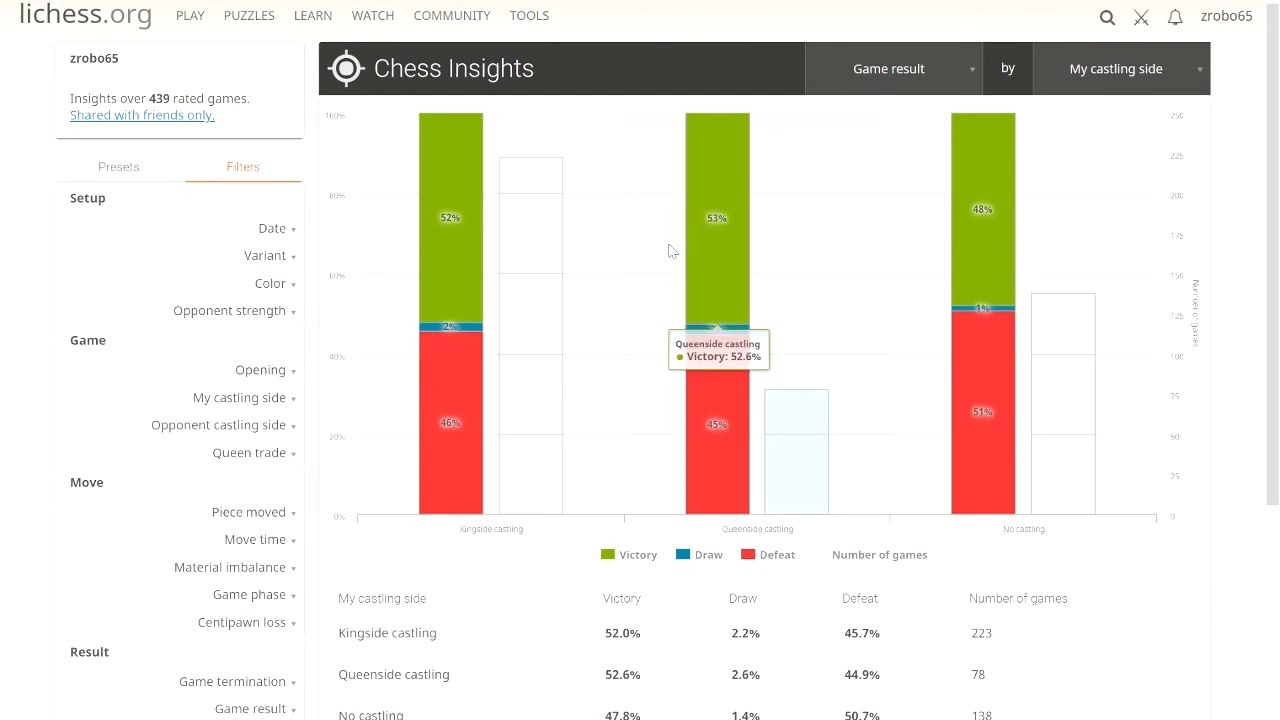
mouse_move(1088, 355)
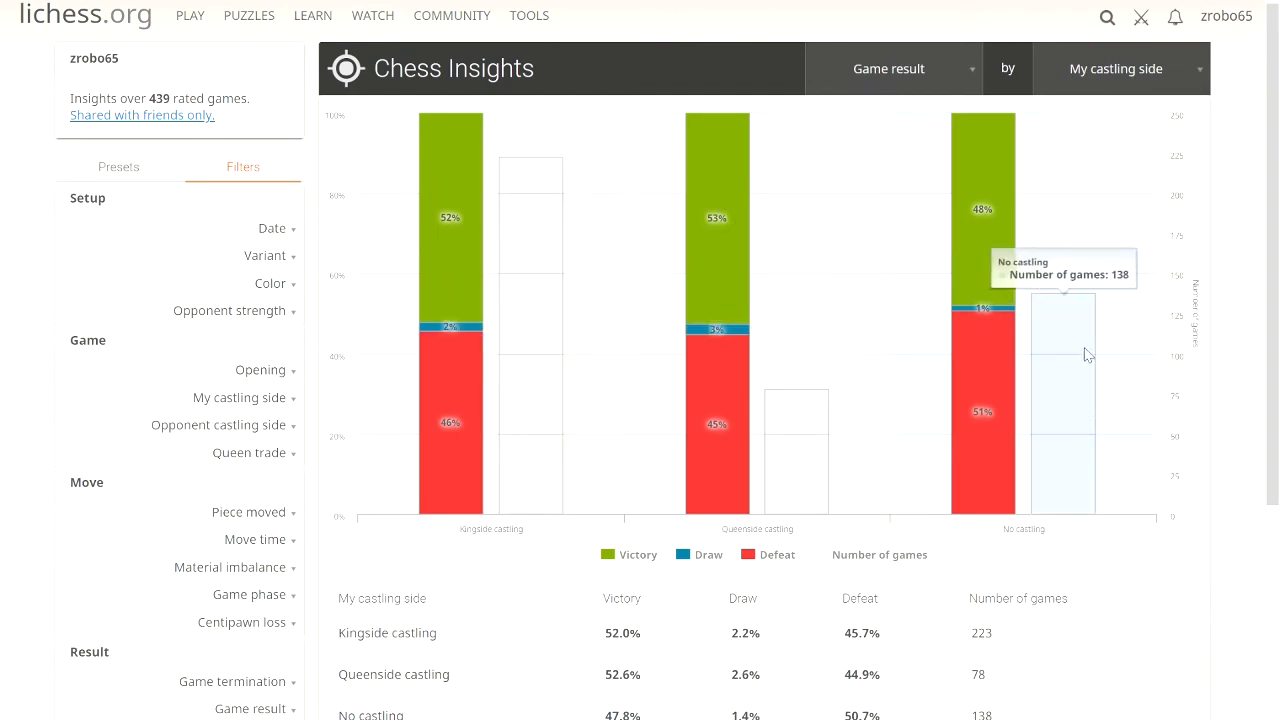
mouse_move(982, 411)
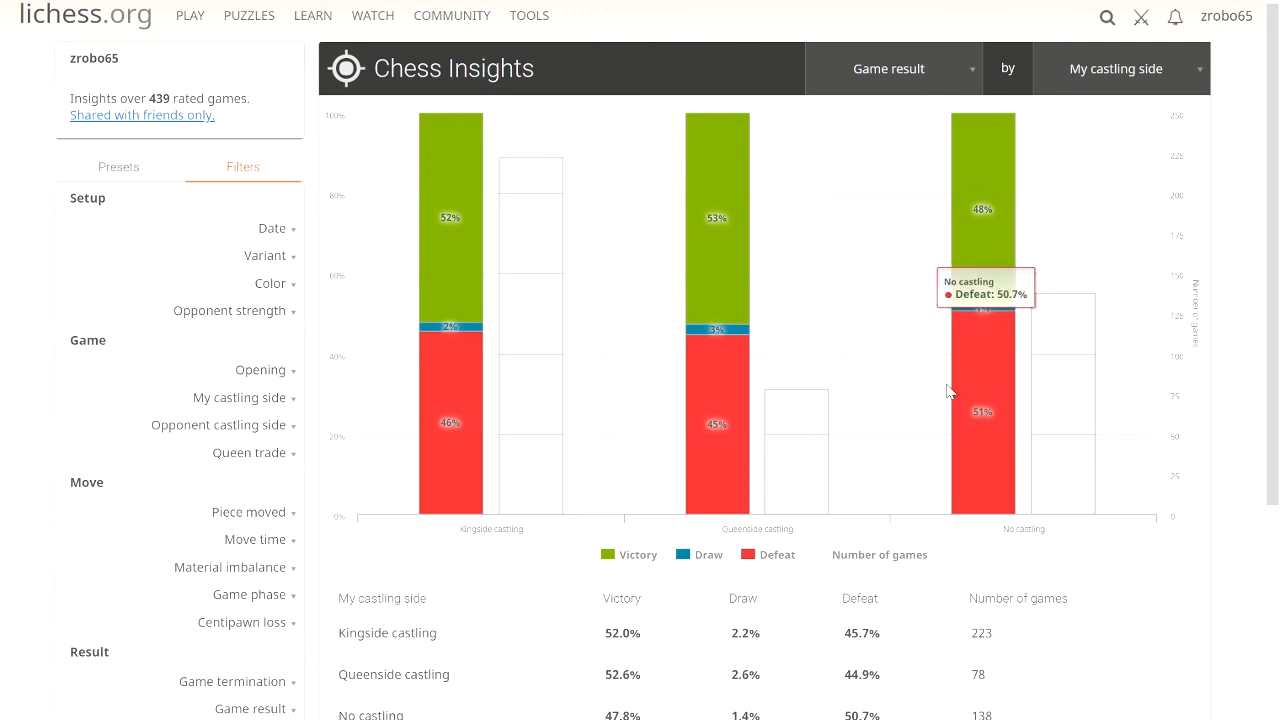
mouse_move(697, 405)
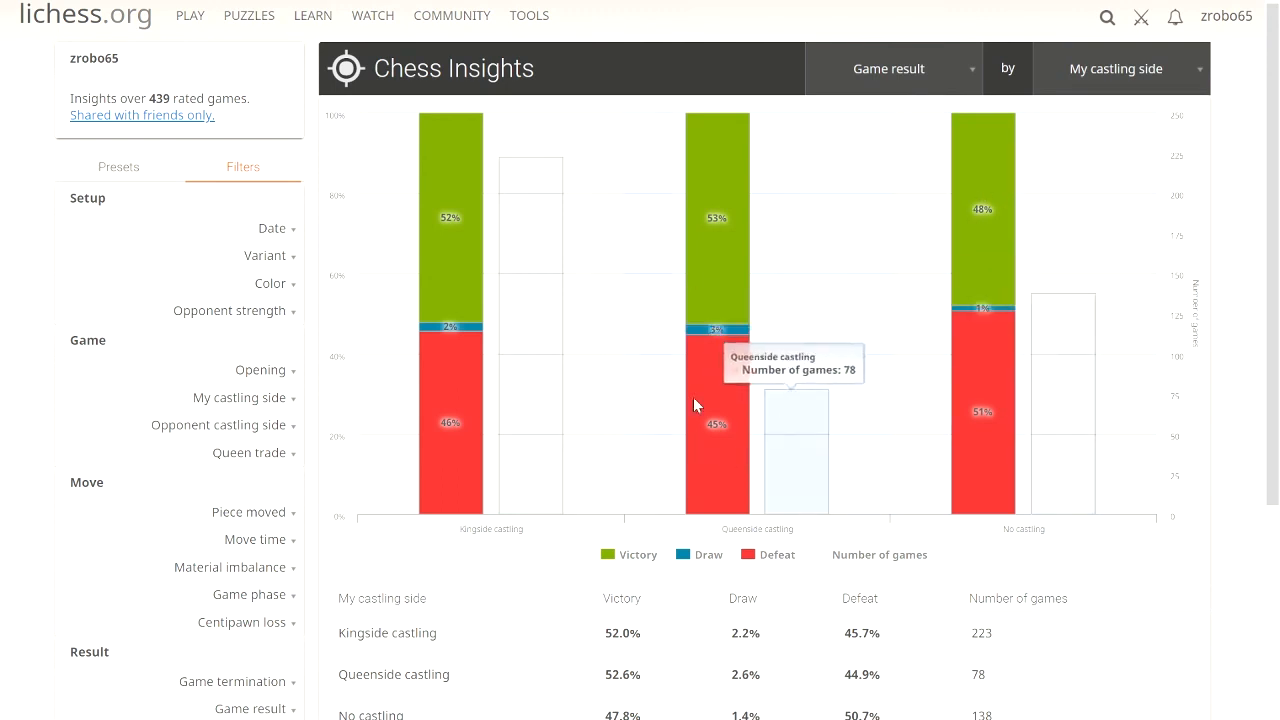
mouse_move(1063, 260)
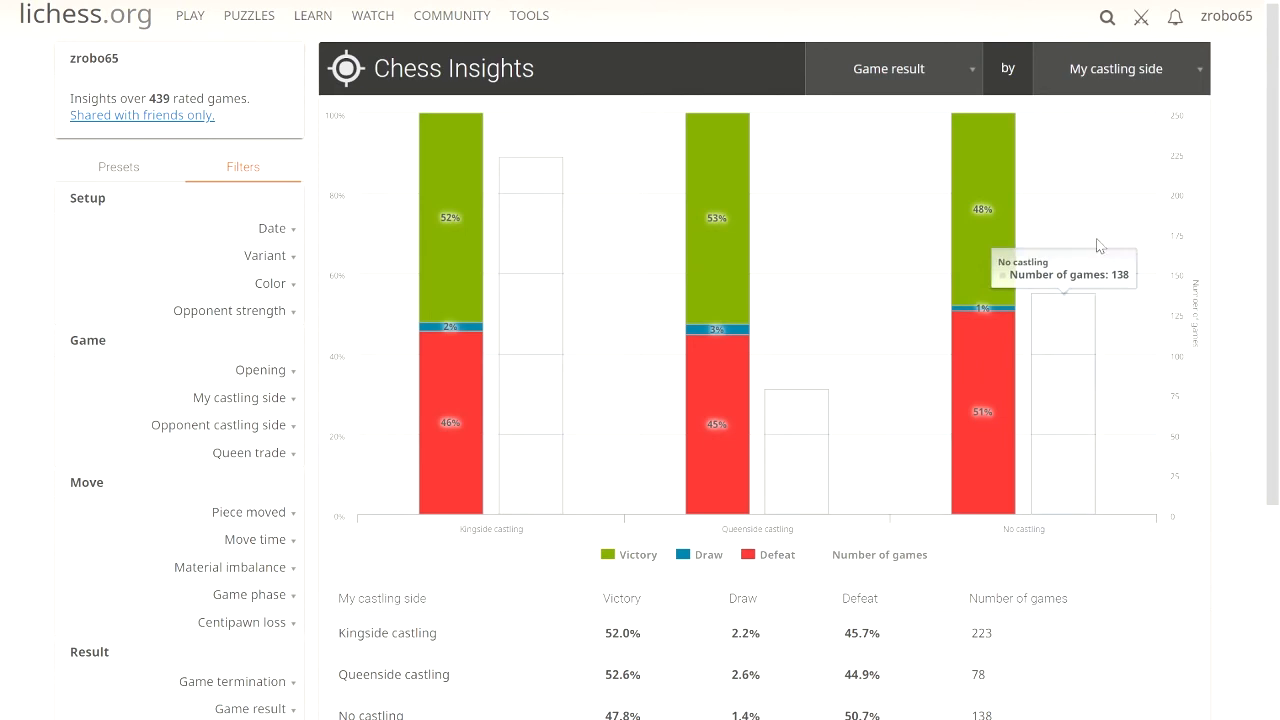
mouse_move(1108, 258)
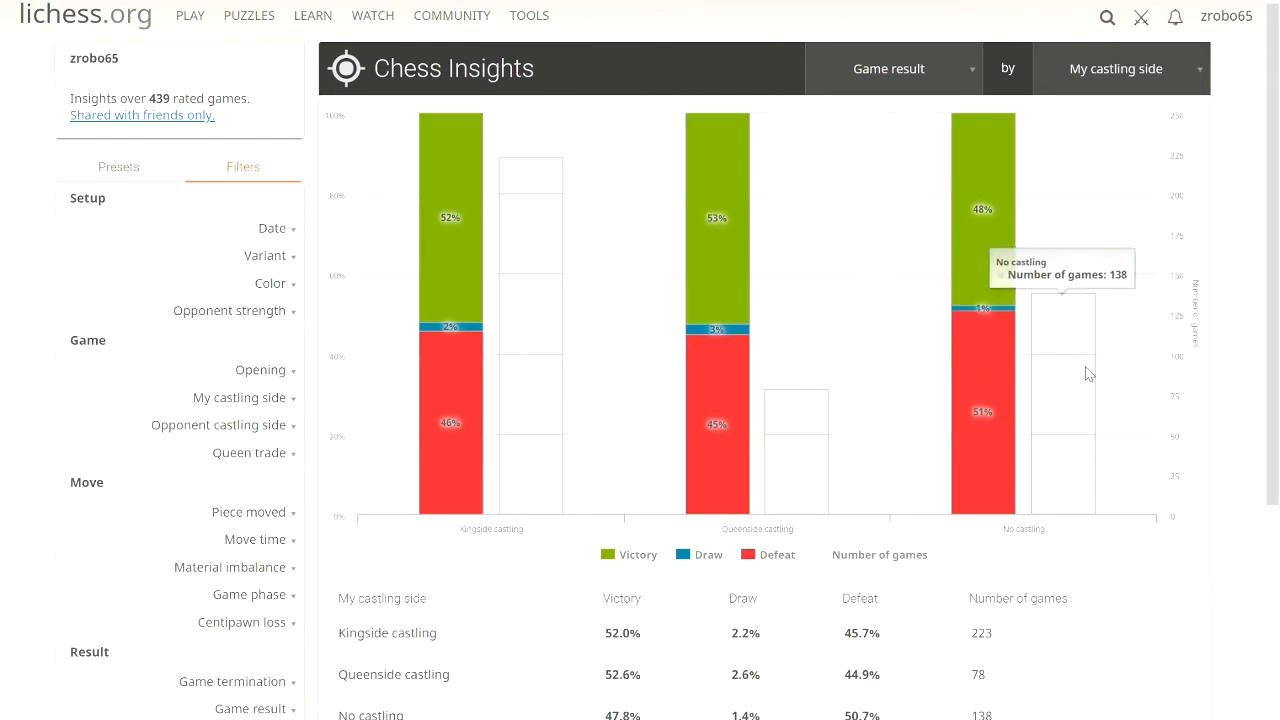
mouse_move(982, 413)
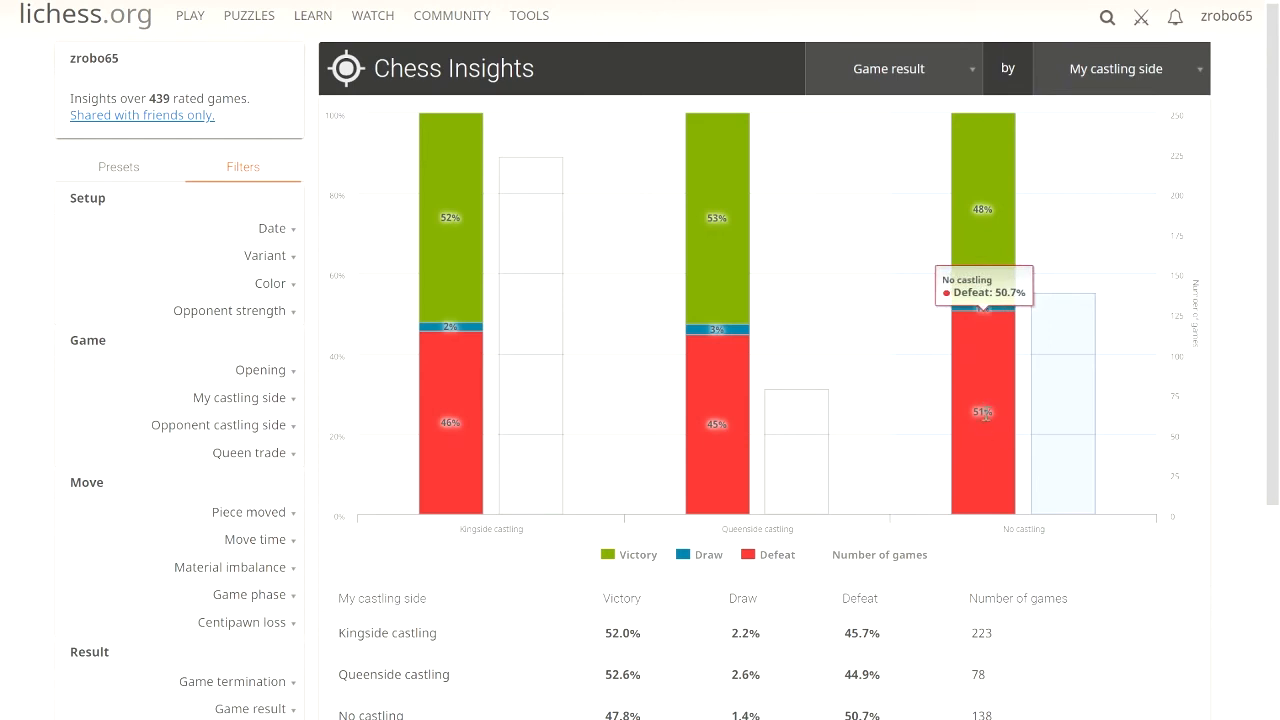
left_click(262, 370)
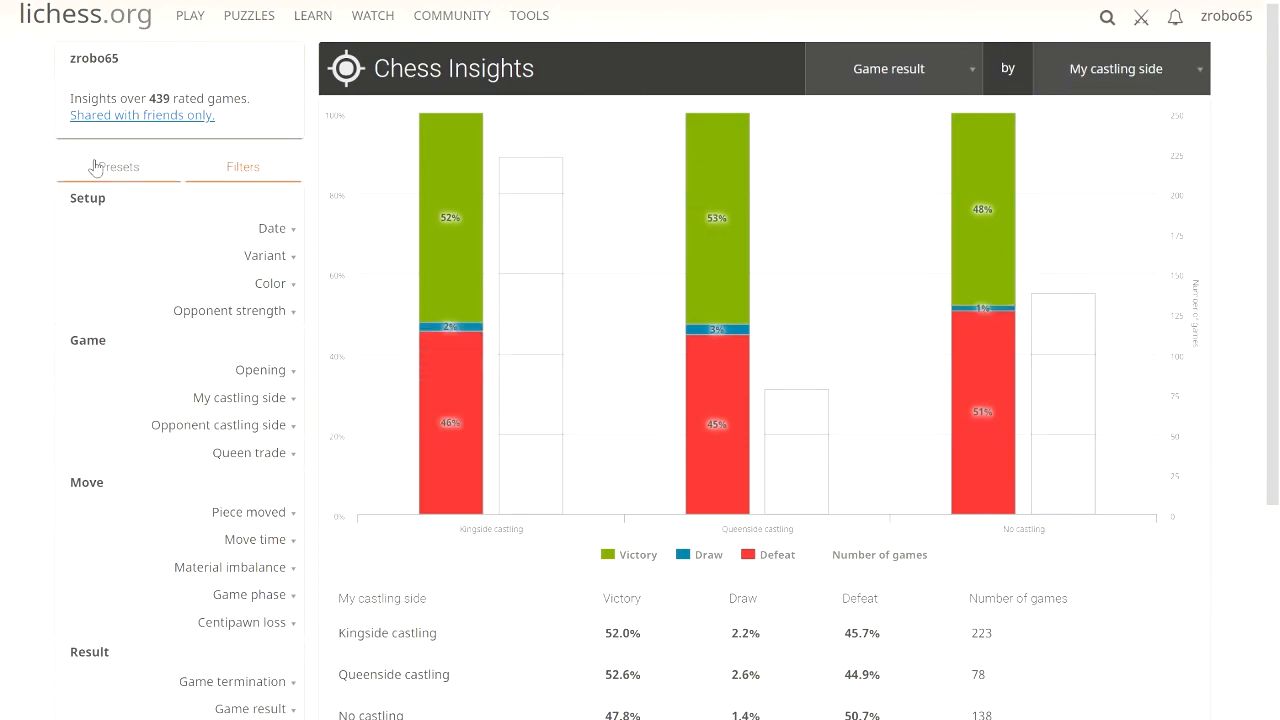
- Load the 'When I trade queens, how do games end?' preset, charting results by variant
left_click(118, 166)
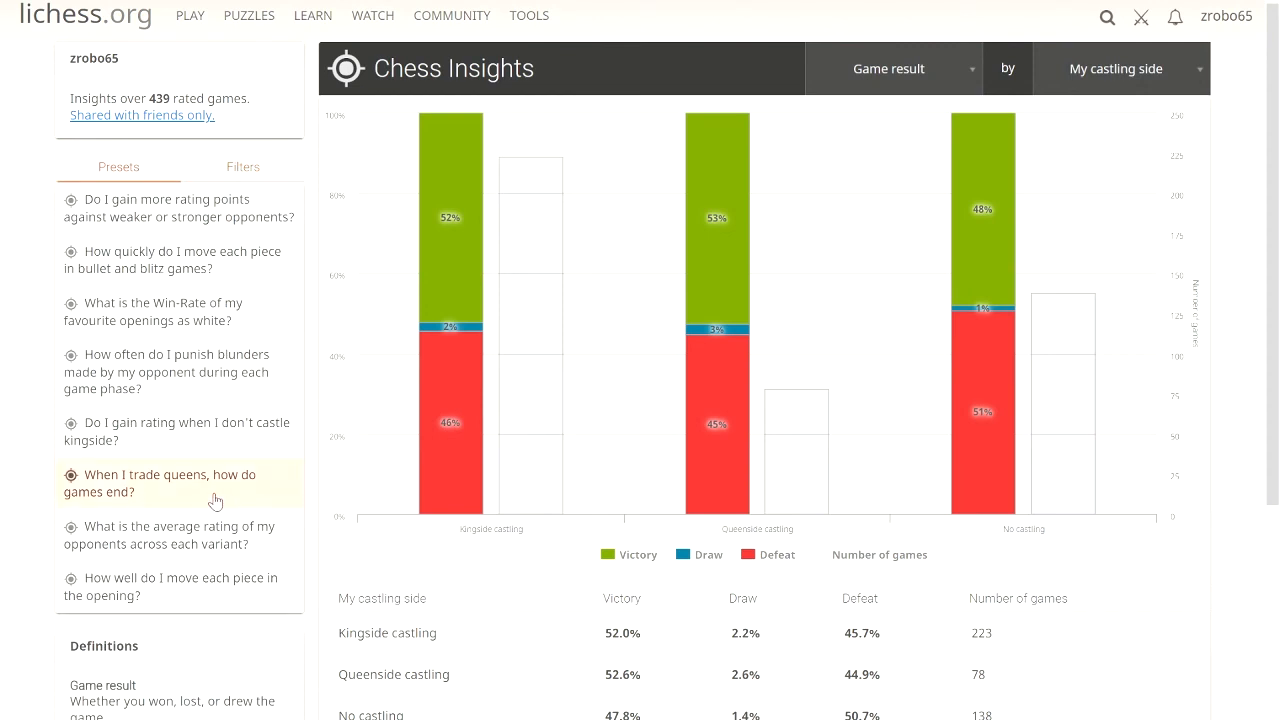
left_click(1120, 68)
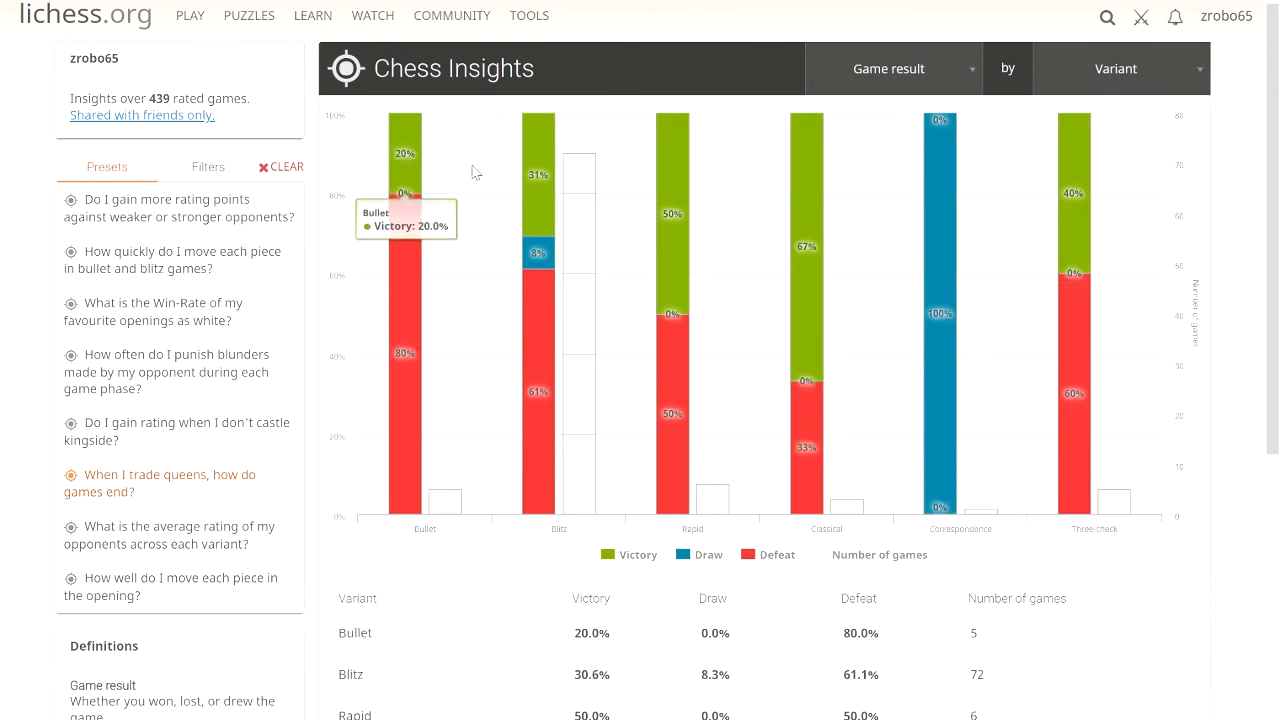
mouse_move(810, 447)
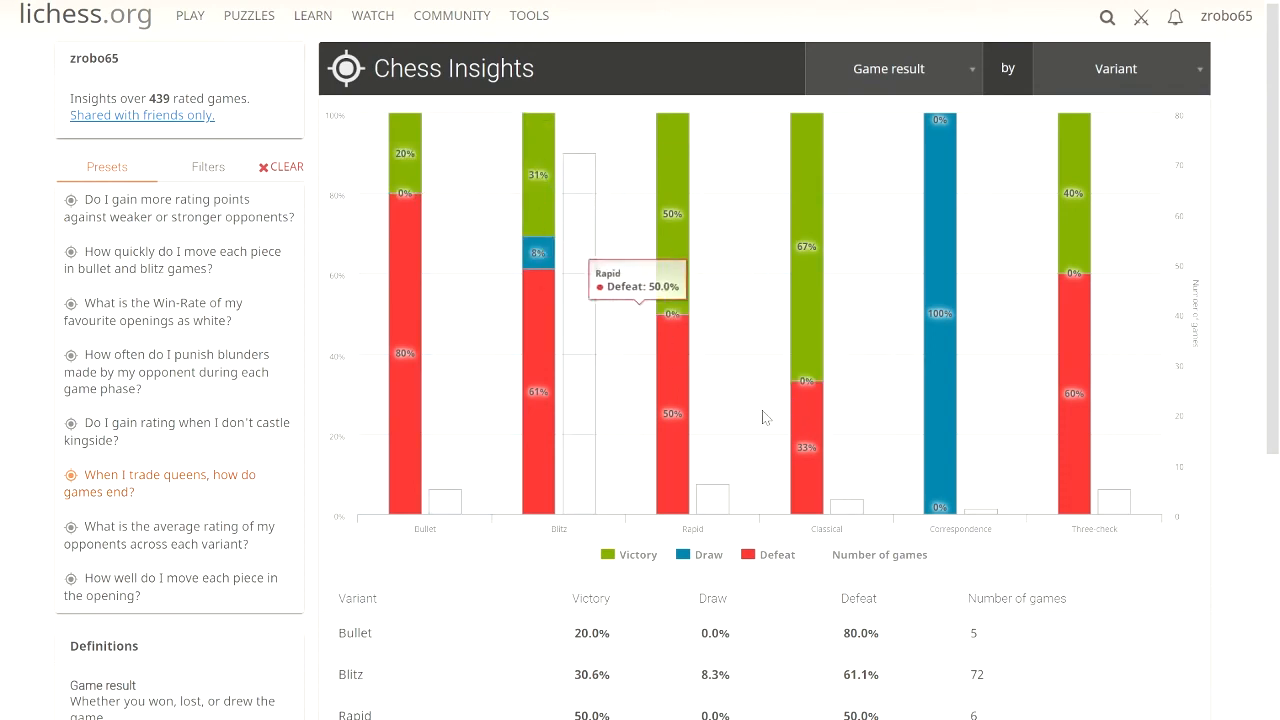
mouse_move(445, 281)
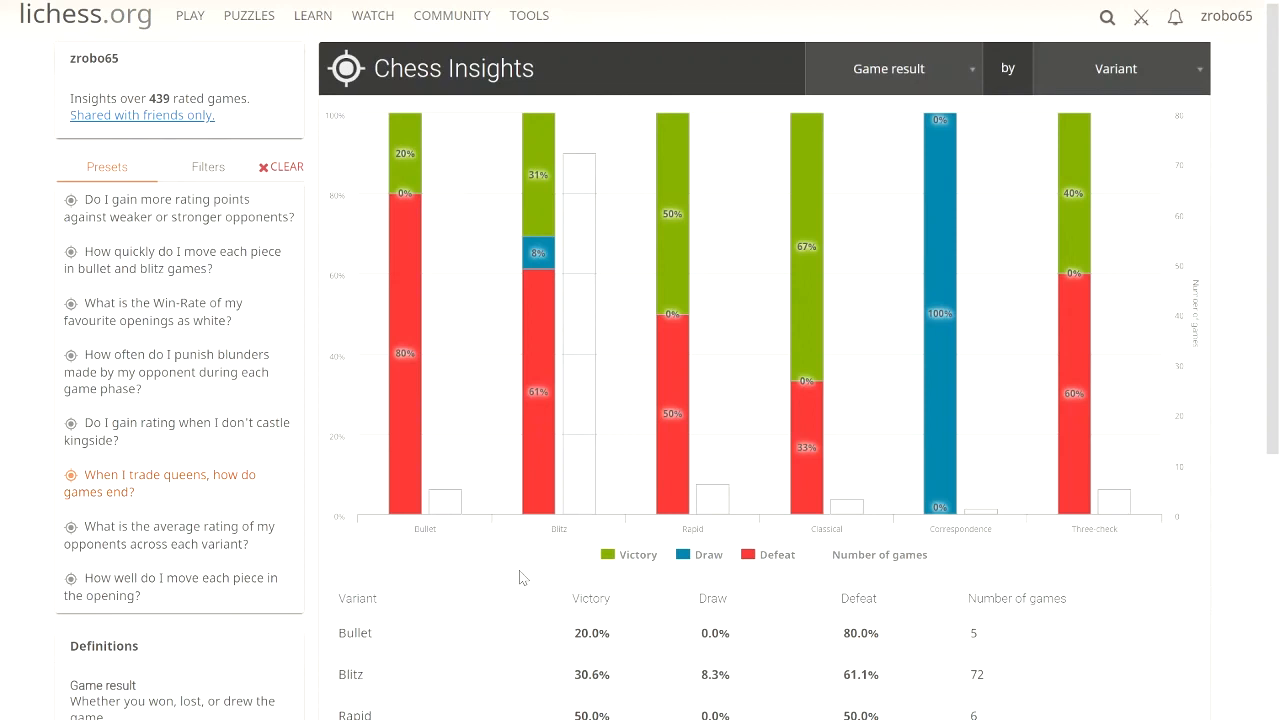
mouse_move(410, 432)
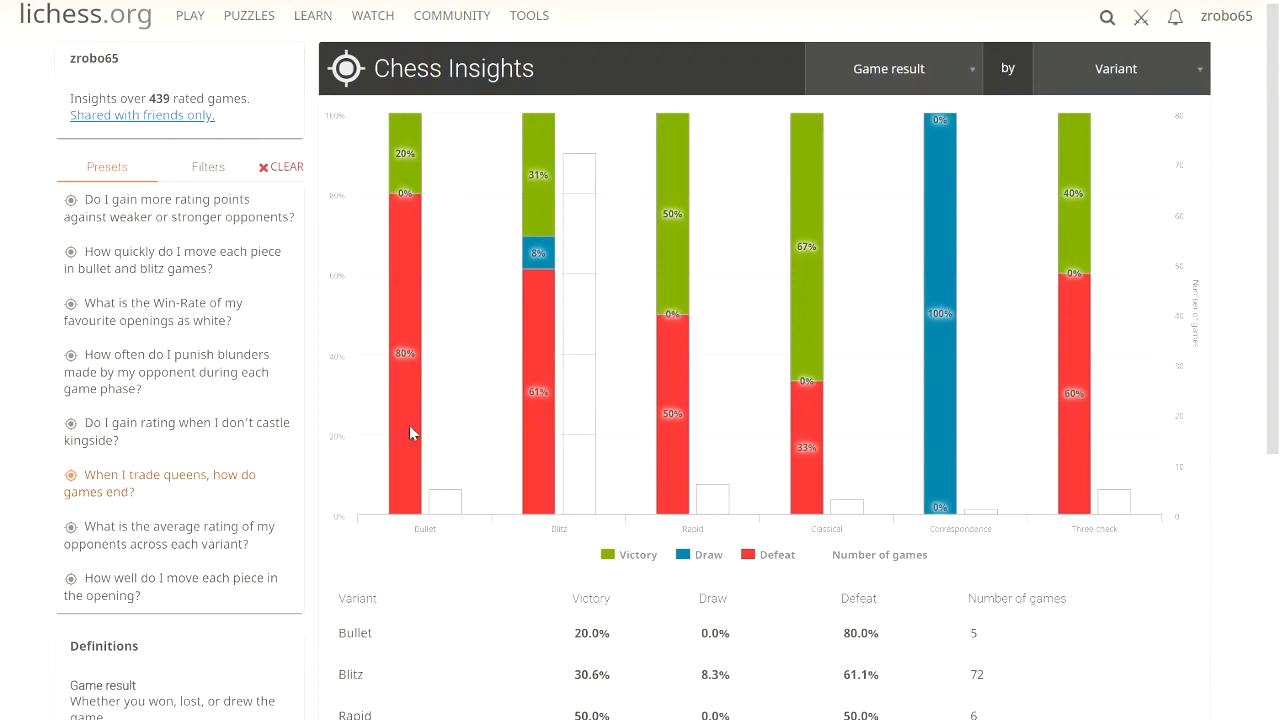
mouse_move(445, 500)
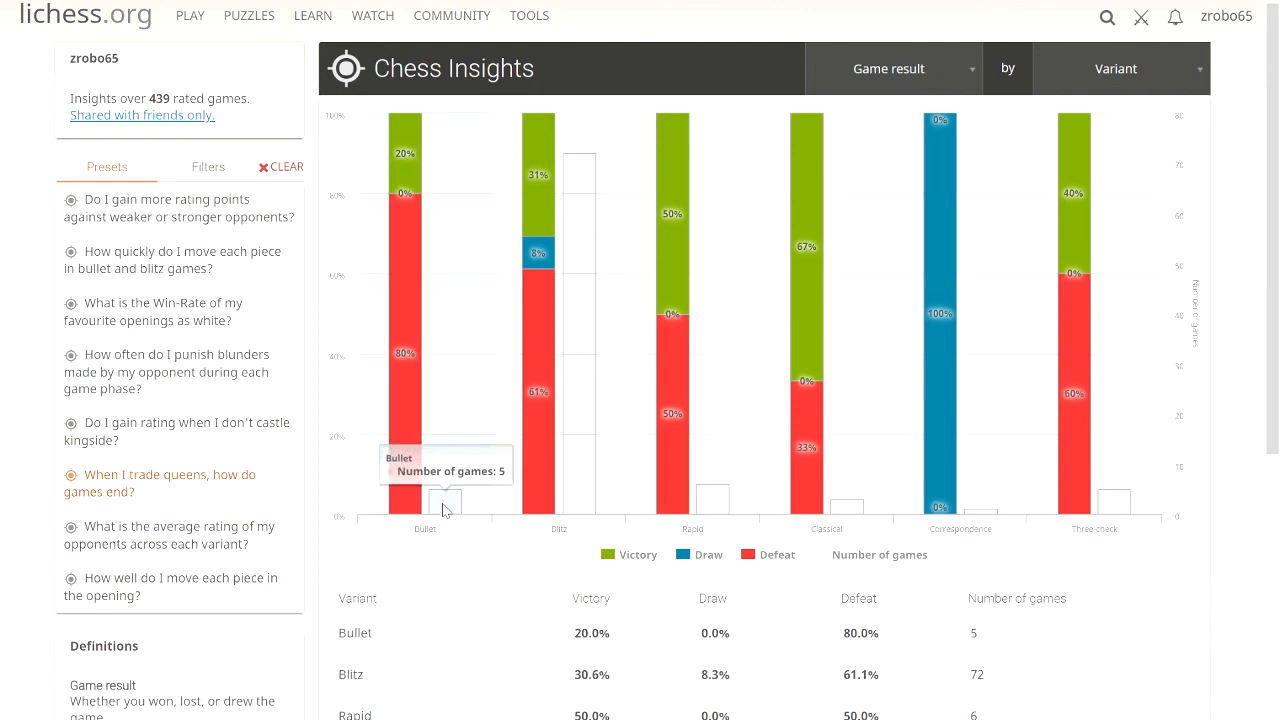
mouse_move(807, 337)
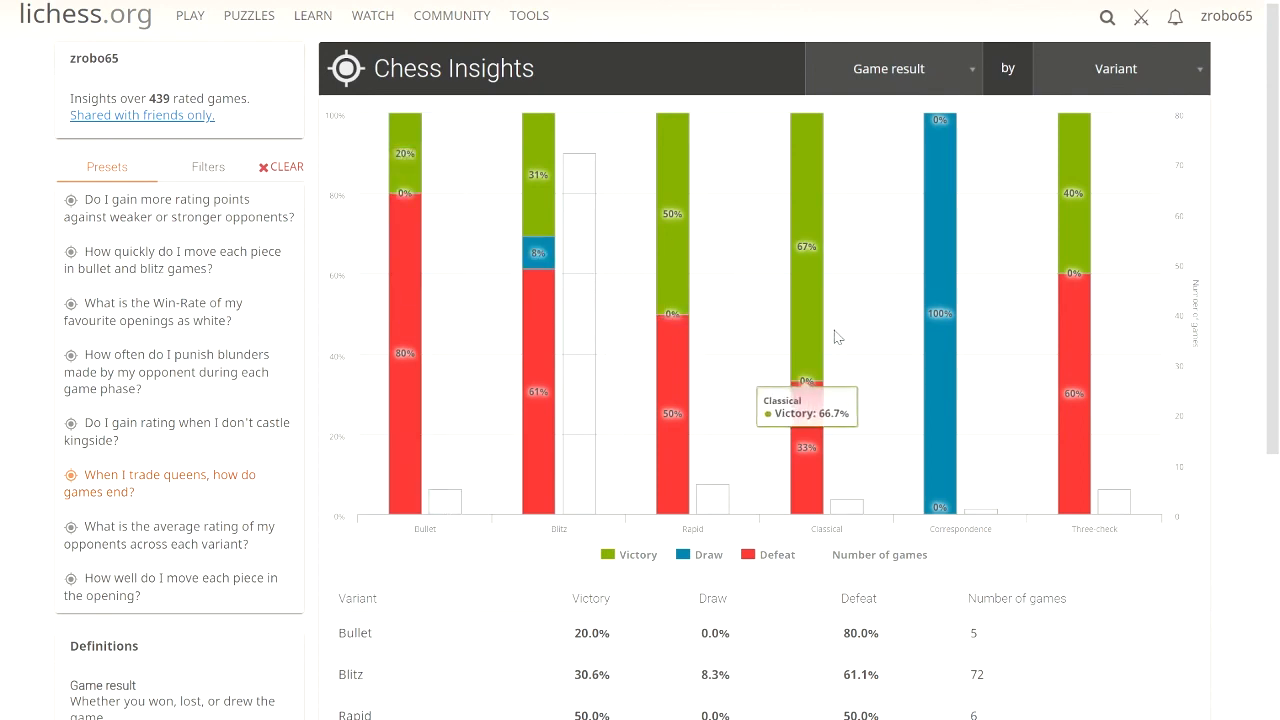
mouse_move(793, 253)
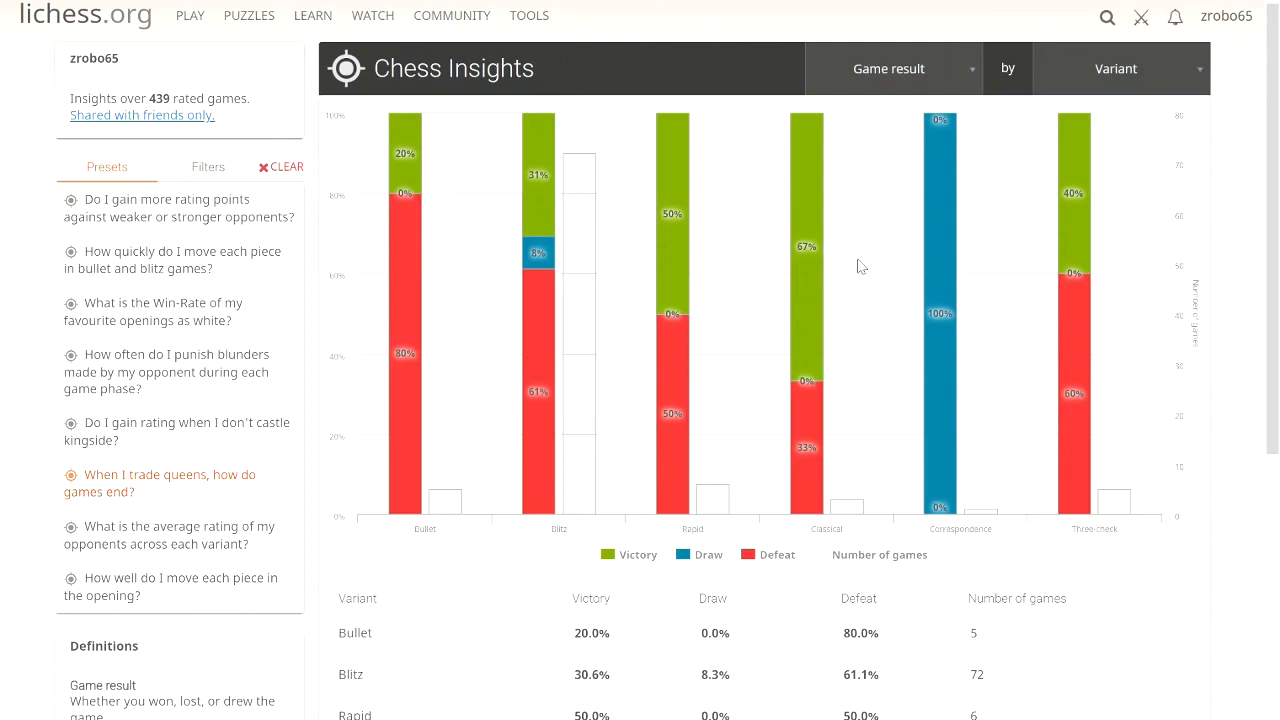
mouse_move(800, 277)
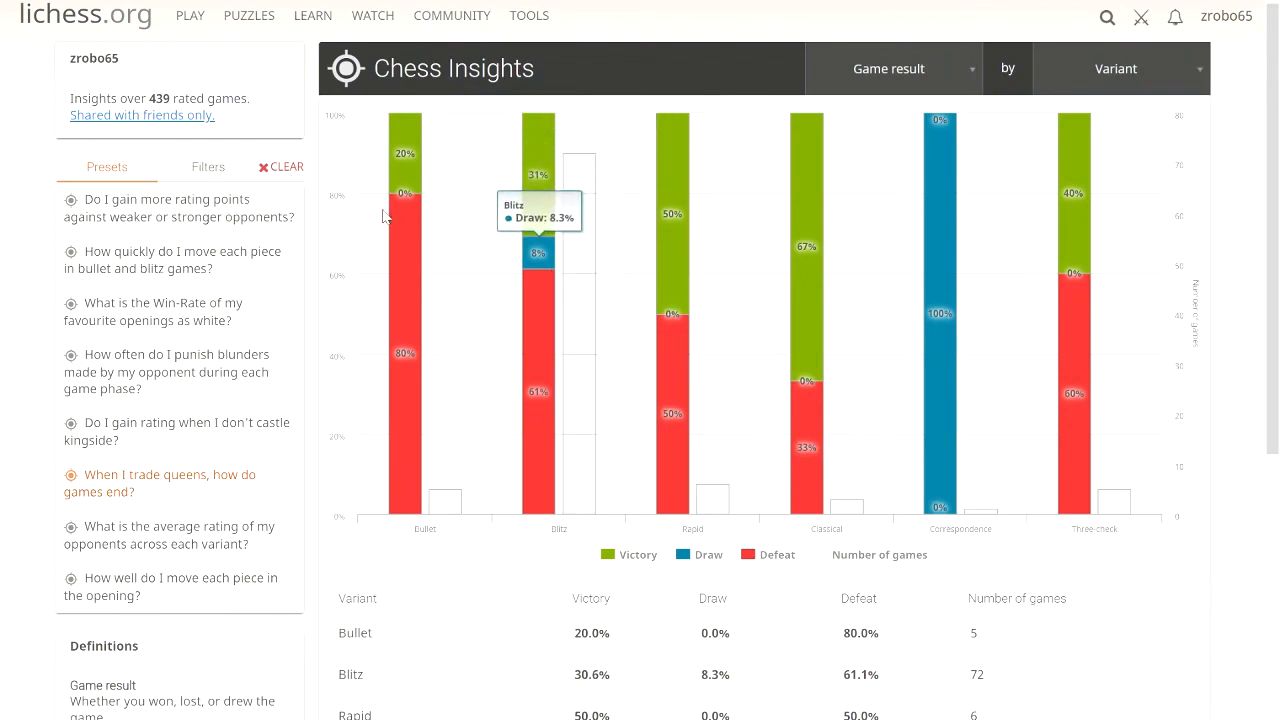
mouse_move(588, 312)
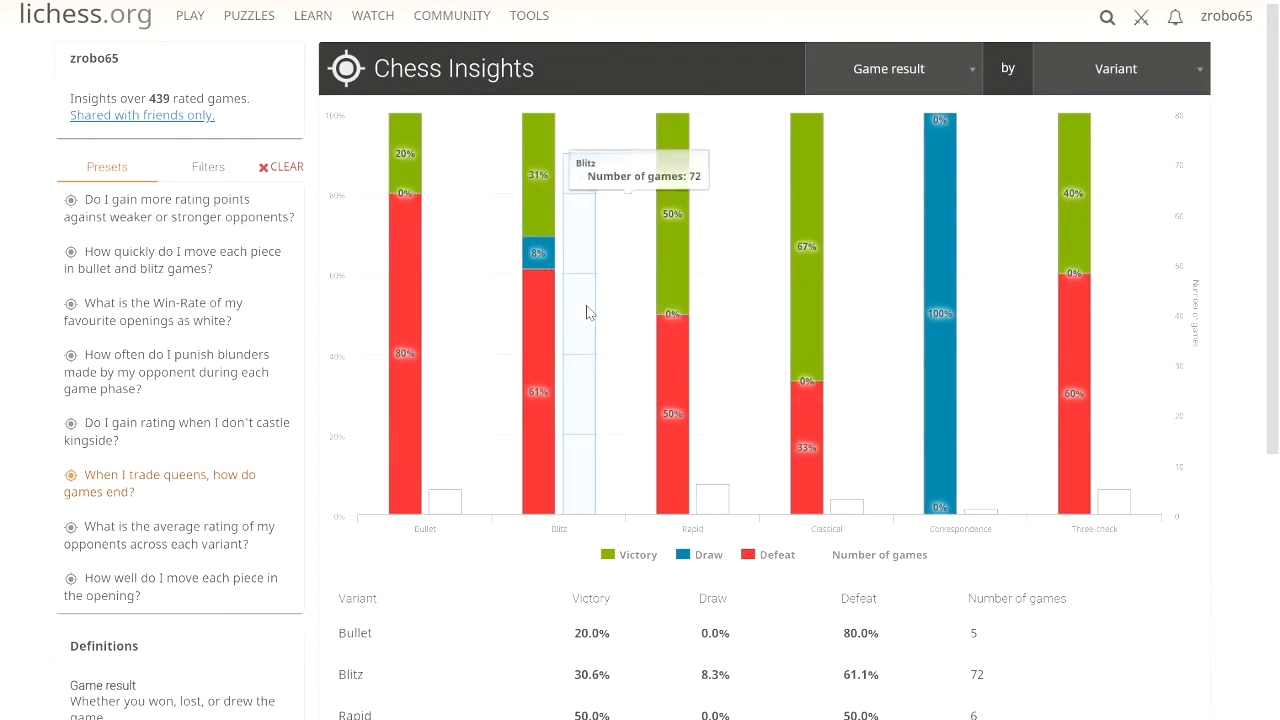
mouse_move(645, 405)
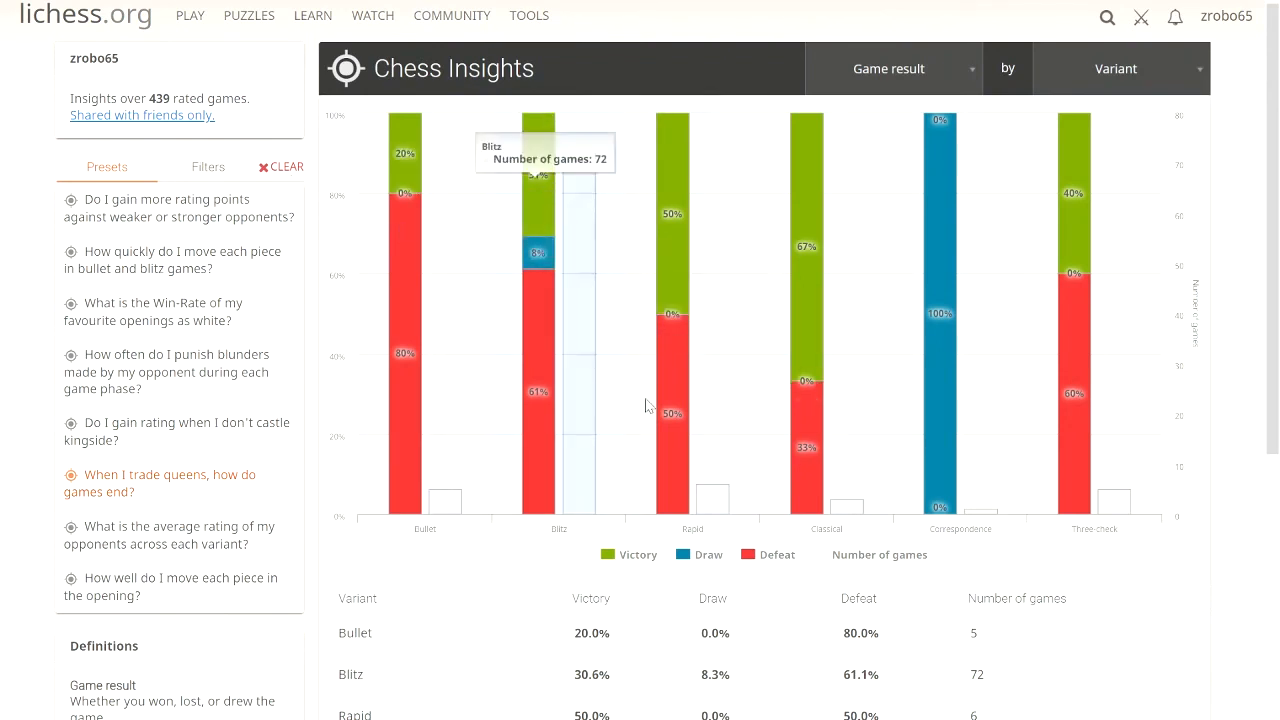
mouse_move(1073, 280)
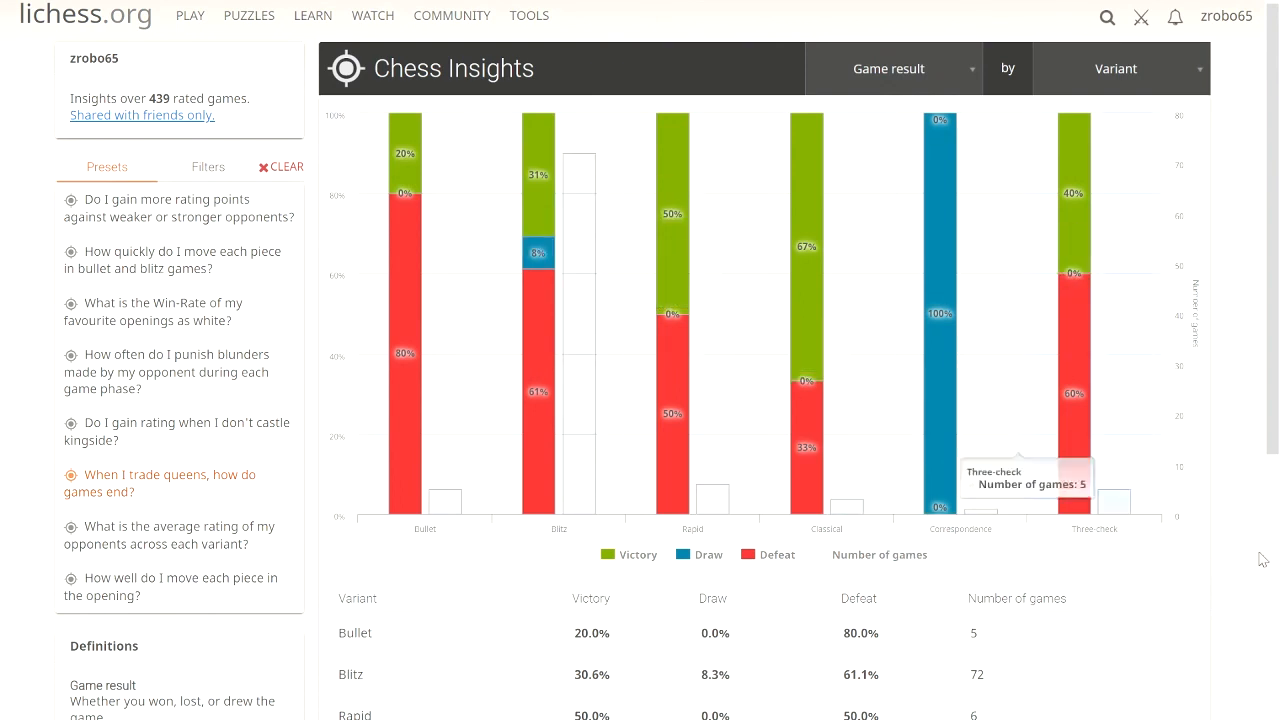
mouse_move(1205, 526)
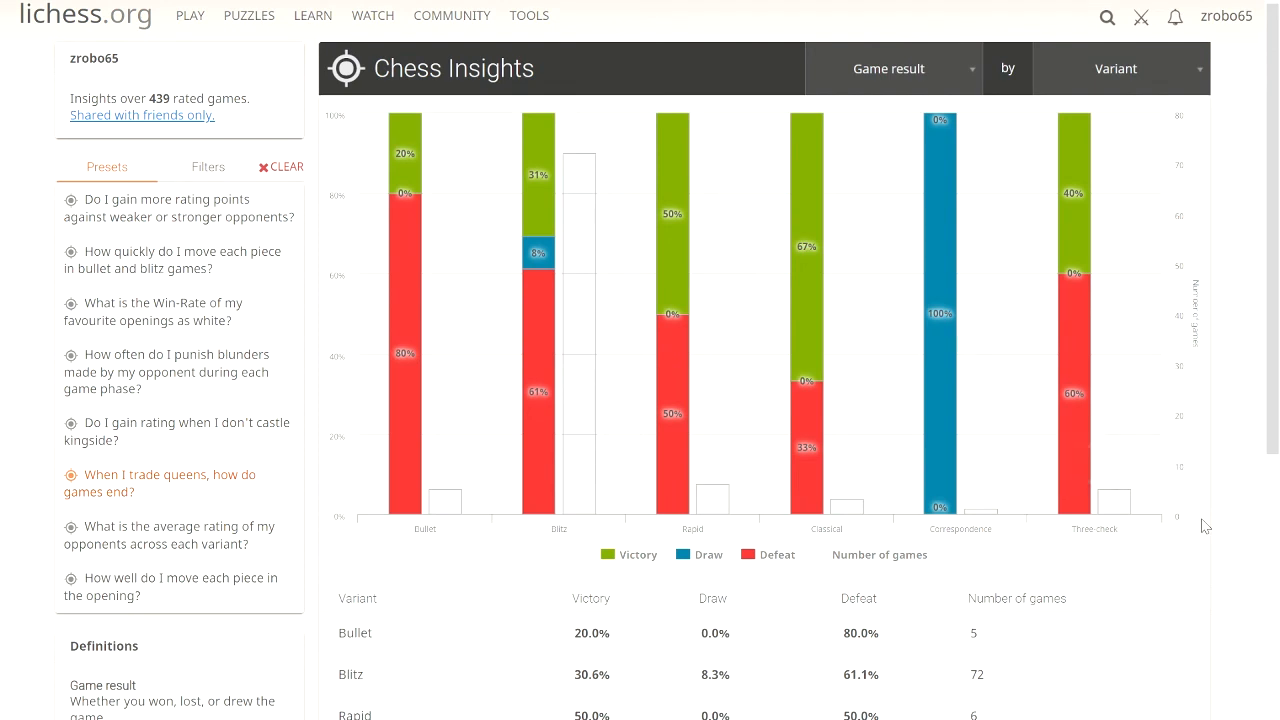
mouse_move(1215, 549)
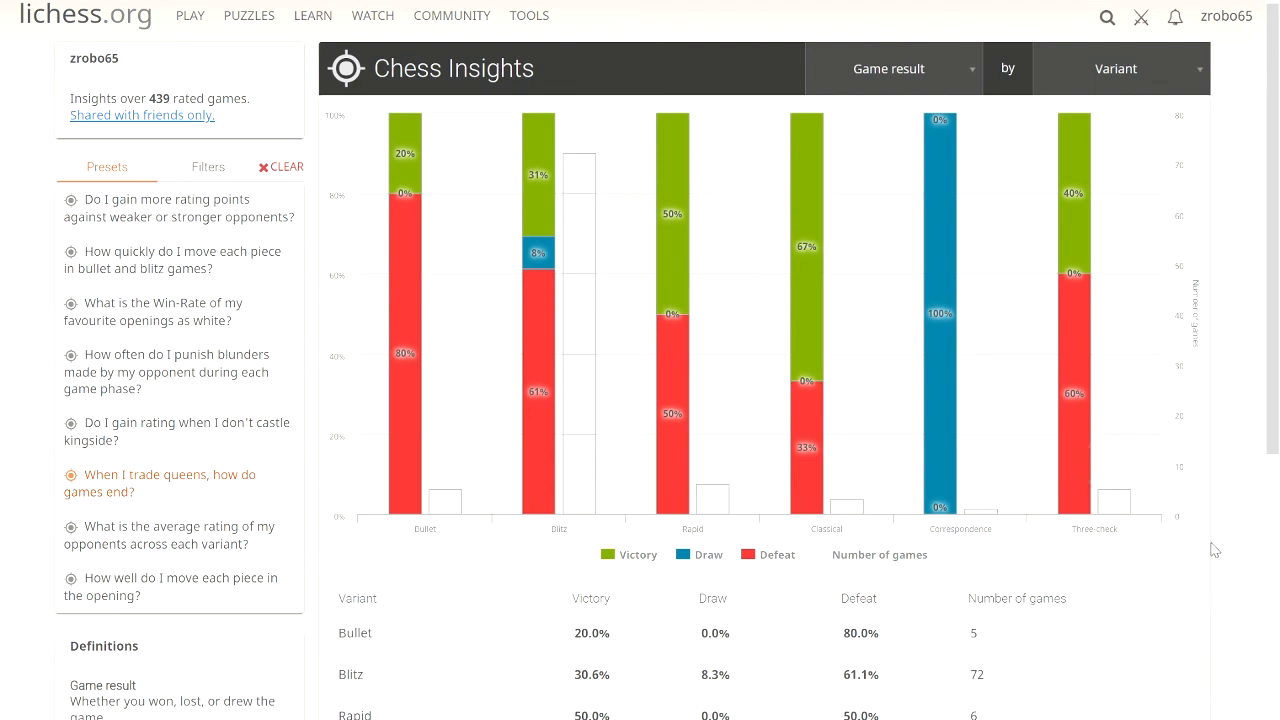
mouse_move(1180, 475)
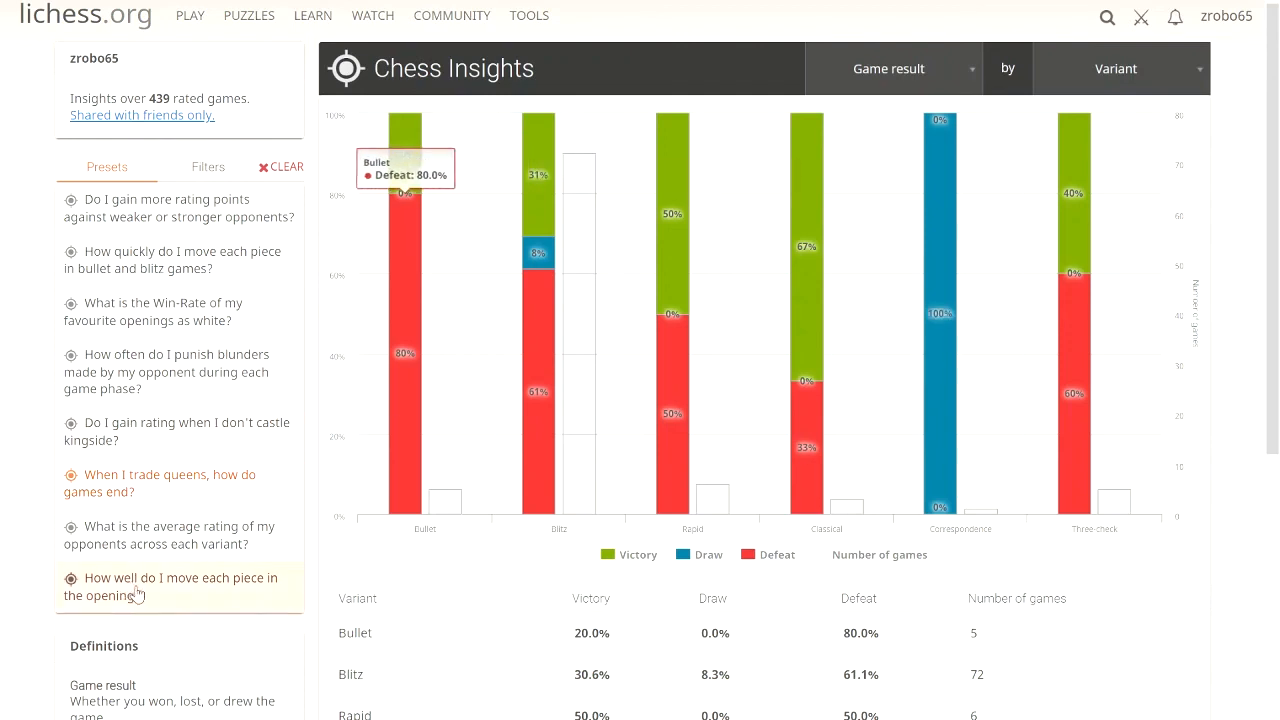
mouse_move(168, 535)
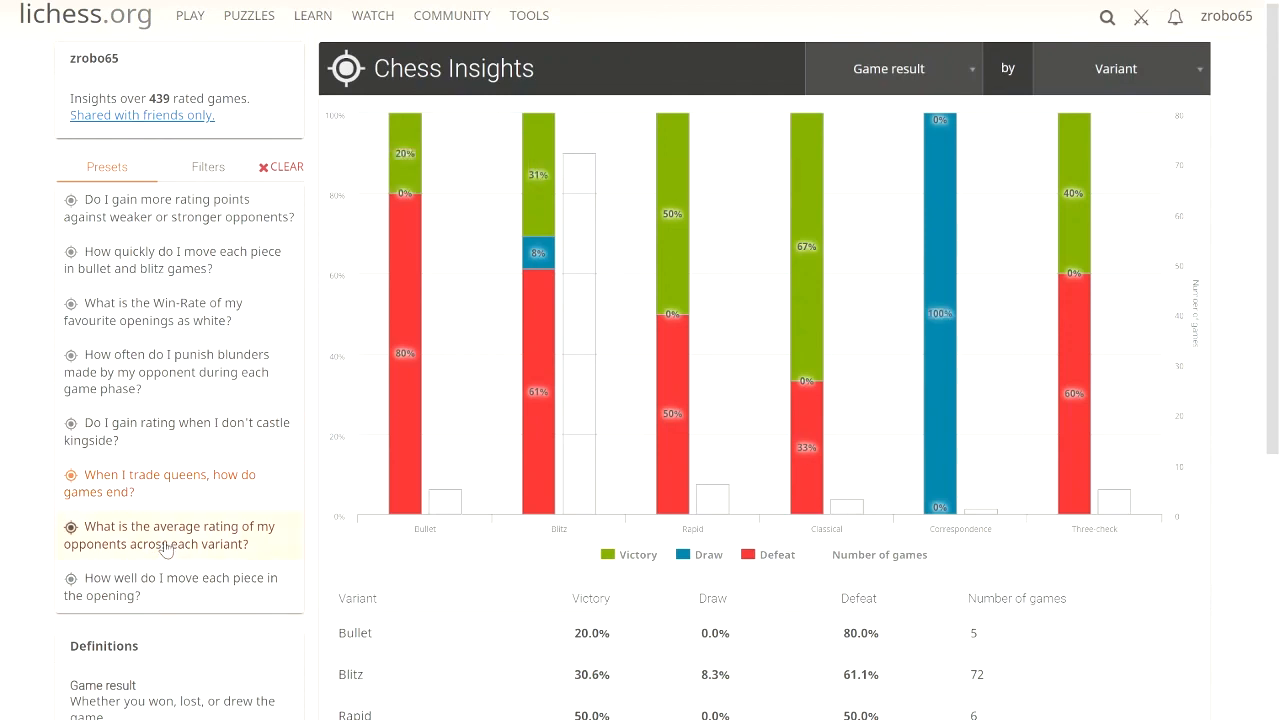
- Load the 'How well do I move each piece in the opening?' preset
left_click(170, 586)
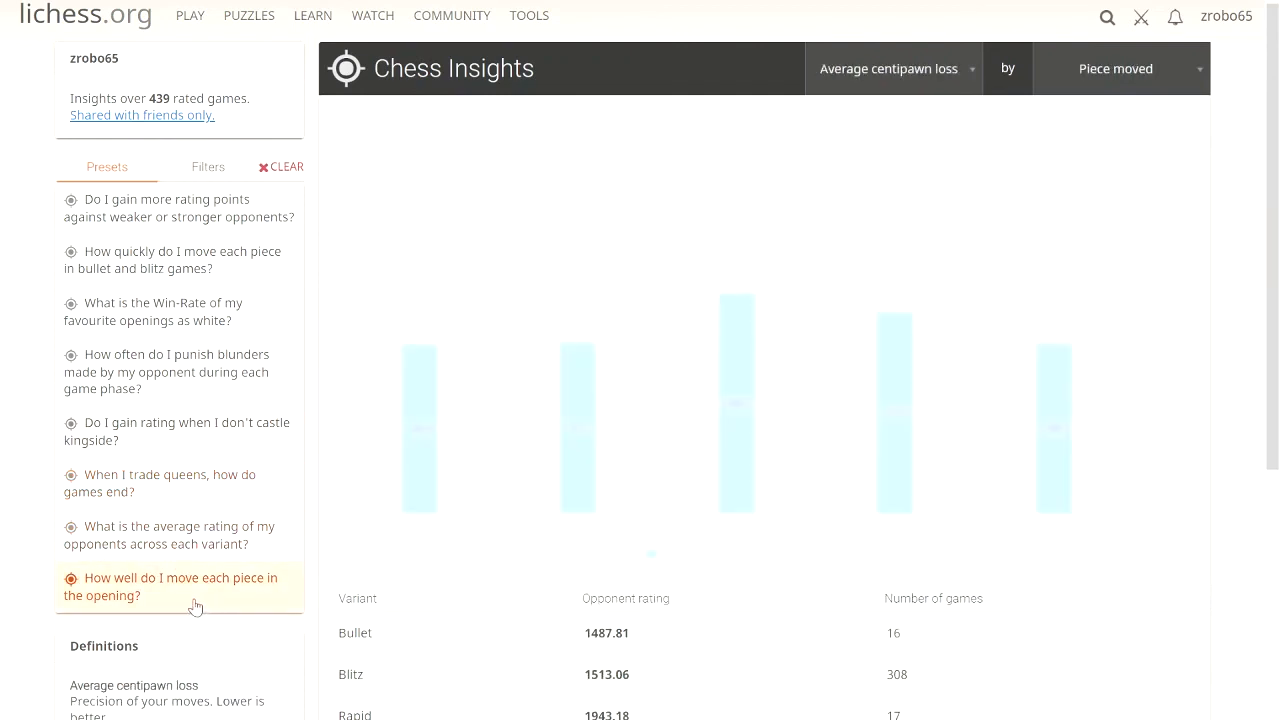
left_click(170, 587)
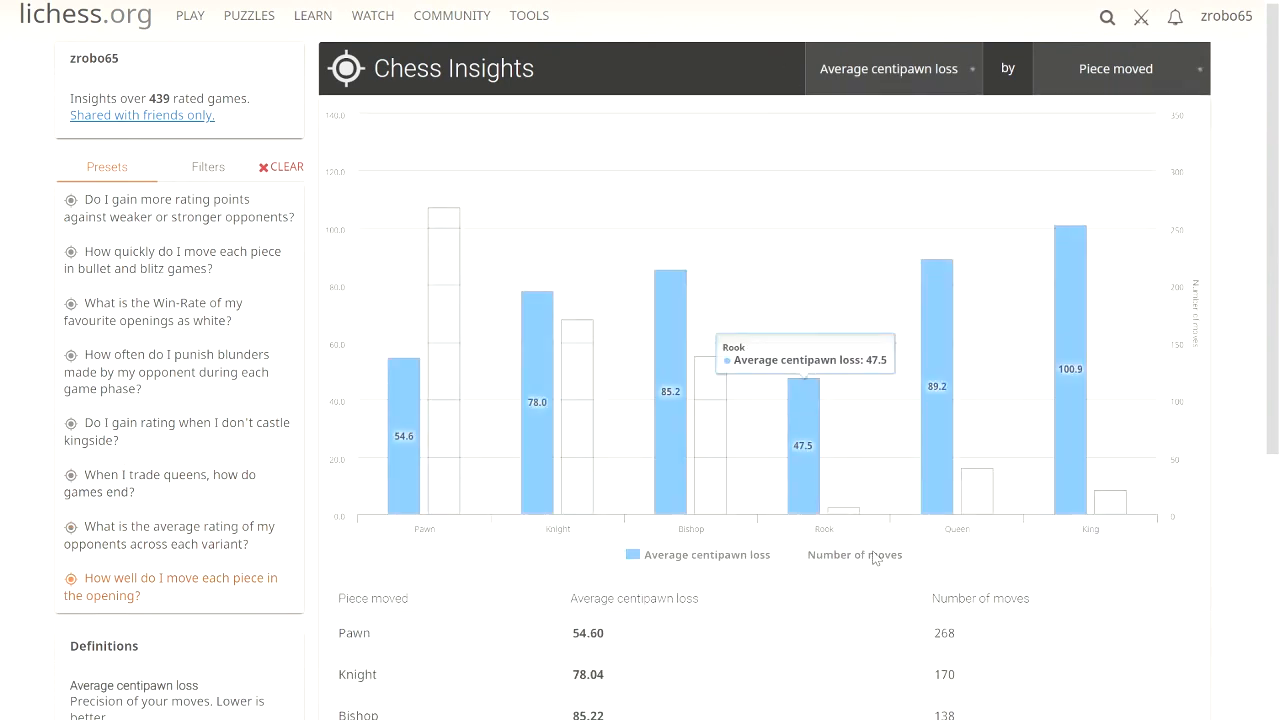
mouse_move(670, 280)
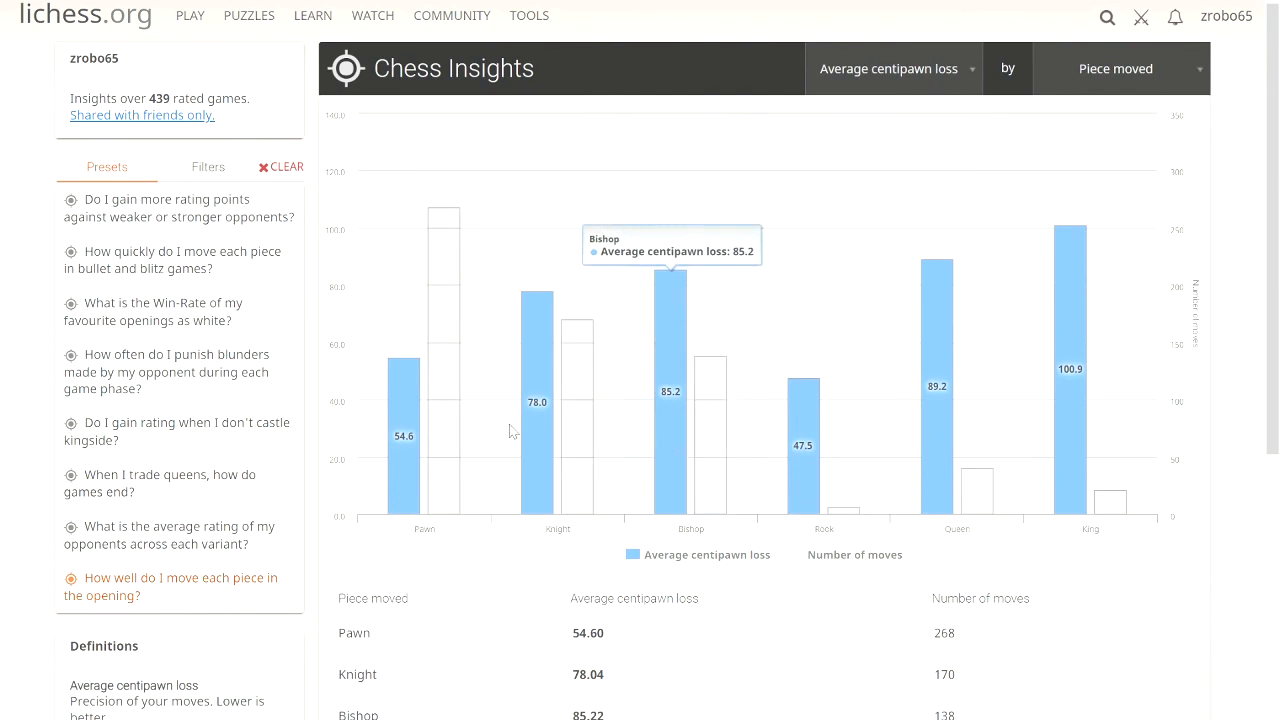
mouse_move(1070, 250)
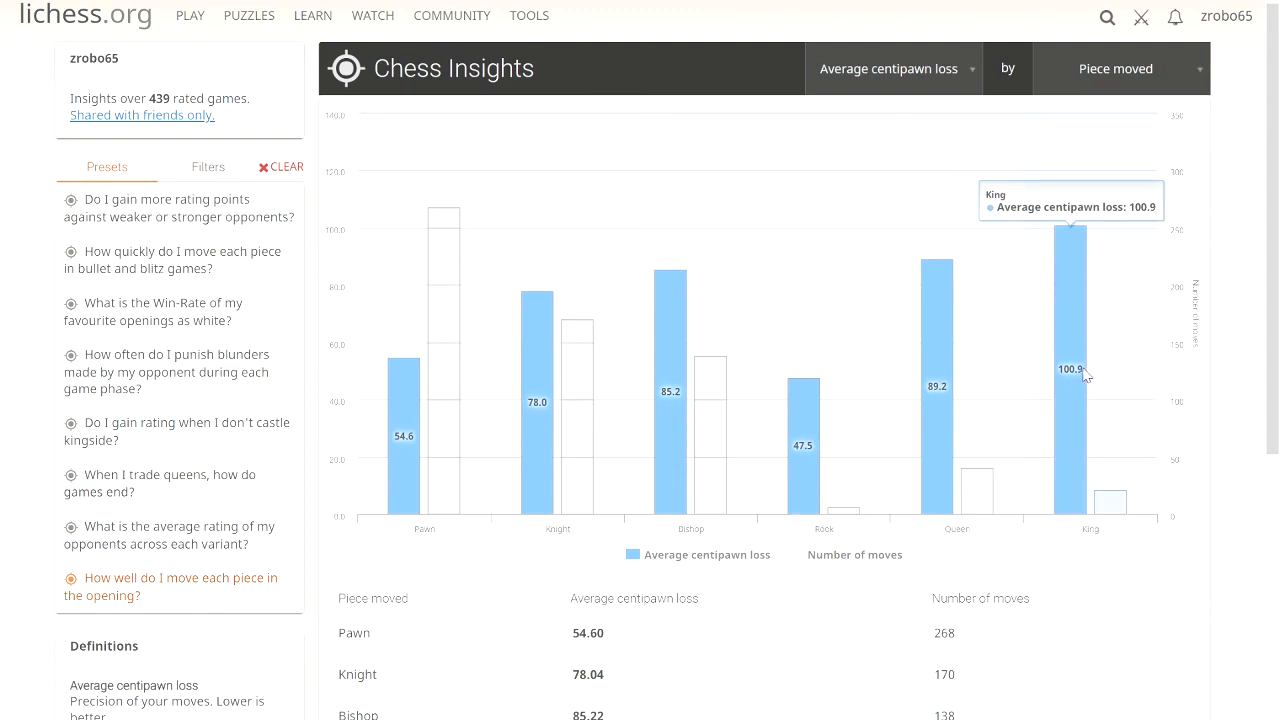
mouse_move(948, 448)
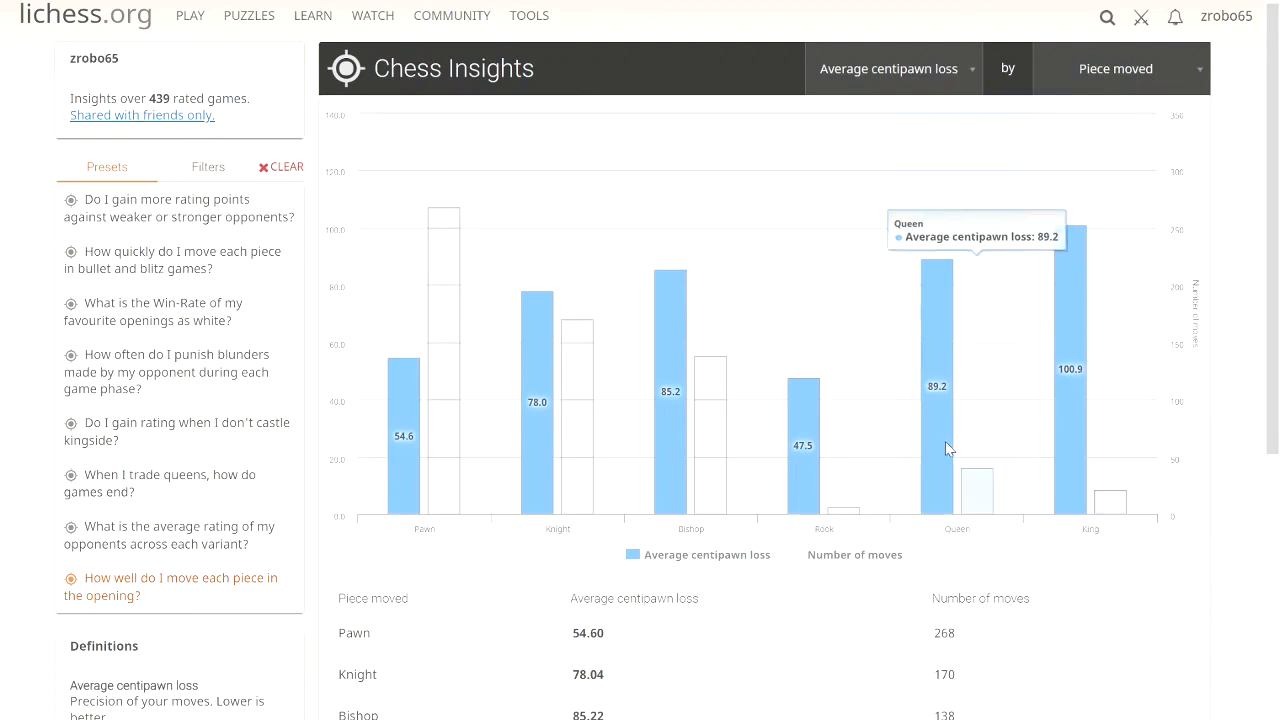
mouse_move(938, 423)
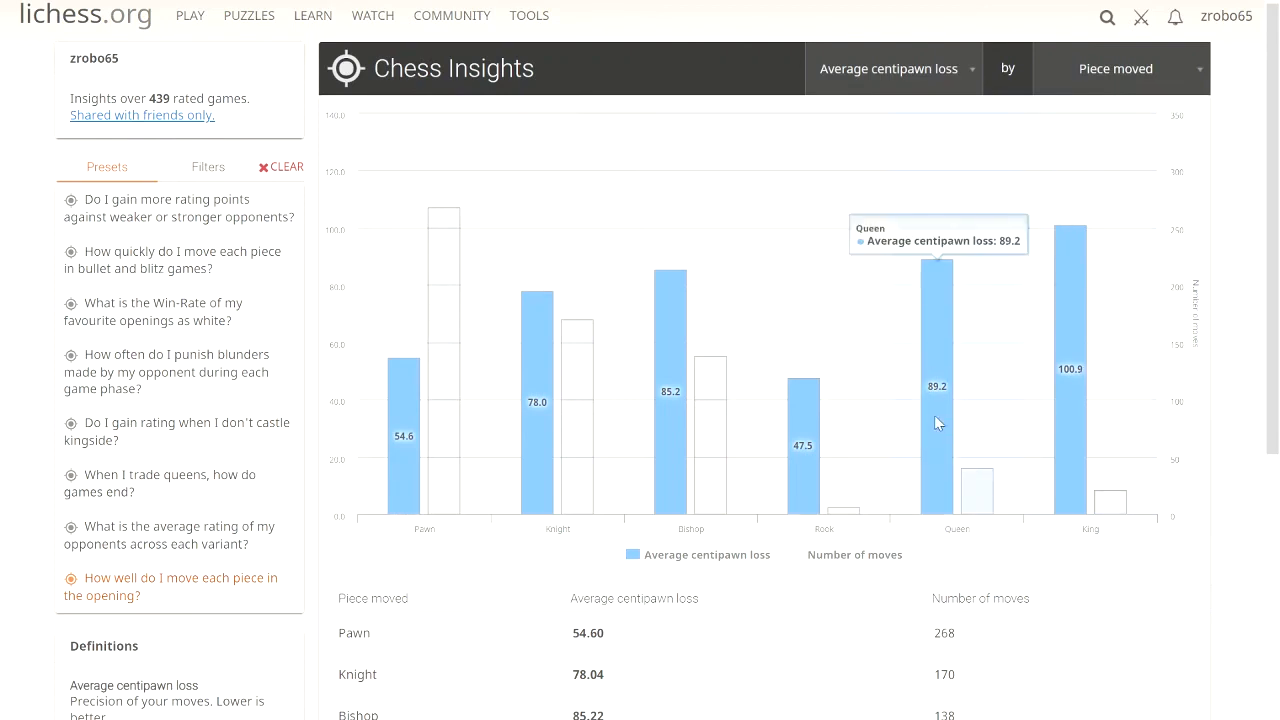
mouse_move(978, 470)
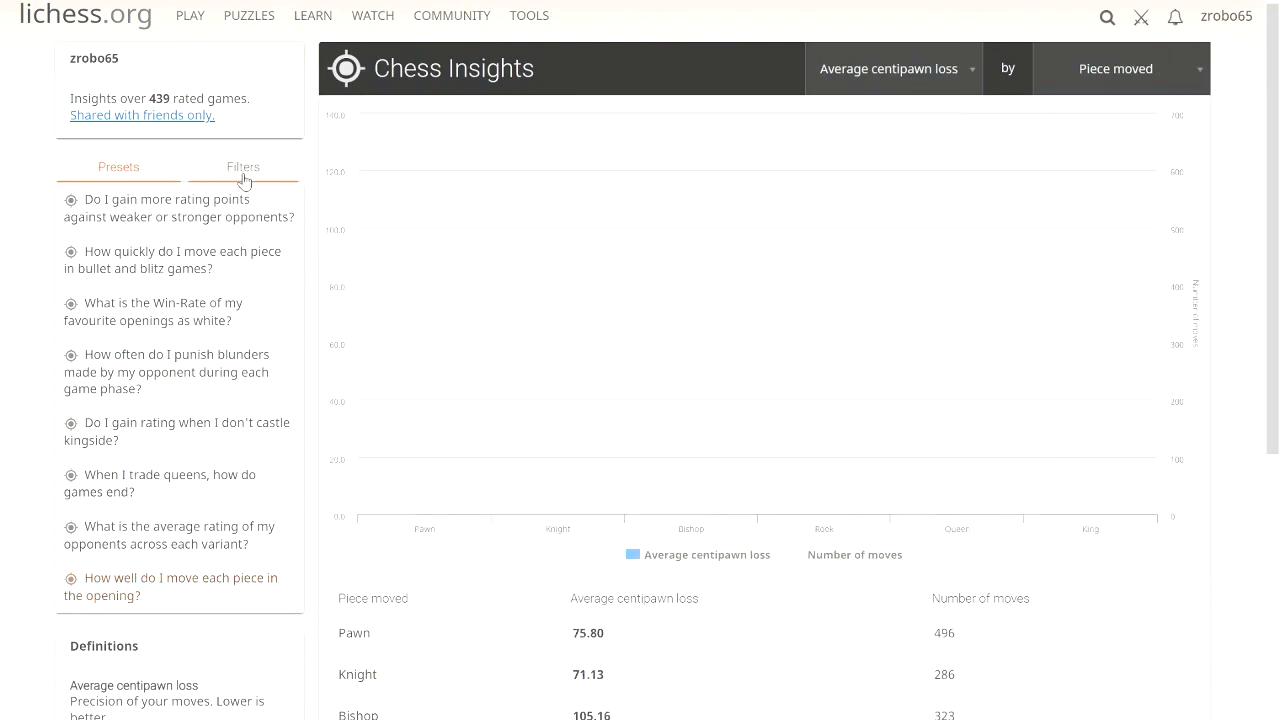
- Show the Filters tab beside the centipawn-loss-by-piece chart (knight 71.1, rook 112.2)
left_click(243, 166)
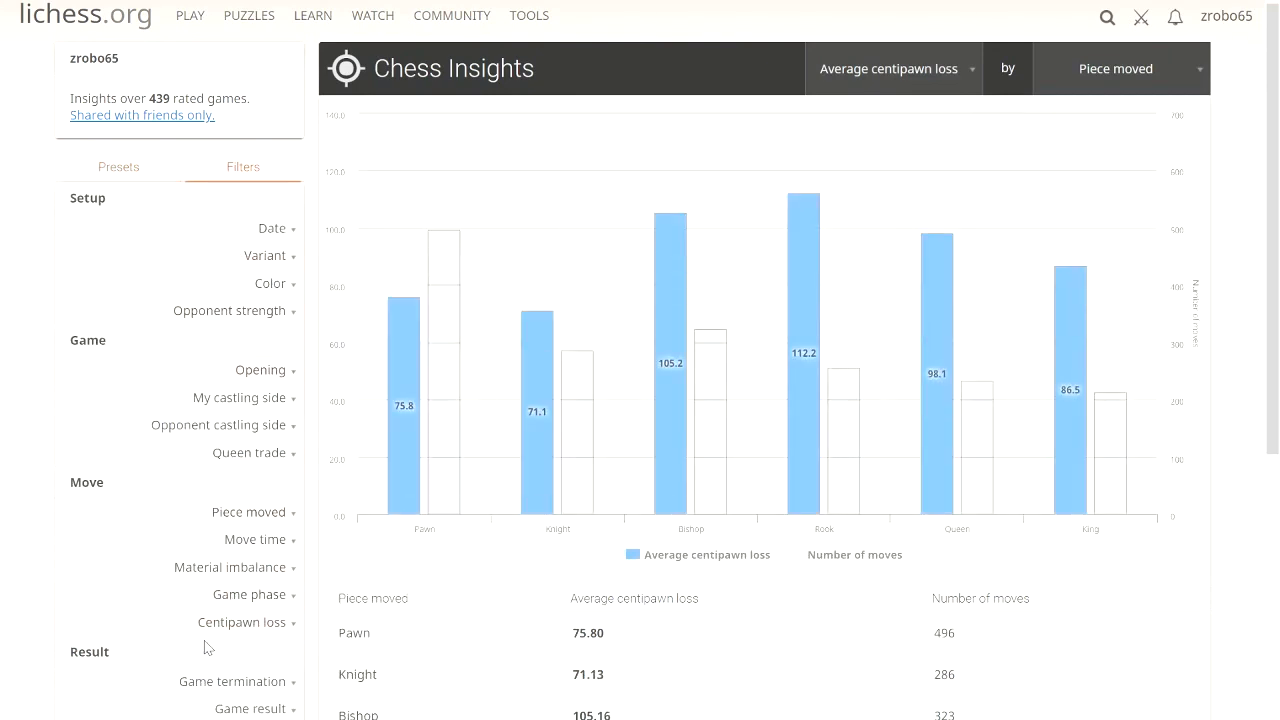
left_click(248, 15)
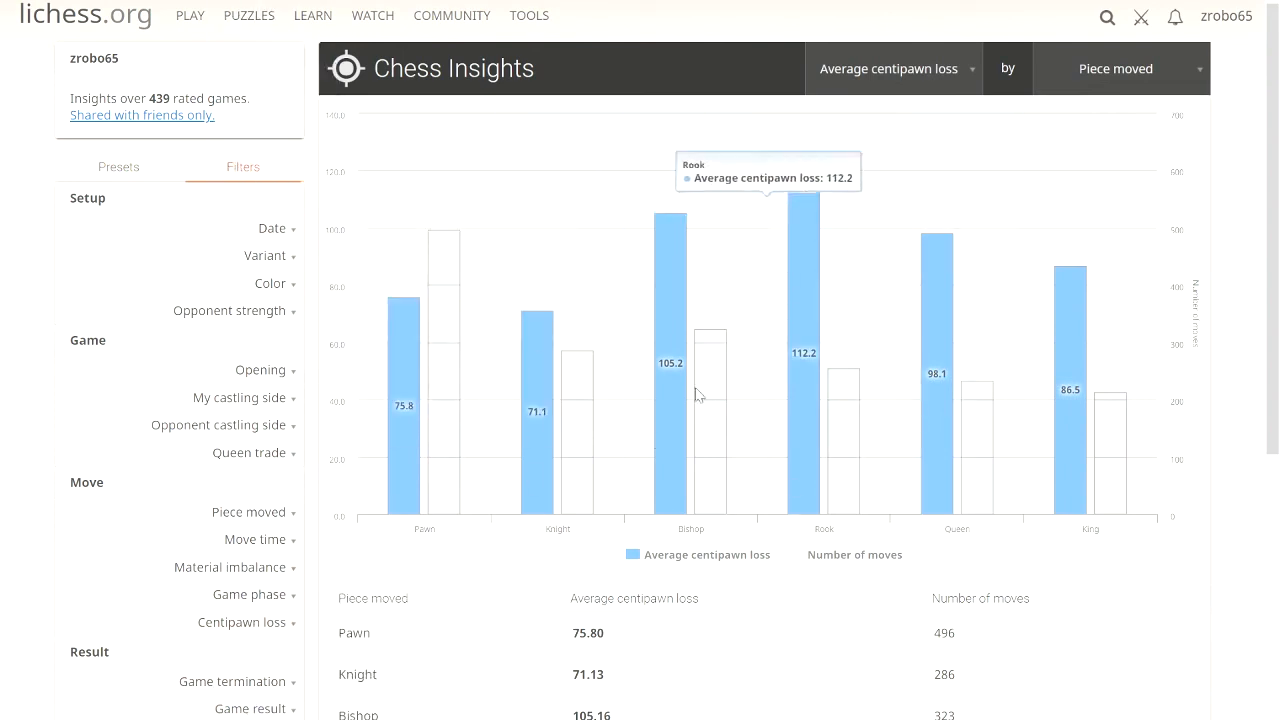
mouse_move(1203, 213)
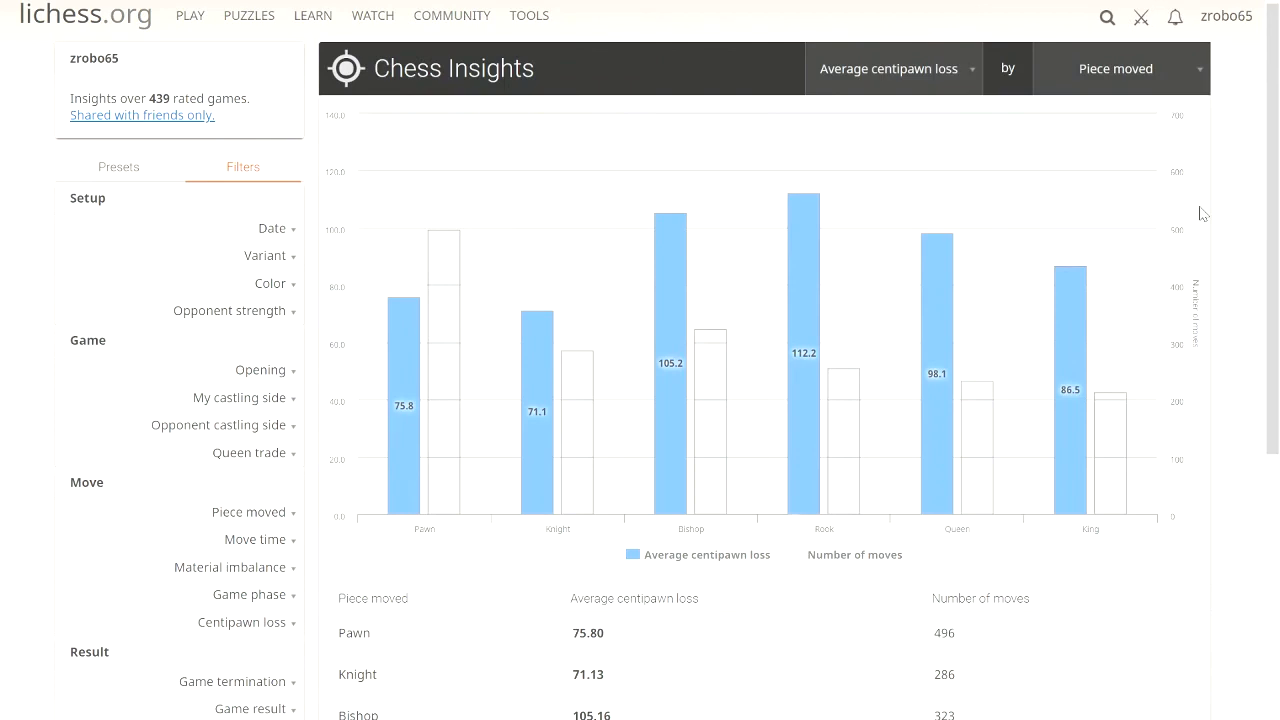